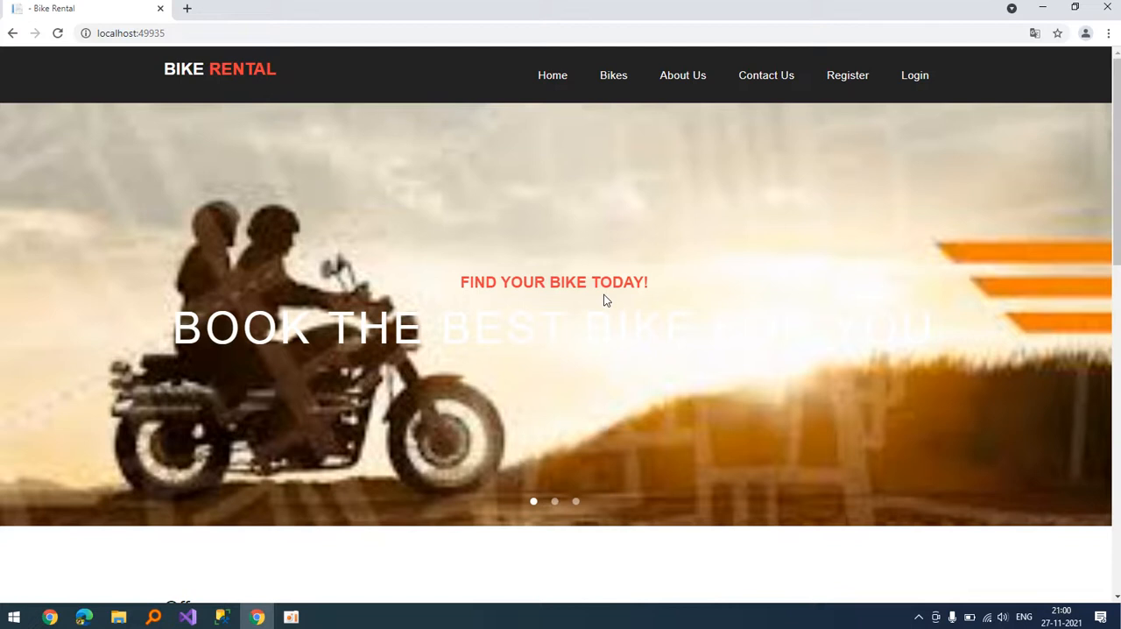
pyautogui.moveTo(425, 271)
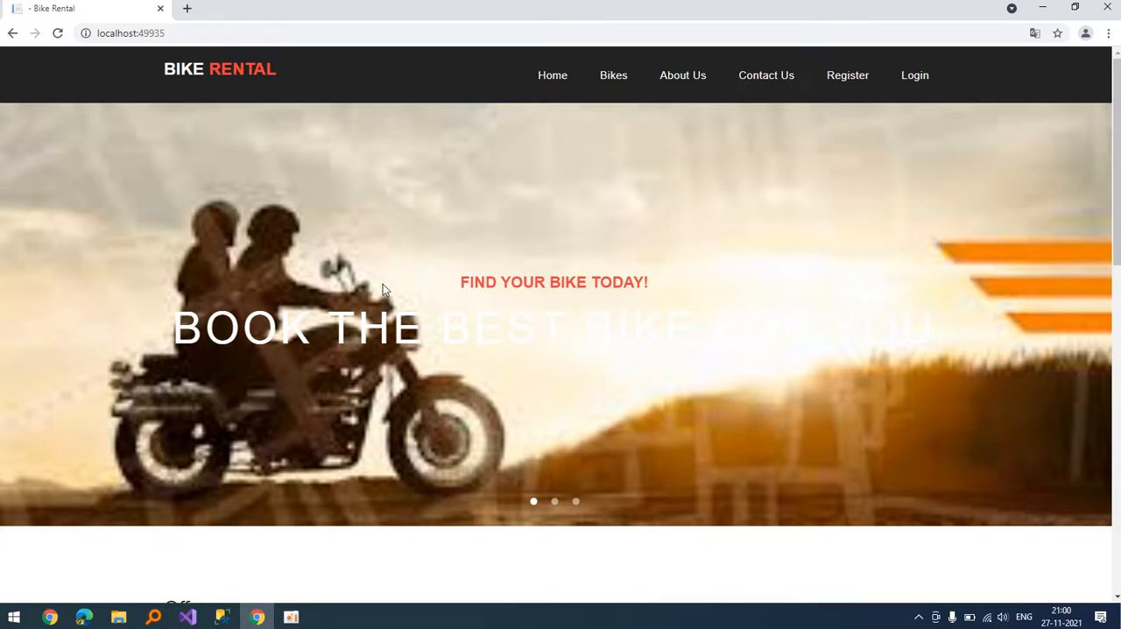
pyautogui.moveTo(405, 333)
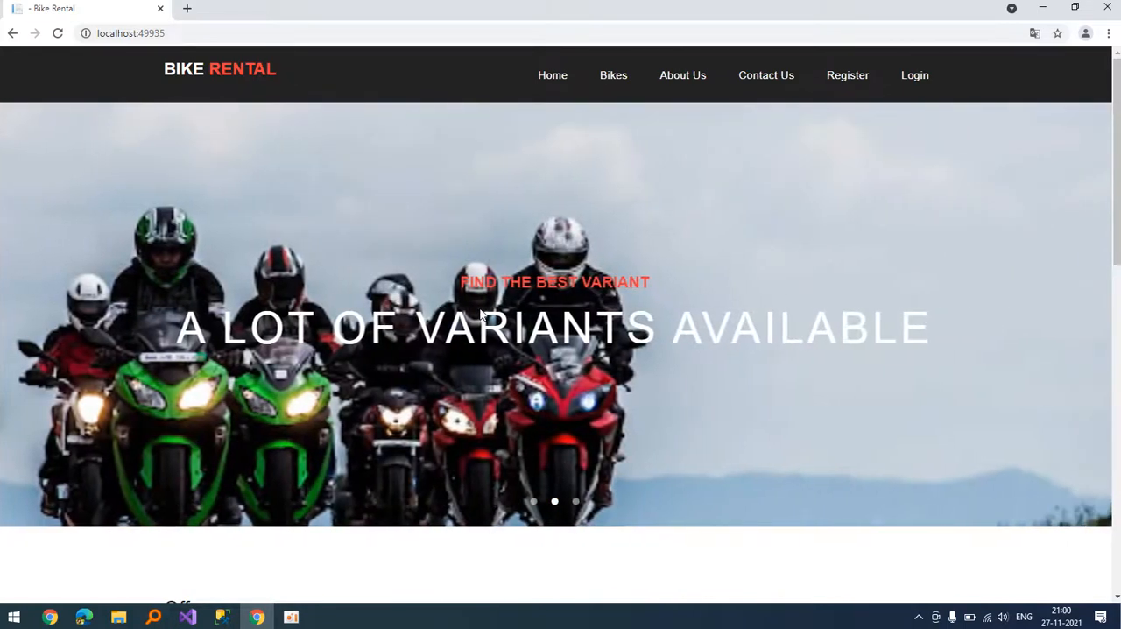
pyautogui.moveTo(598, 355)
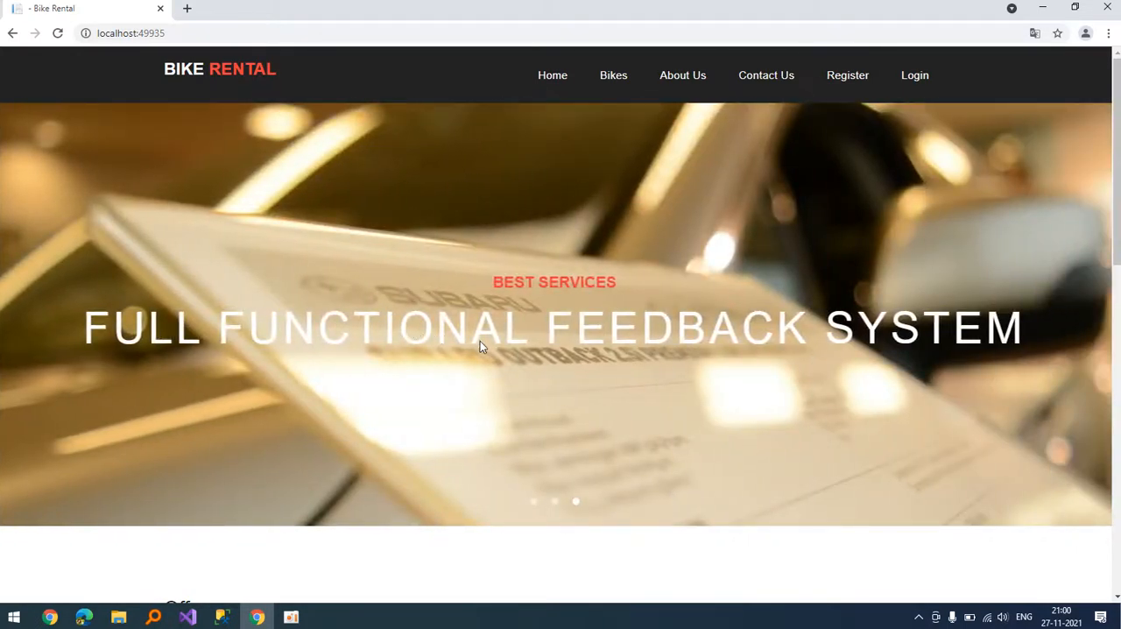
# Scroll the home page, reload it and open the Bikes catalogue.
pyautogui.scroll(-3)
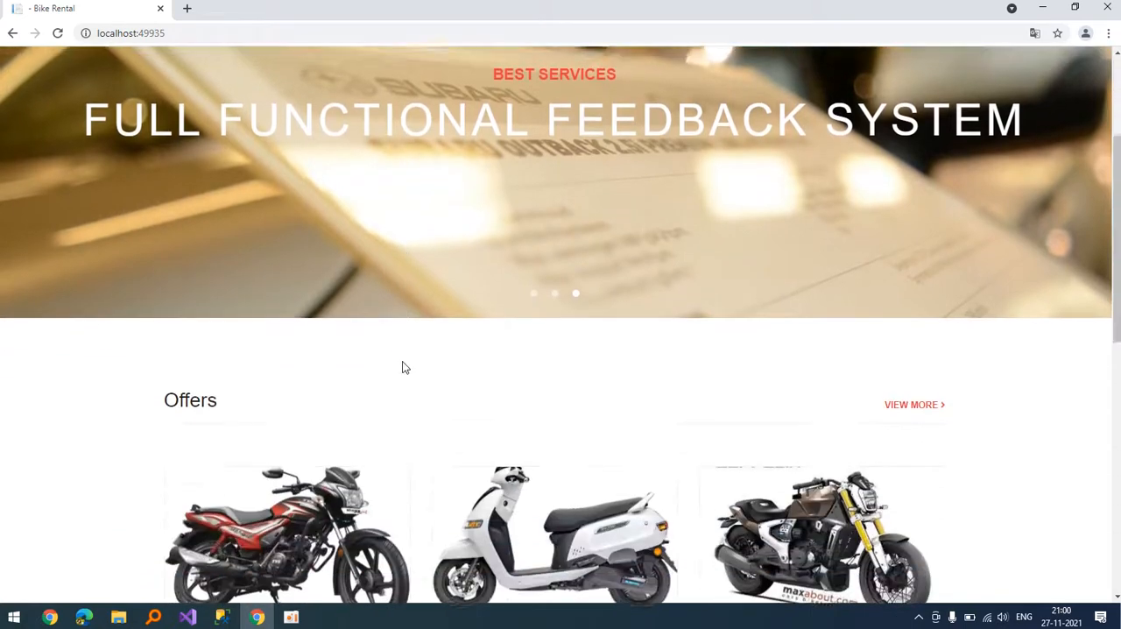
pyautogui.scroll(-3)
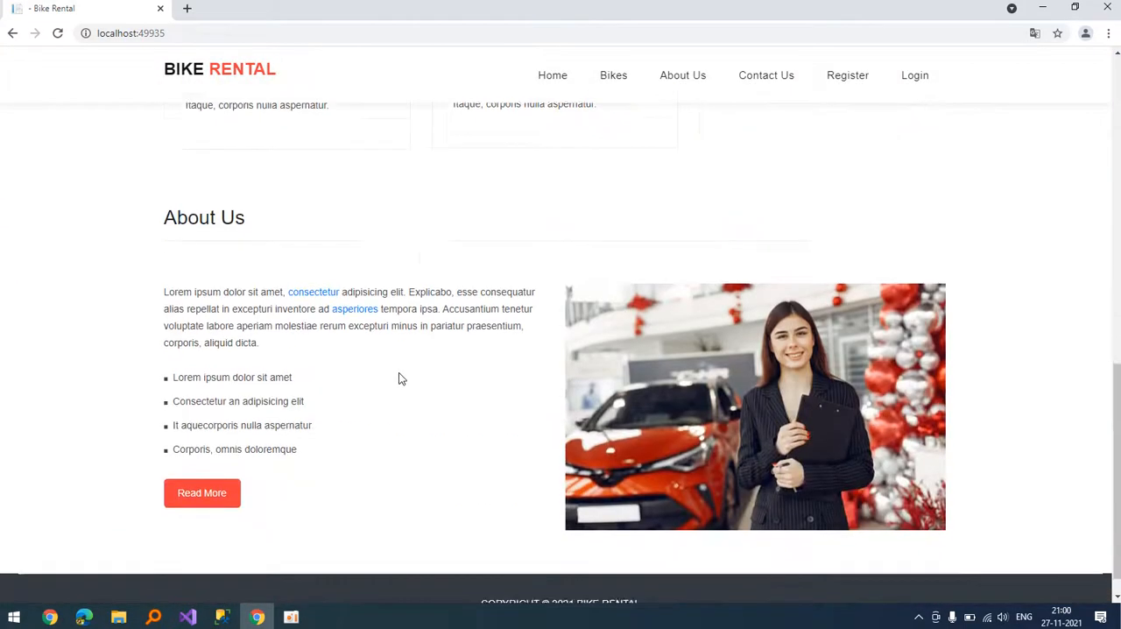
pyautogui.scroll(3)
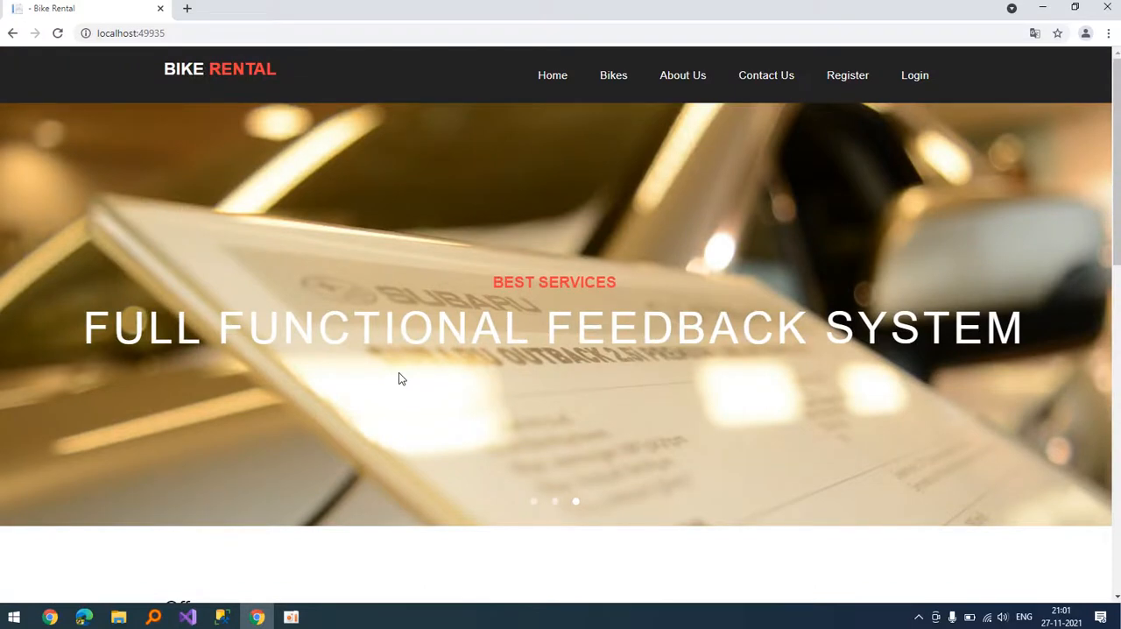
pyautogui.moveTo(417, 374)
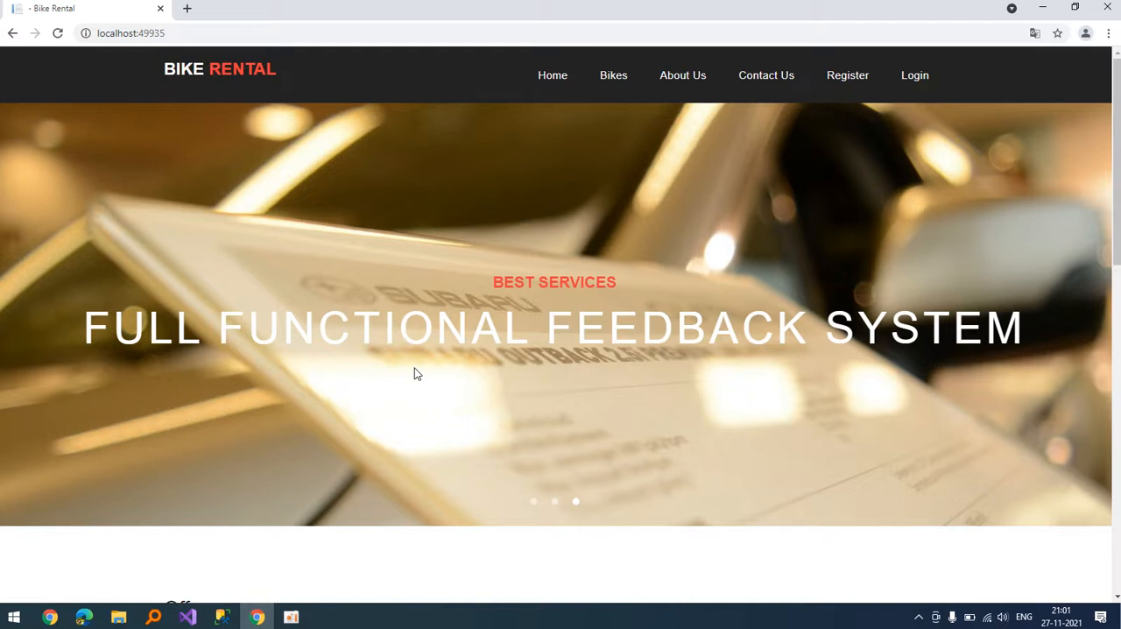
pyautogui.moveTo(272, 484)
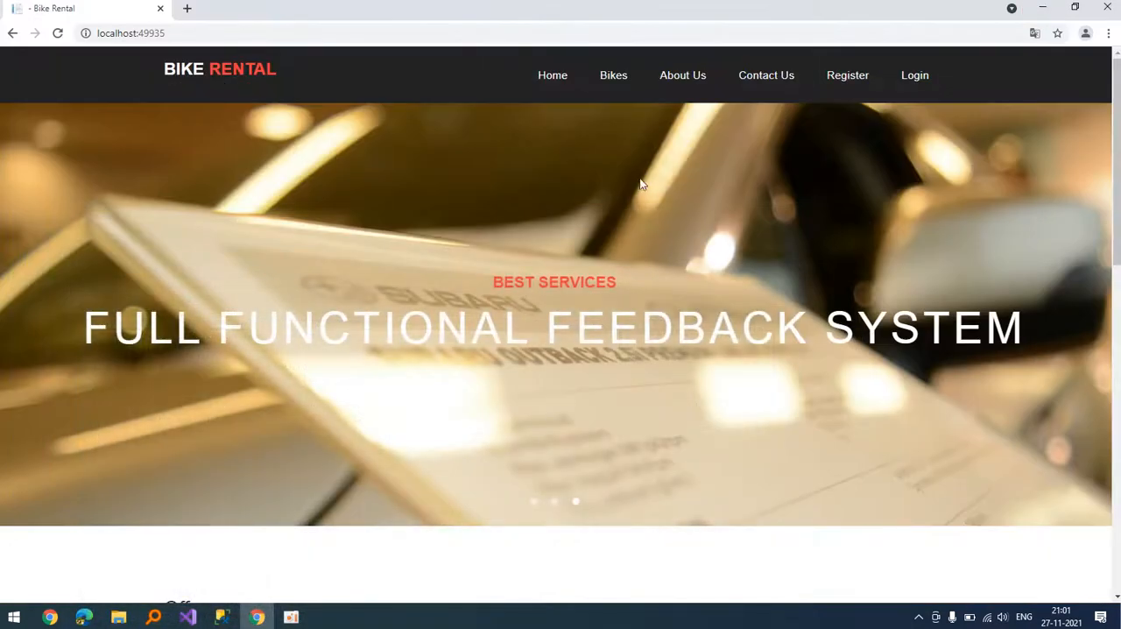
pyautogui.moveTo(578, 191)
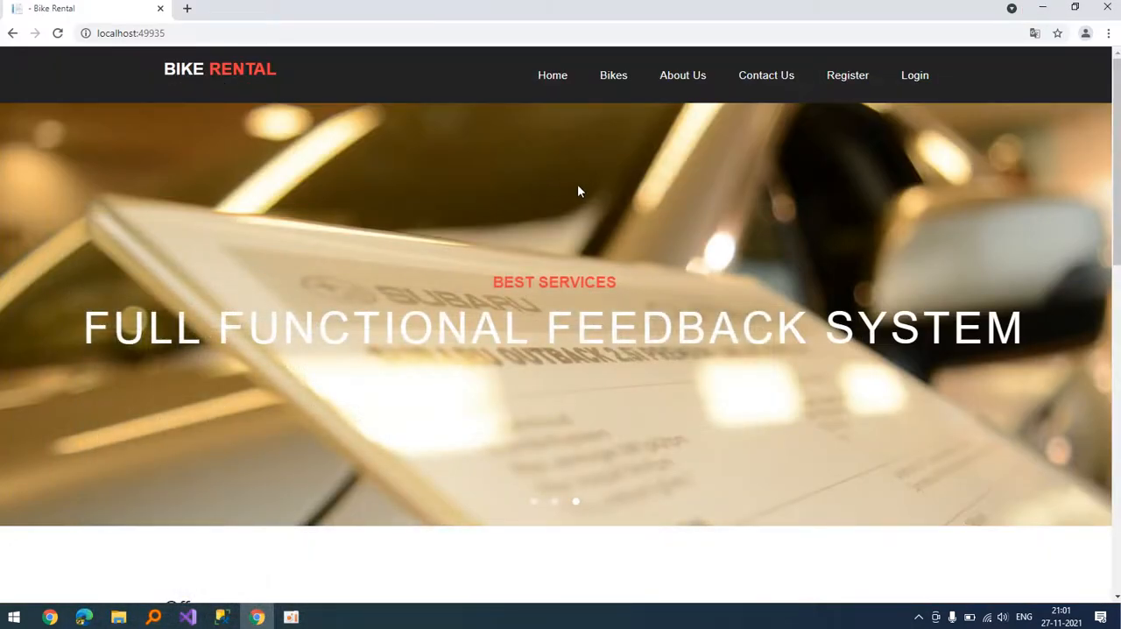
pyautogui.moveTo(553, 75)
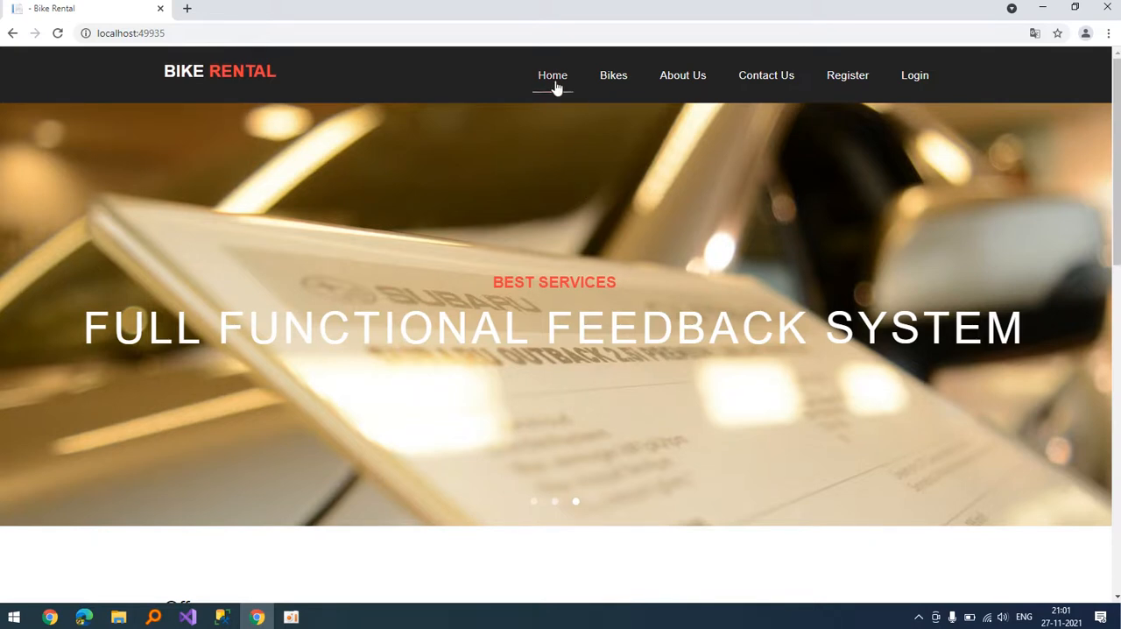
pyautogui.click(612, 74)
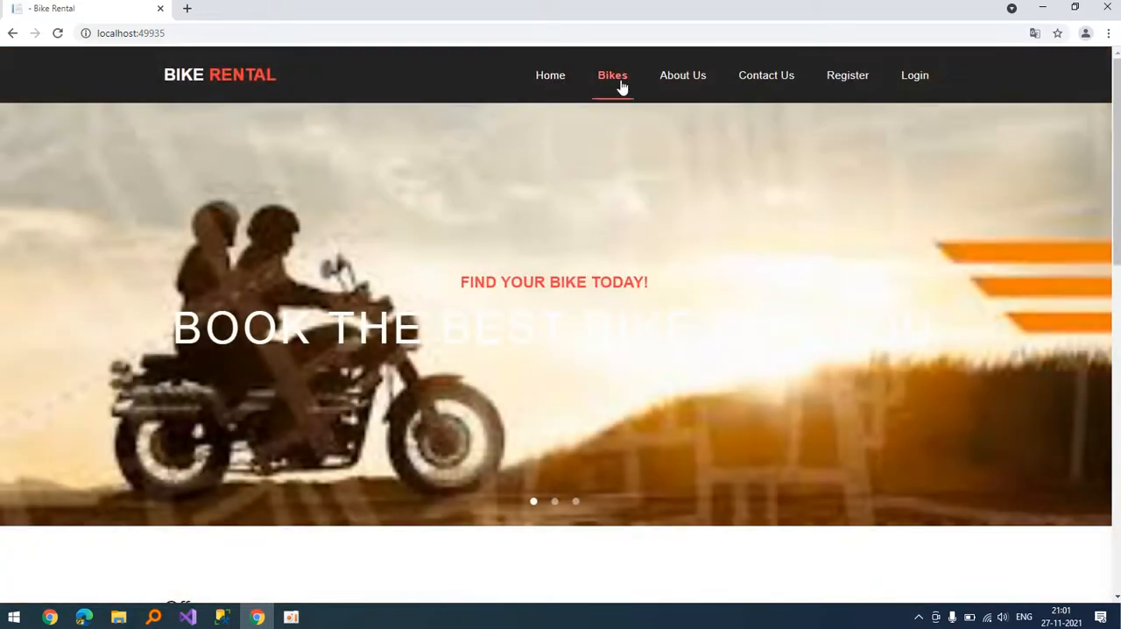
pyautogui.click(612, 75)
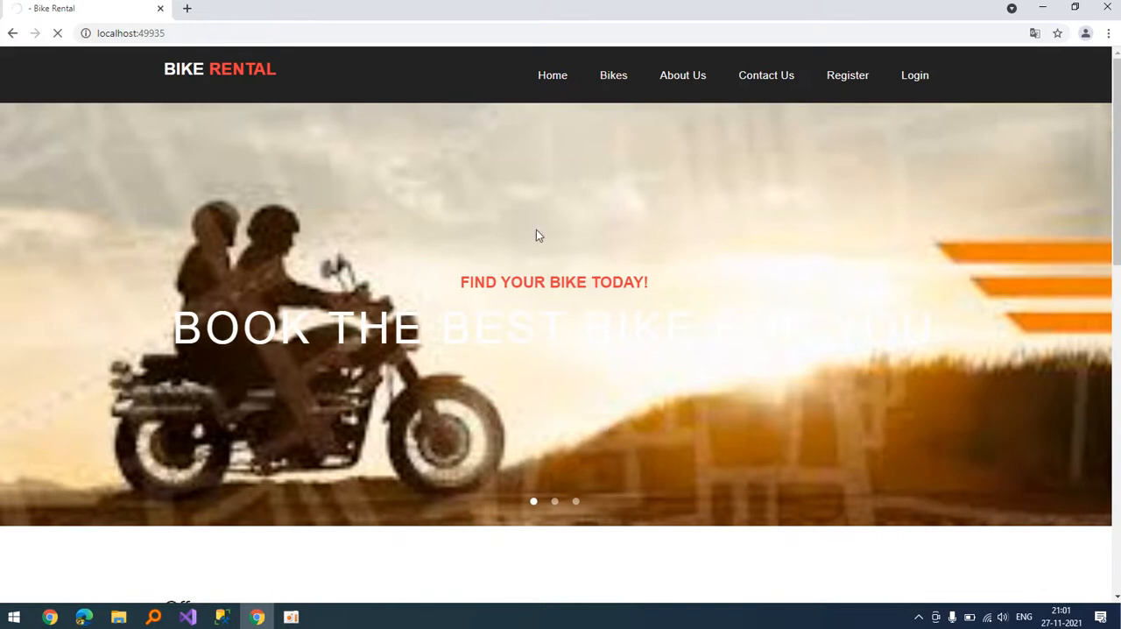
pyautogui.click(613, 74)
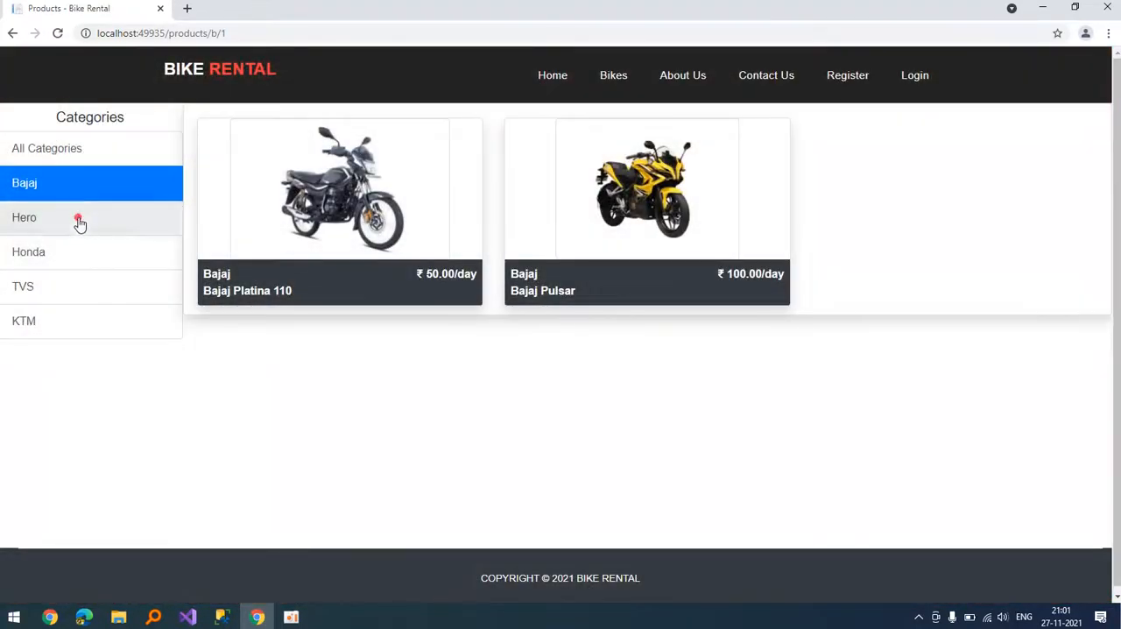
# Browse the Hero, TVS, KTM and Bajaj bike listings, then view About Us.
pyautogui.click(23, 286)
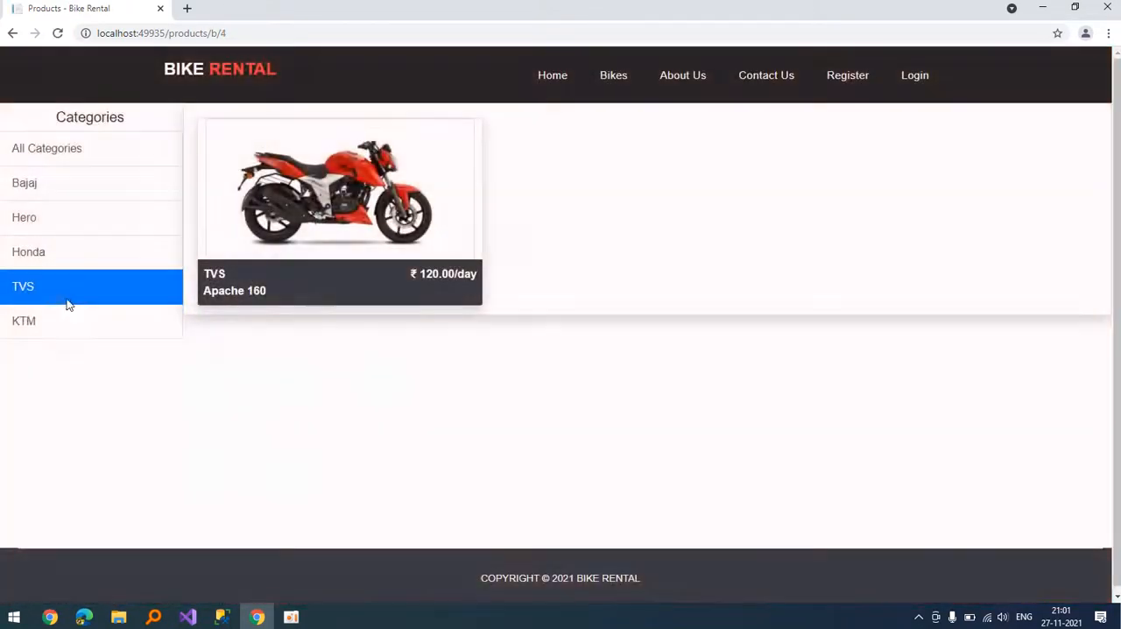
pyautogui.click(23, 321)
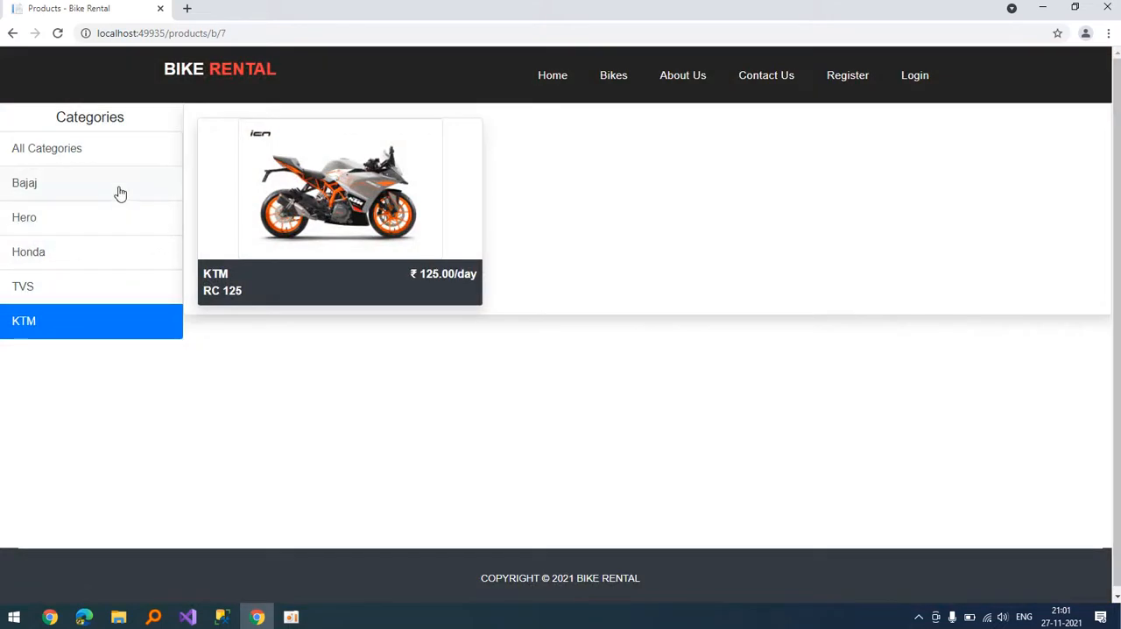
pyautogui.click(24, 182)
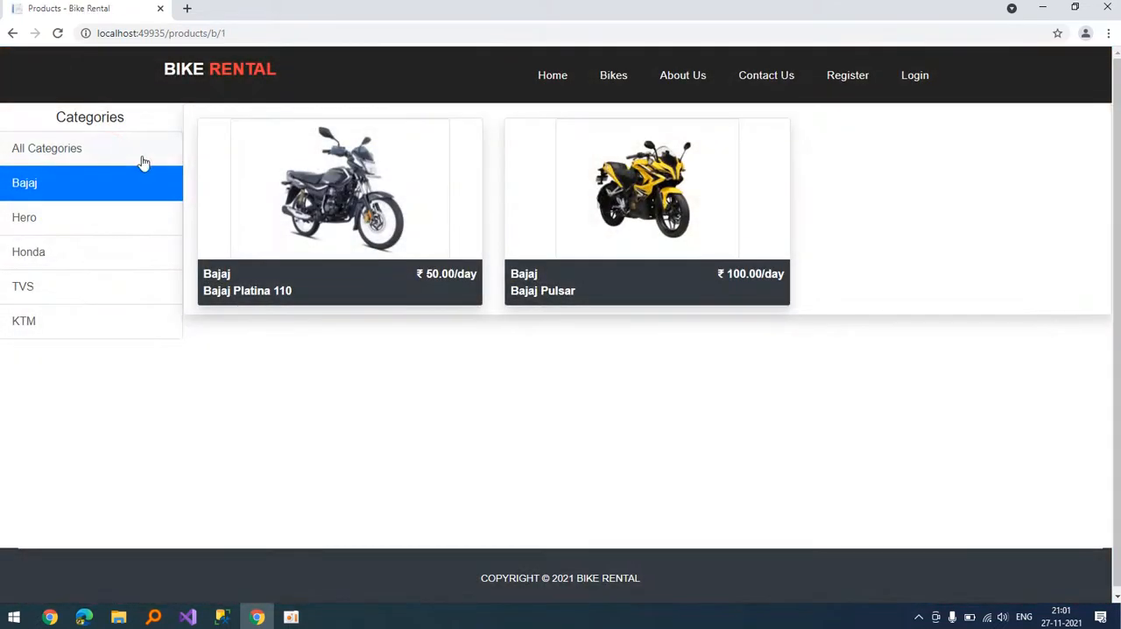
pyautogui.moveTo(125, 335)
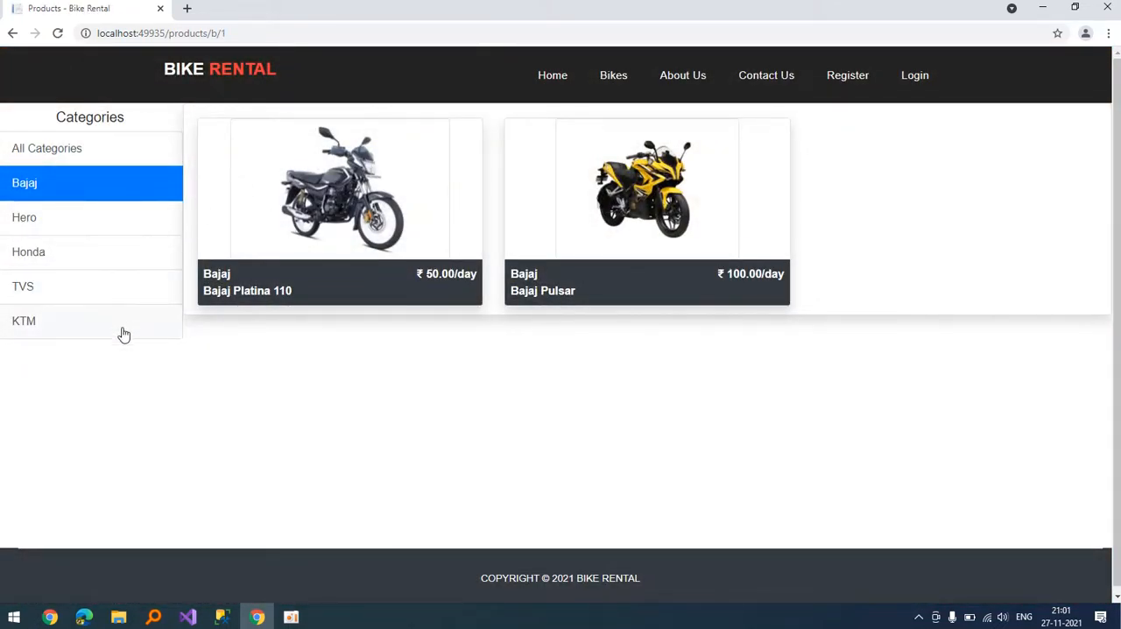
pyautogui.moveTo(562, 140)
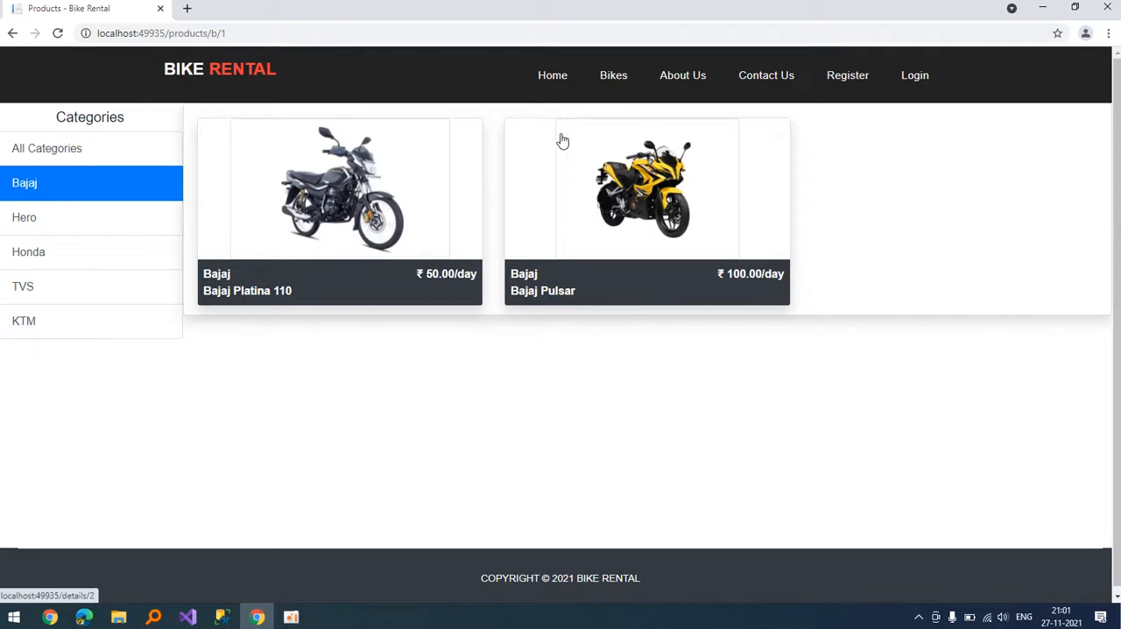
pyautogui.click(682, 75)
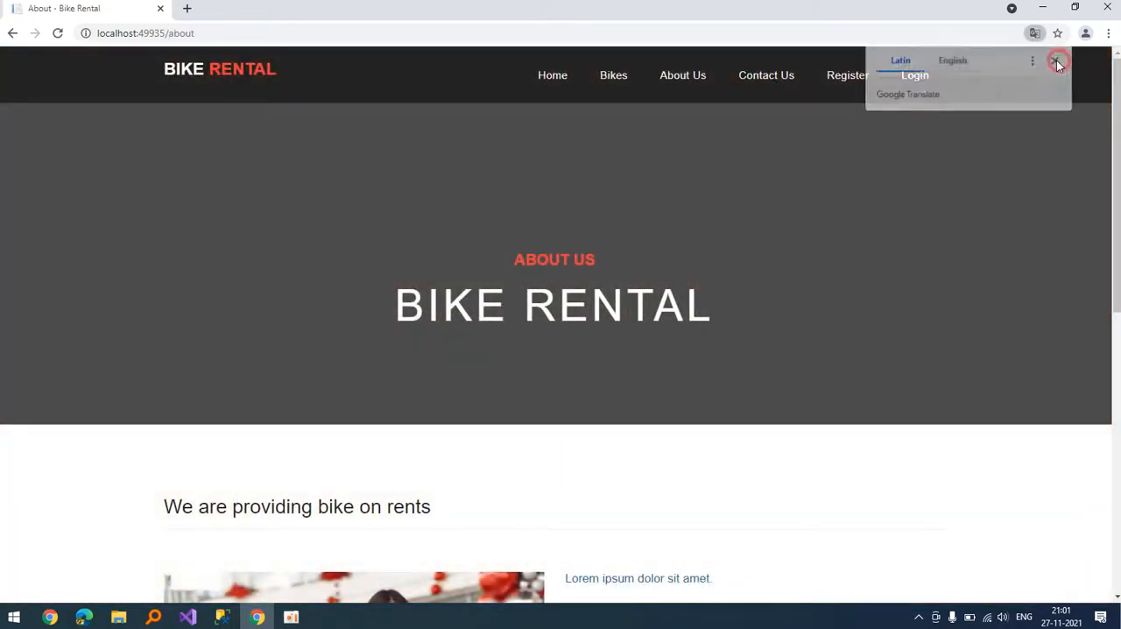
# Visit the Contact Us and Register pages, ending on the Login page.
pyautogui.click(766, 74)
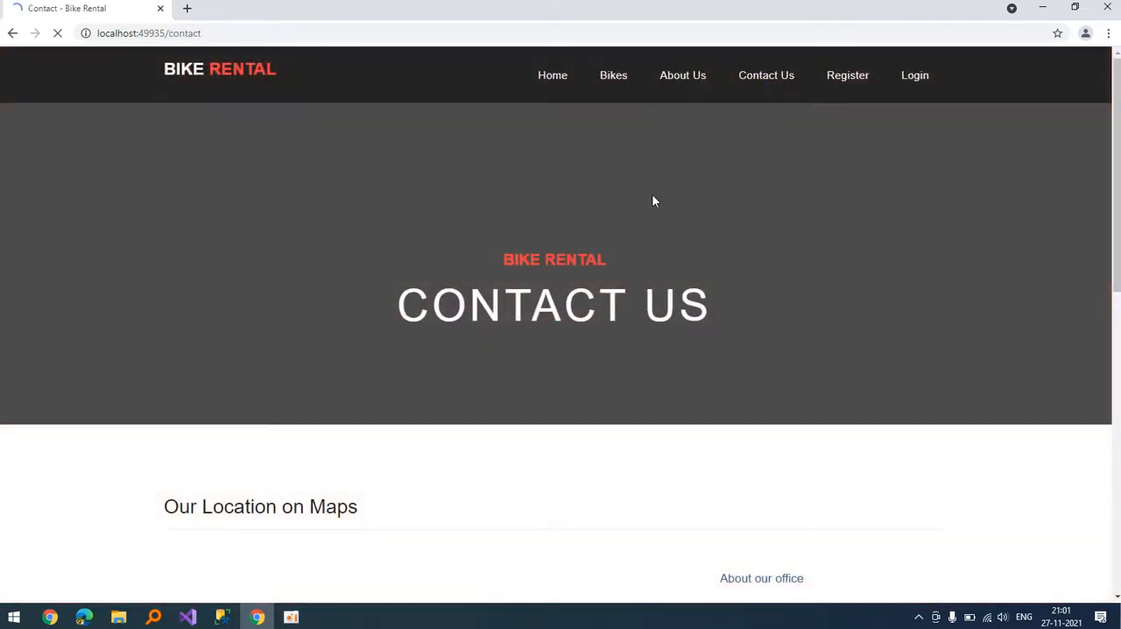
pyautogui.click(847, 74)
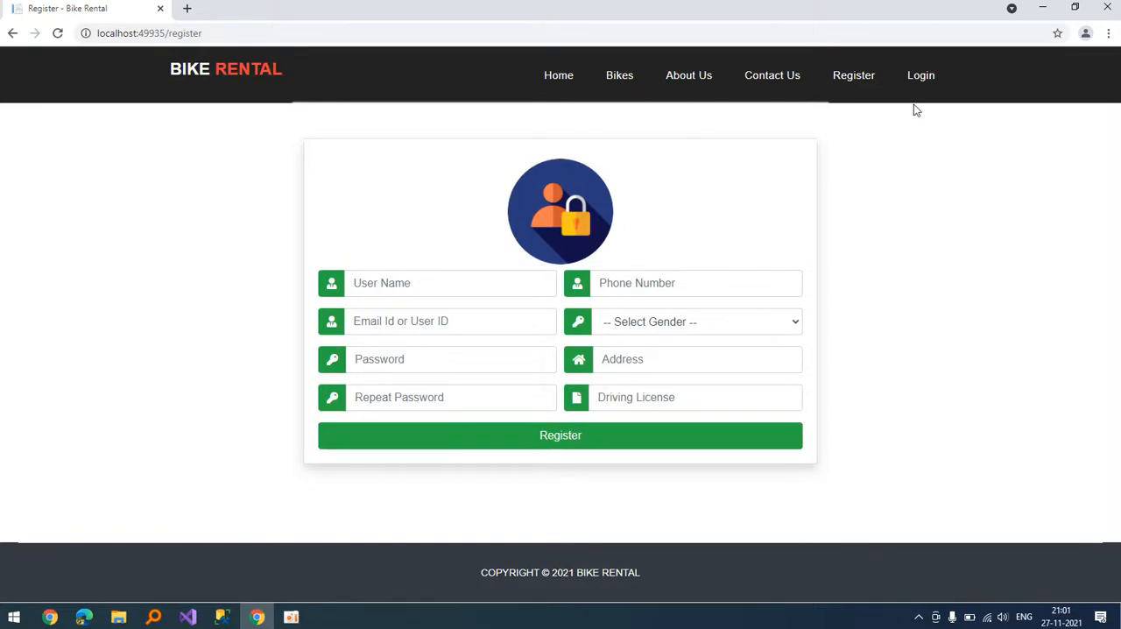
pyautogui.click(921, 74)
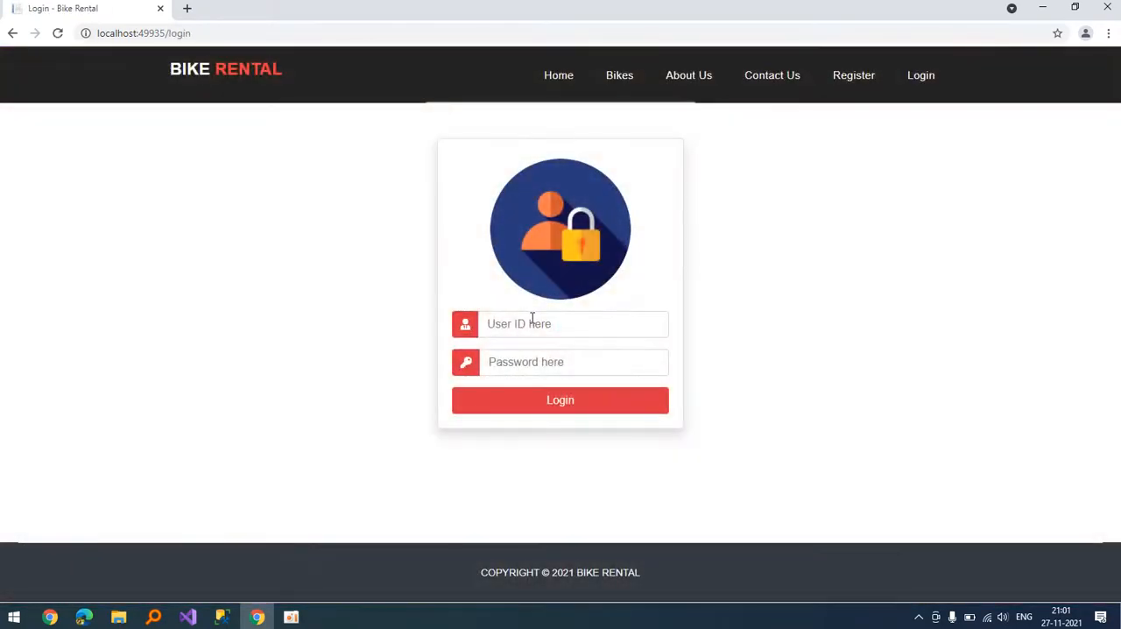
# Log in with the admin user ID and password to reach the Admin Dashboard.
pyautogui.click(574, 323)
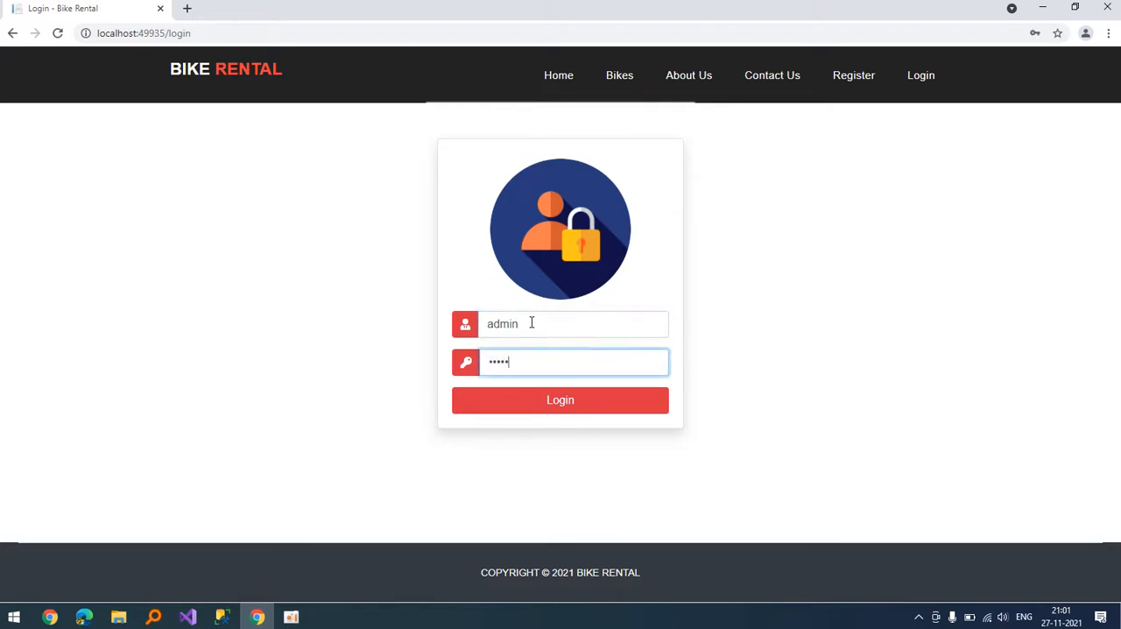
pyautogui.click(559, 399)
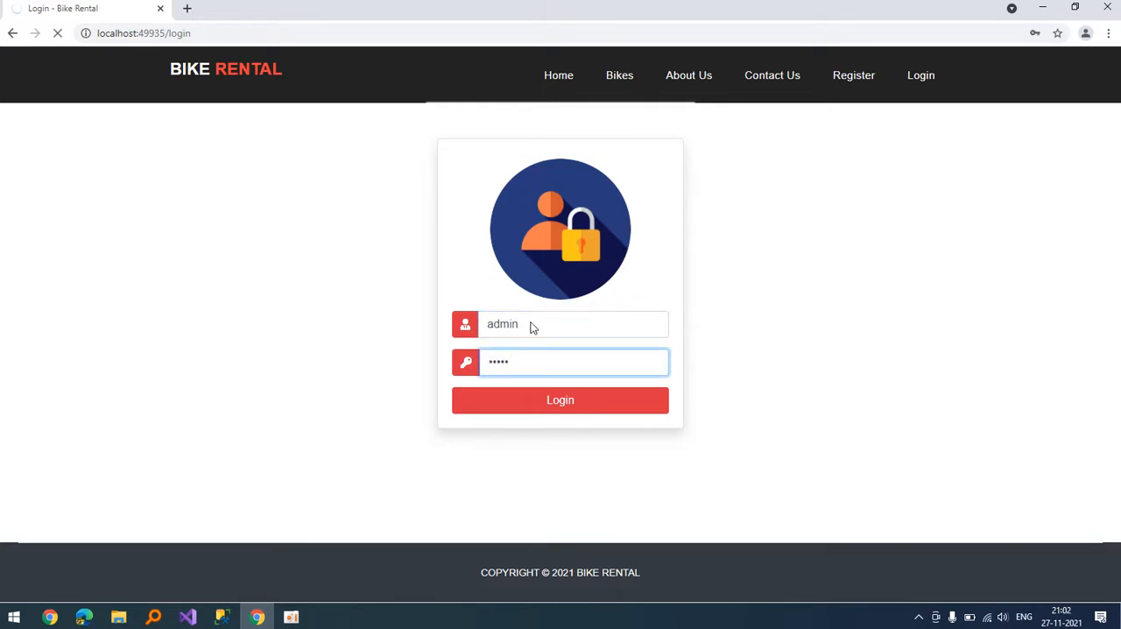
pyautogui.click(559, 399)
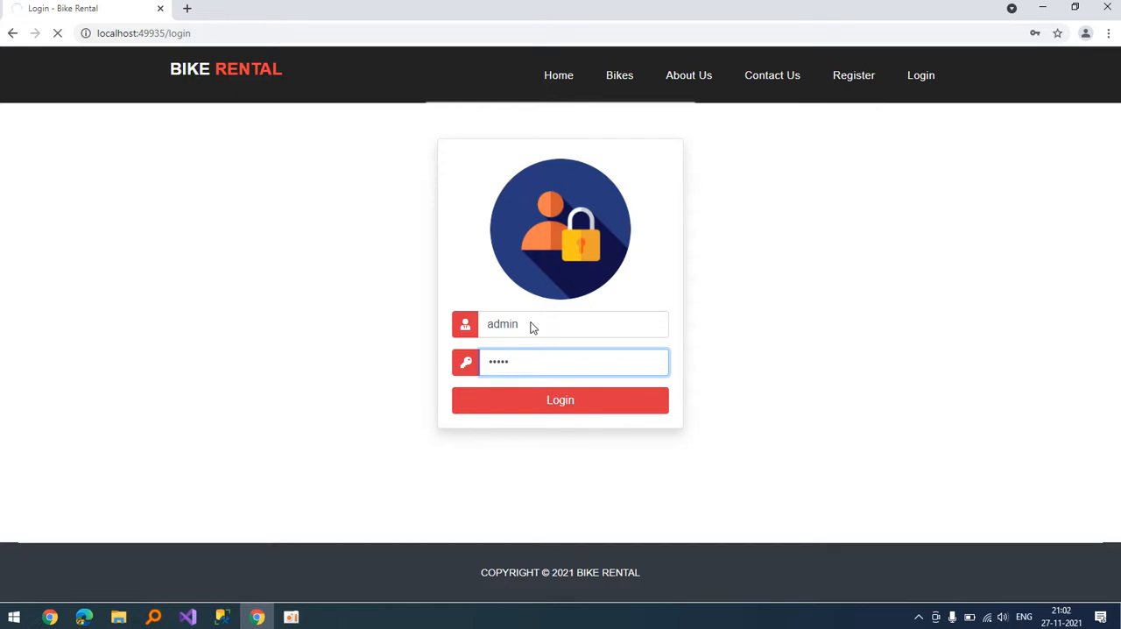
pyautogui.click(560, 399)
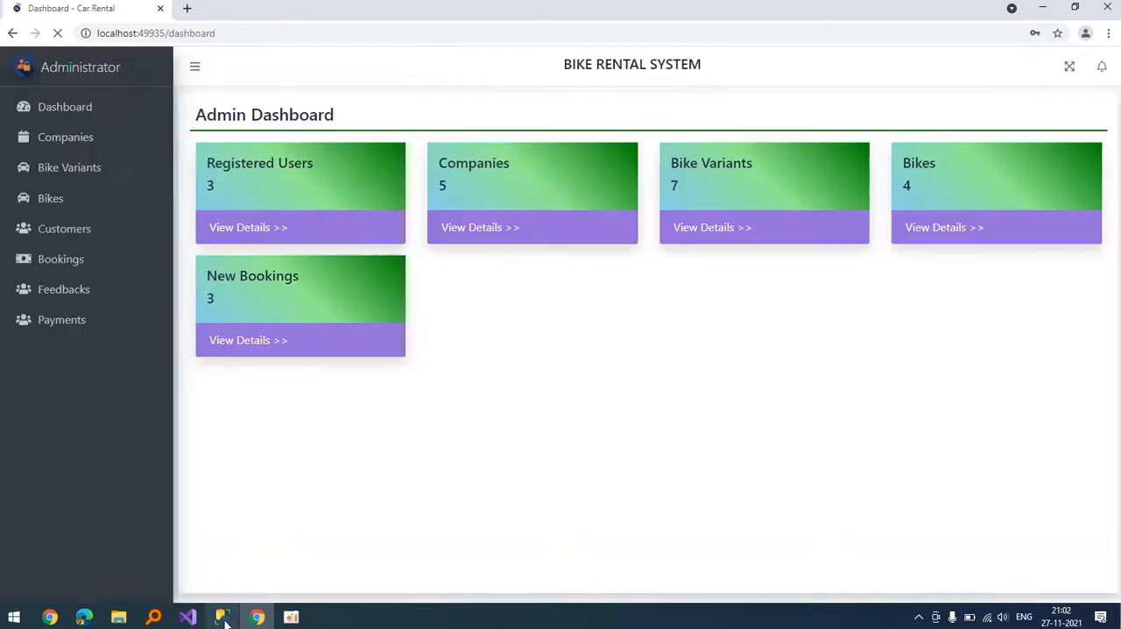
# View the bikerental tables in SSMS Object Explorer, then minimize SSMS.
pyautogui.click(222, 616)
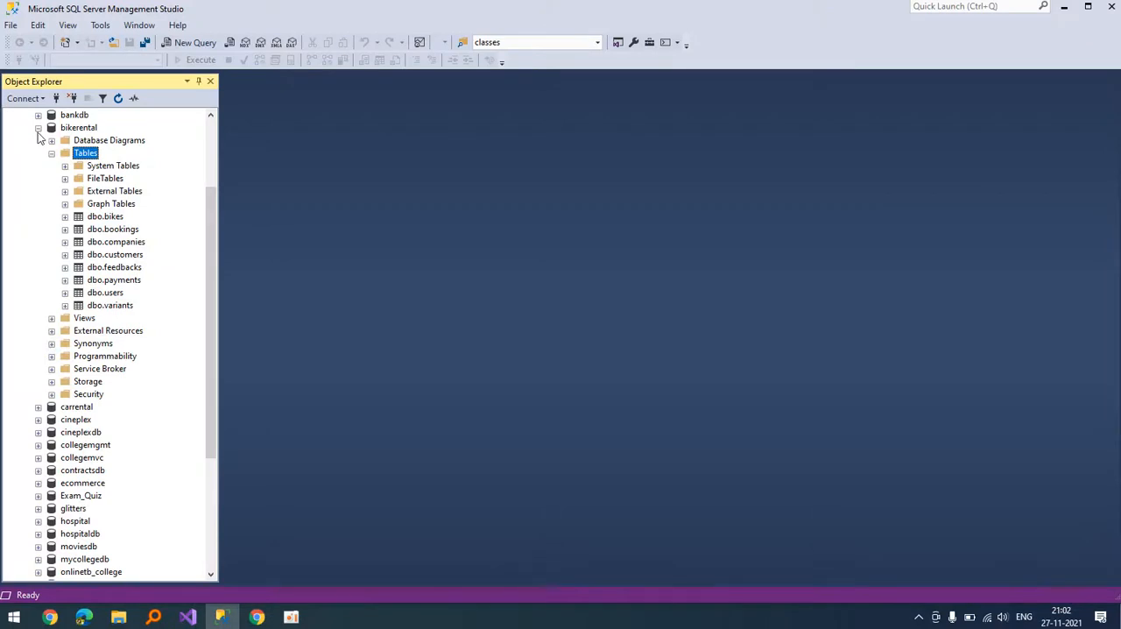
pyautogui.moveTo(111, 226)
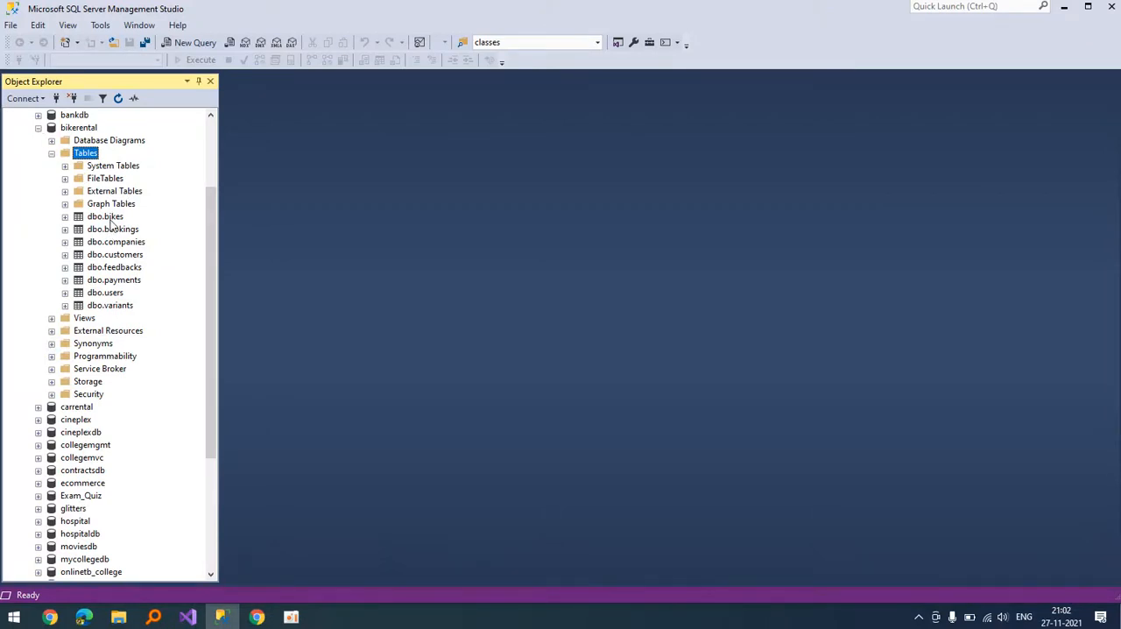
pyautogui.moveTo(148, 239)
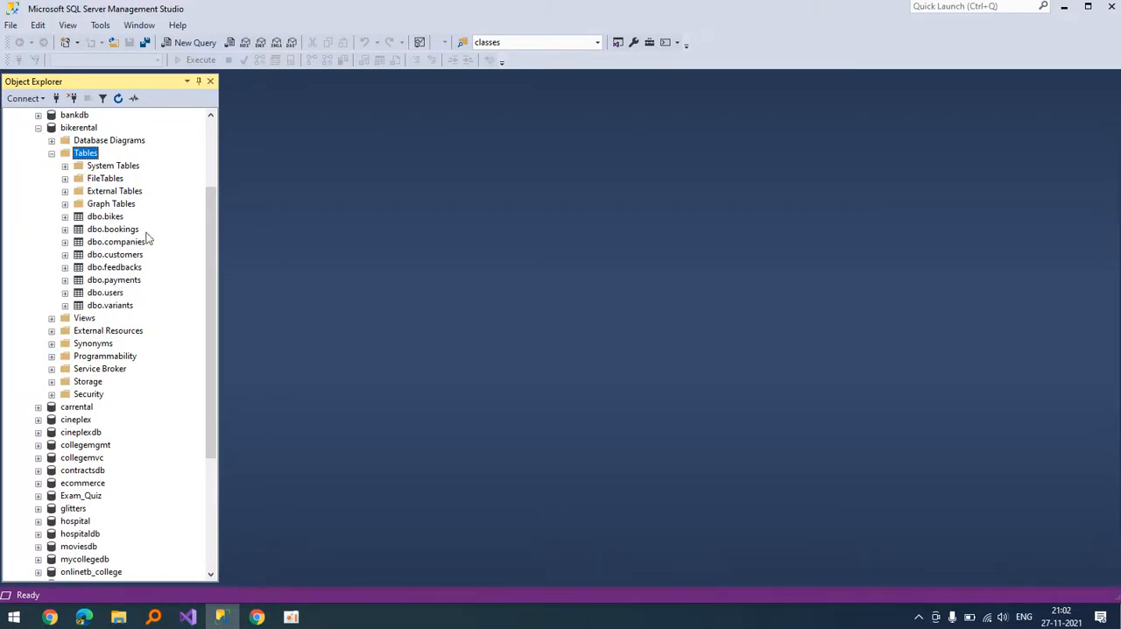
pyautogui.moveTo(919, 89)
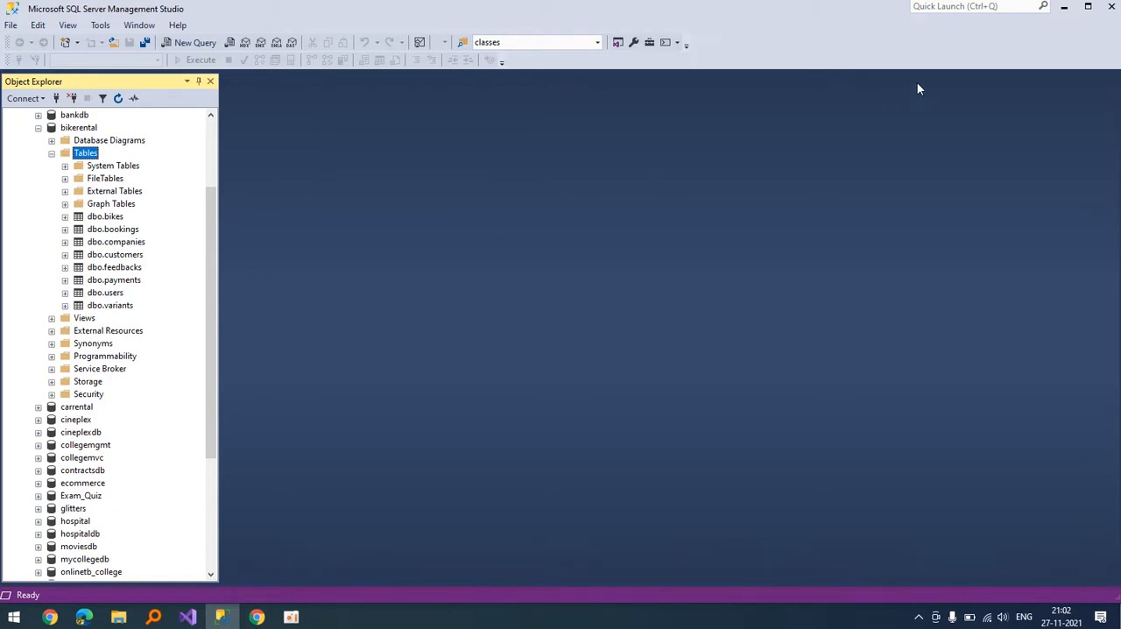
pyautogui.click(256, 616)
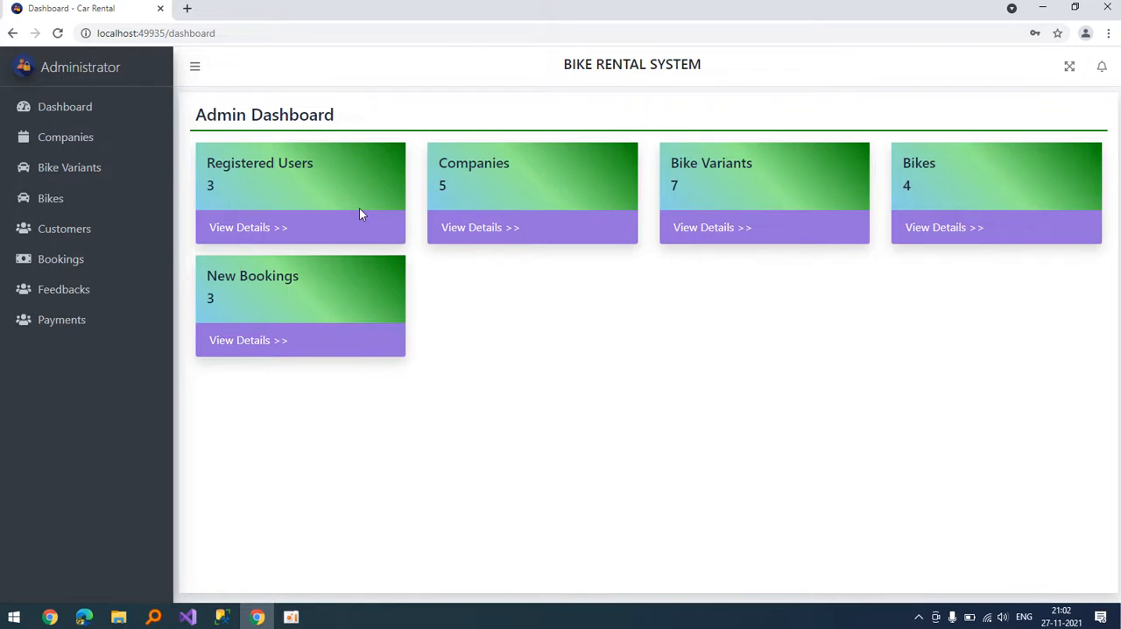
pyautogui.moveTo(65, 137)
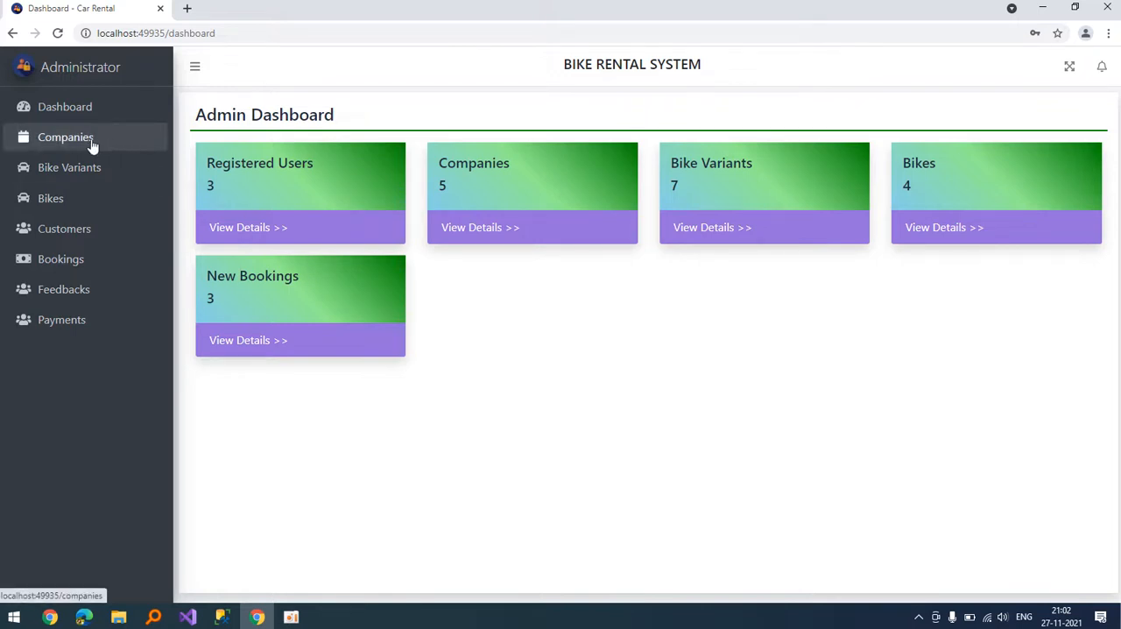
pyautogui.moveTo(281, 170)
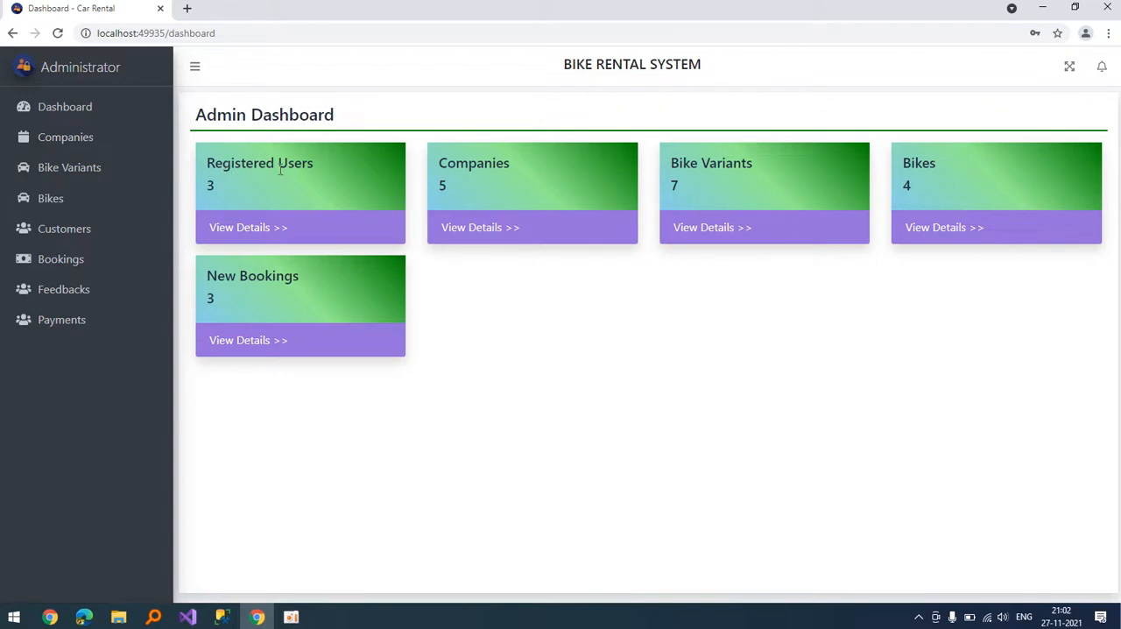
pyautogui.moveTo(436, 170)
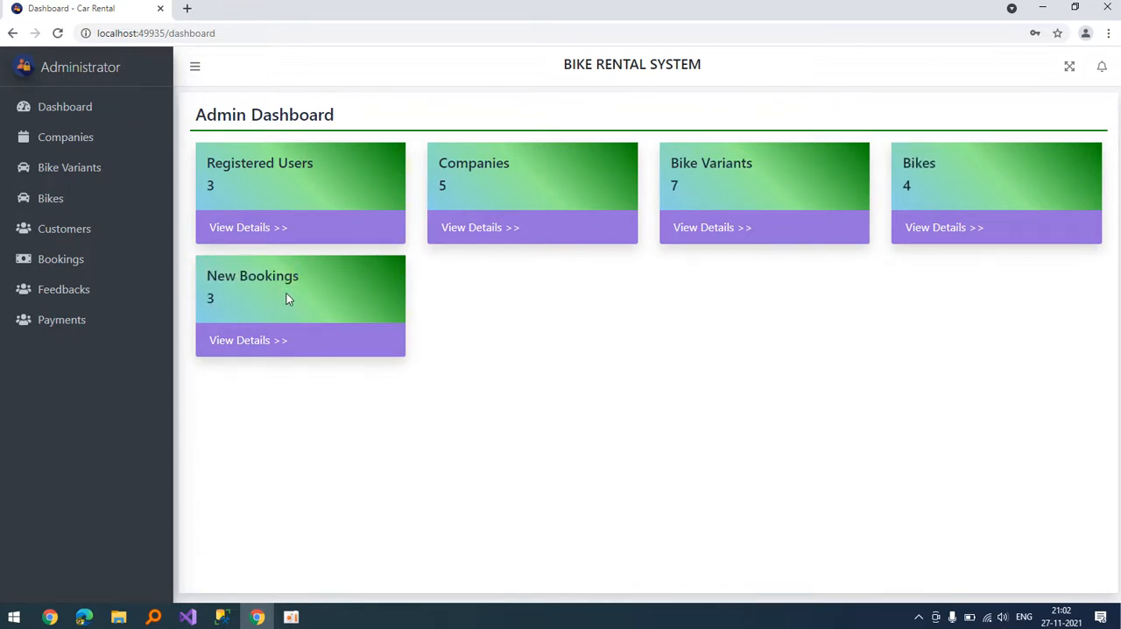
pyautogui.doubleClick(259, 162)
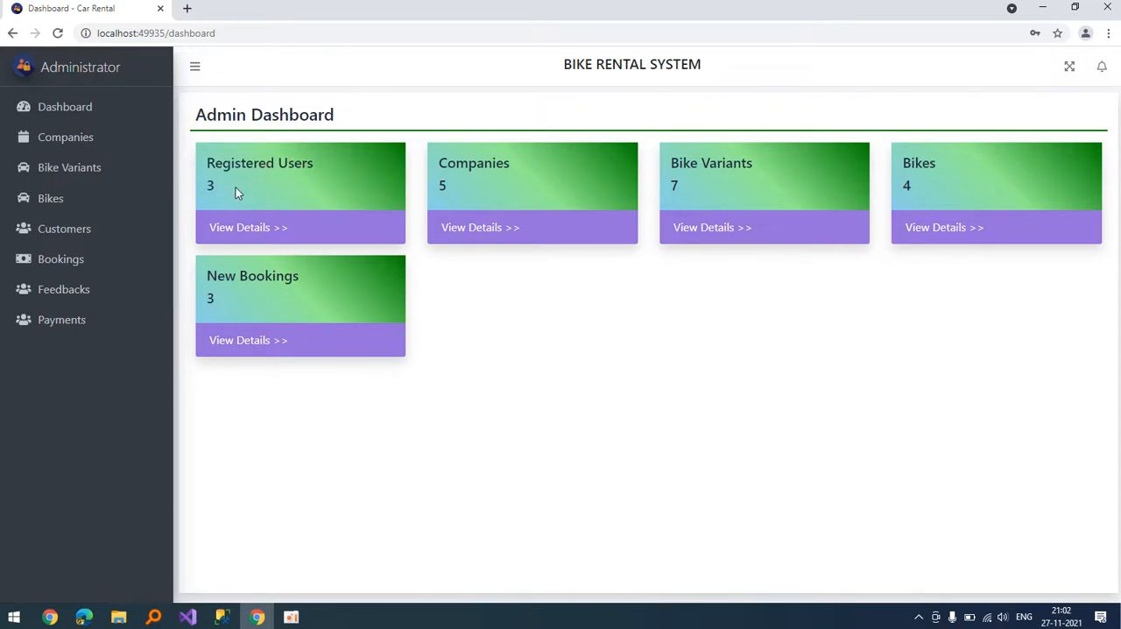
pyautogui.doubleClick(259, 163)
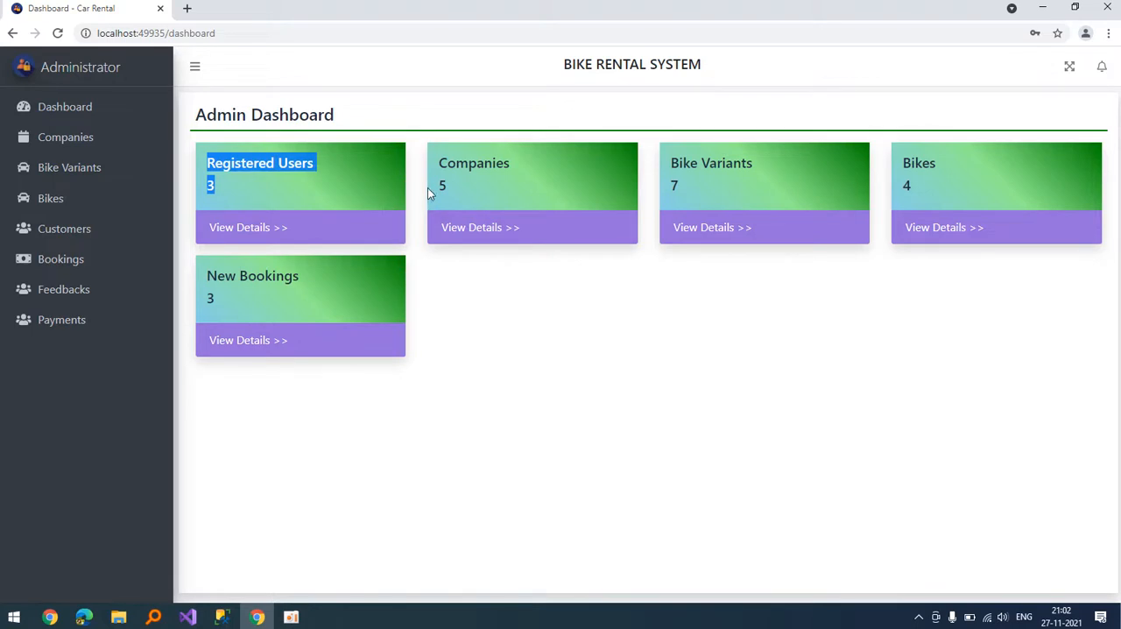
pyautogui.doubleClick(474, 163)
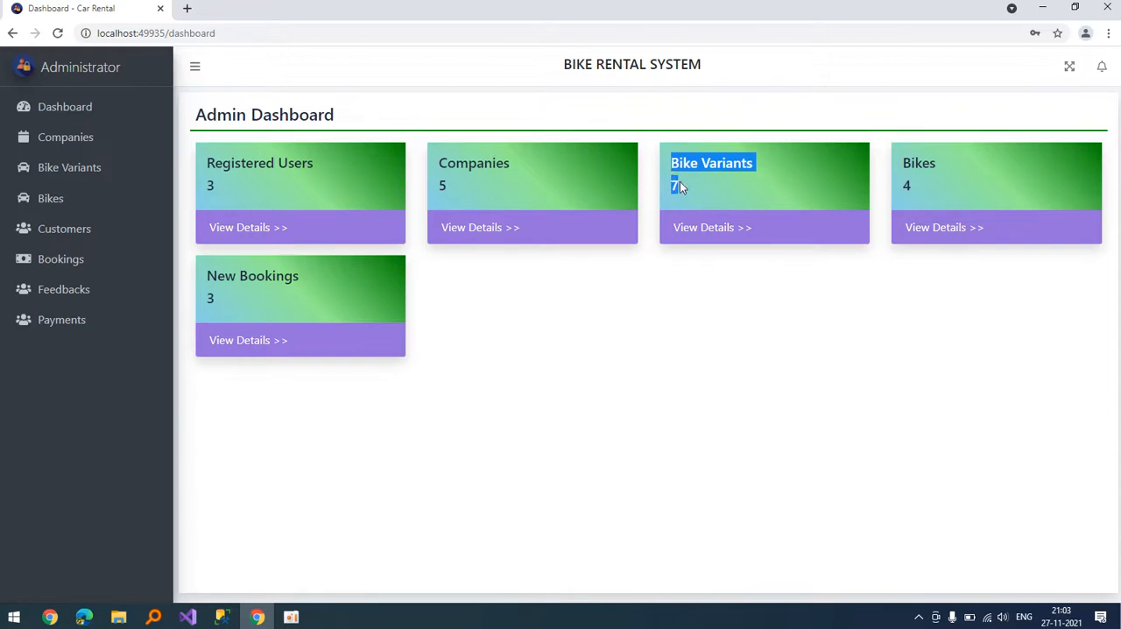
pyautogui.moveTo(642, 170)
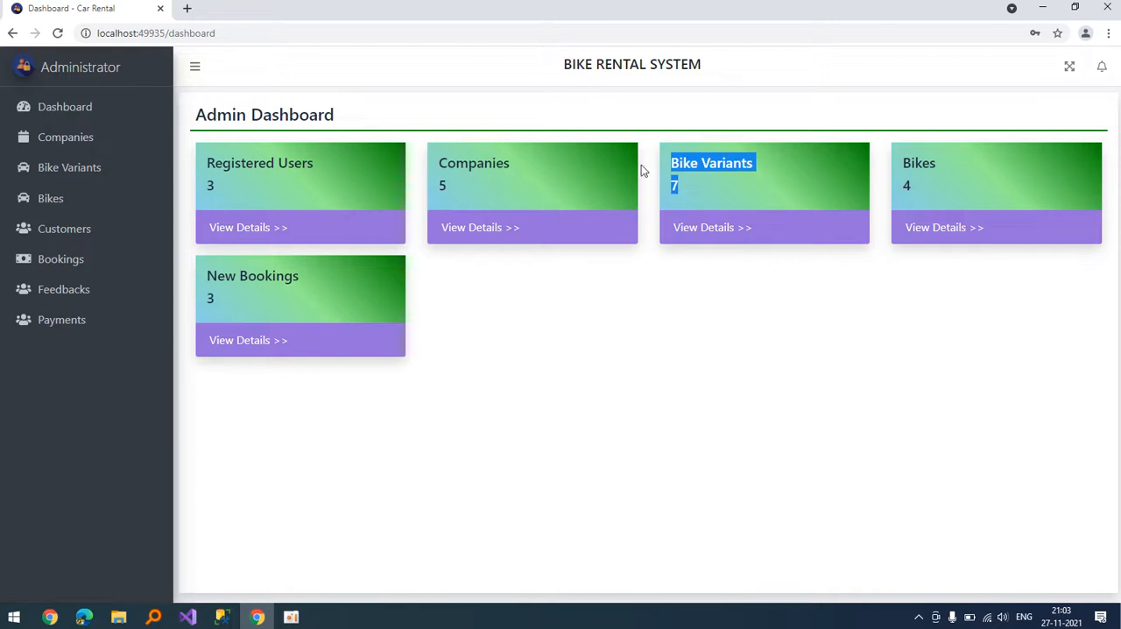
pyautogui.moveTo(442, 214)
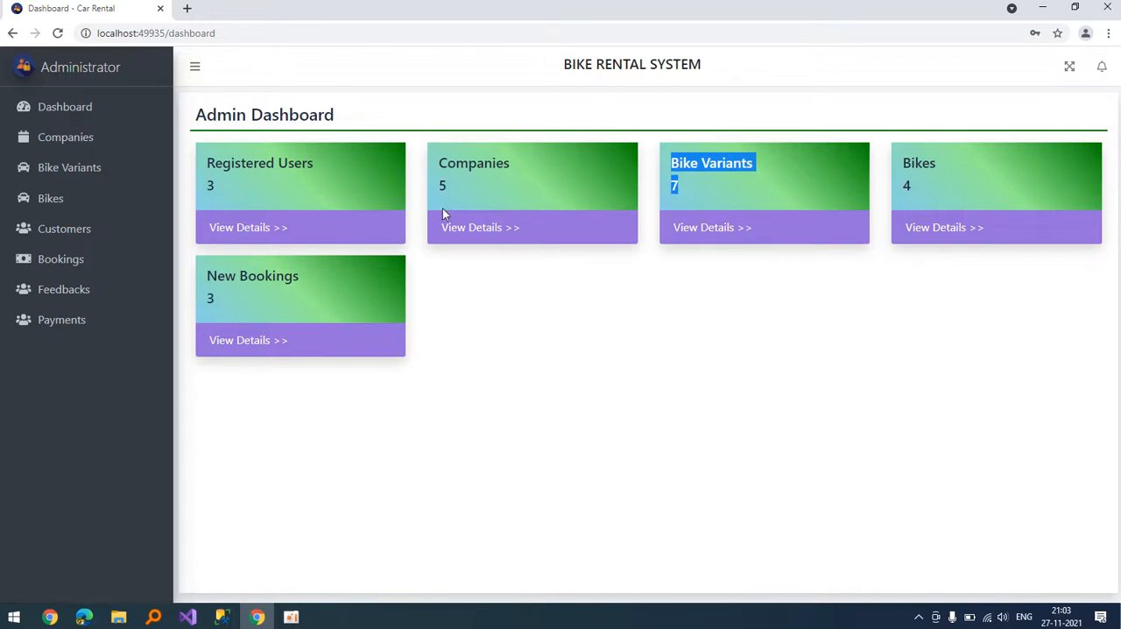
pyautogui.moveTo(902, 166)
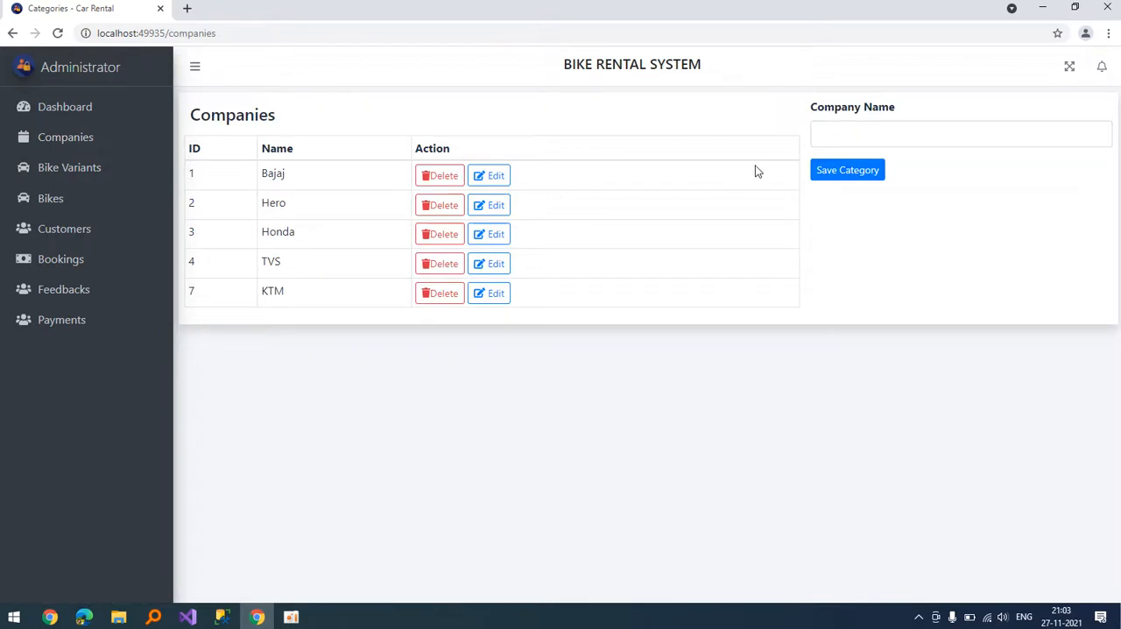
# Enter 'Royal Enfield' as the company name and save it.
pyautogui.write('R')
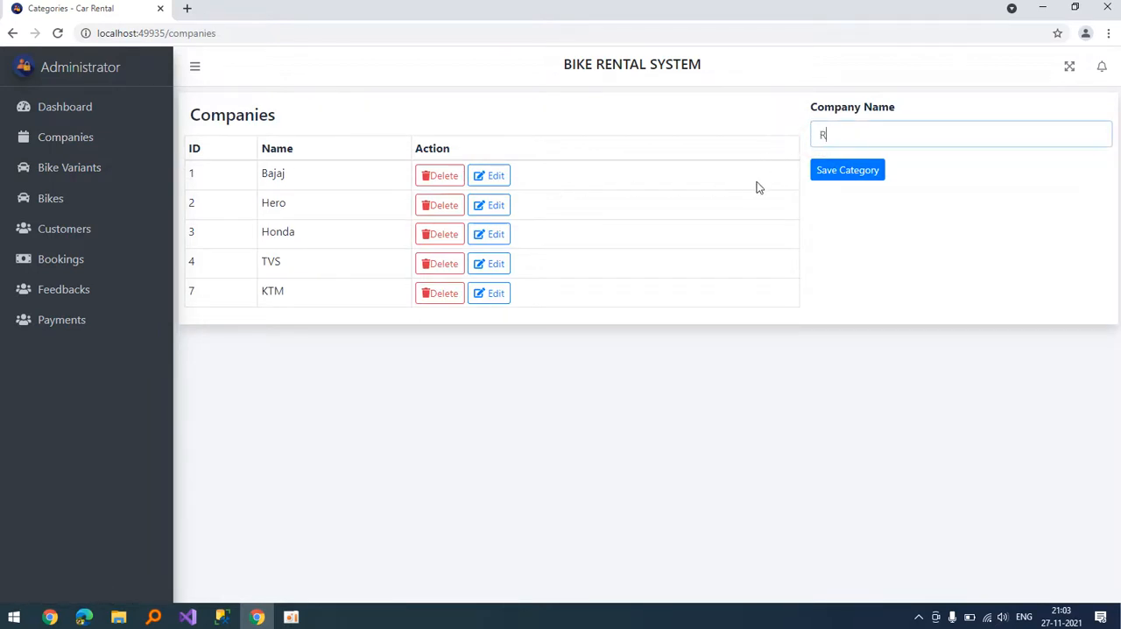
pyautogui.write('Royal Engi')
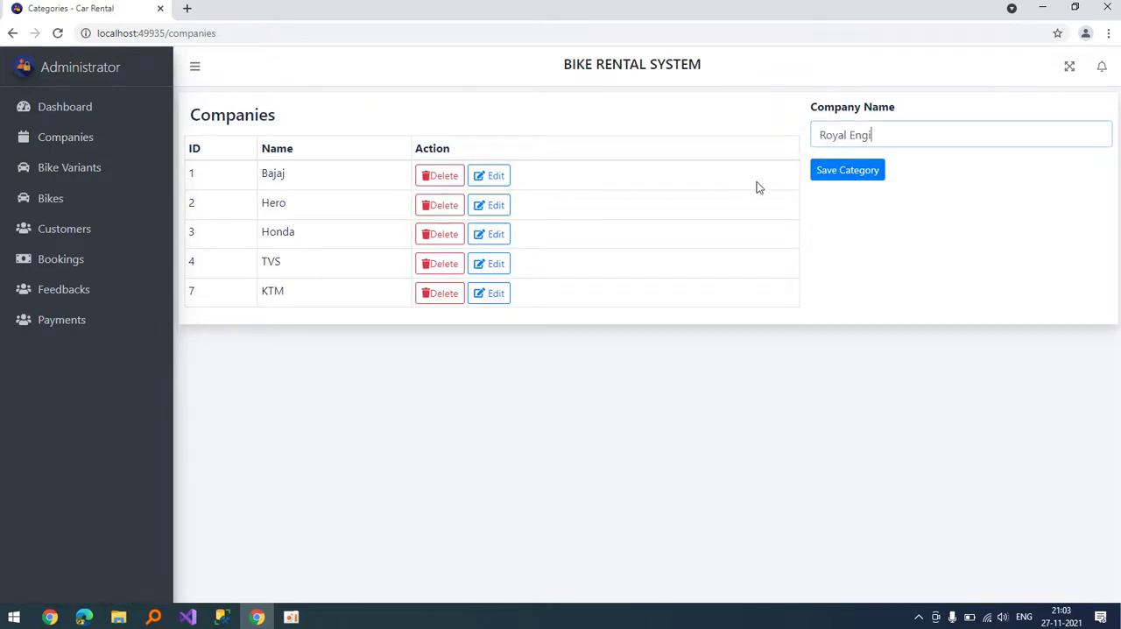
pyautogui.write('field')
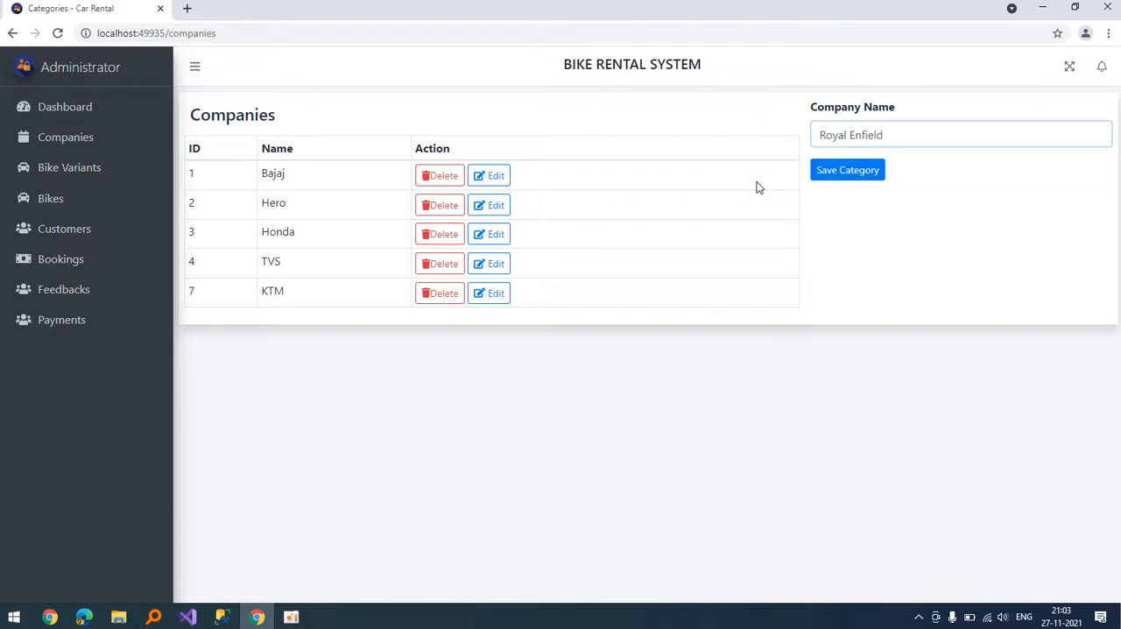
pyautogui.click(847, 170)
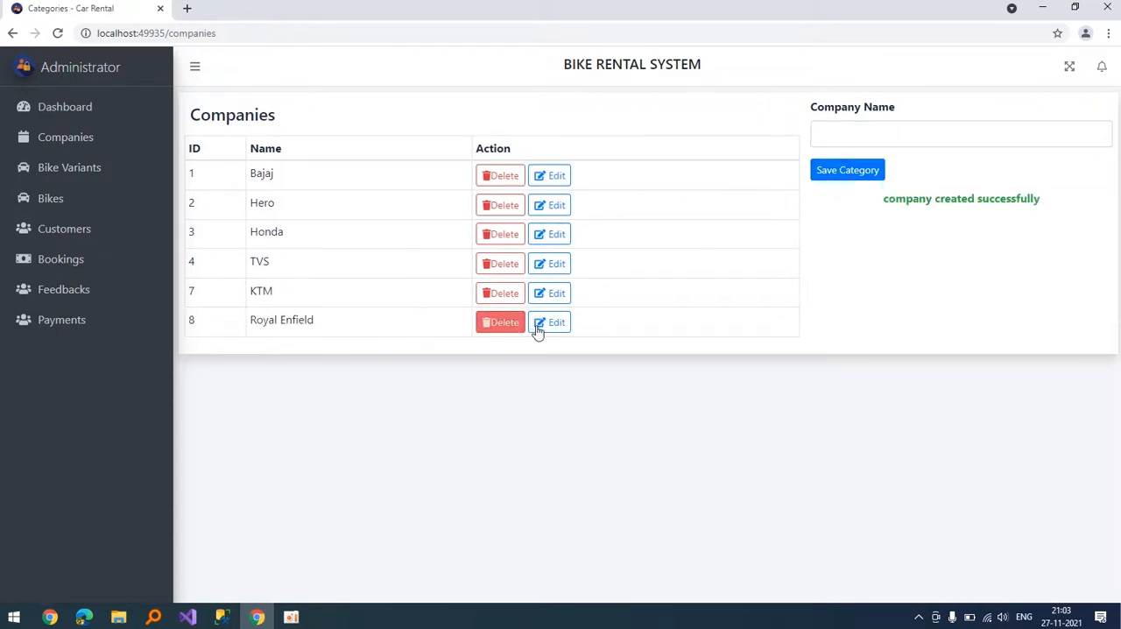
# Open Royal Enfield for editing and search Google for 'royal enfield bikes'.
pyautogui.click(550, 321)
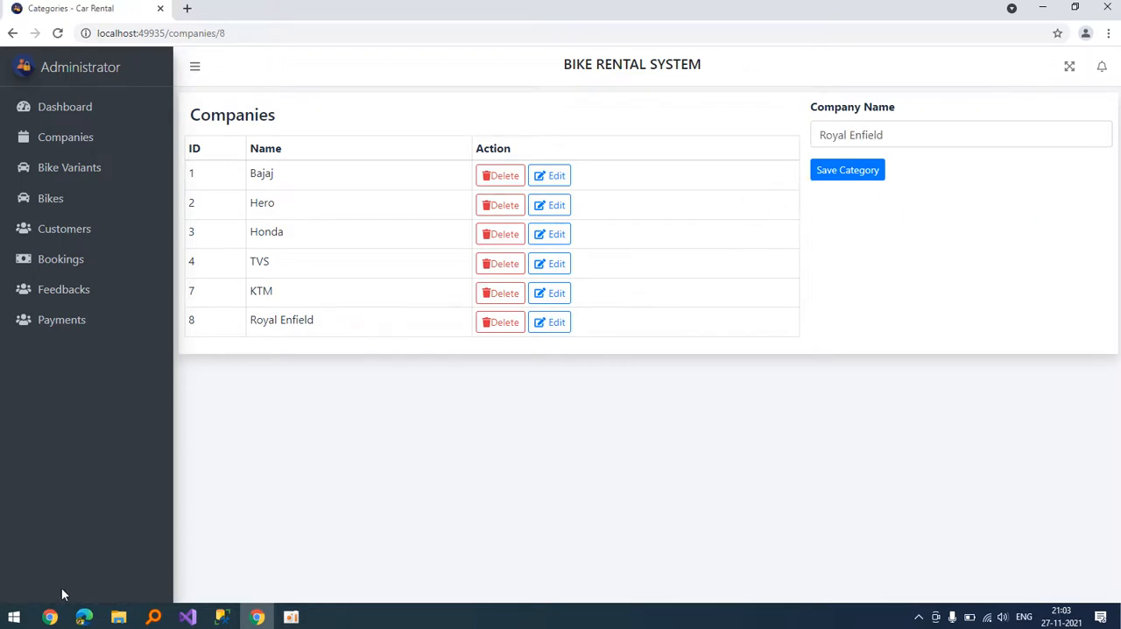
pyautogui.write('royal en')
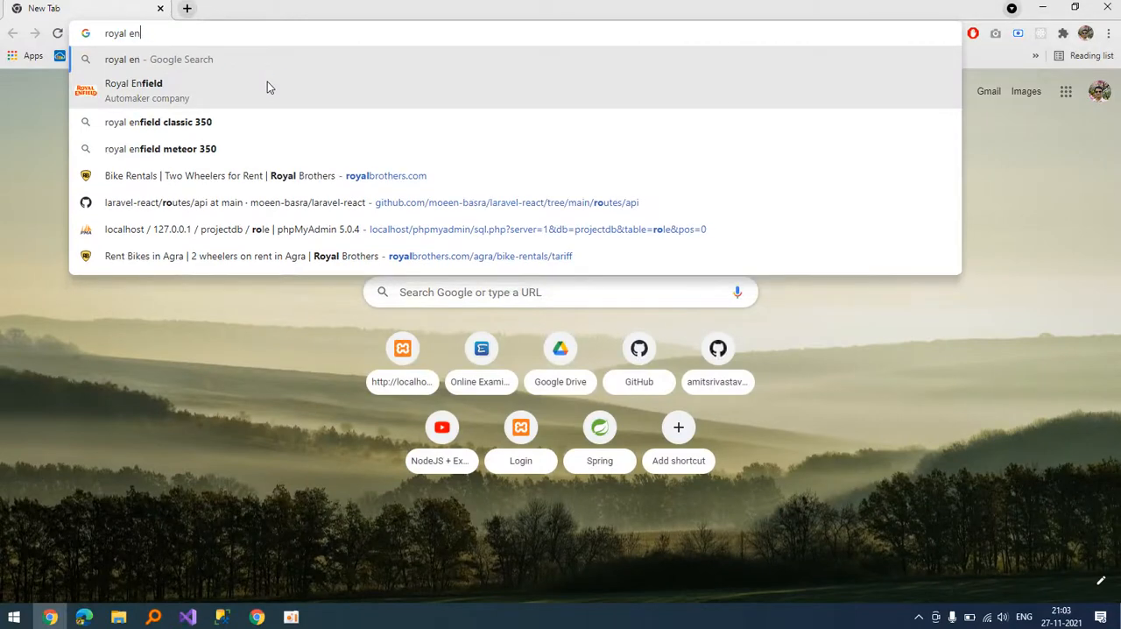
pyautogui.write('gf')
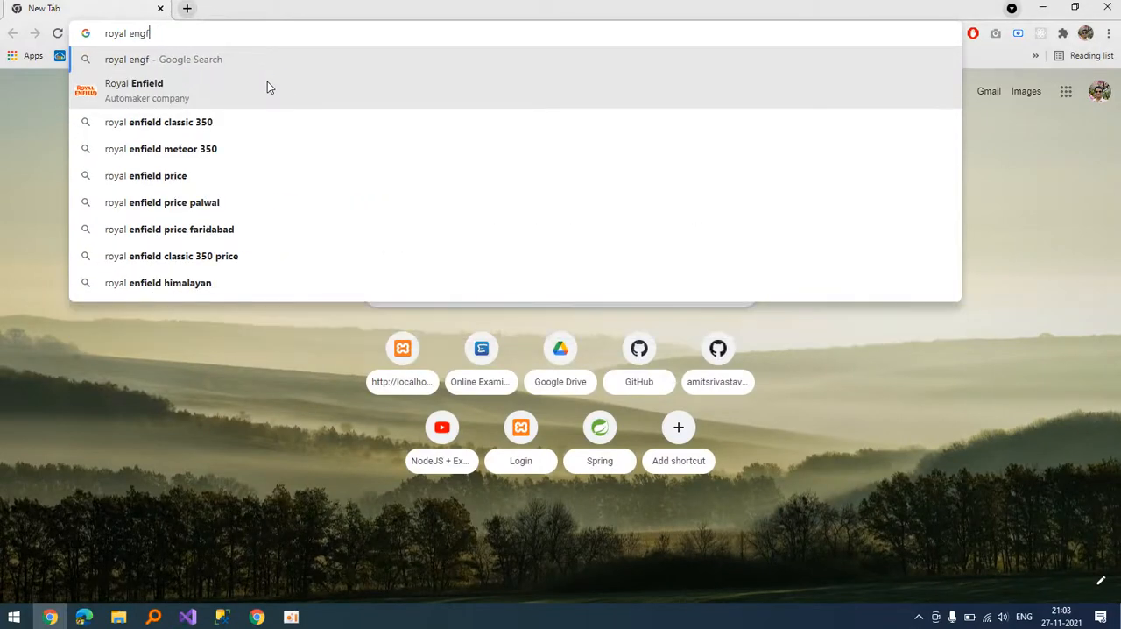
pyautogui.write('royal enfield bikes')
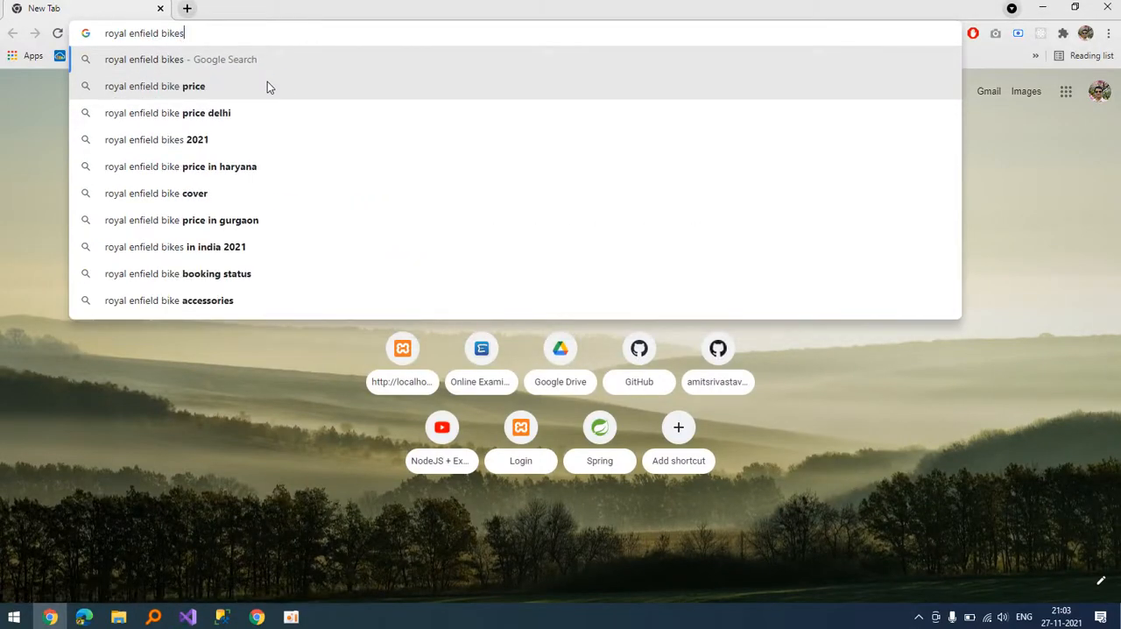
pyautogui.press('Return')
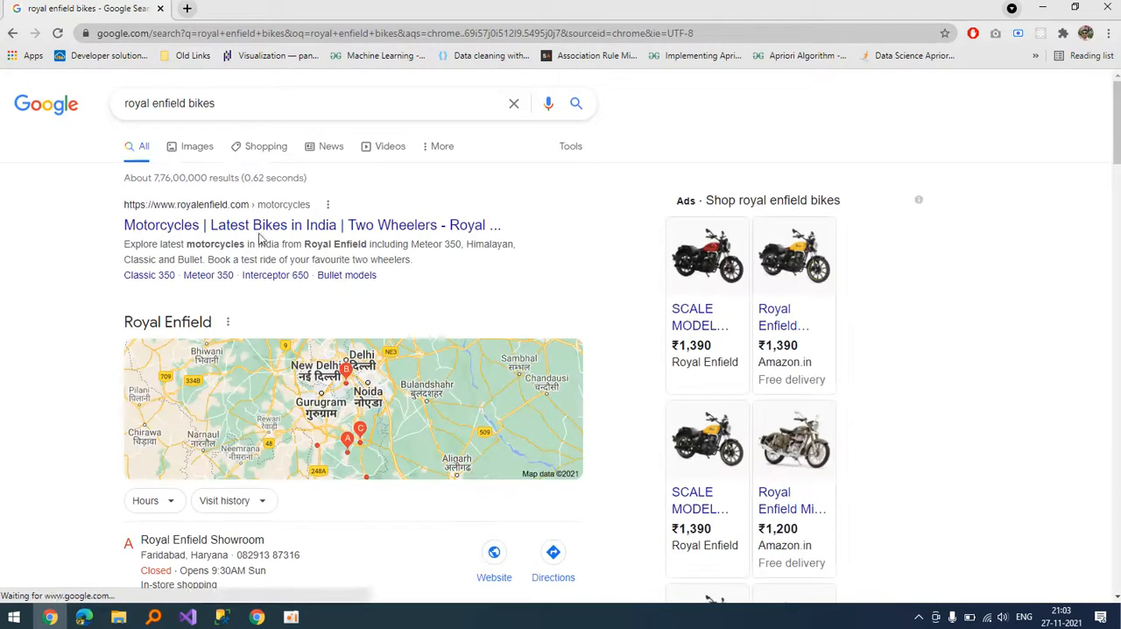
# Open royalenfield.com, dismiss the cookie notice, and browse the Classic 350 page.
pyautogui.click(312, 225)
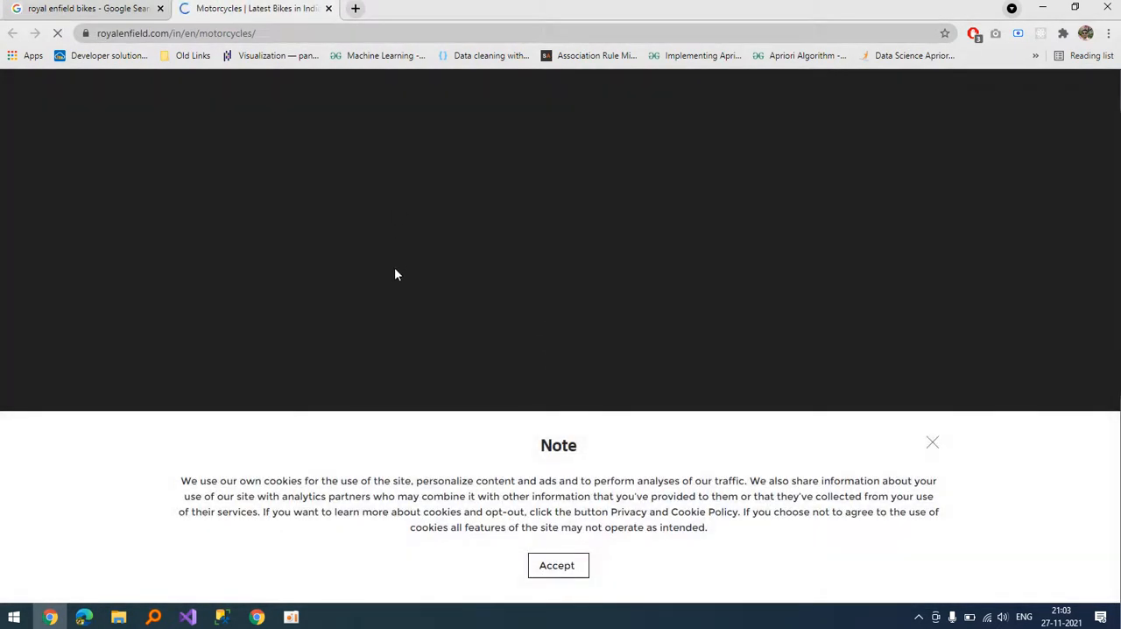
pyautogui.click(557, 565)
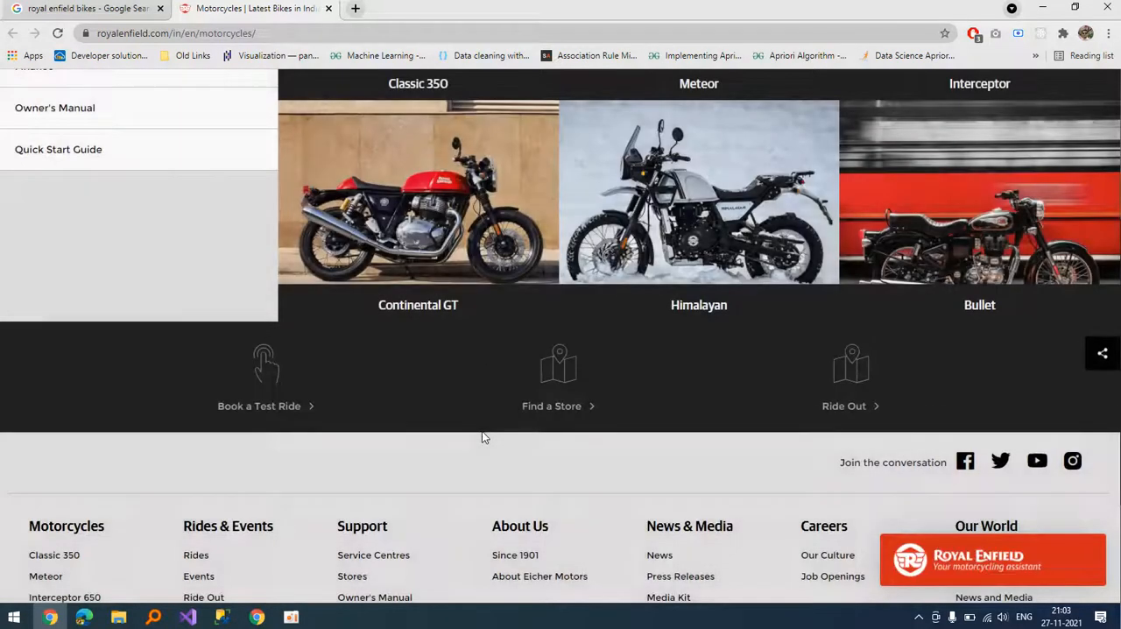
pyautogui.scroll(3)
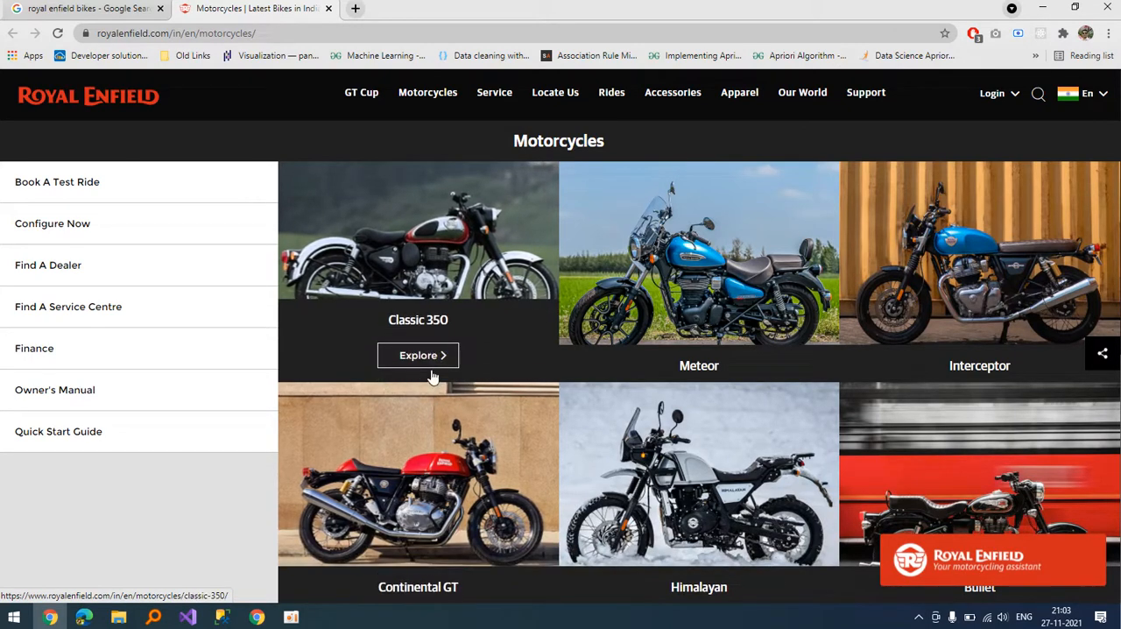
pyautogui.moveTo(447, 240)
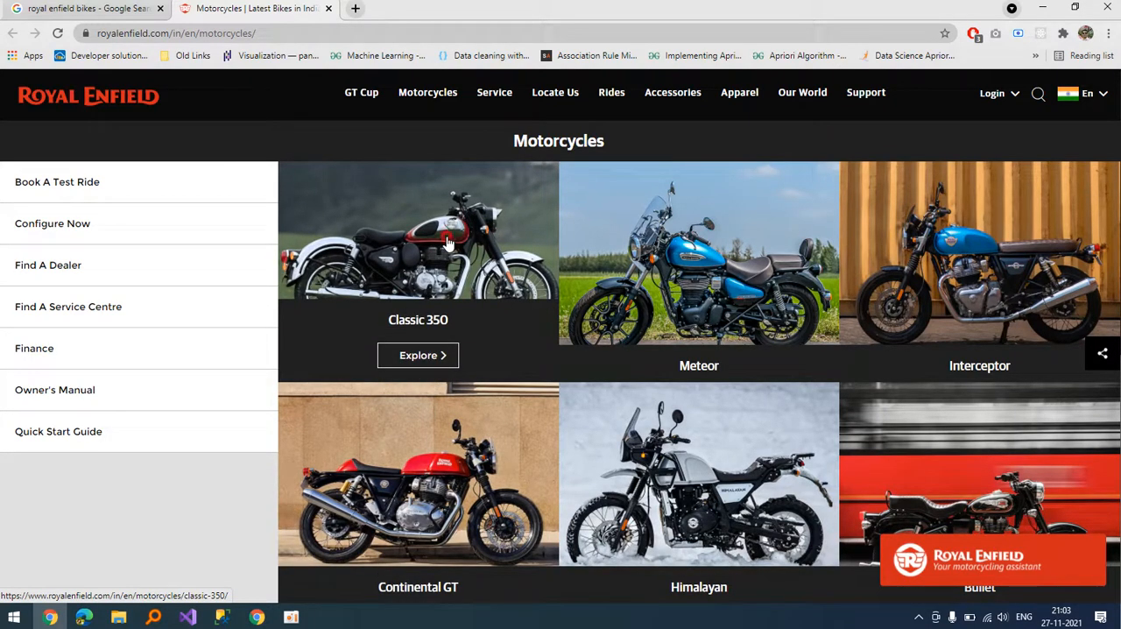
pyautogui.click(418, 355)
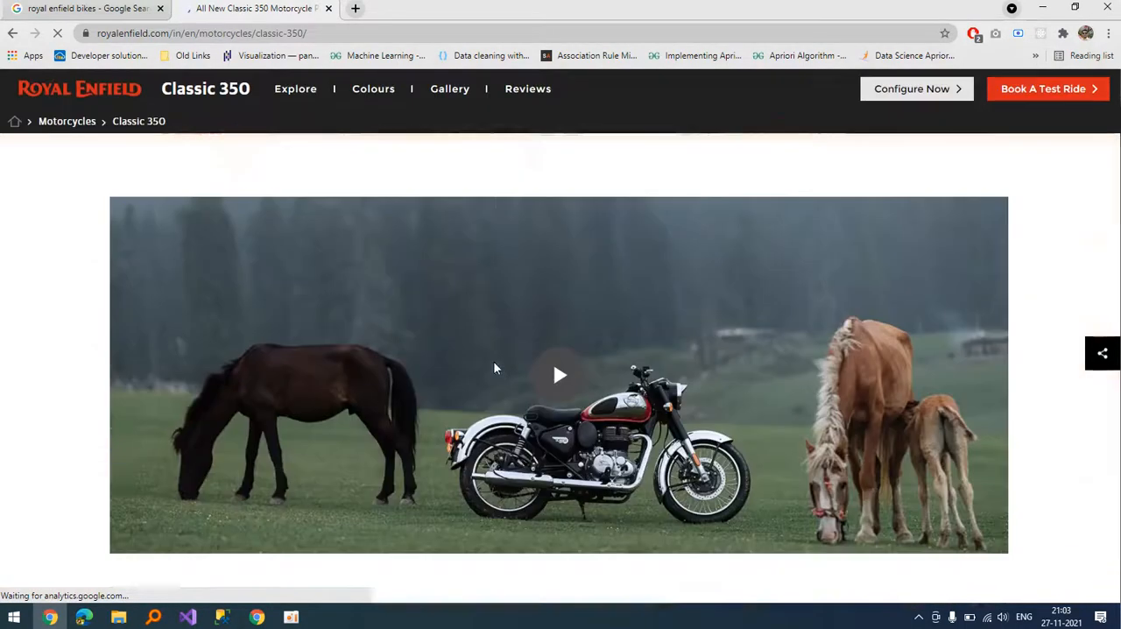
pyautogui.scroll(-3)
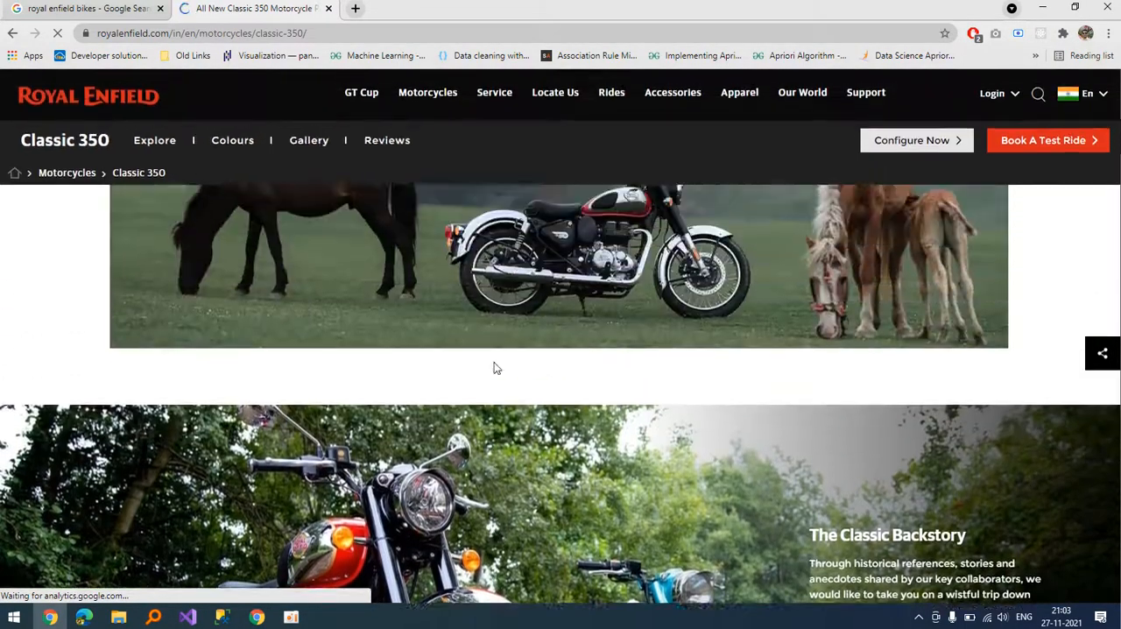
pyautogui.scroll(-3)
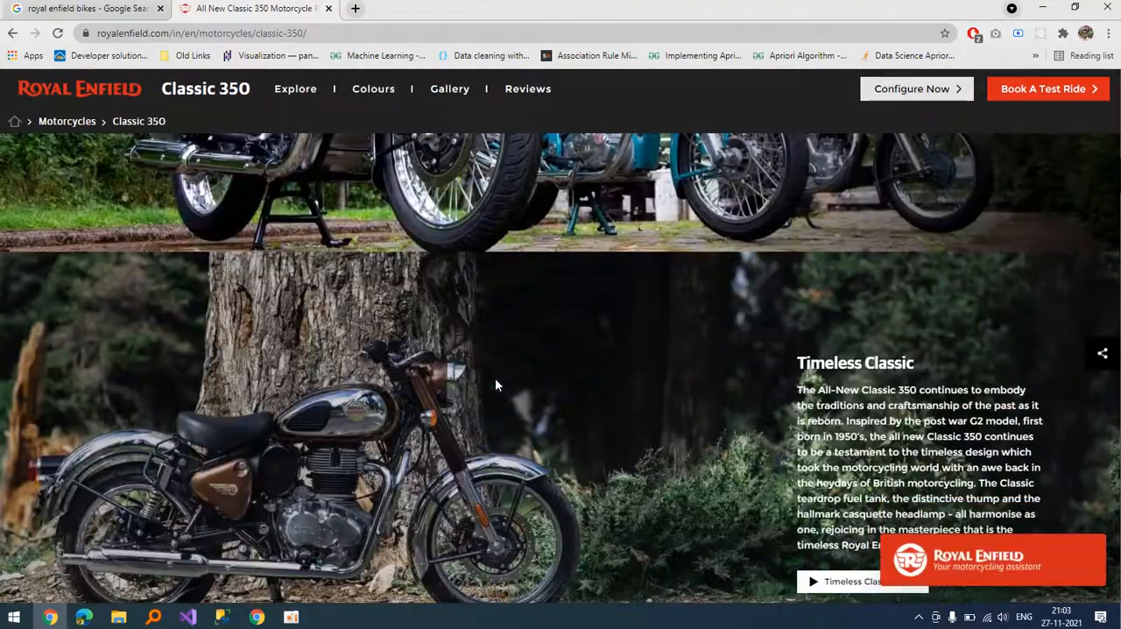
pyautogui.scroll(-3)
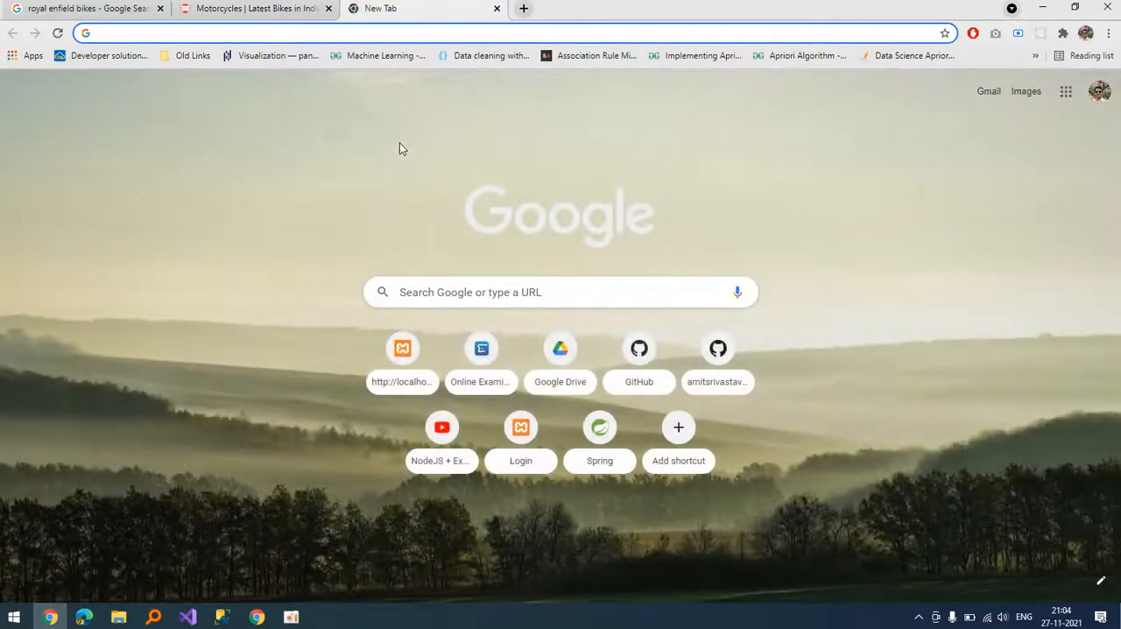
# Search Google Images for Royal Enfield Classic 350 and save a photo to the Desktop.
pyautogui.click(1025, 91)
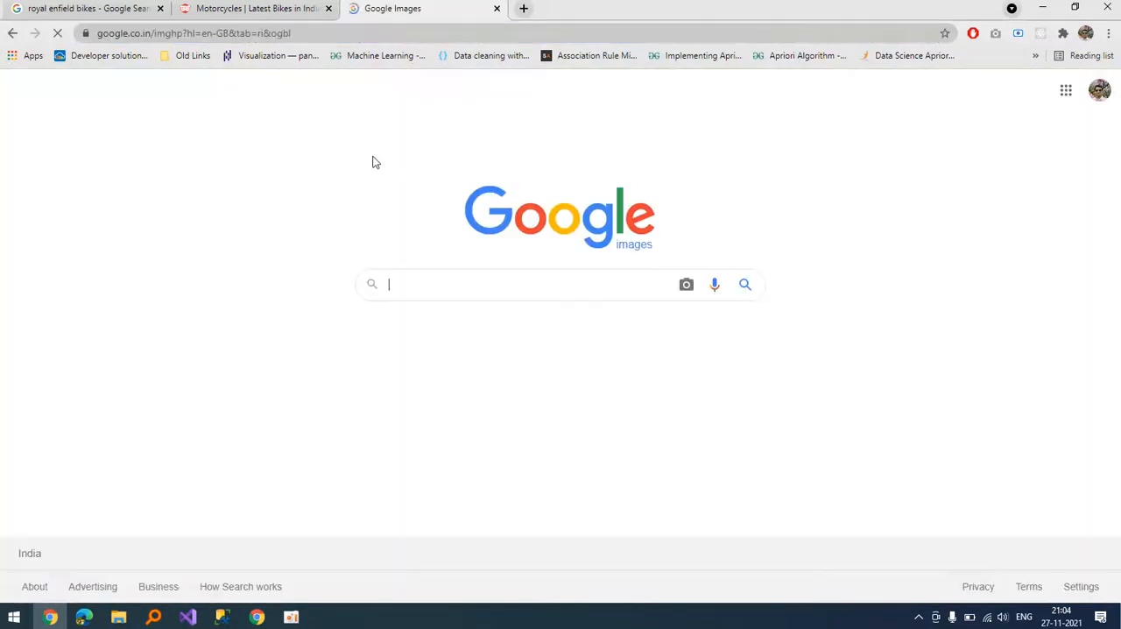
pyautogui.write('royal')
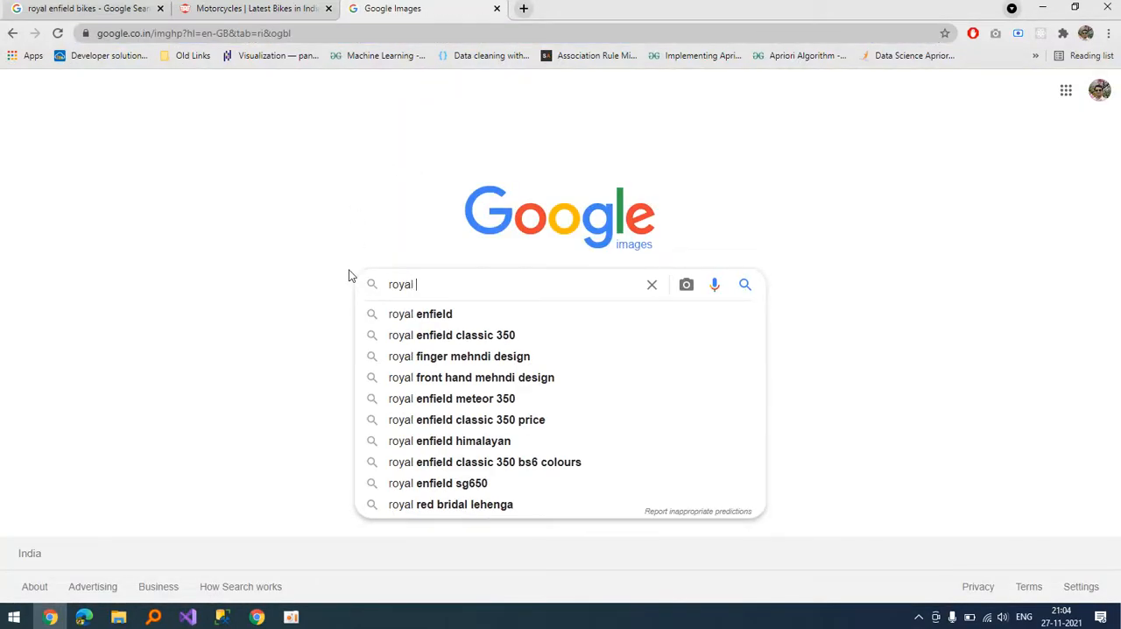
pyautogui.click(450, 334)
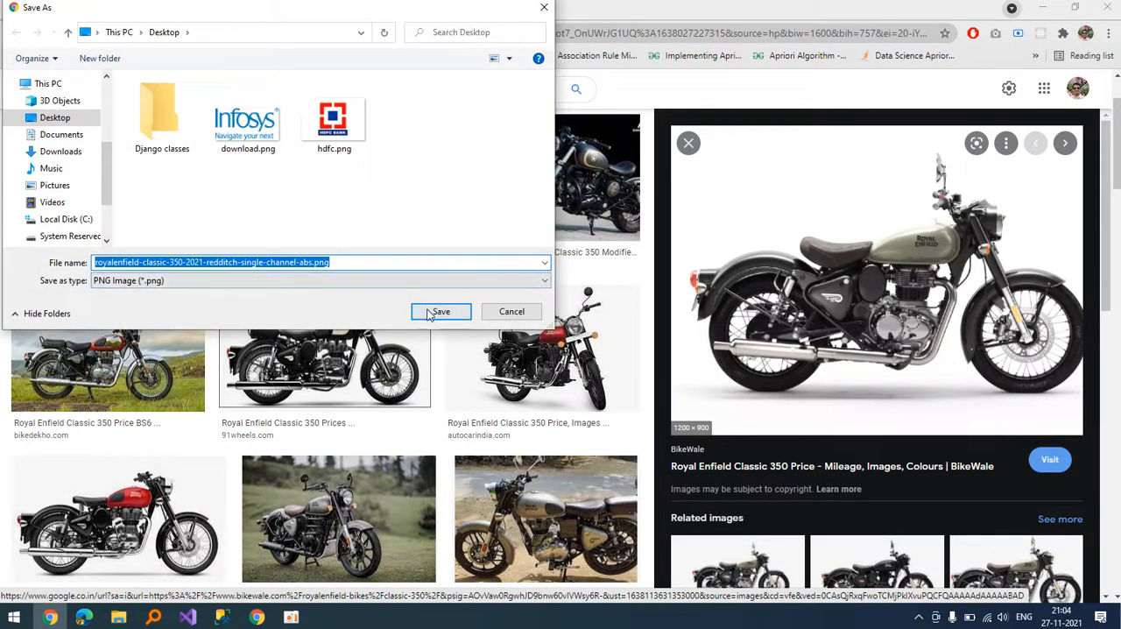
pyautogui.click(441, 310)
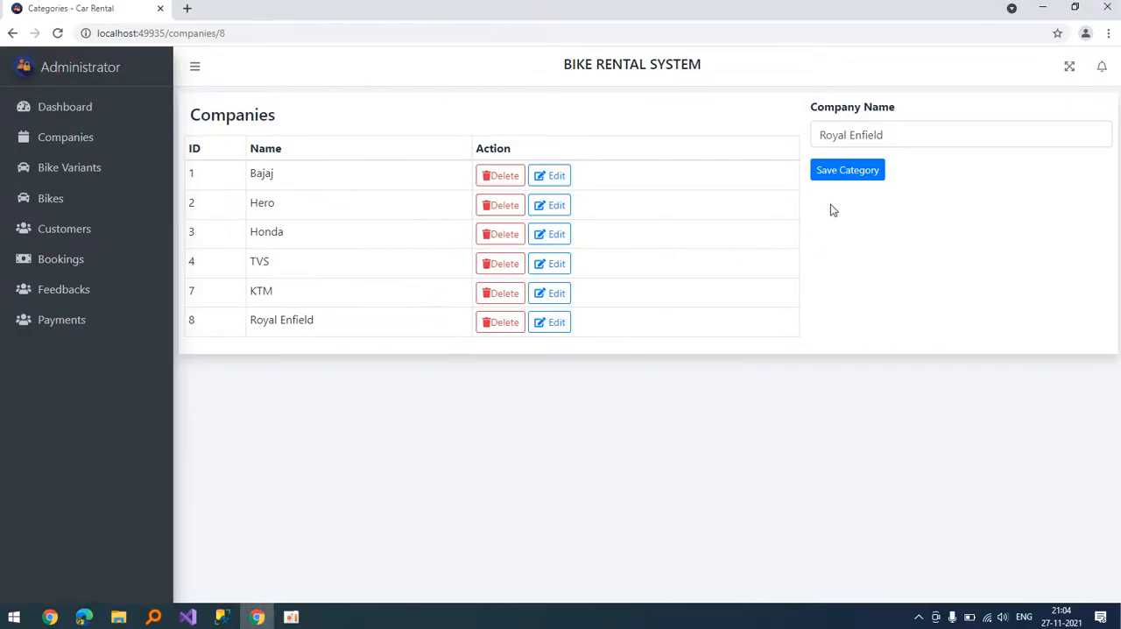
pyautogui.moveTo(337, 339)
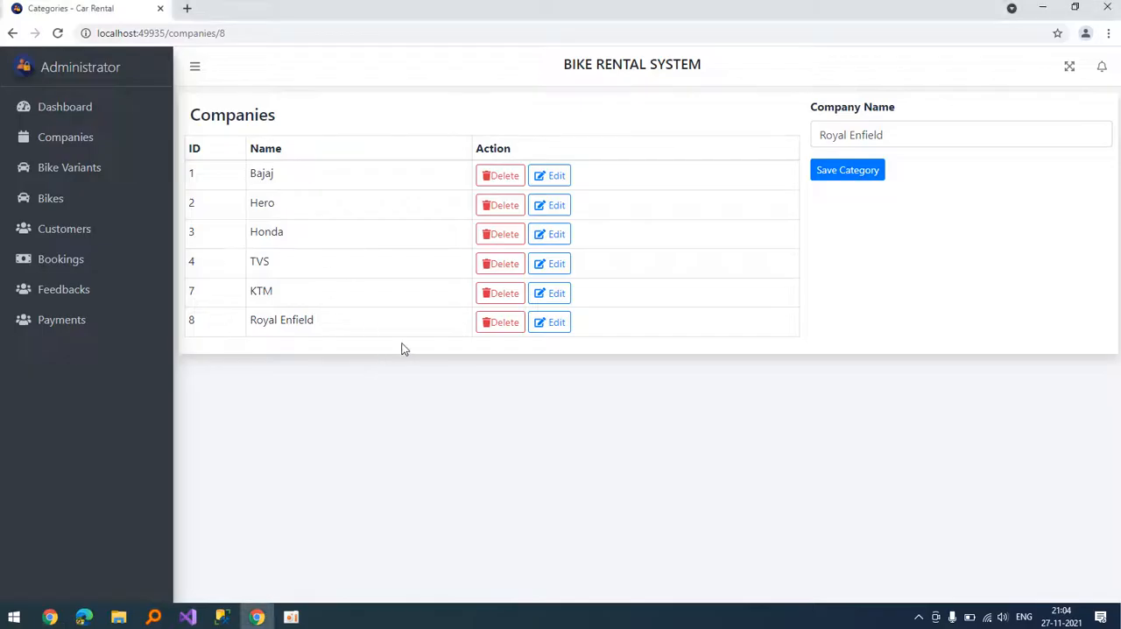
# Rename company 8 to 'Royal ENFIELD' and save it.
pyautogui.click(960, 134)
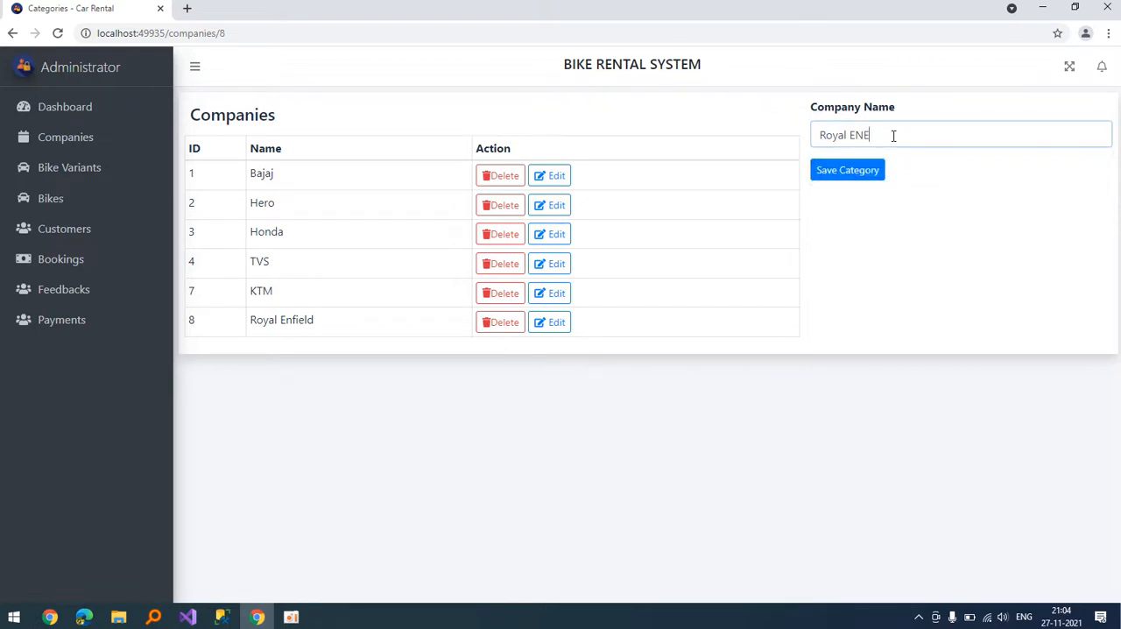
pyautogui.write('FIELD')
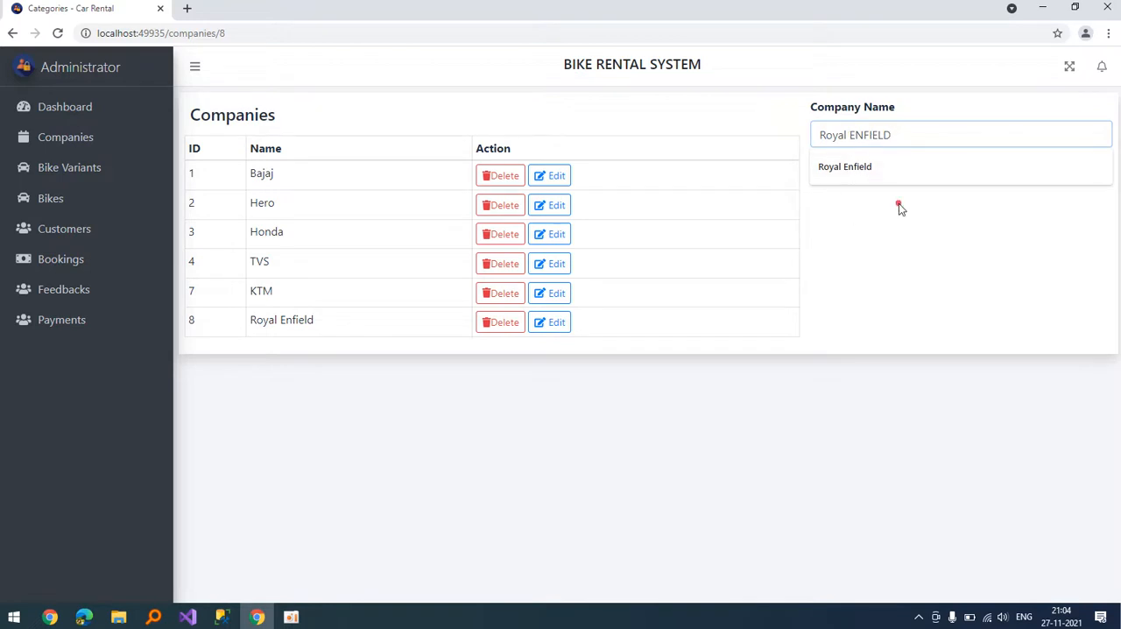
pyautogui.click(847, 169)
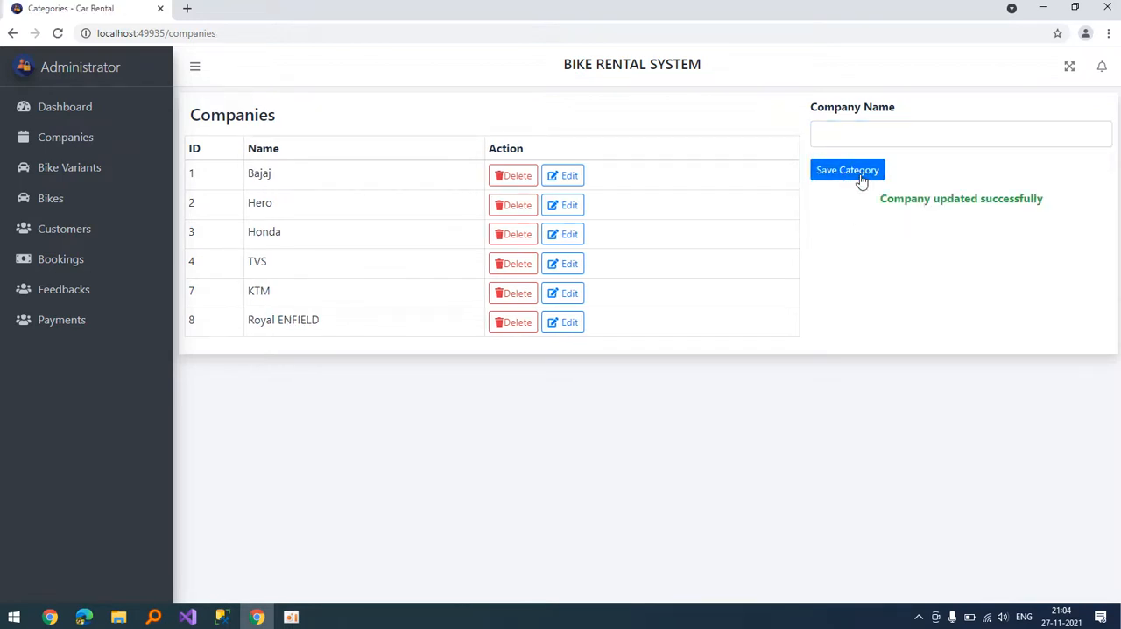
# Delete the Royal ENFIELD company and confirm the removal.
pyautogui.doubleClick(298, 320)
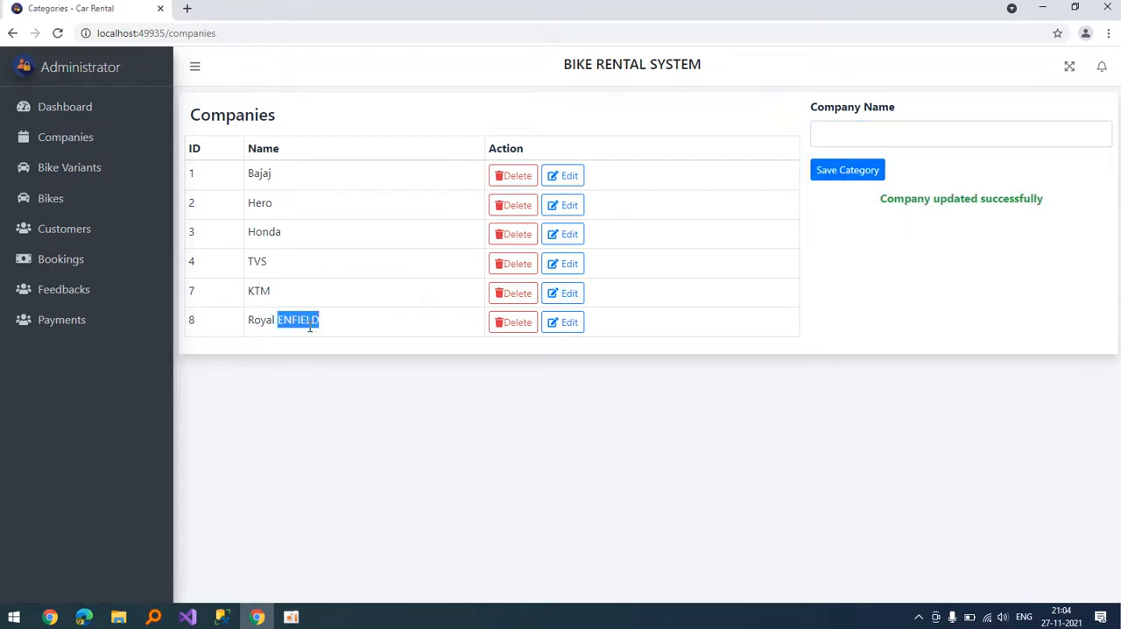
pyautogui.click(512, 321)
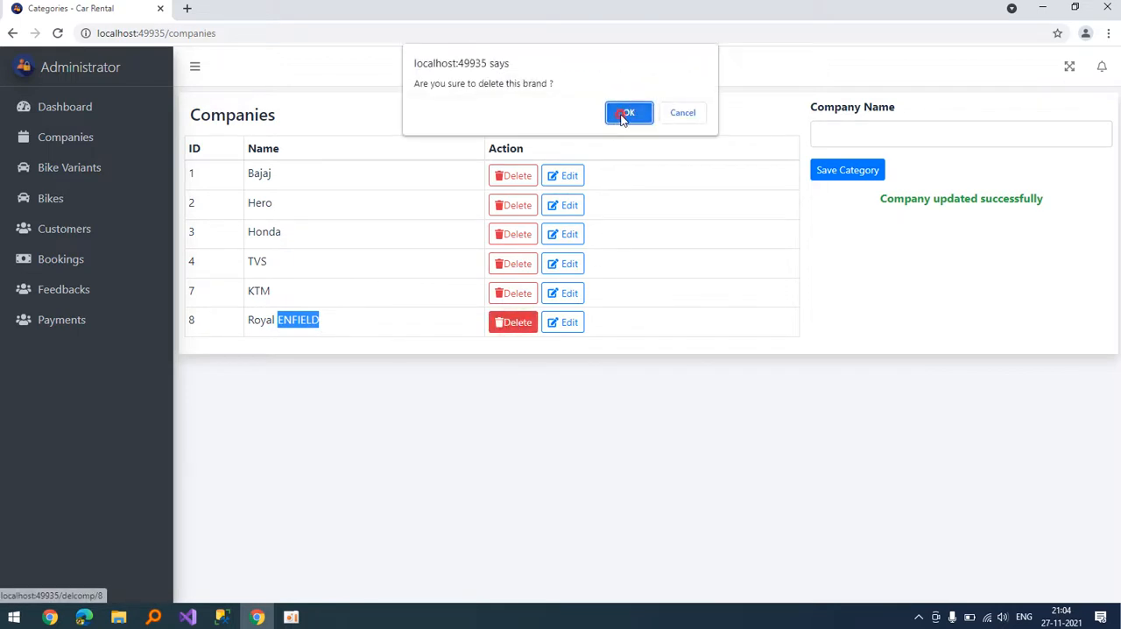
pyautogui.click(628, 112)
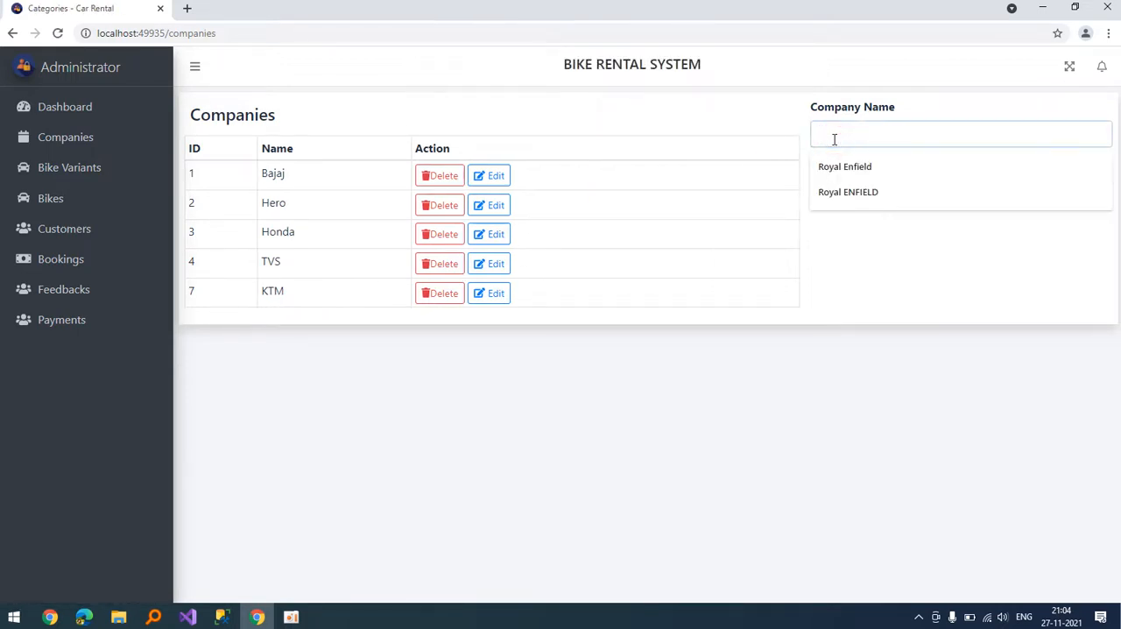
# Re-add Royal Enfield as a new company, then open Bike Variants.
pyautogui.click(844, 166)
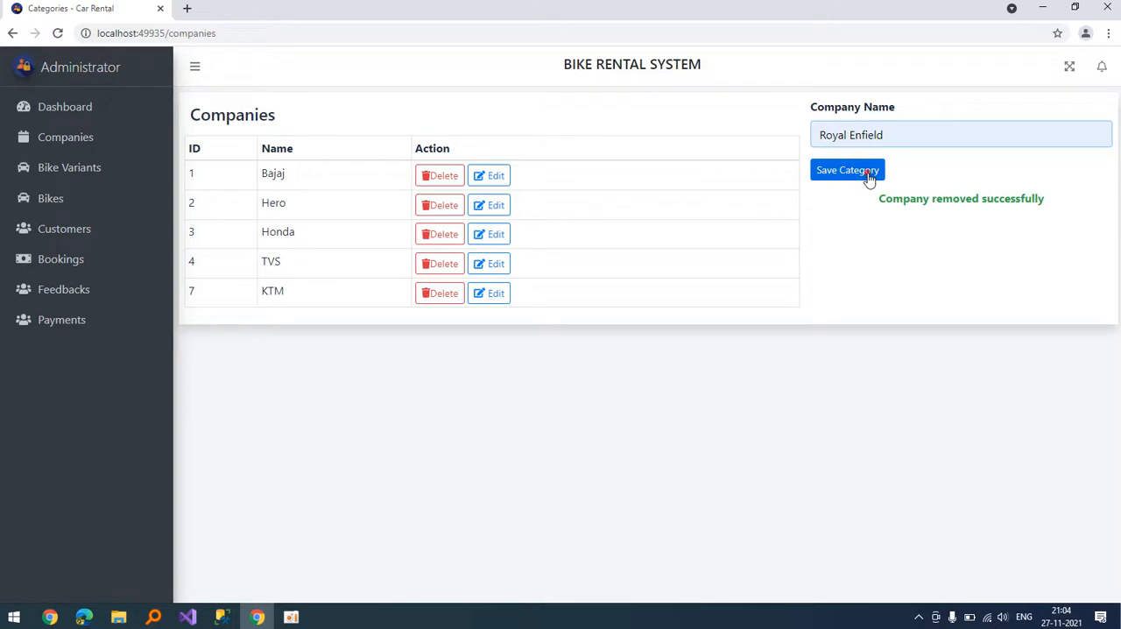
pyautogui.click(847, 170)
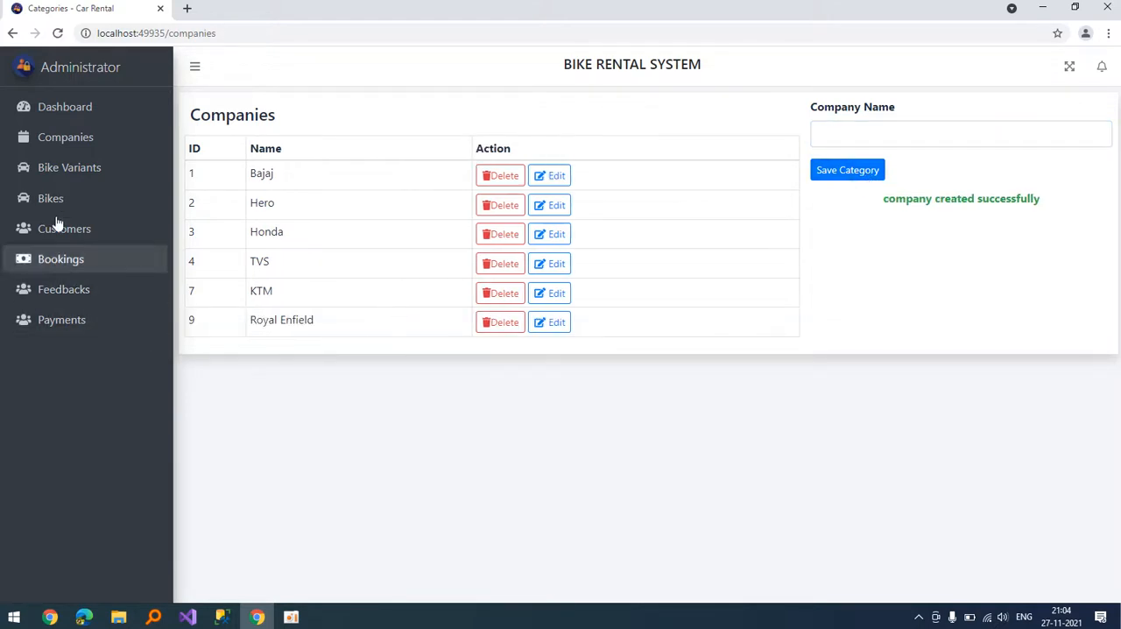
pyautogui.click(69, 167)
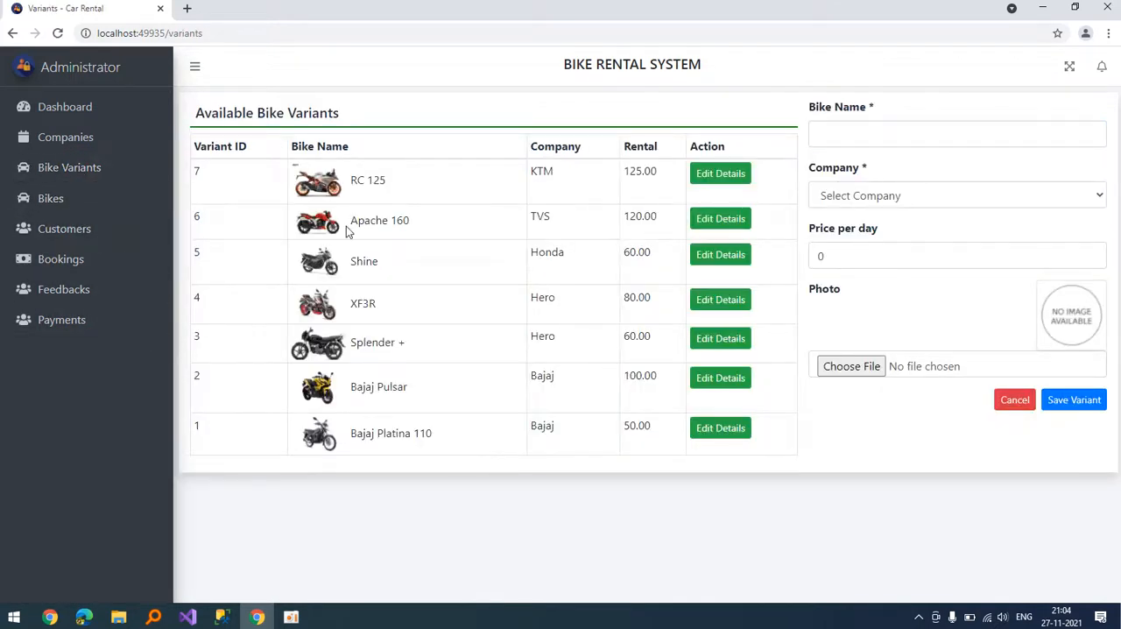
pyautogui.moveTo(744, 333)
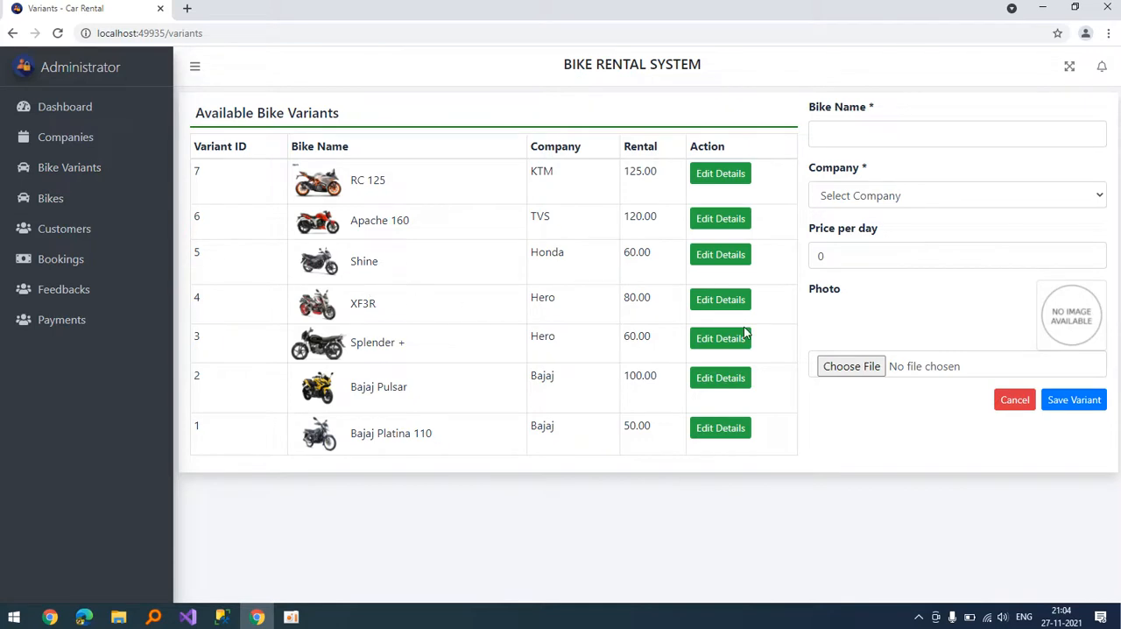
pyautogui.moveTo(851, 366)
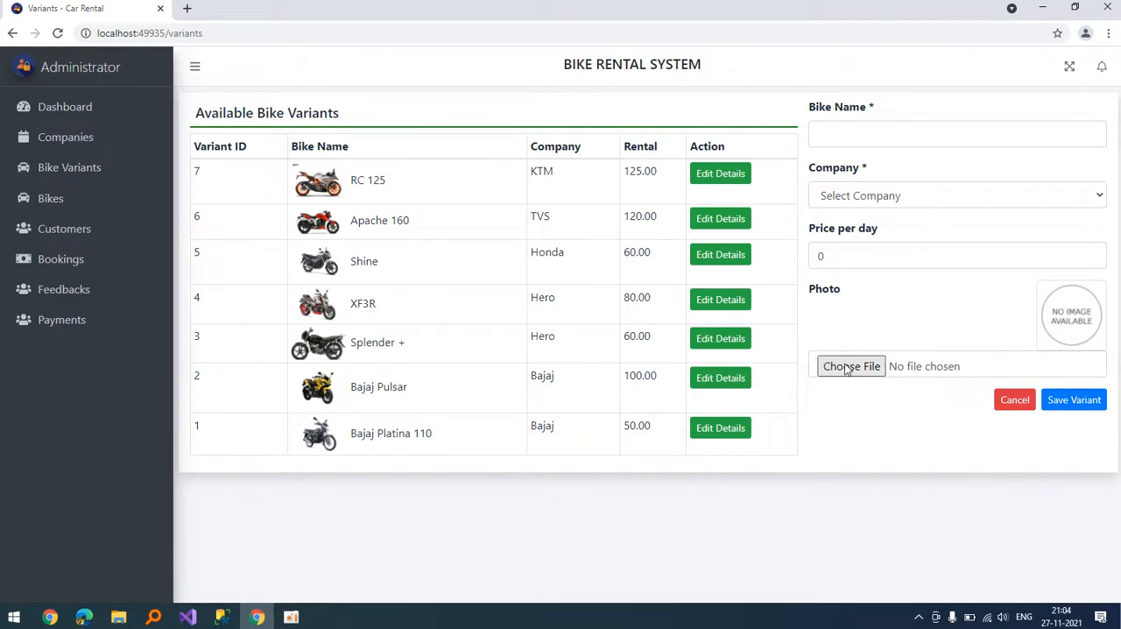
# Save variant 'Royal Enfield Classic 350', company Royal Enfield, 200 per day, with Desktop photo.
pyautogui.click(850, 366)
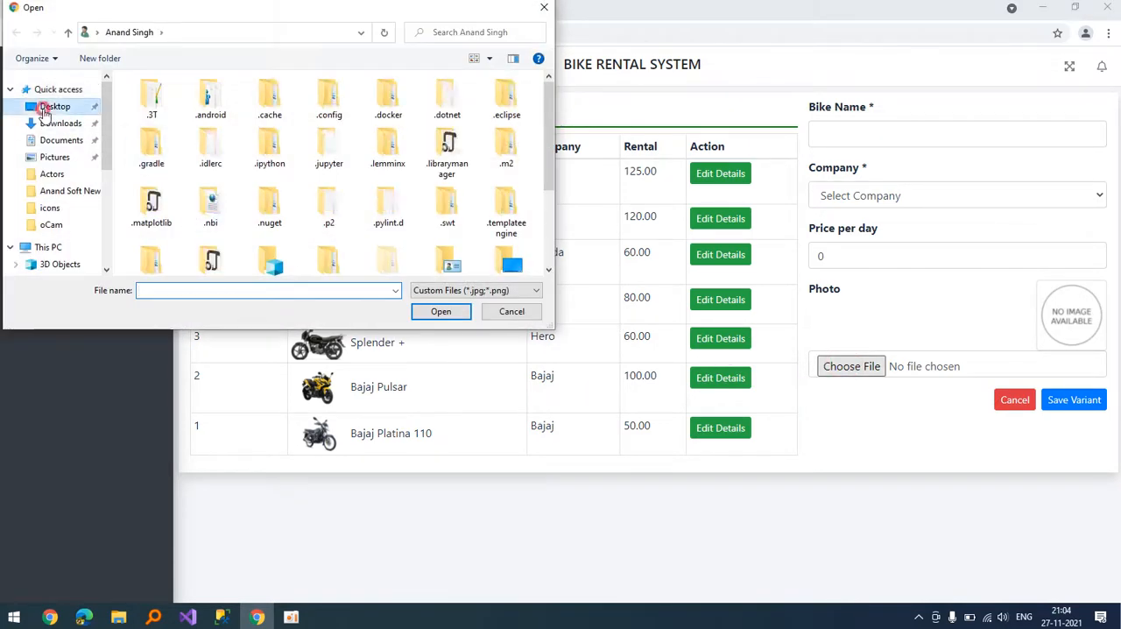
pyautogui.click(440, 311)
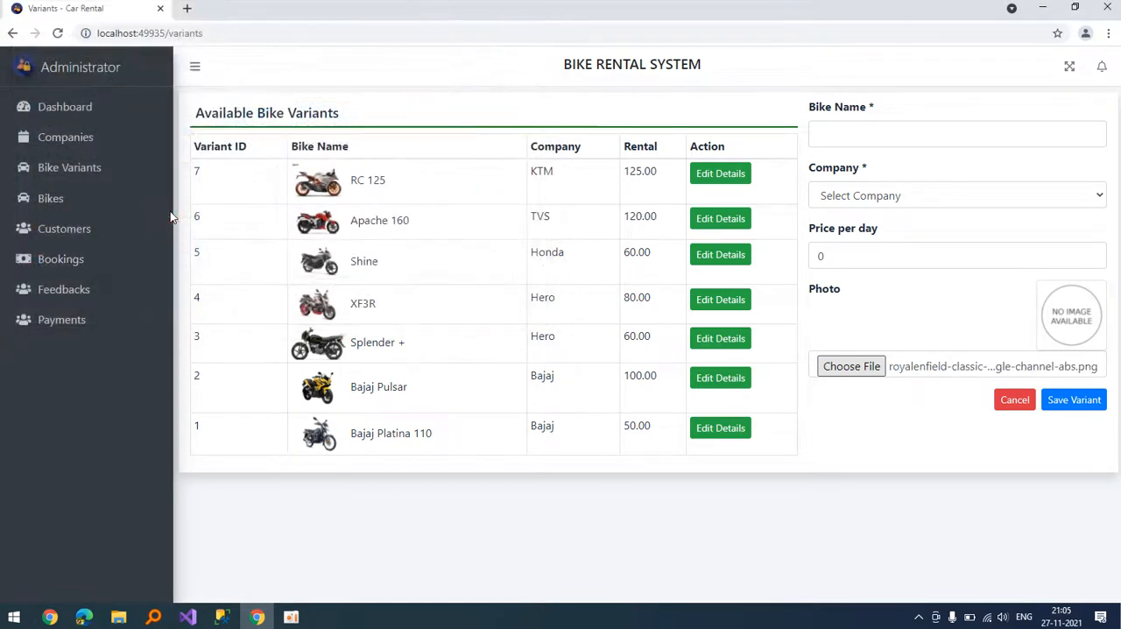
pyautogui.click(956, 133)
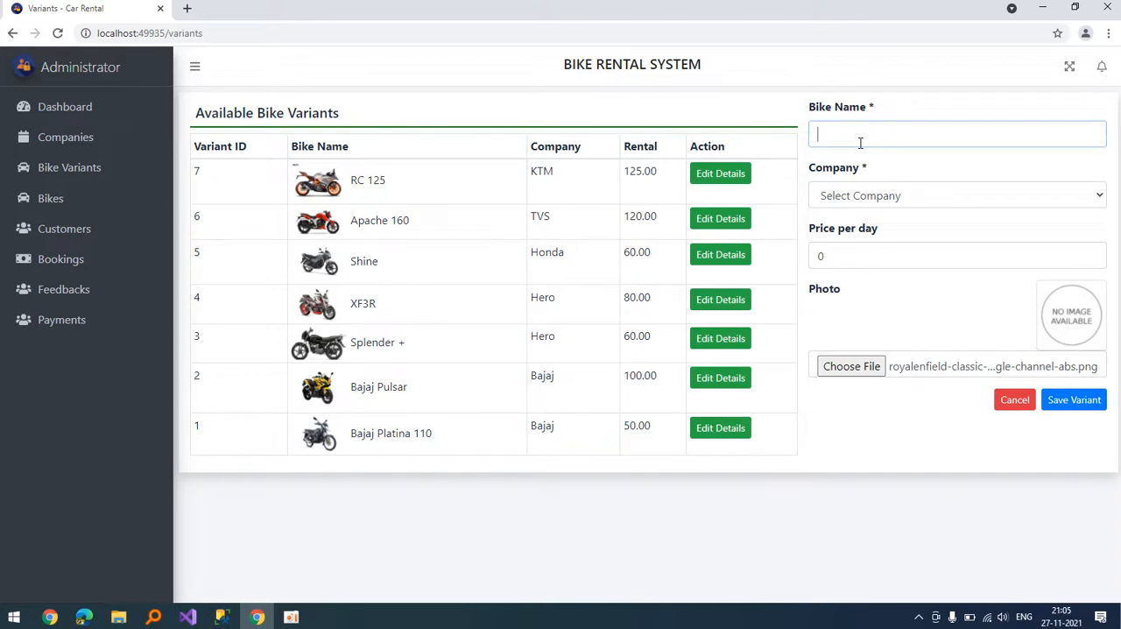
pyautogui.write('Royal En')
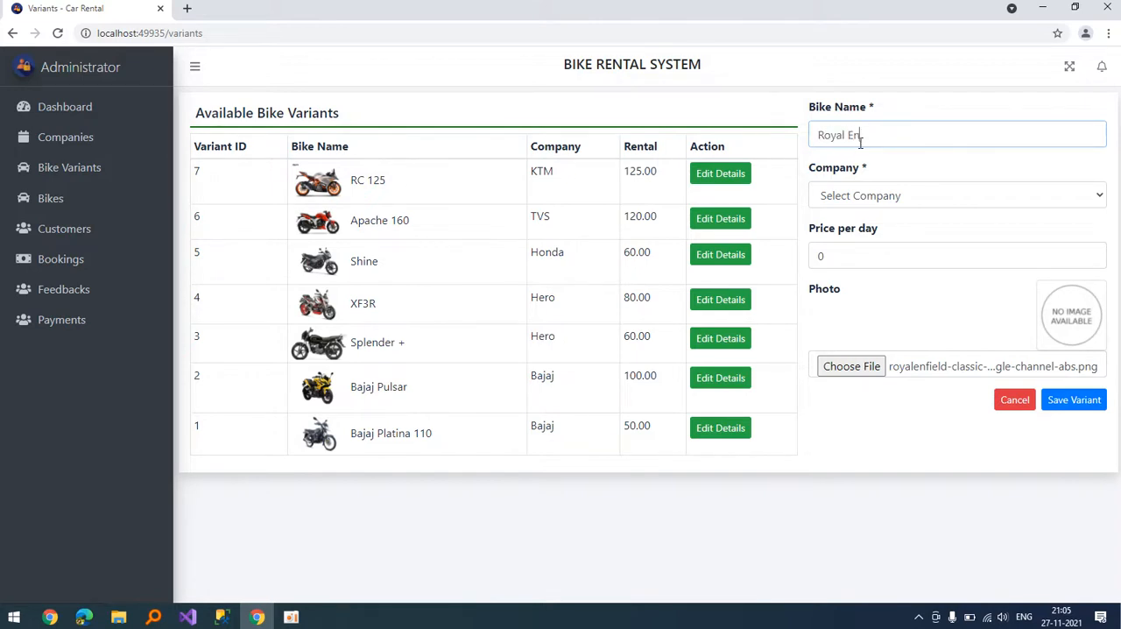
pyautogui.write('field')
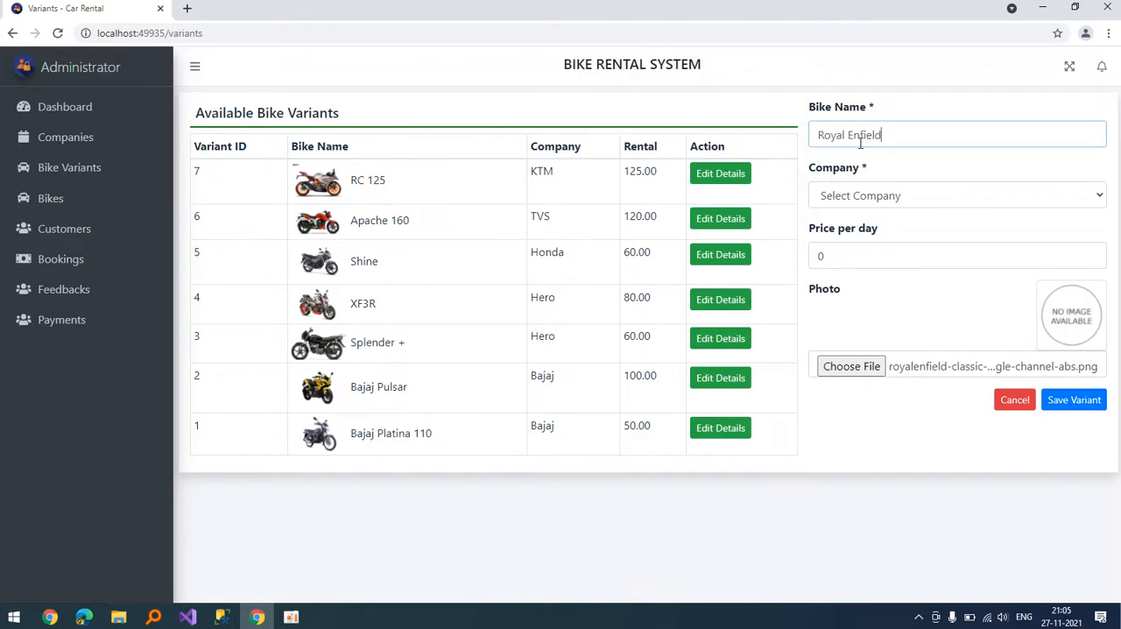
pyautogui.write('Classic')
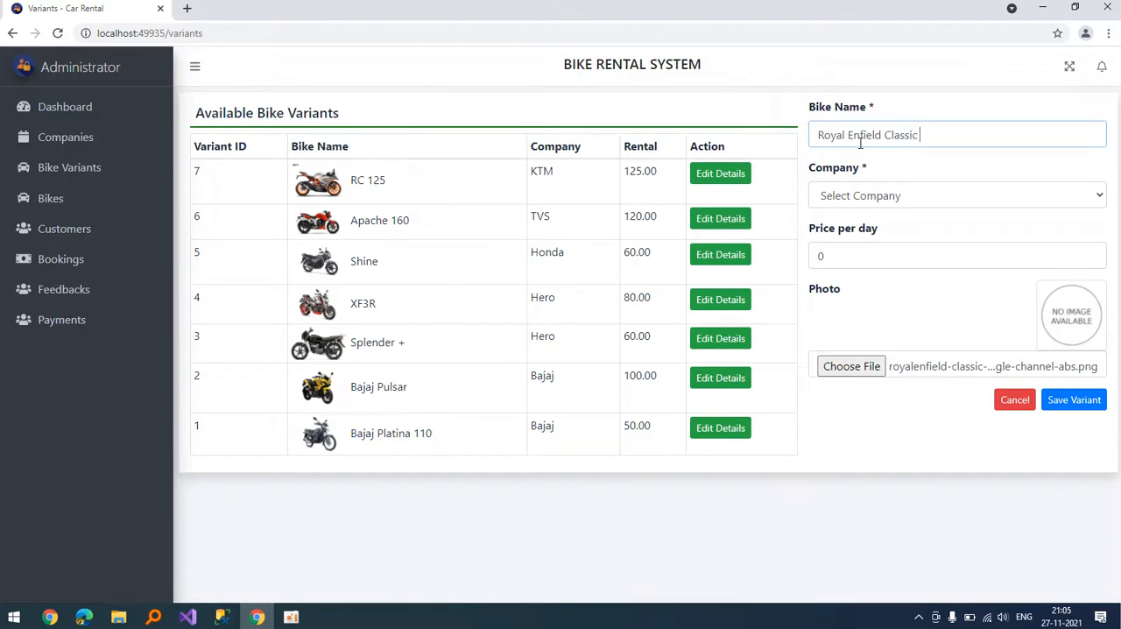
pyautogui.write('350')
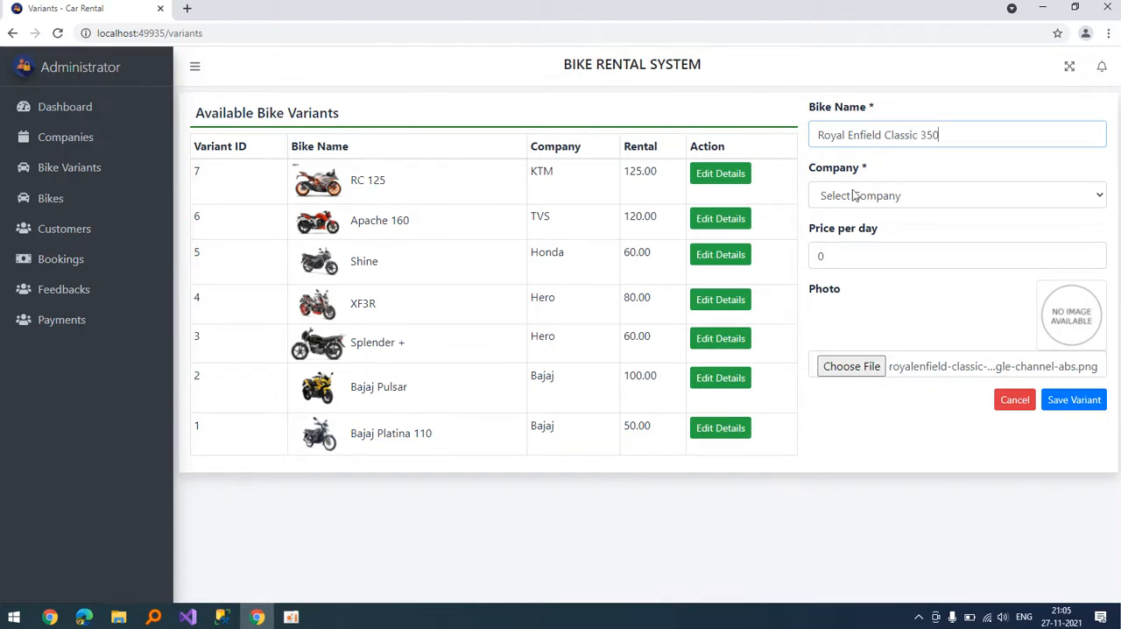
pyautogui.click(954, 195)
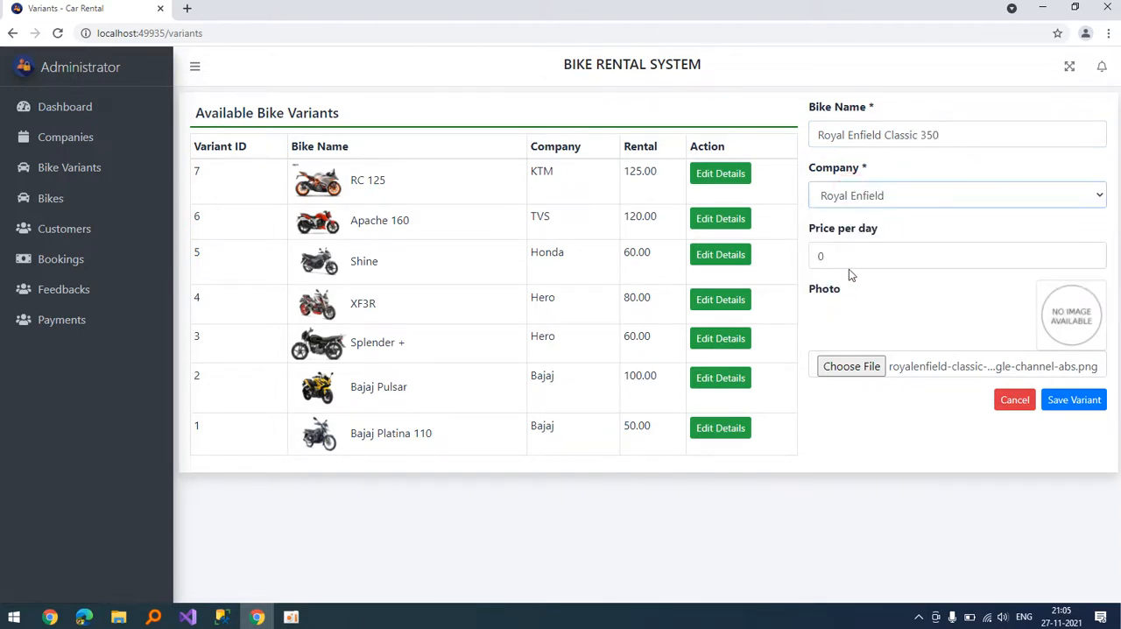
pyautogui.write('20')
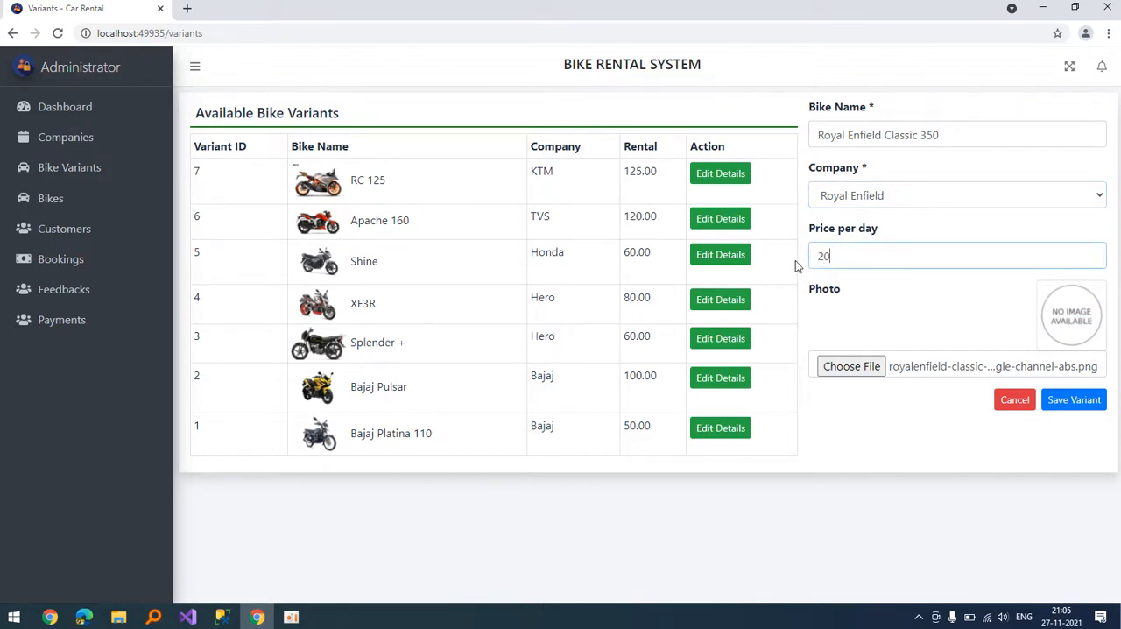
pyautogui.write('0')
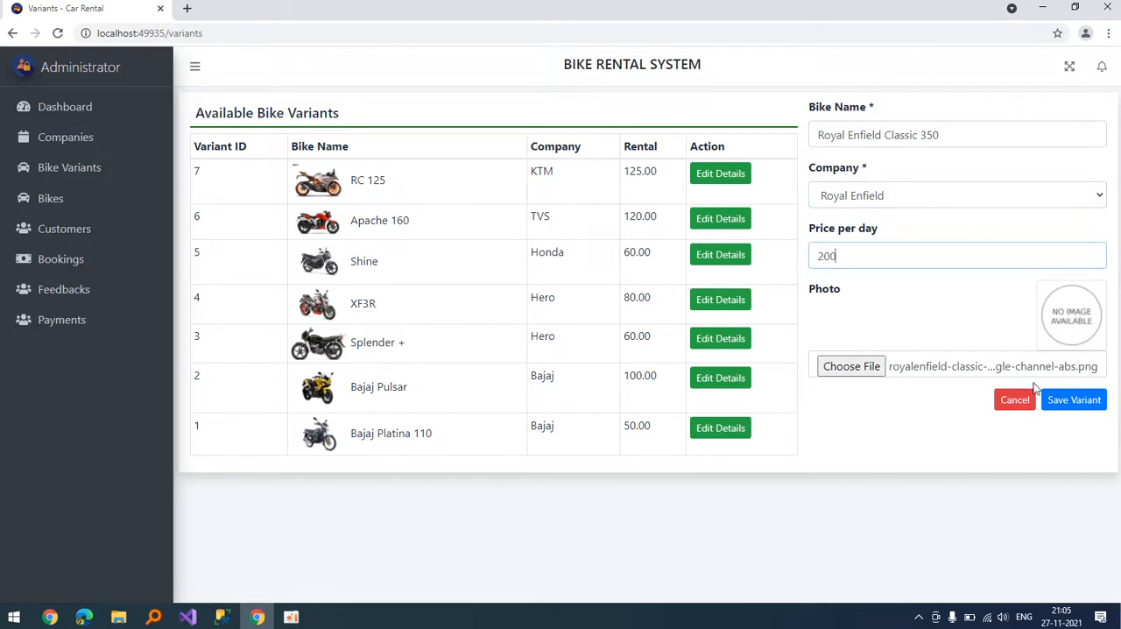
pyautogui.click(1074, 399)
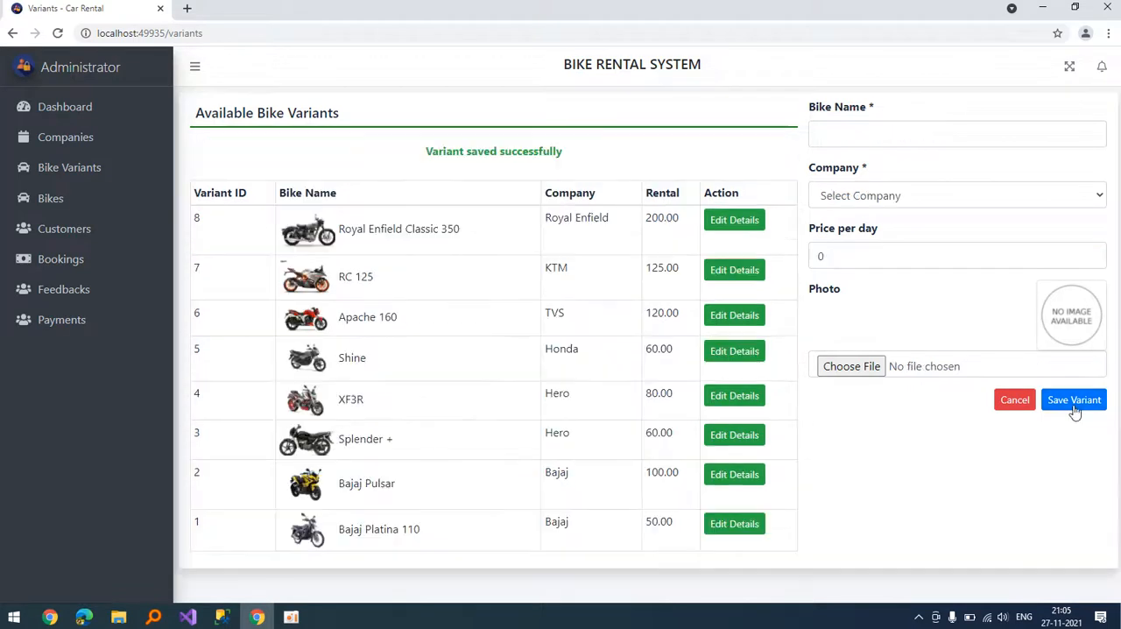
pyautogui.moveTo(443, 289)
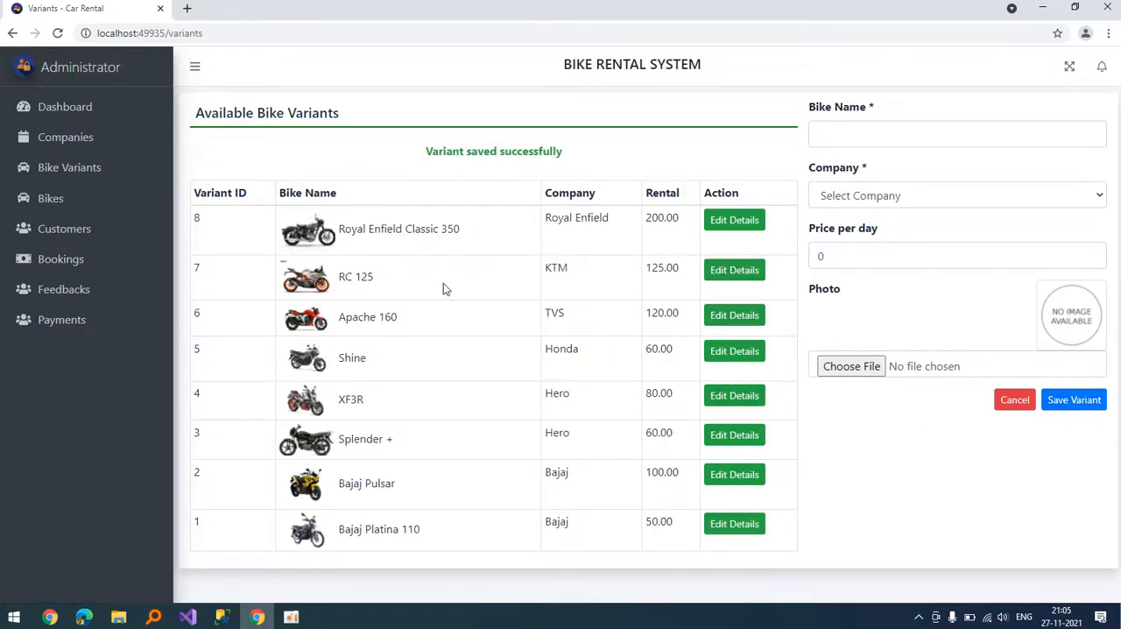
pyautogui.moveTo(380, 245)
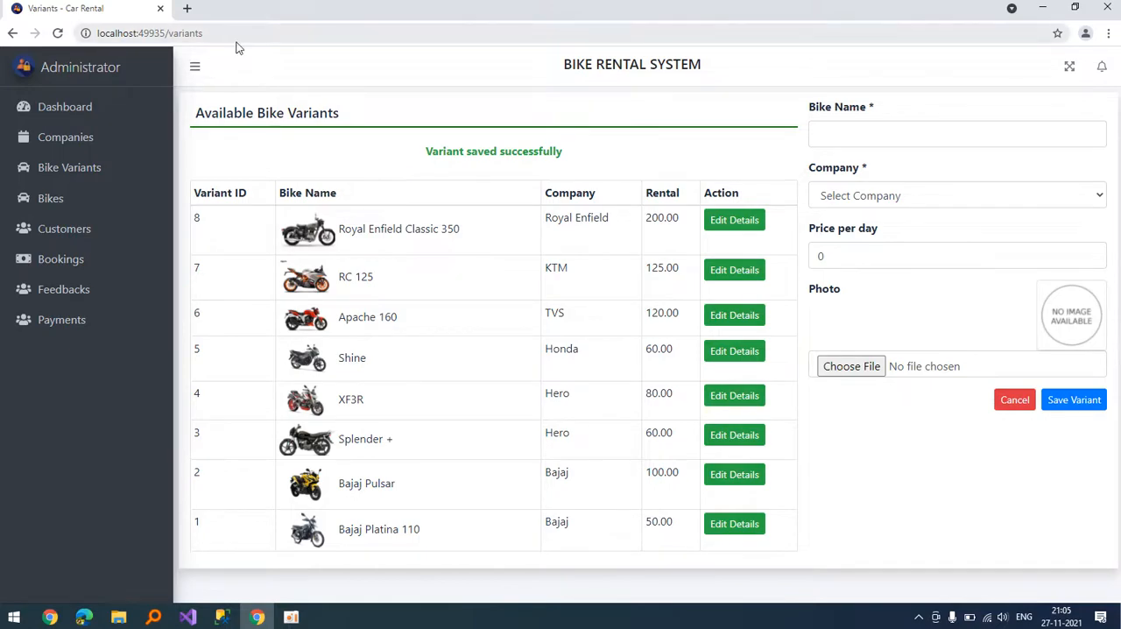
# Check the royalenfield.com tab, then type 'royal enfield me' into Google Images.
pyautogui.click(423, 7)
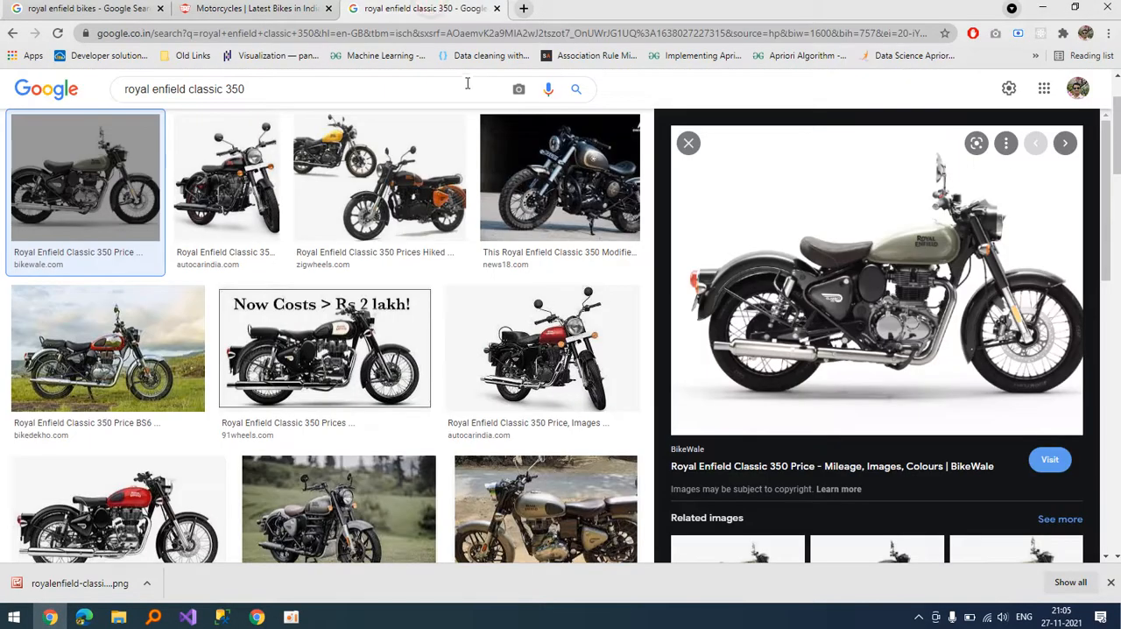
pyautogui.click(253, 8)
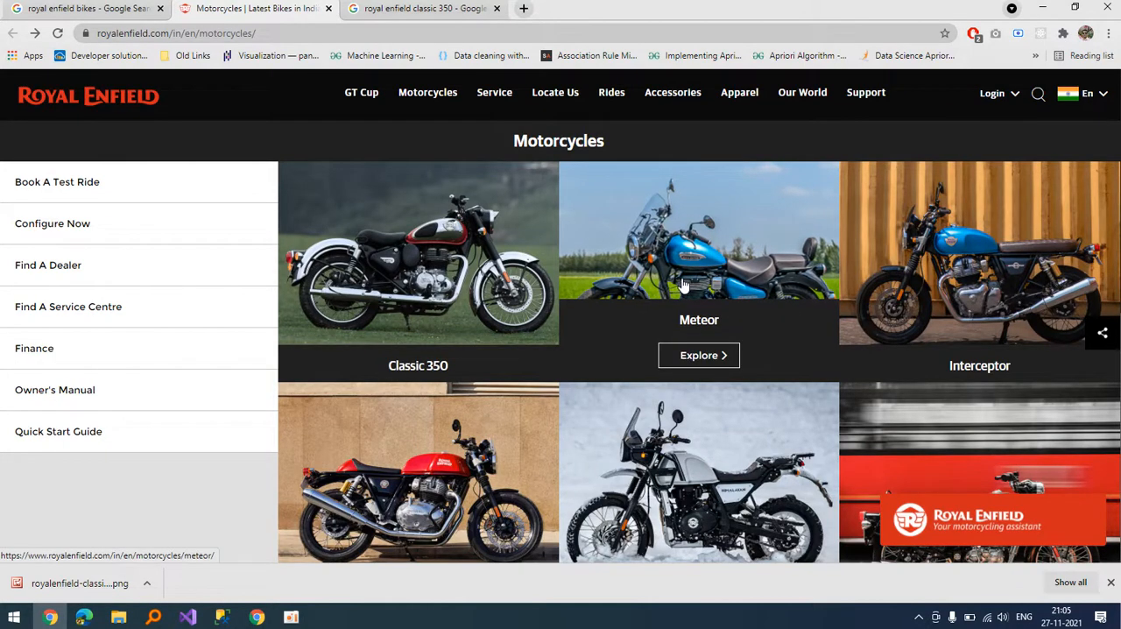
pyautogui.click(424, 7)
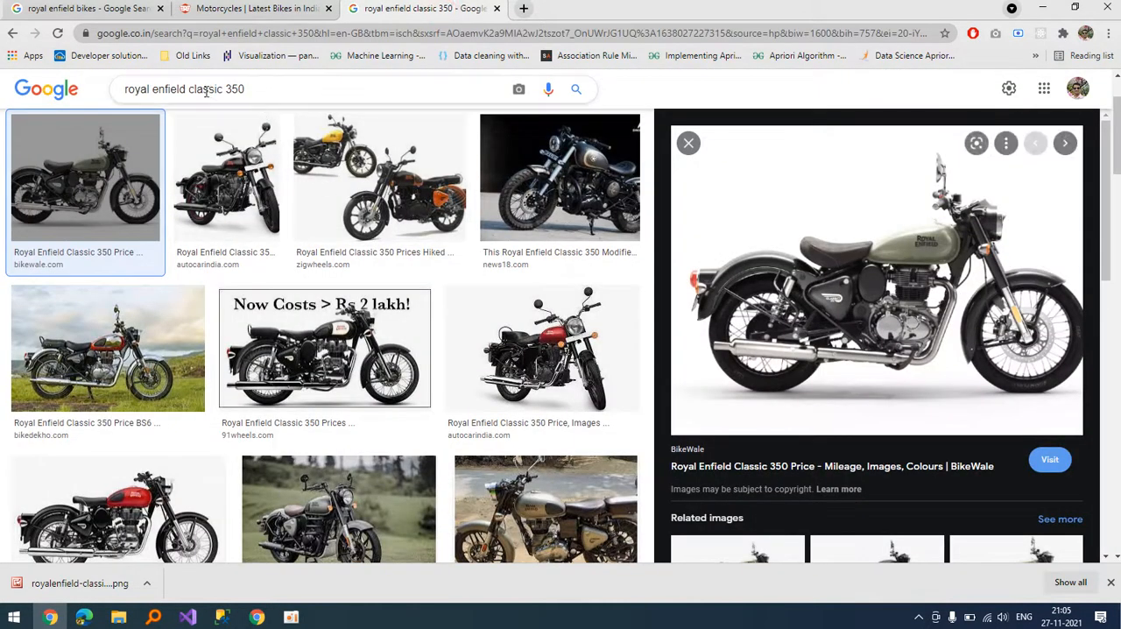
pyautogui.write('royal enfield me')
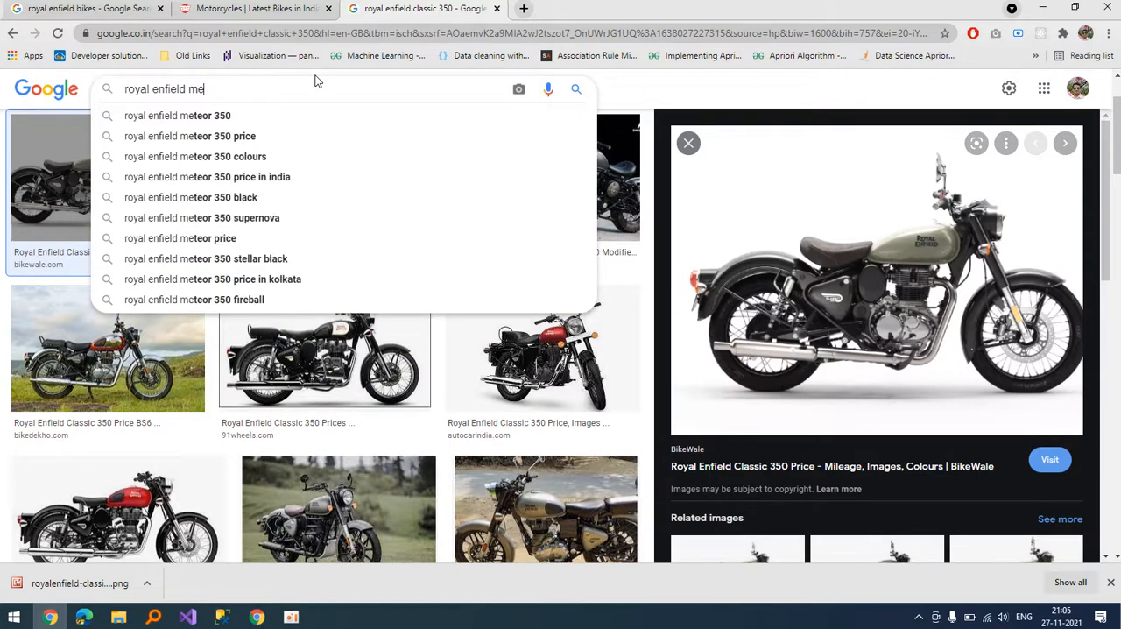
# Search Google Images for Royal Enfield Meteor 350 photos to save as 'meteor'.
pyautogui.click(178, 115)
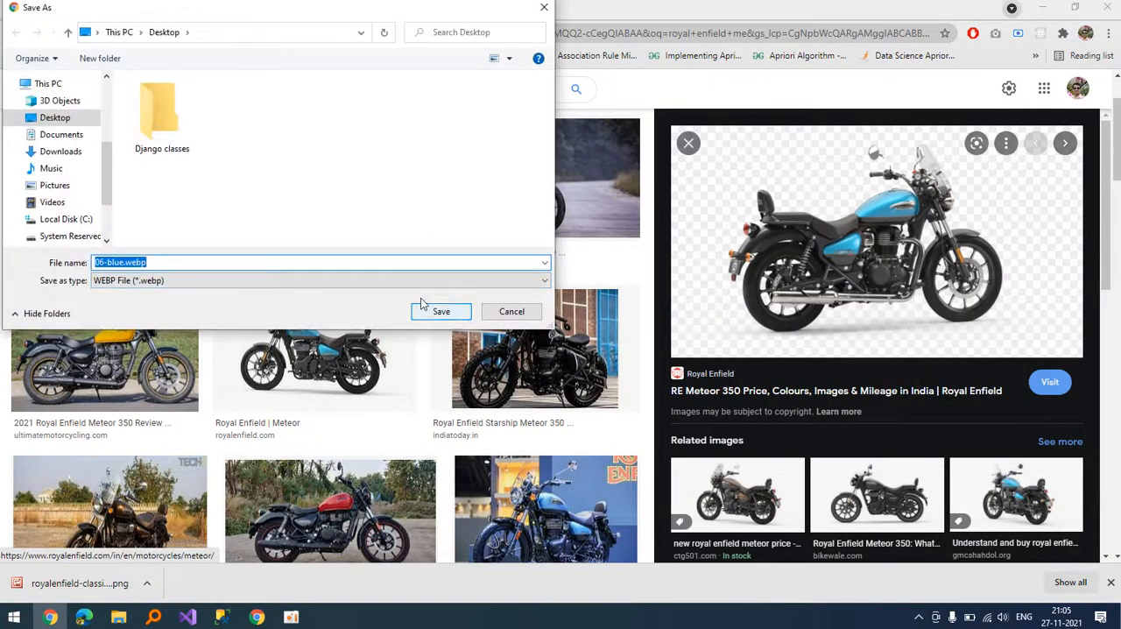
pyautogui.write('me')
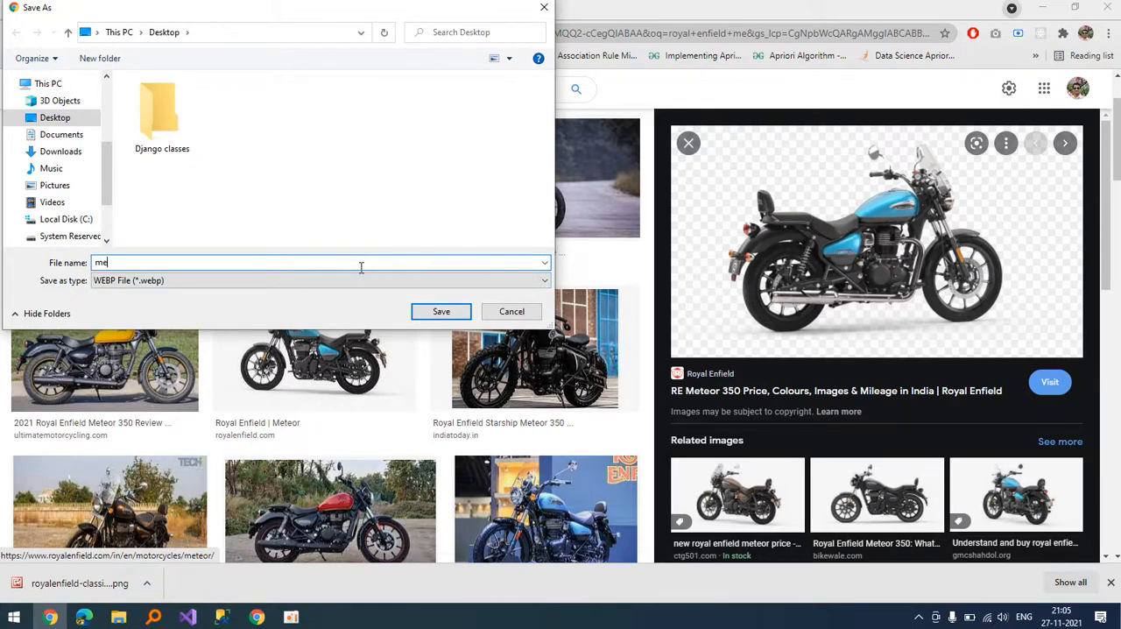
pyautogui.write('teor')
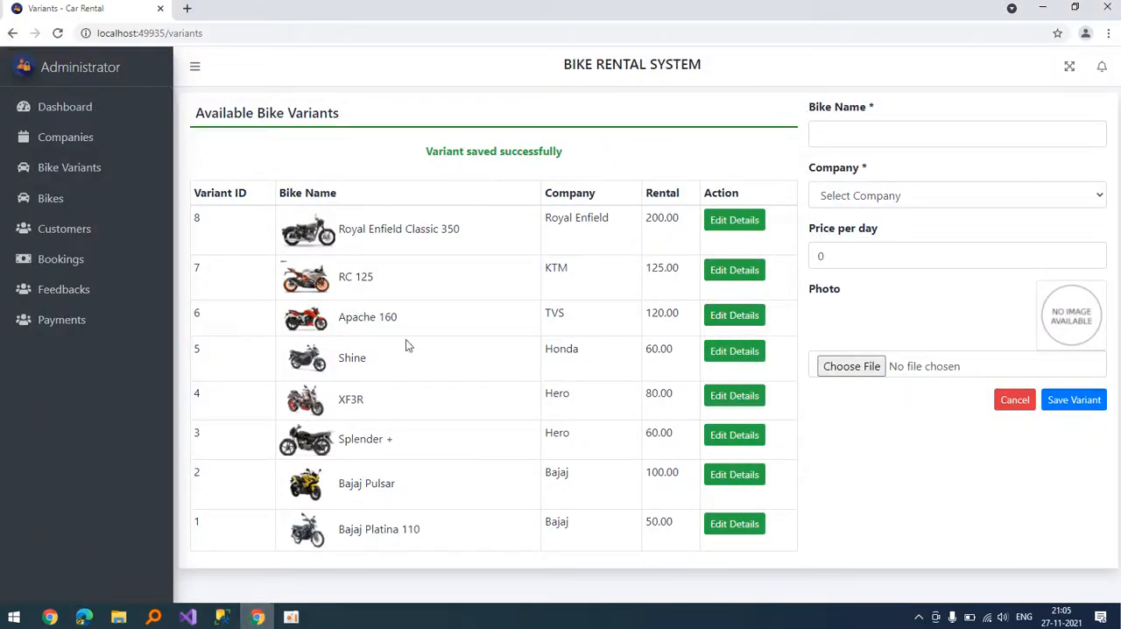
# Save variant 'Royal Enfield Meteor' under Royal Enfield at 250 per day with the meteor photo.
pyautogui.click(850, 366)
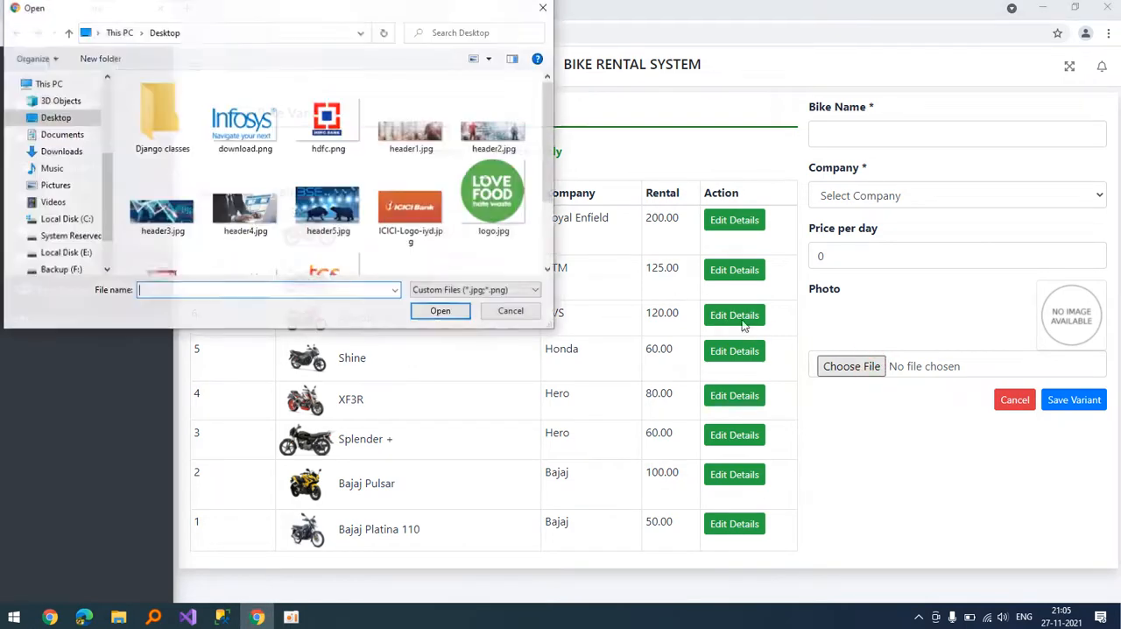
pyautogui.click(163, 207)
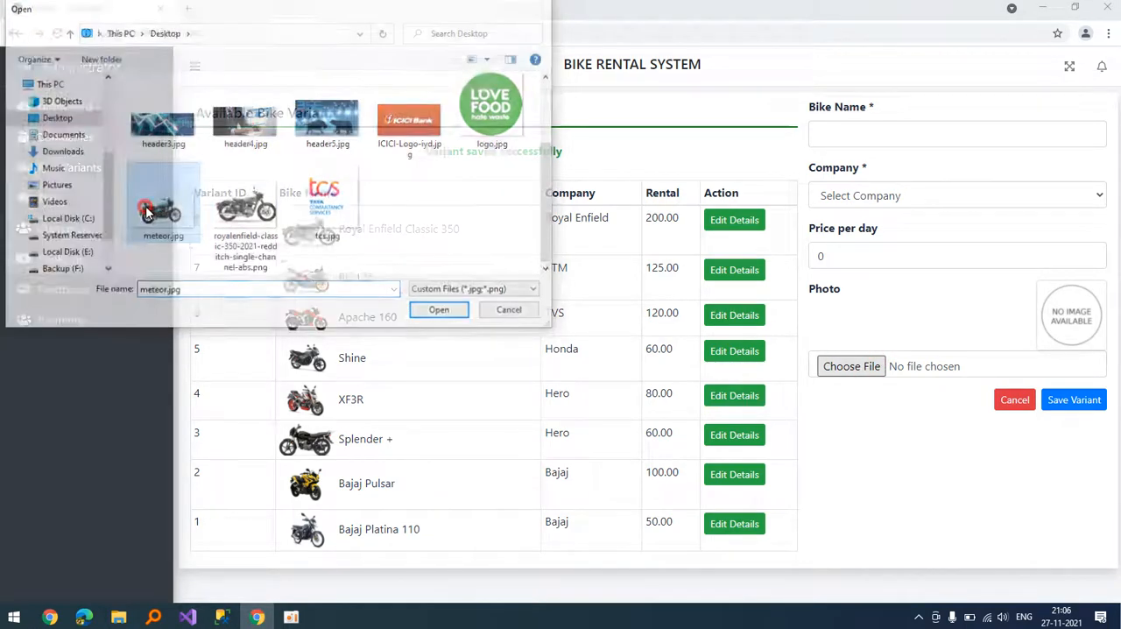
pyautogui.click(438, 309)
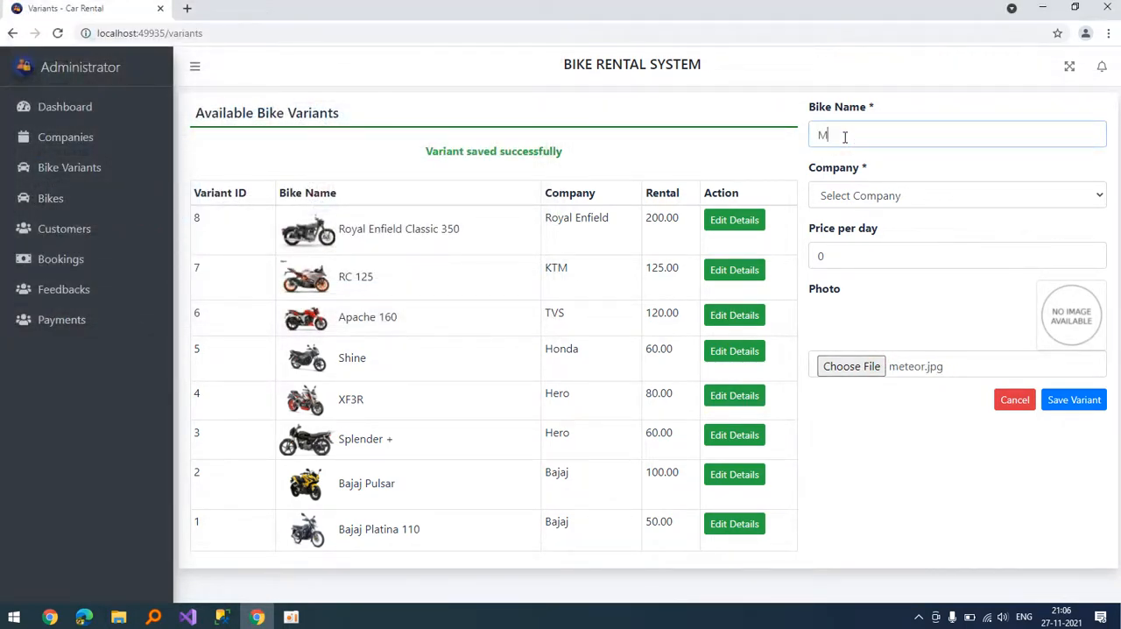
pyautogui.write('Royal Enfield Met')
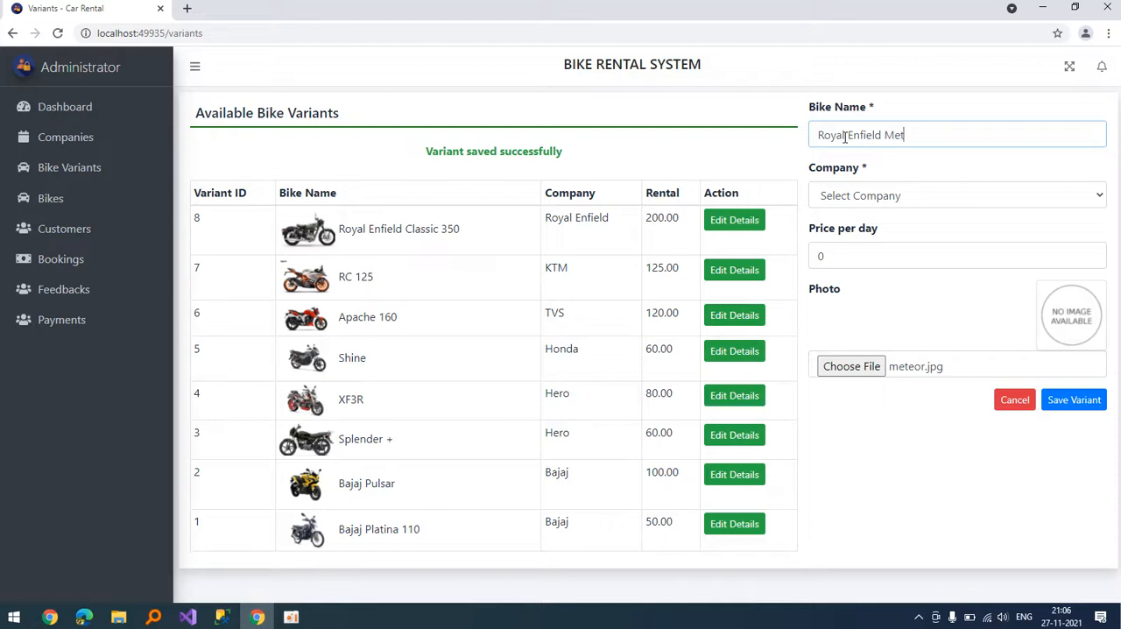
pyautogui.write('eor')
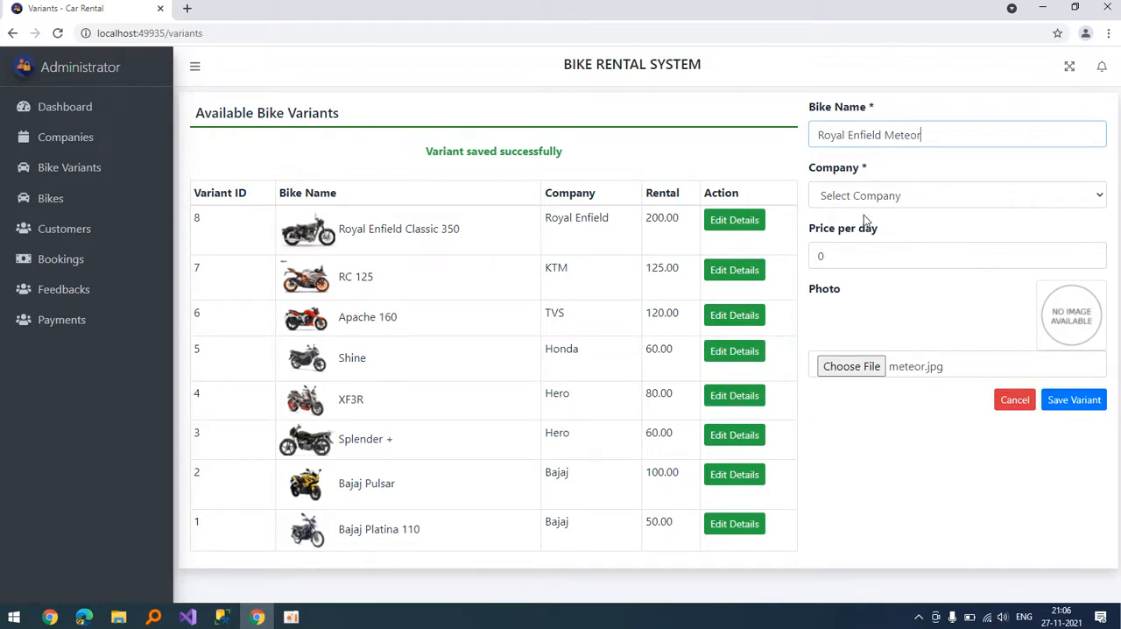
pyautogui.click(954, 196)
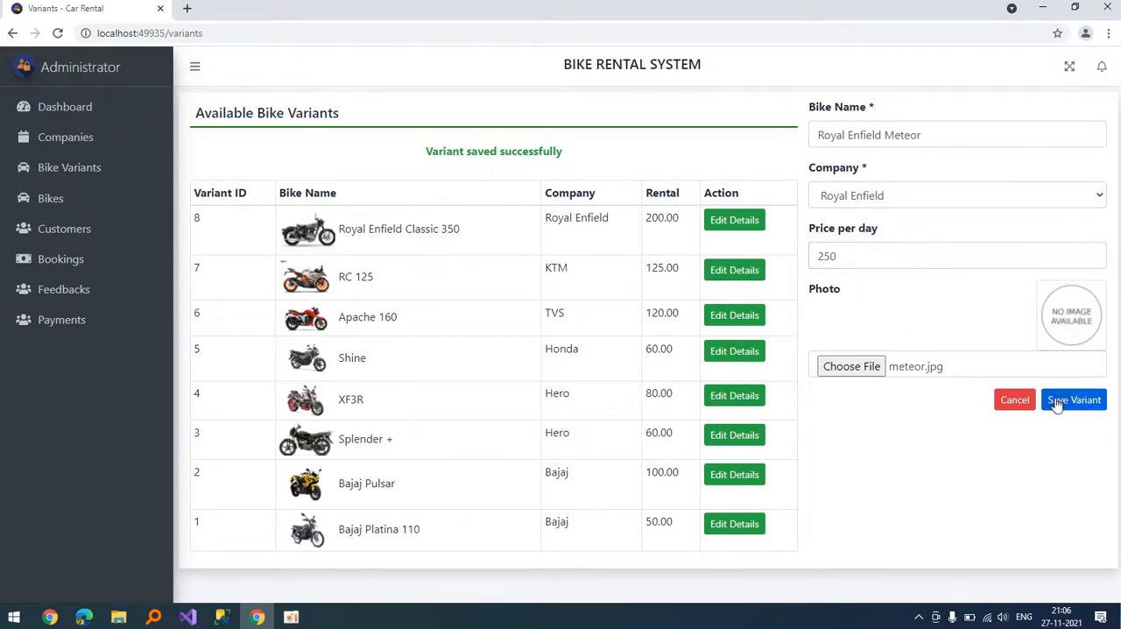
pyautogui.click(1073, 399)
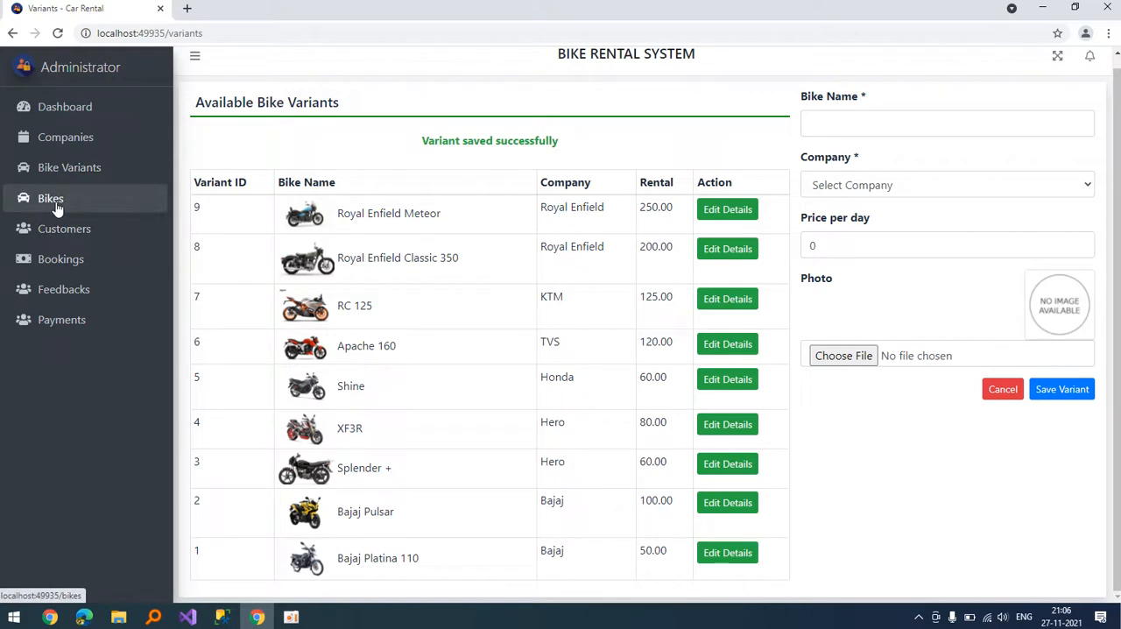
# Save bike HR12X1234 as a 2021 Royal Enfield Classic 350 from the Bikes page.
pyautogui.click(50, 198)
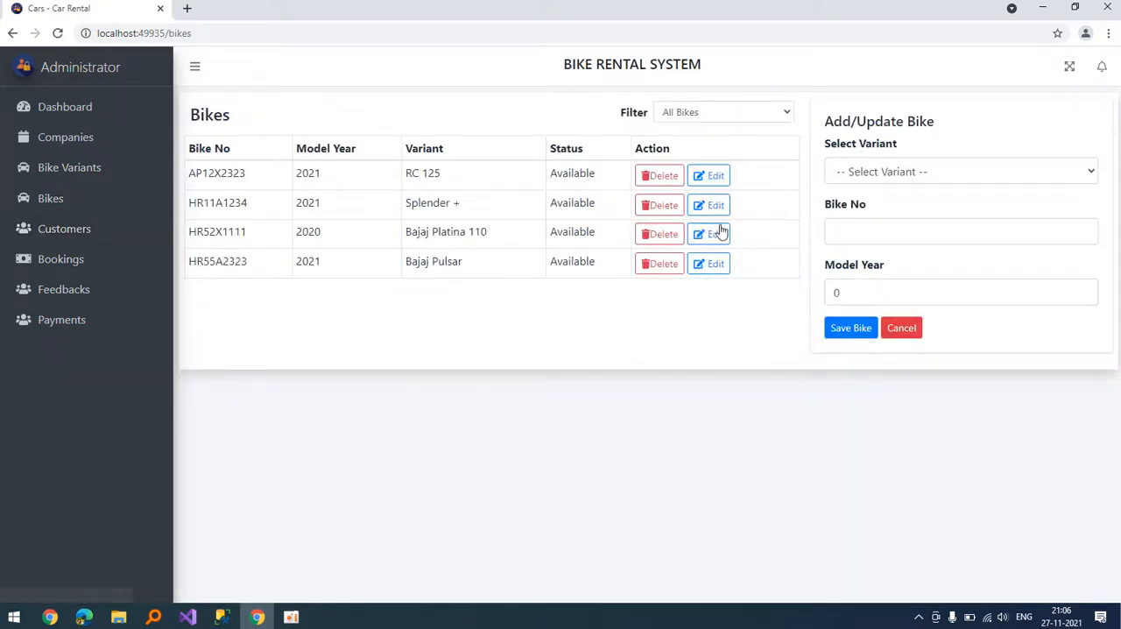
pyautogui.moveTo(324, 215)
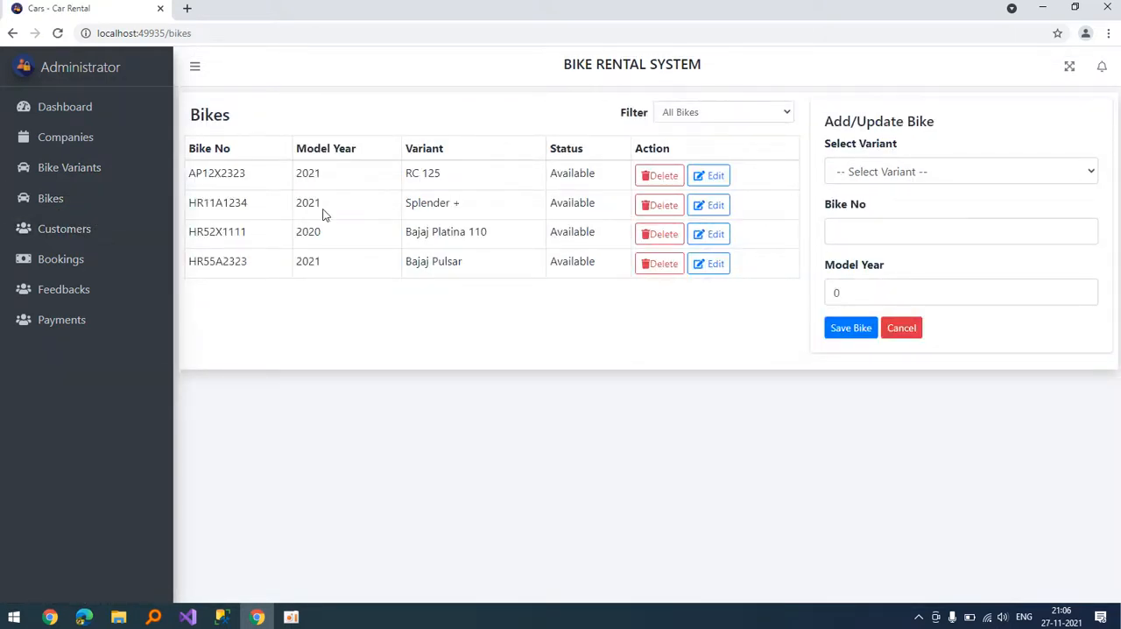
pyautogui.doubleClick(217, 172)
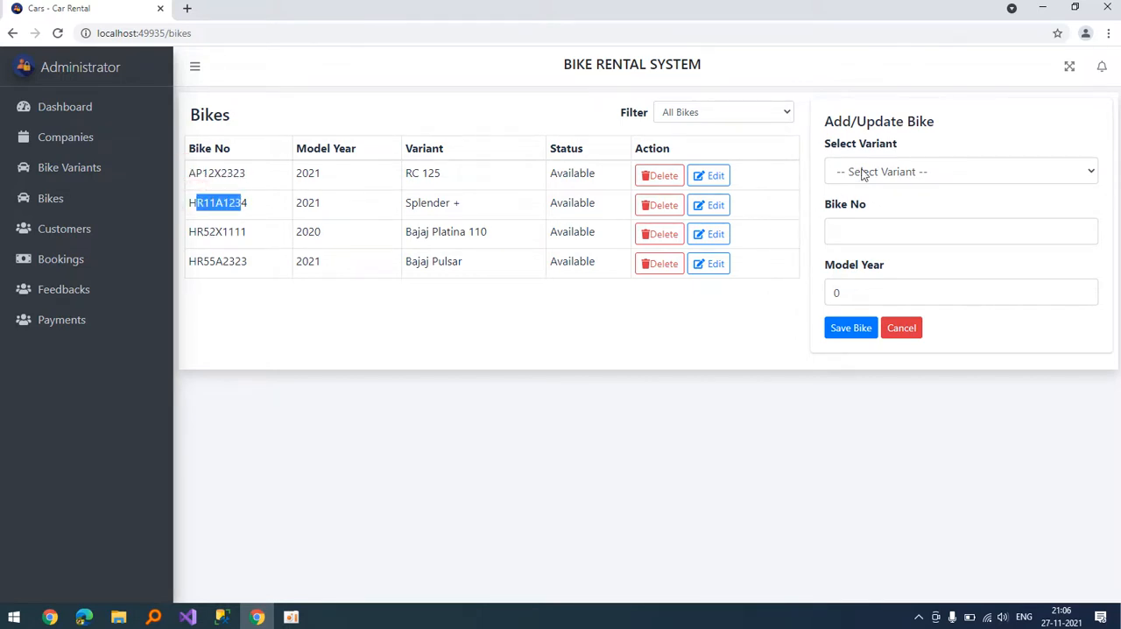
pyautogui.click(960, 170)
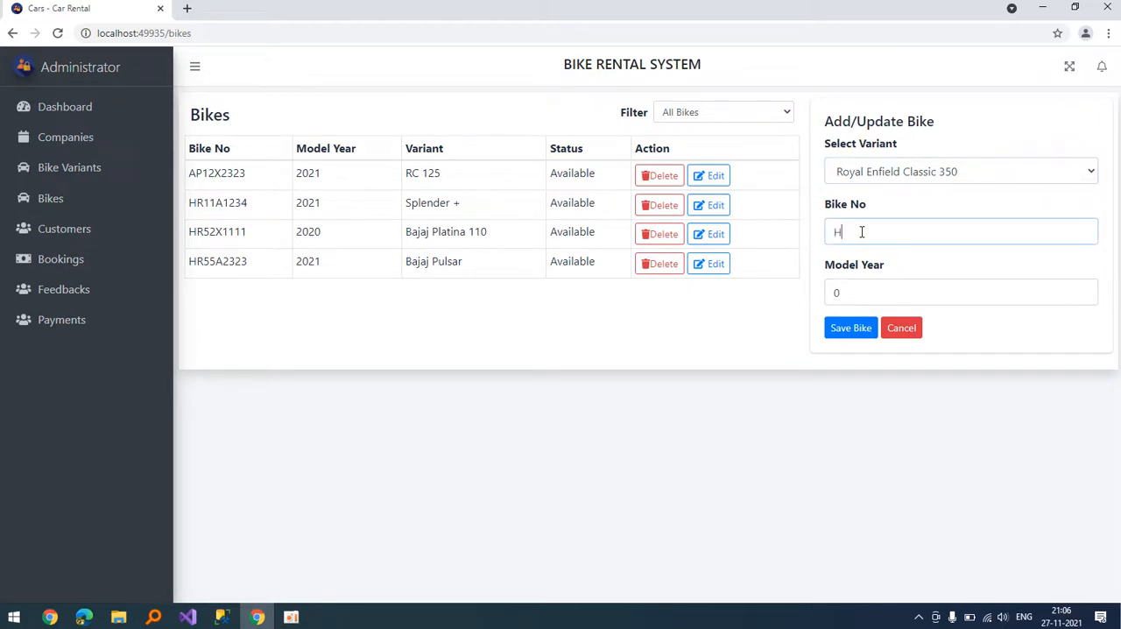
pyautogui.write('R12')
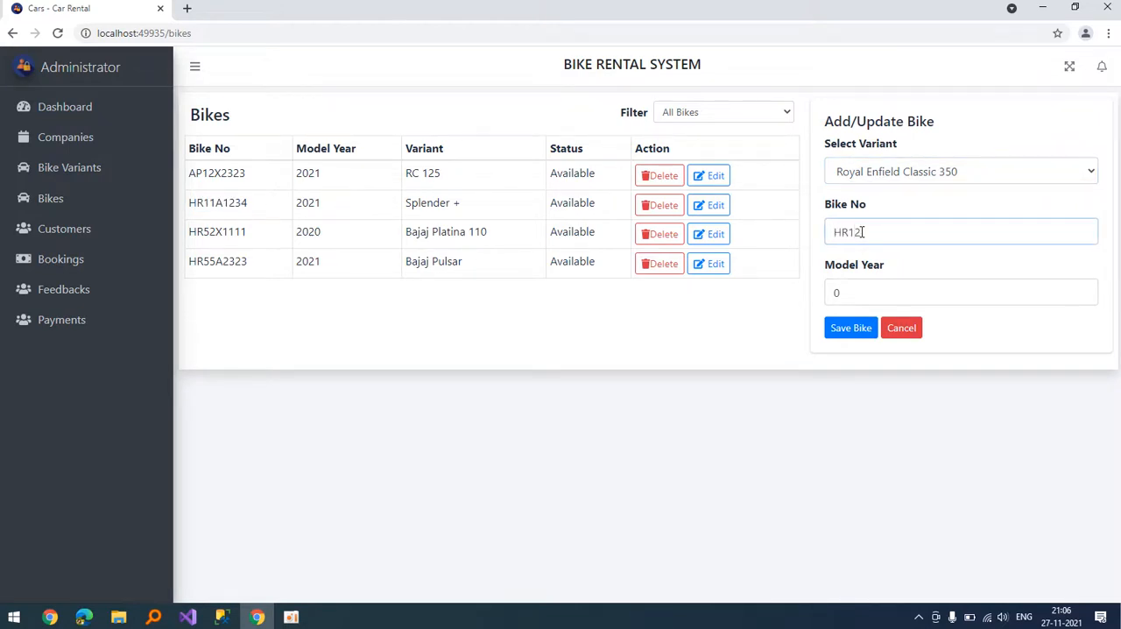
pyautogui.write('X1234')
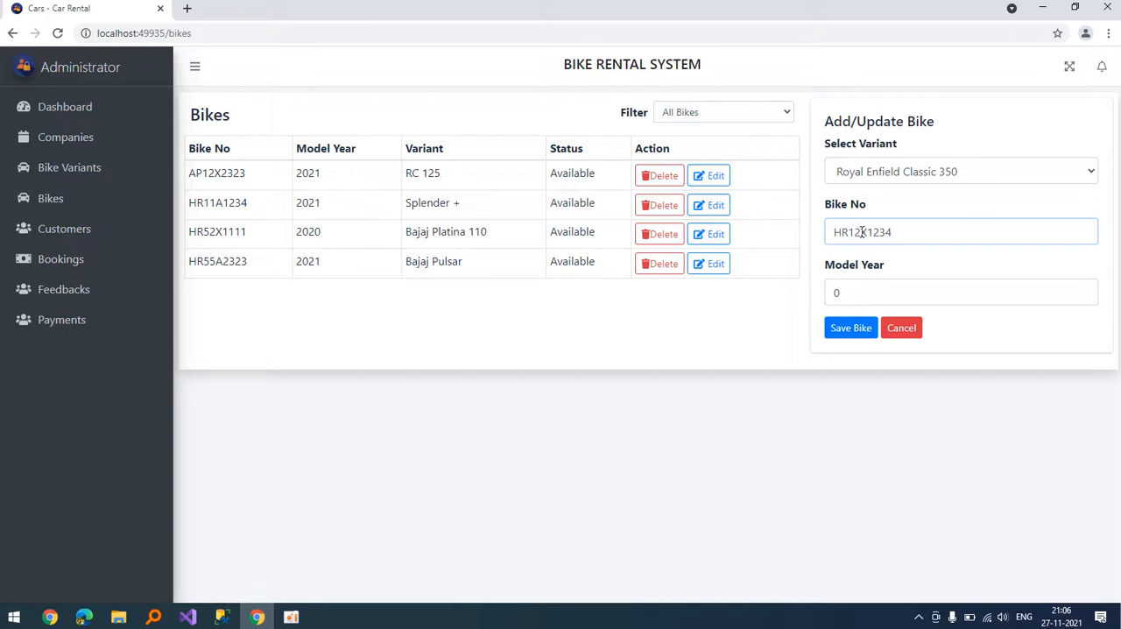
pyautogui.click(960, 292)
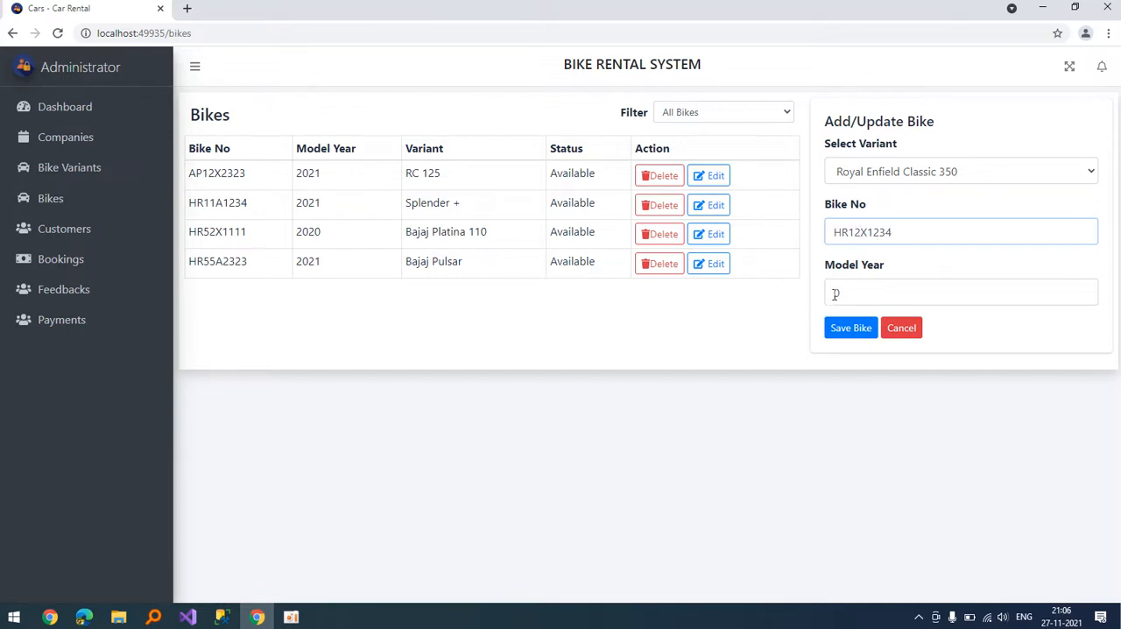
pyautogui.write('2021')
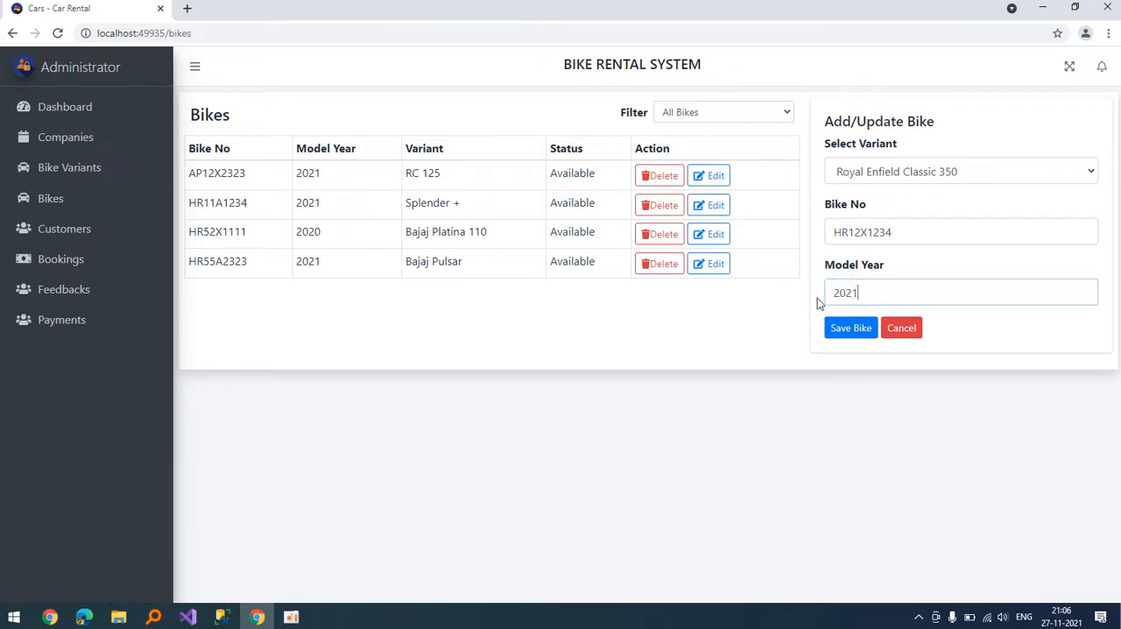
pyautogui.click(850, 327)
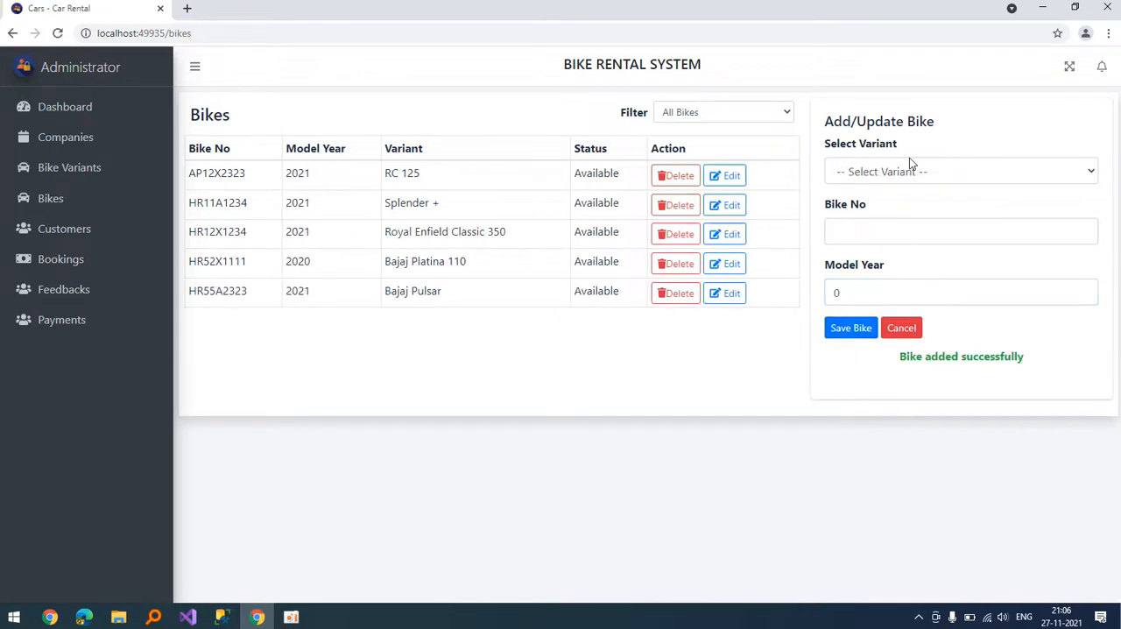
pyautogui.click(961, 171)
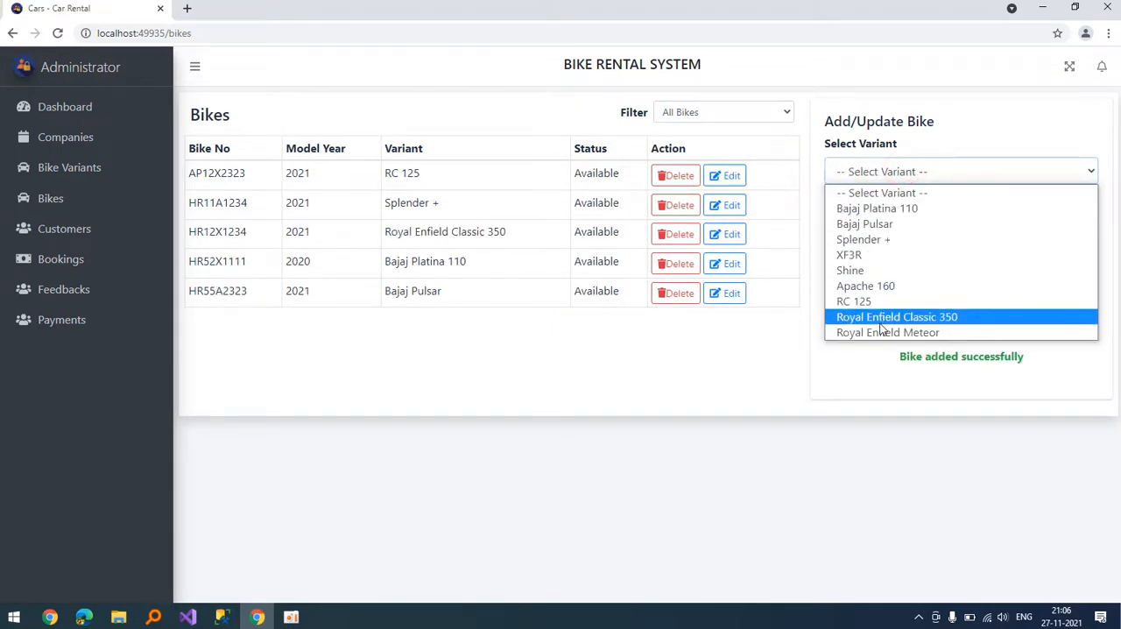
pyautogui.click(896, 316)
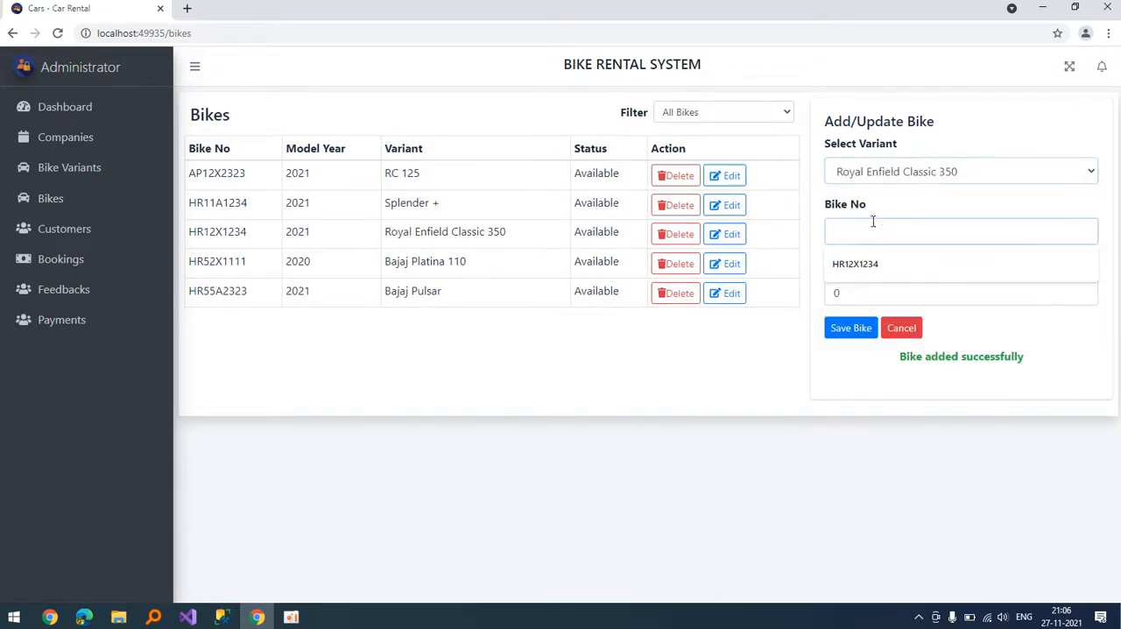
pyautogui.write('UP')
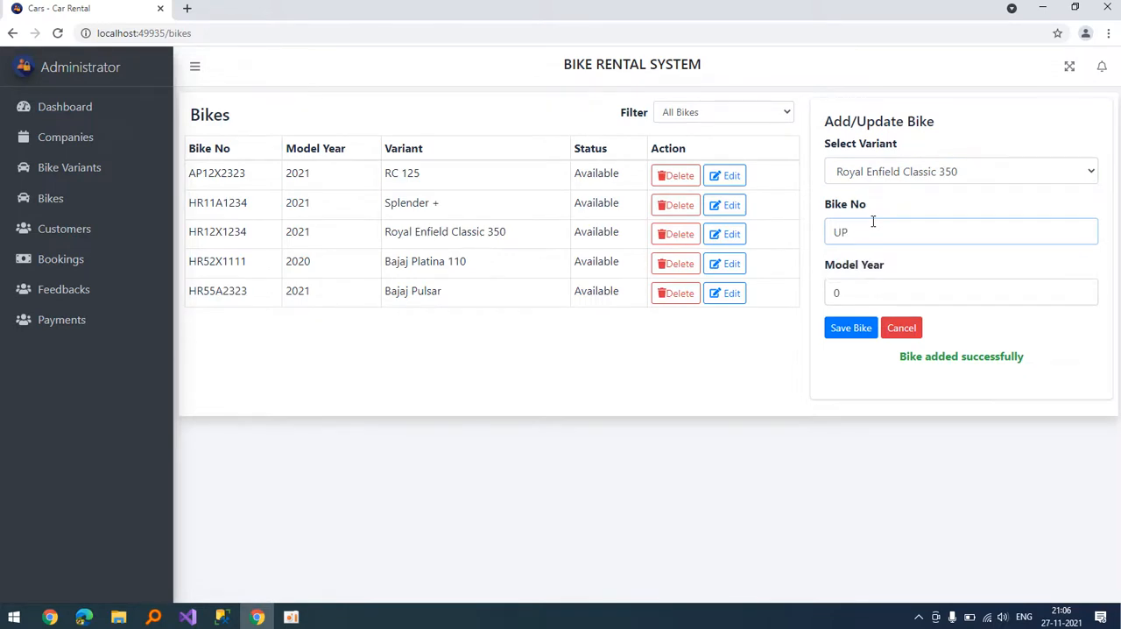
pyautogui.write('23X')
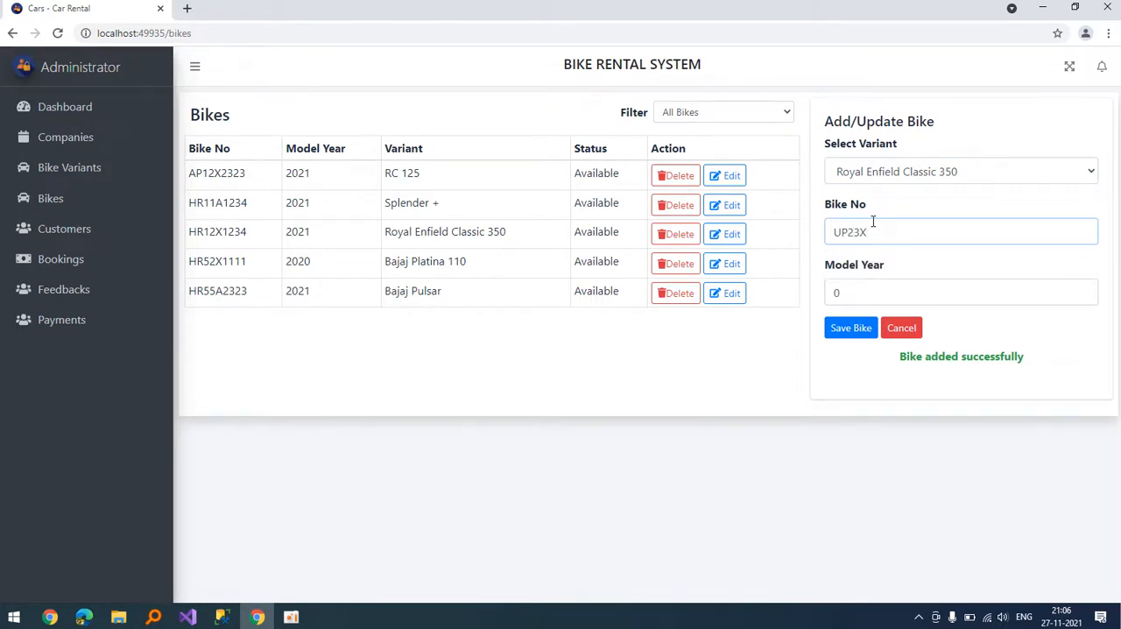
pyautogui.write('2323')
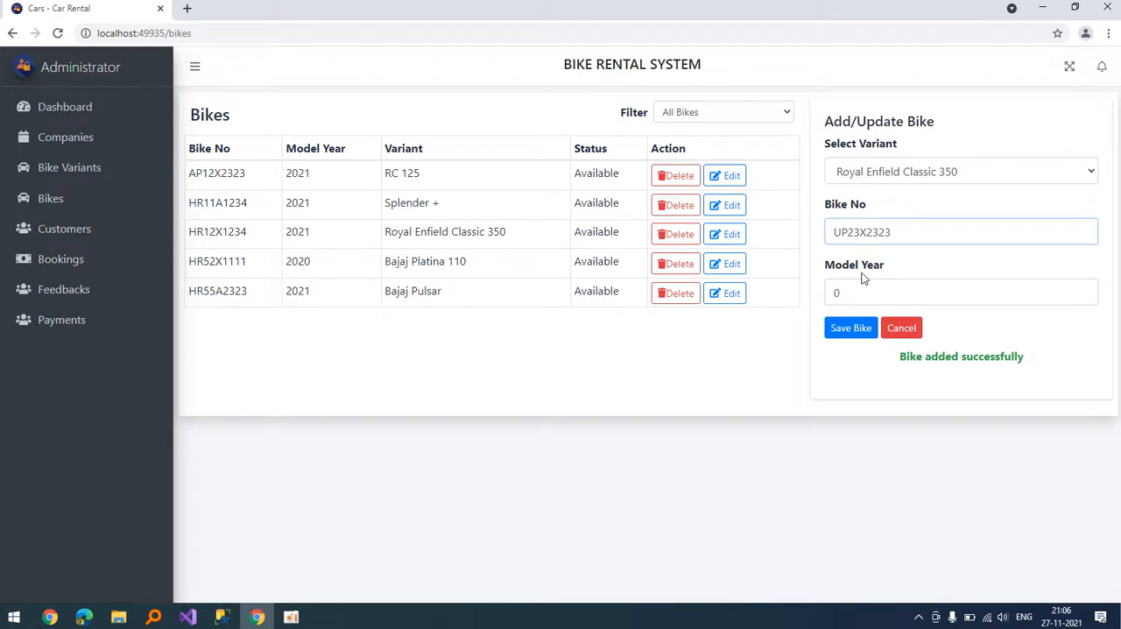
pyautogui.write('202')
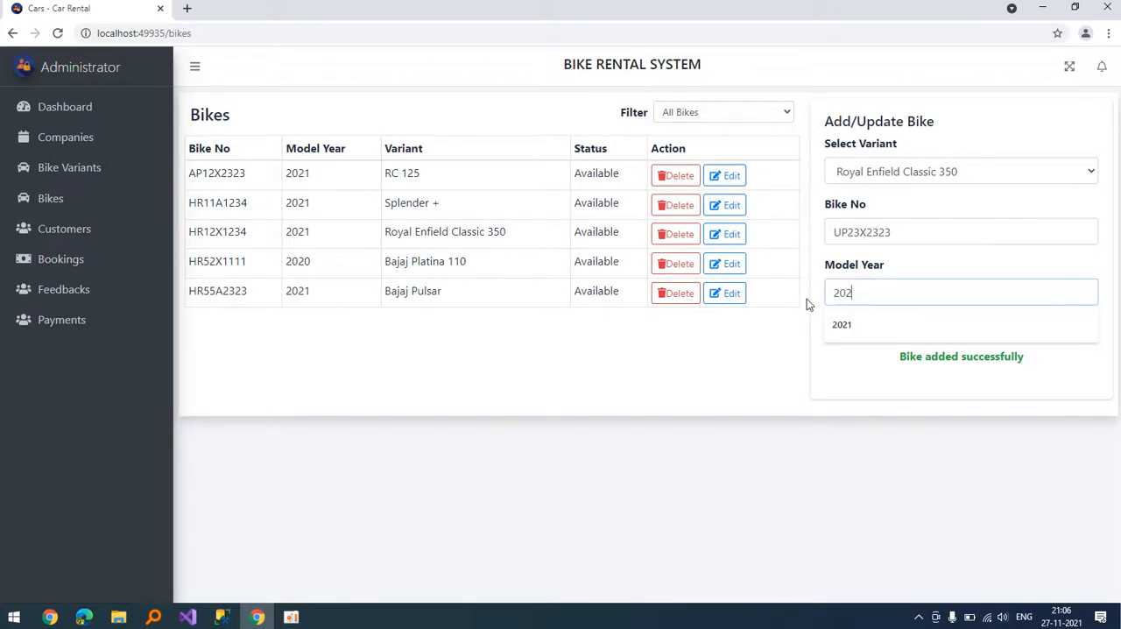
pyautogui.click(849, 328)
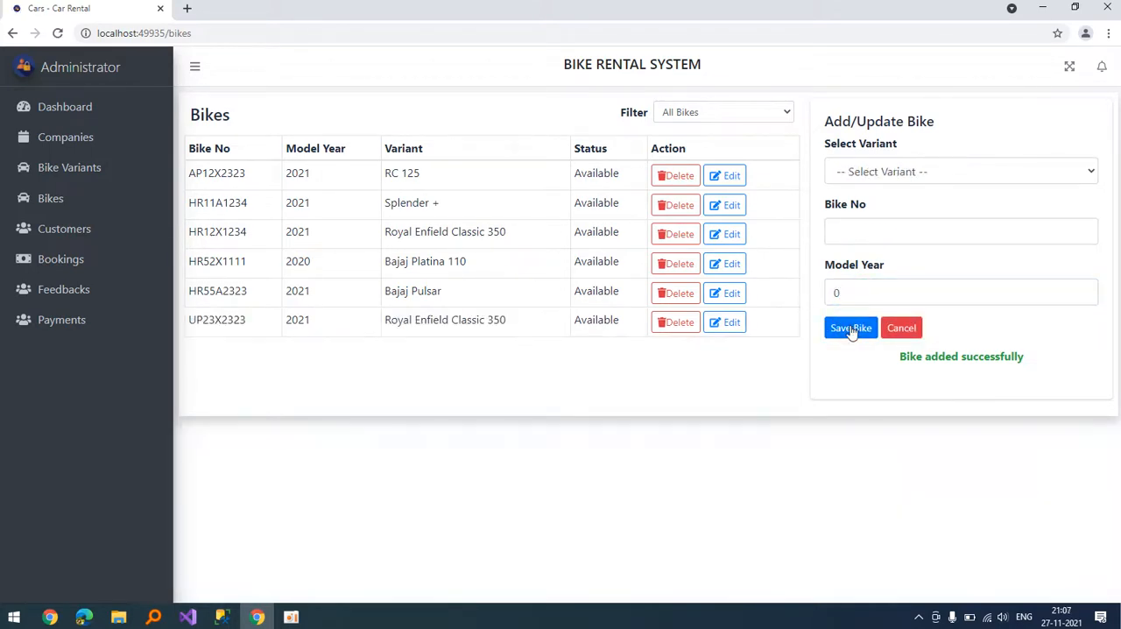
# Save bike AP43A1234 as a Royal Enfield Meteor with its model year.
pyautogui.click(960, 171)
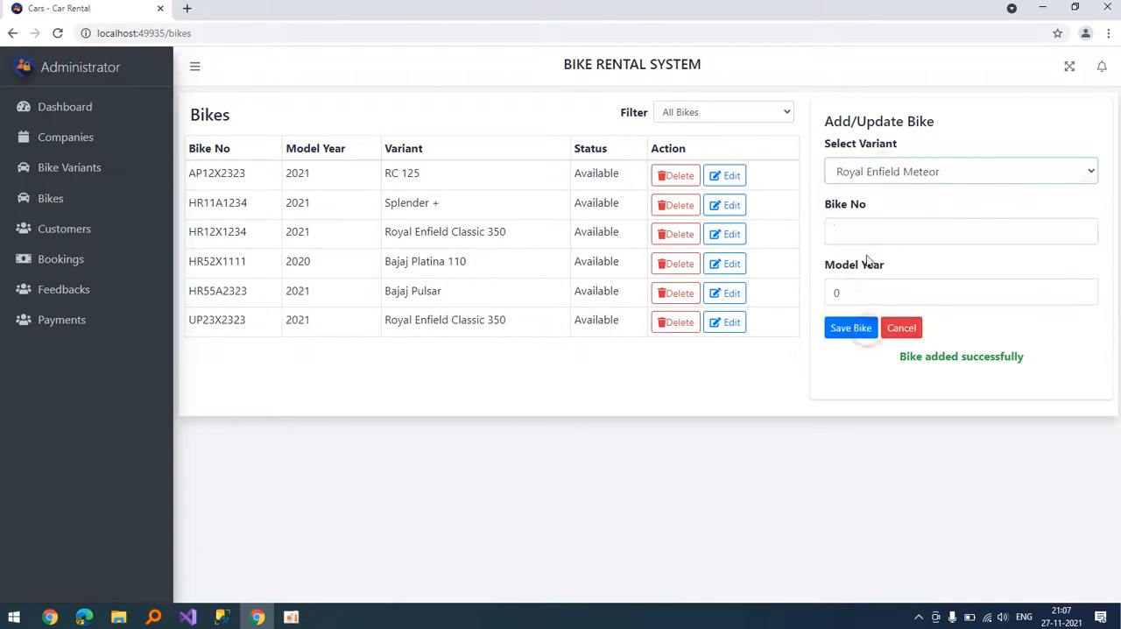
pyautogui.click(961, 231)
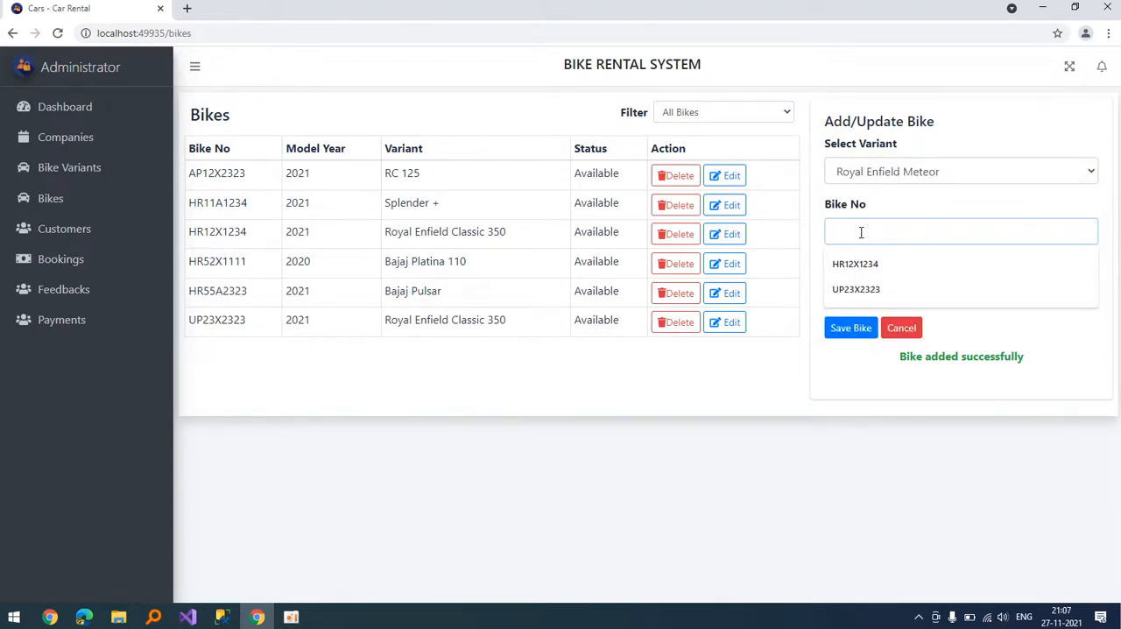
pyautogui.write('AP')
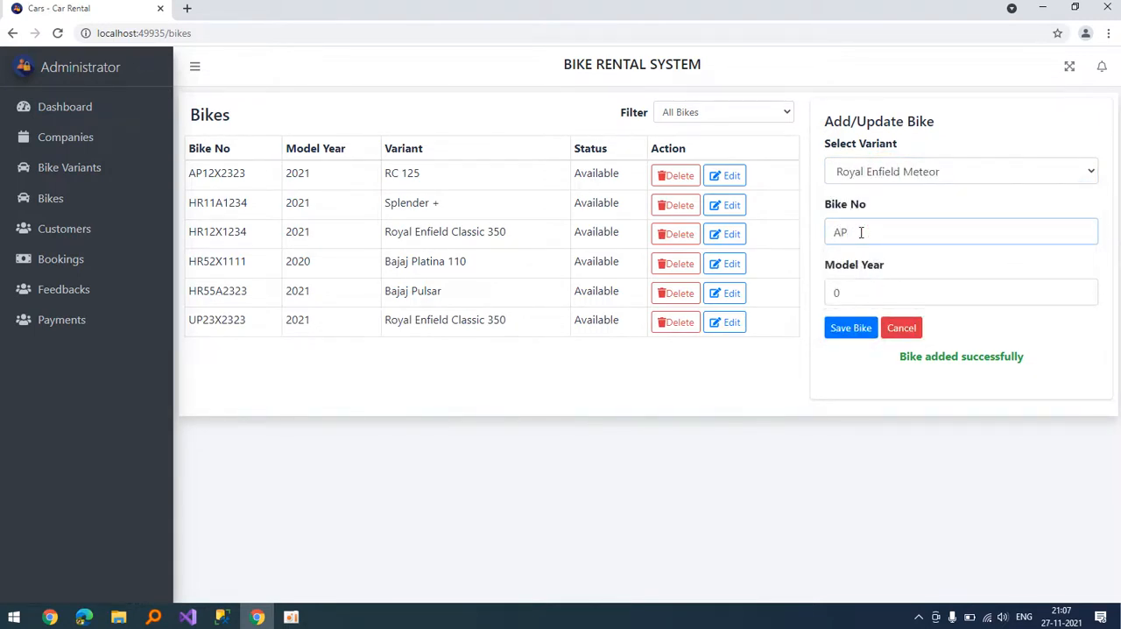
pyautogui.write('43')
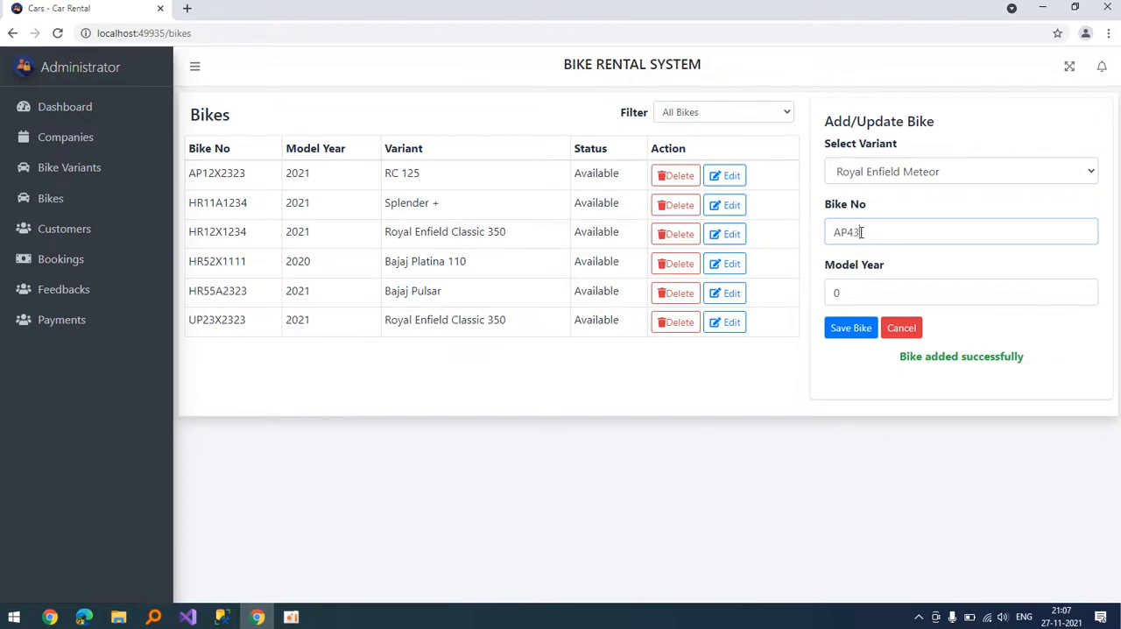
pyautogui.write('A1234')
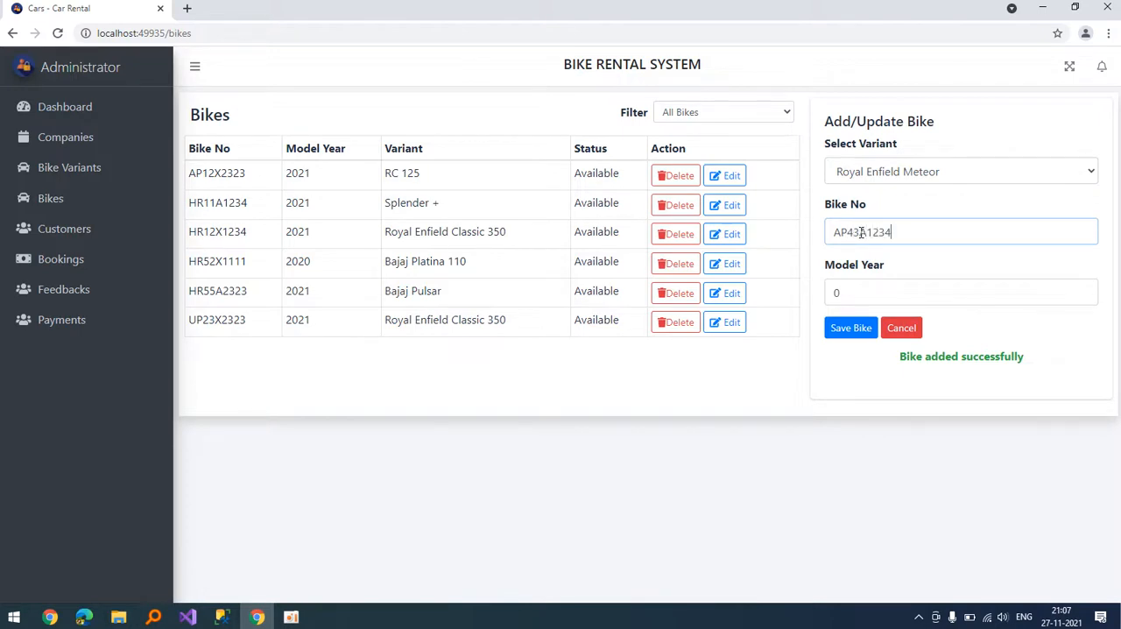
pyautogui.click(960, 292)
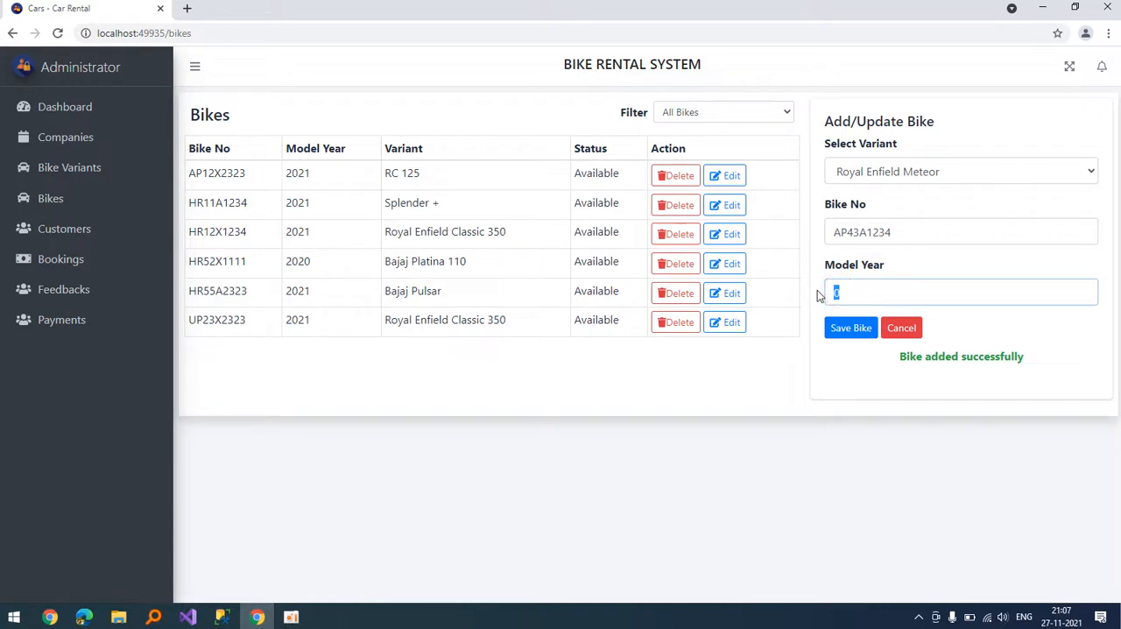
pyautogui.write('2022')
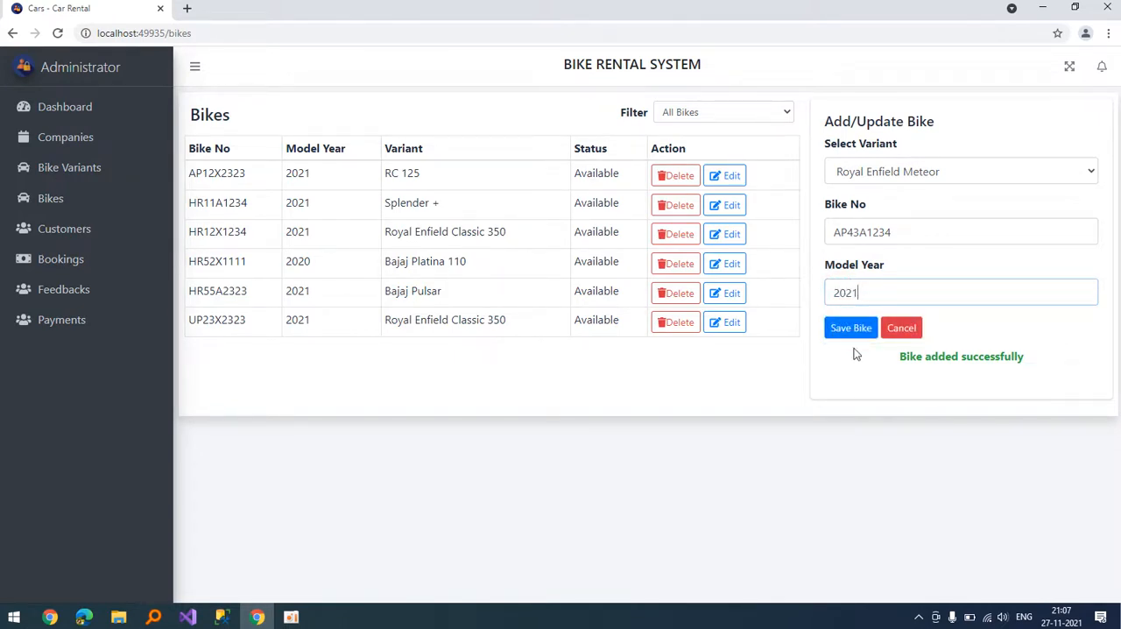
pyautogui.click(849, 327)
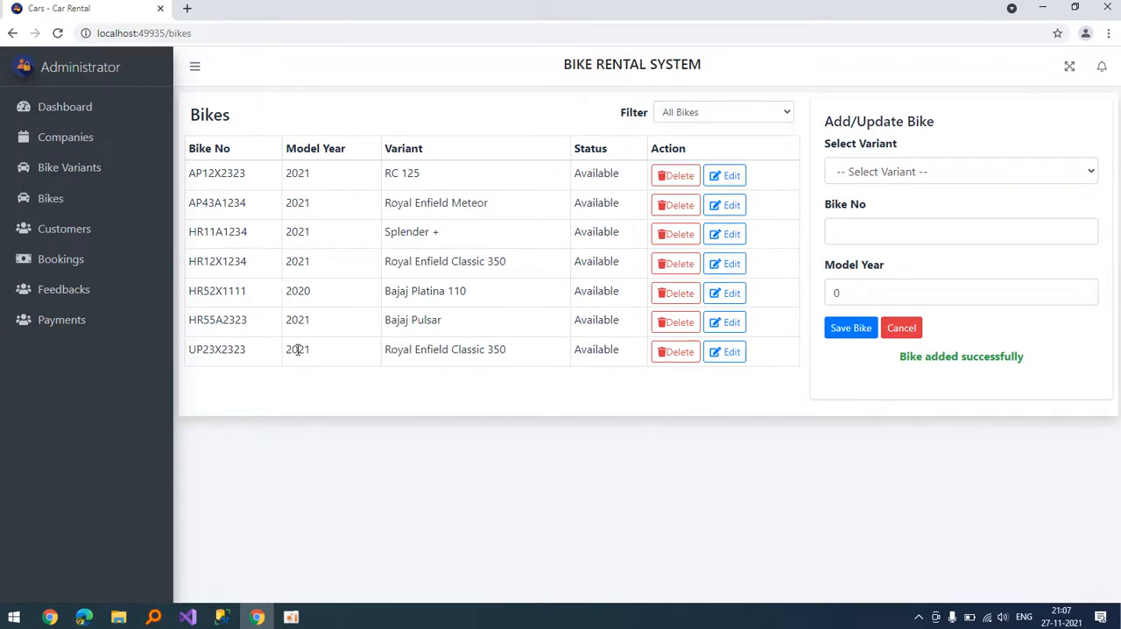
# Edit bike UP23X2323 to model year 2020 and save it.
pyautogui.click(725, 351)
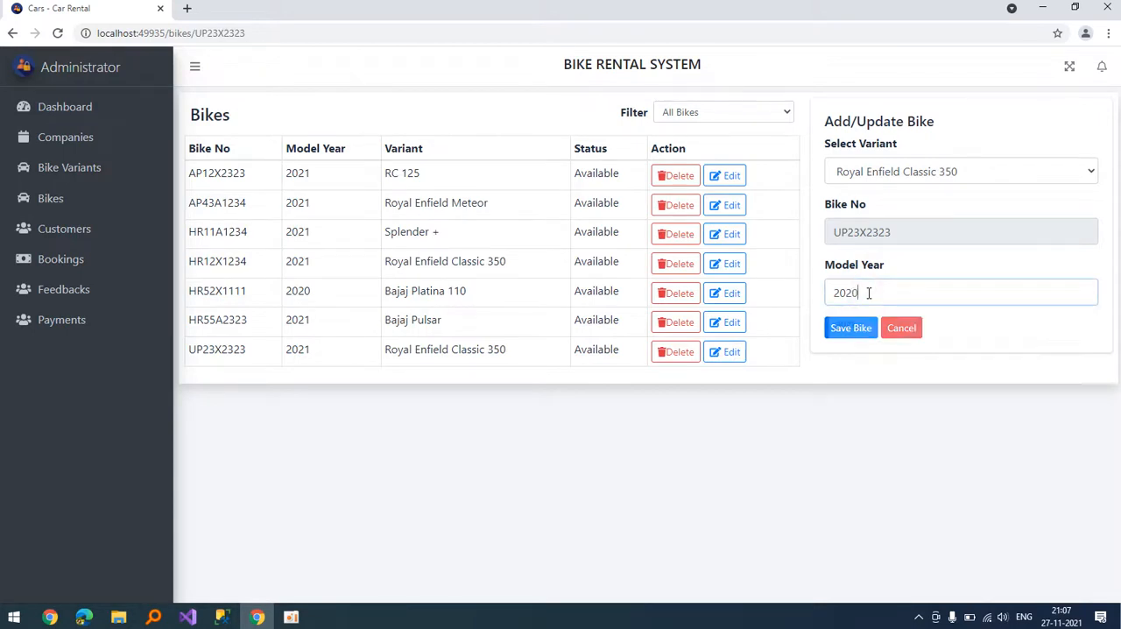
pyautogui.click(849, 327)
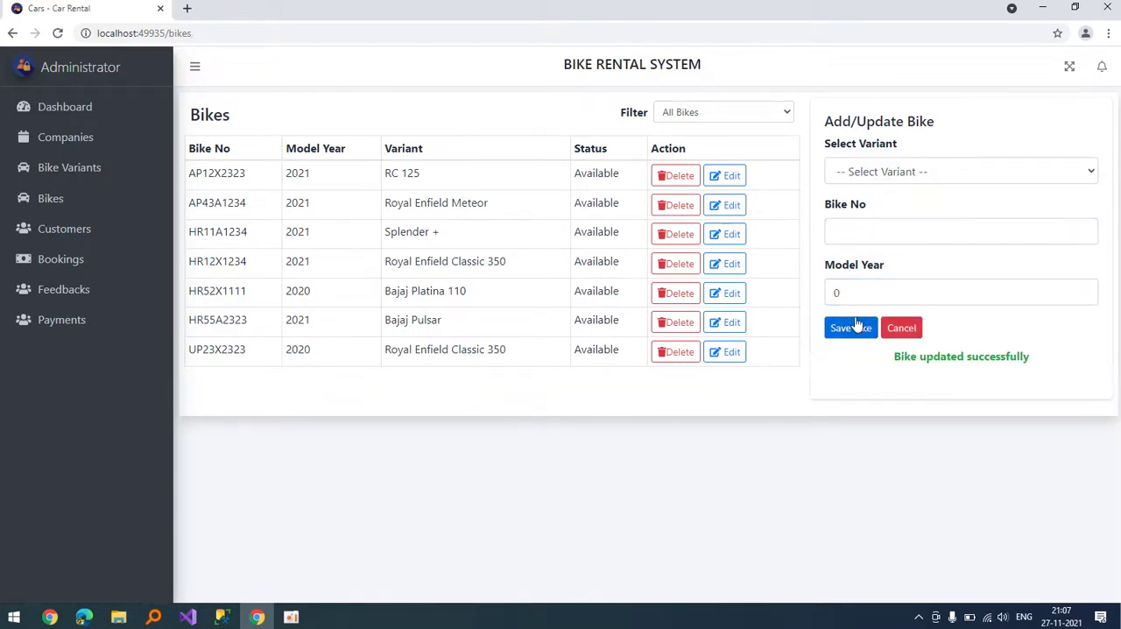
pyautogui.moveTo(469, 341)
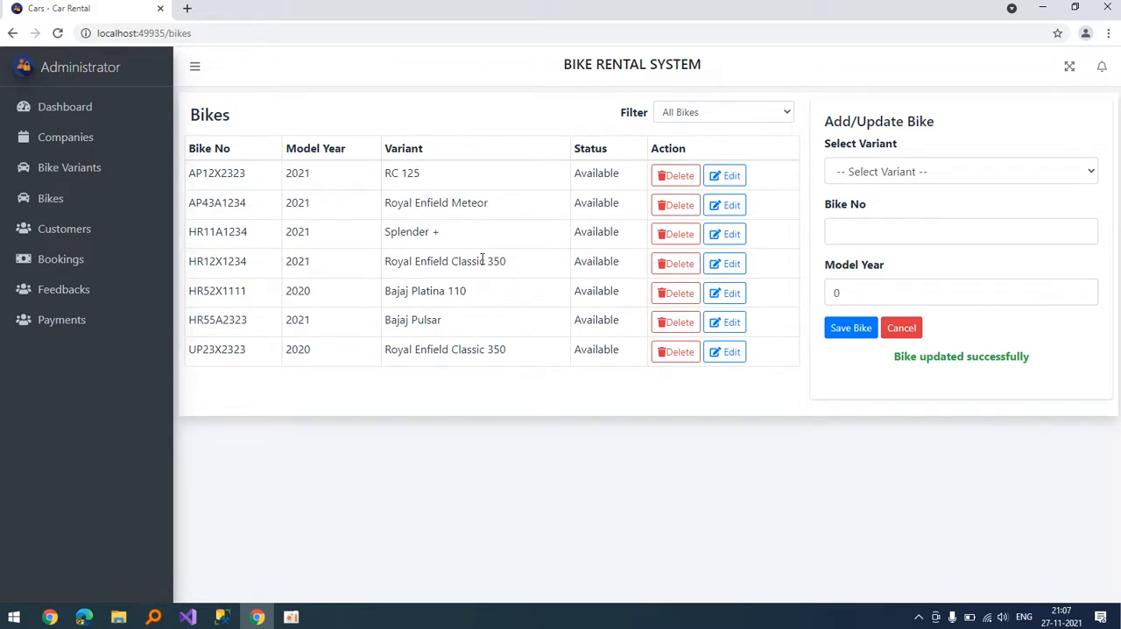
pyautogui.moveTo(421, 276)
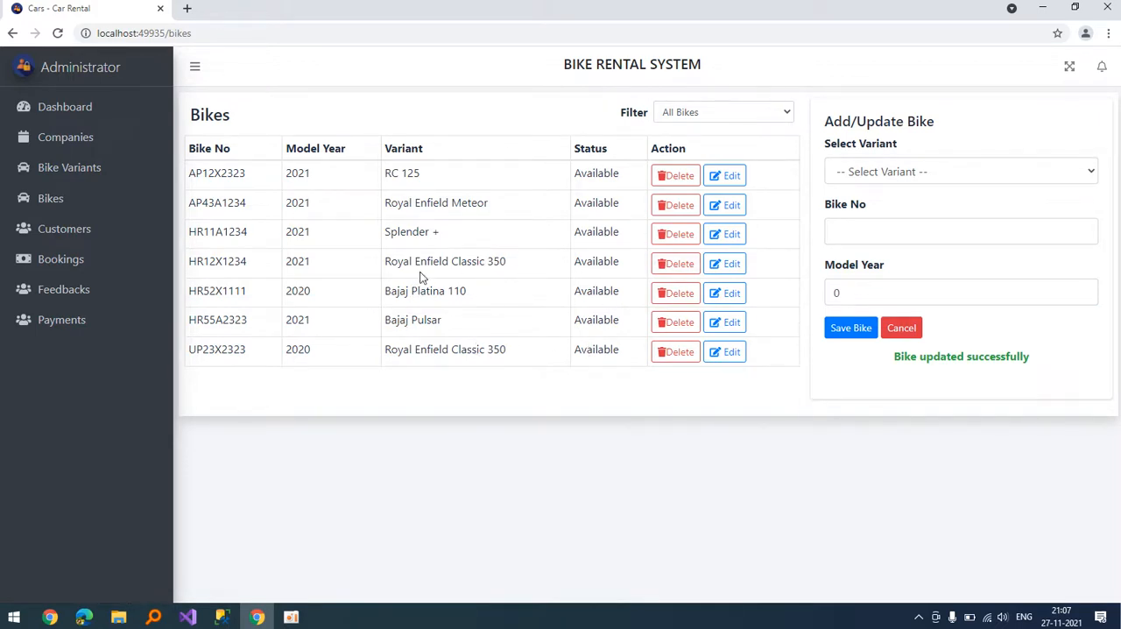
pyautogui.moveTo(60, 258)
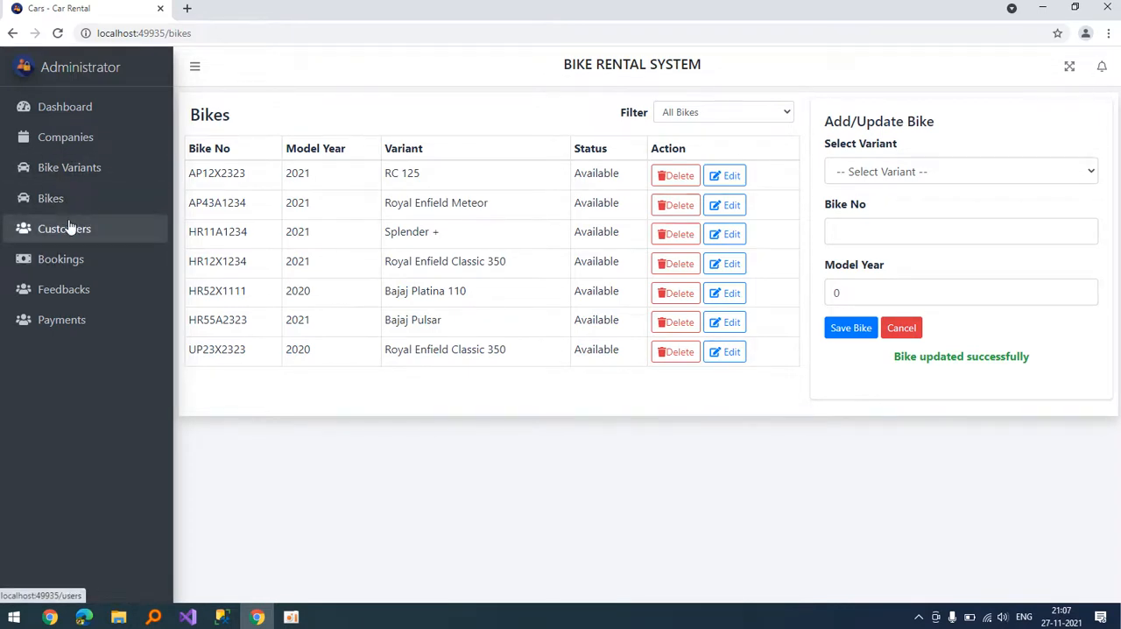
# View the Customers, Bookings, booking 3 details, Feedbacks and Payments admin pages.
pyautogui.click(64, 229)
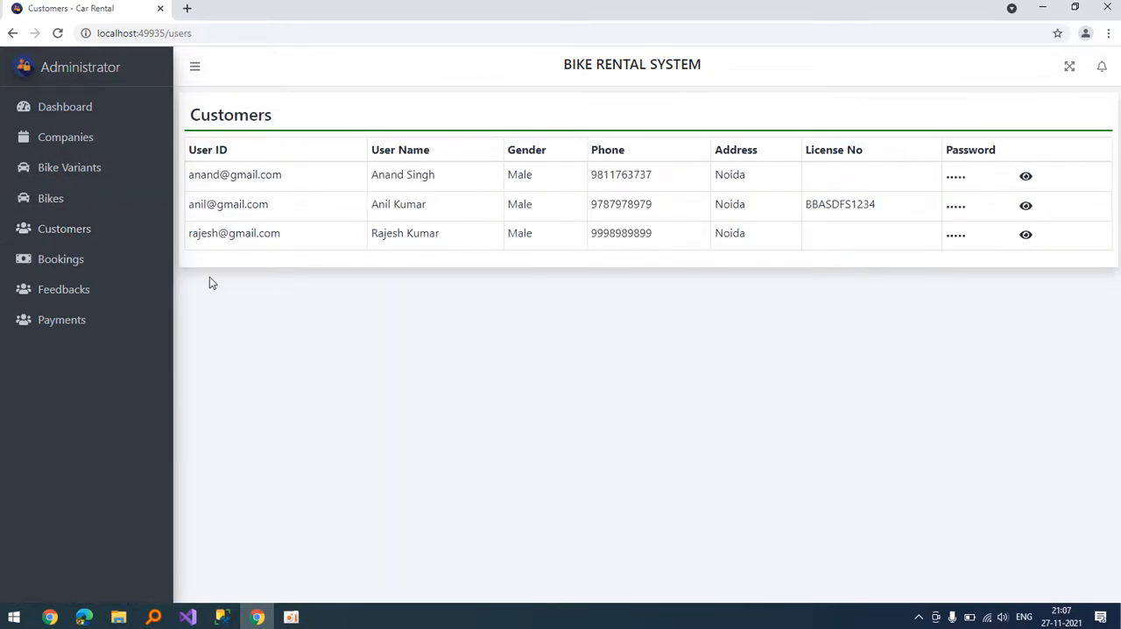
pyautogui.click(60, 258)
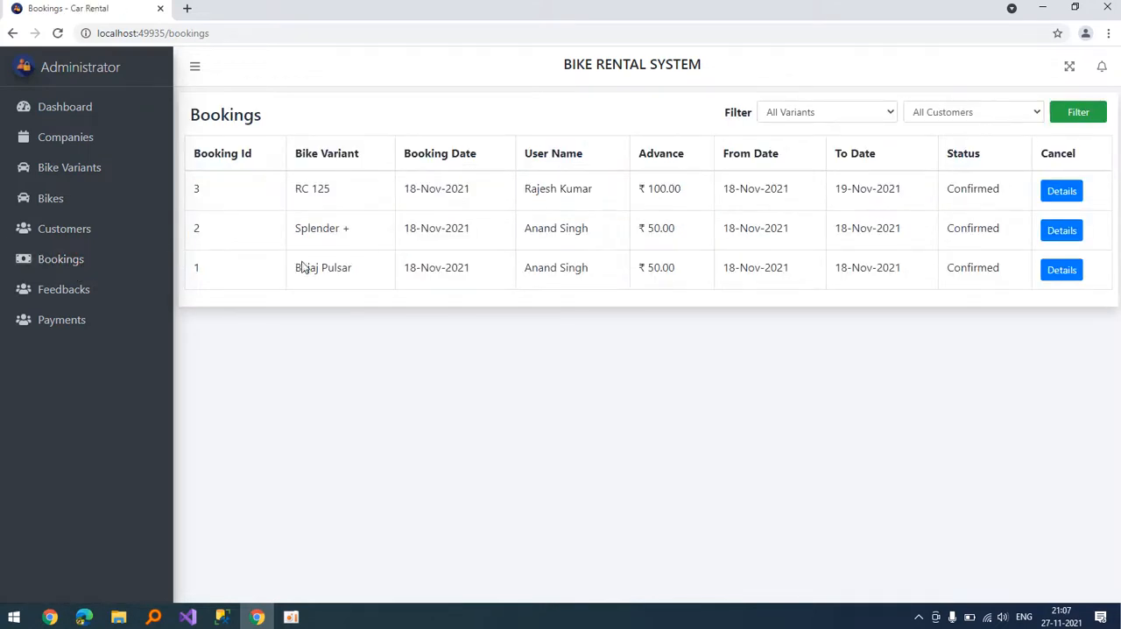
pyautogui.click(1062, 190)
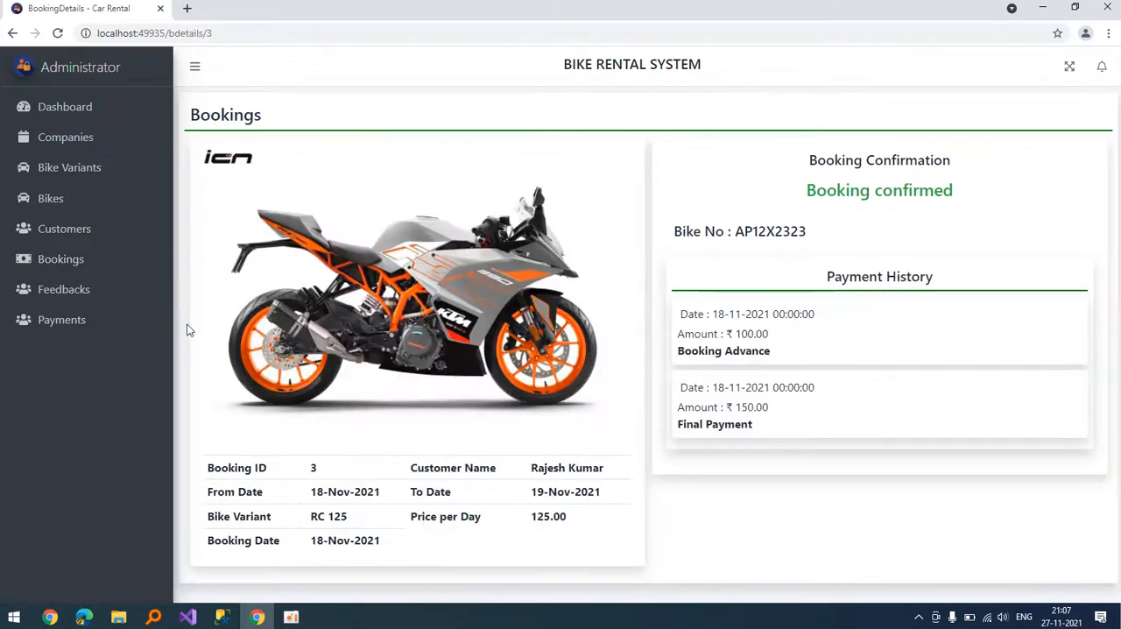
pyautogui.click(63, 289)
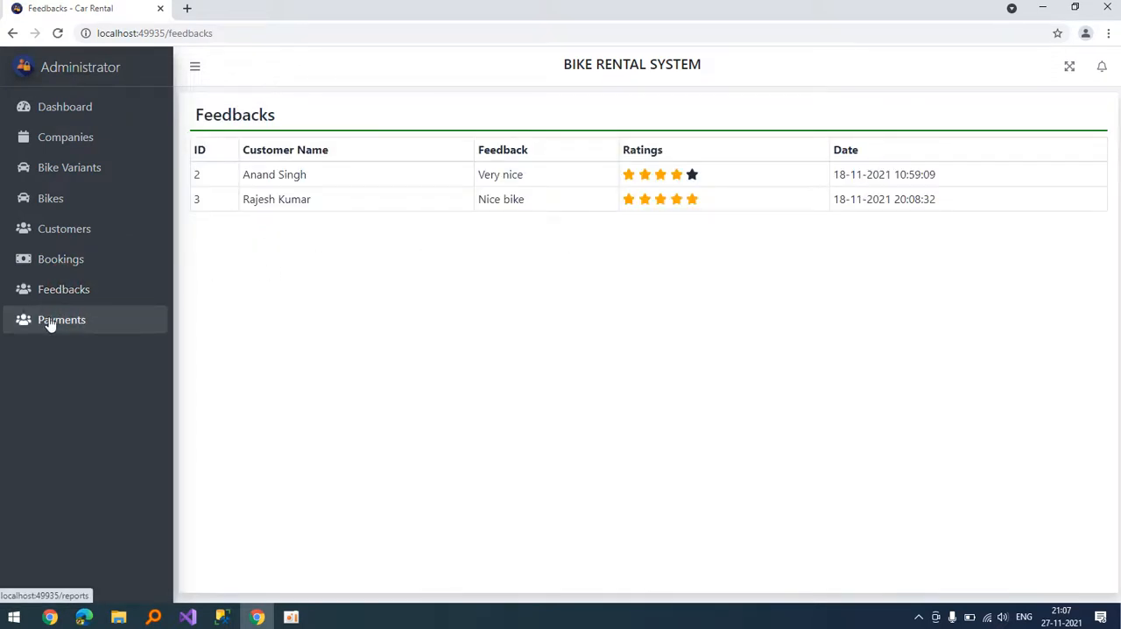
pyautogui.click(61, 318)
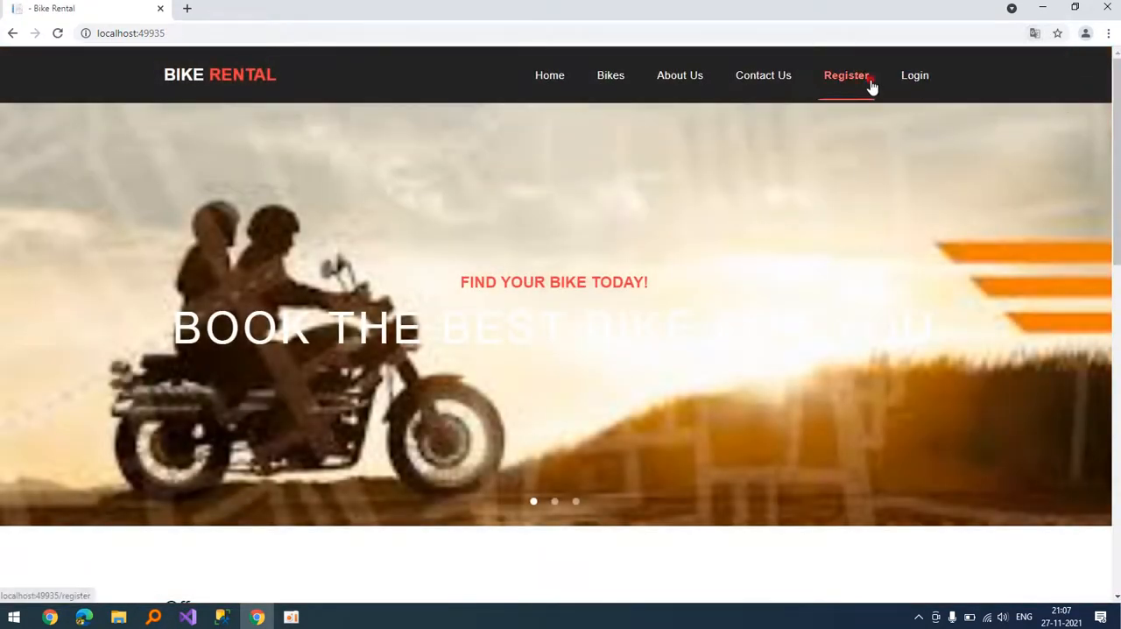
pyautogui.click(846, 74)
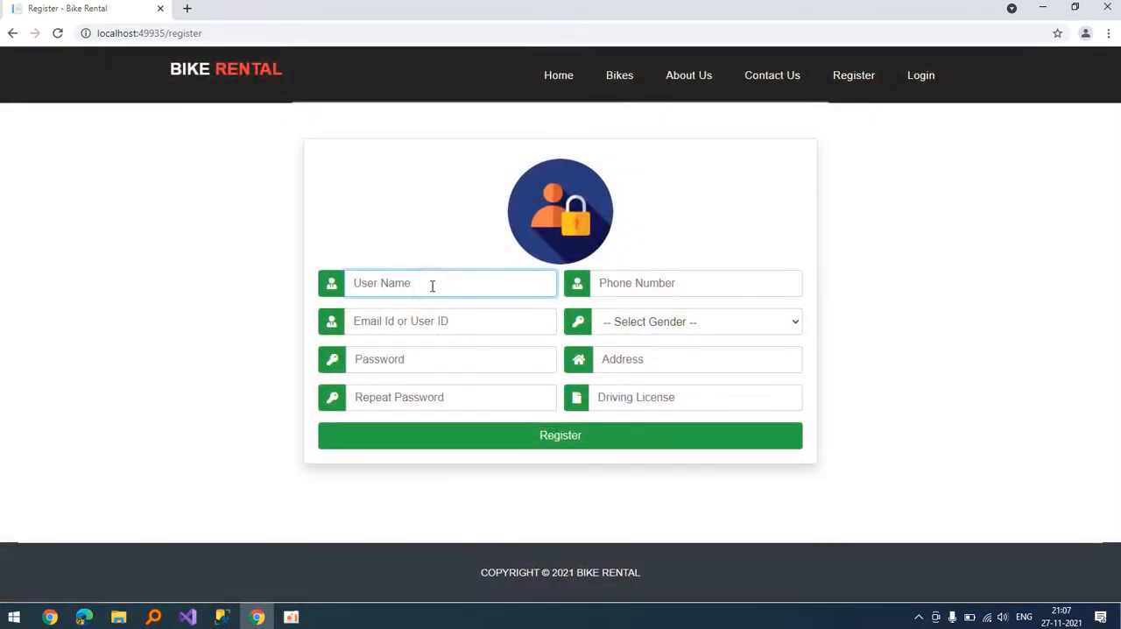
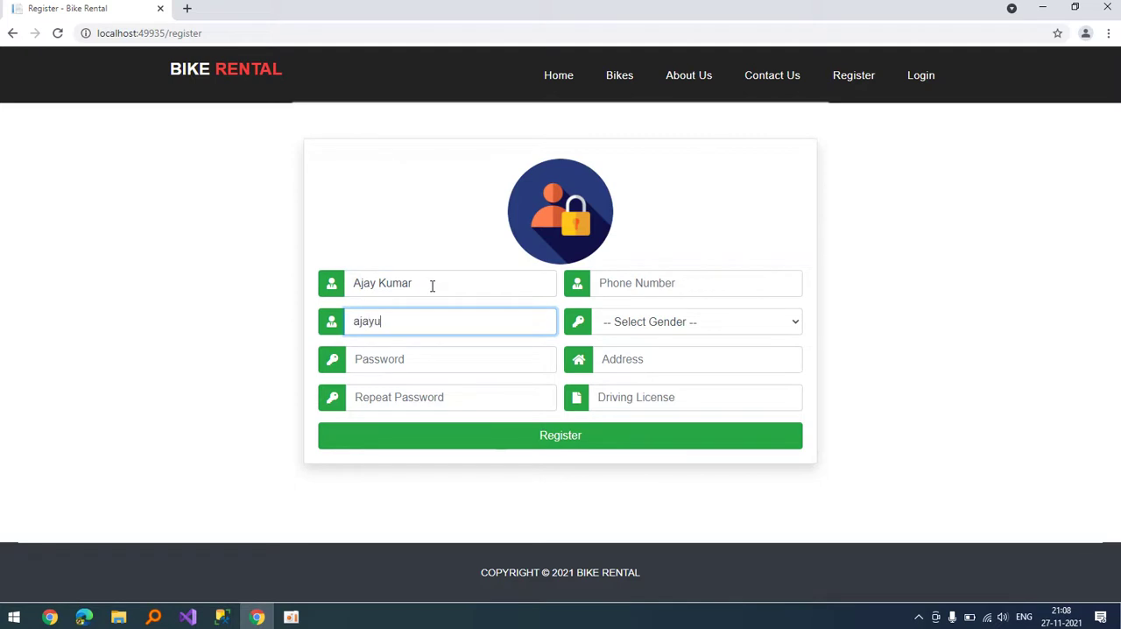
pyautogui.write('@gmail.com')
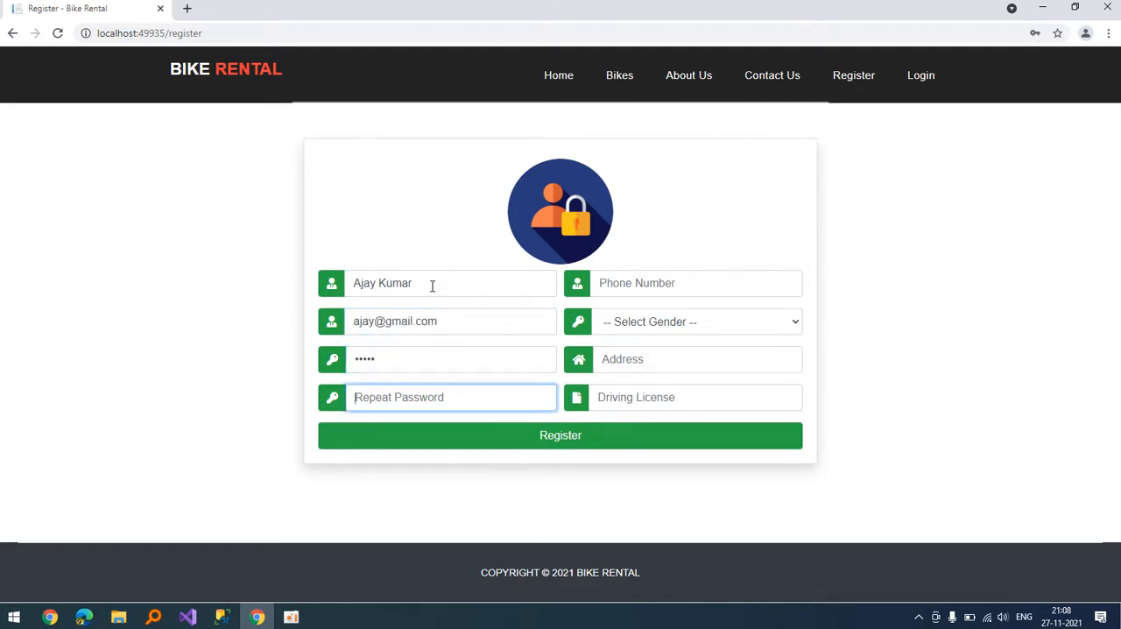
pyautogui.click(698, 283)
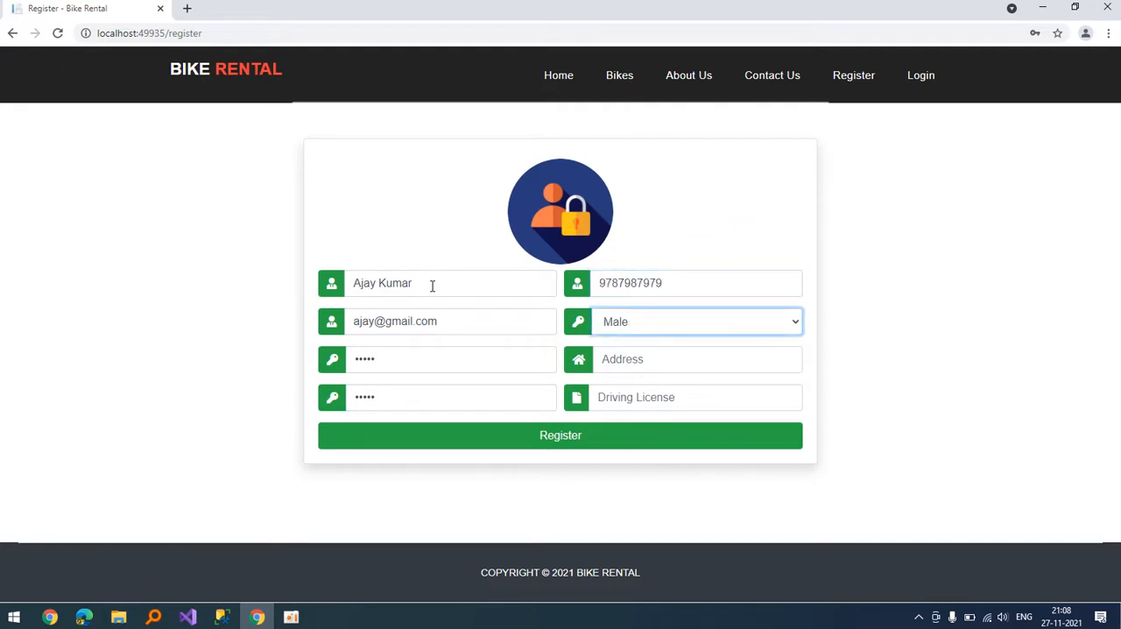
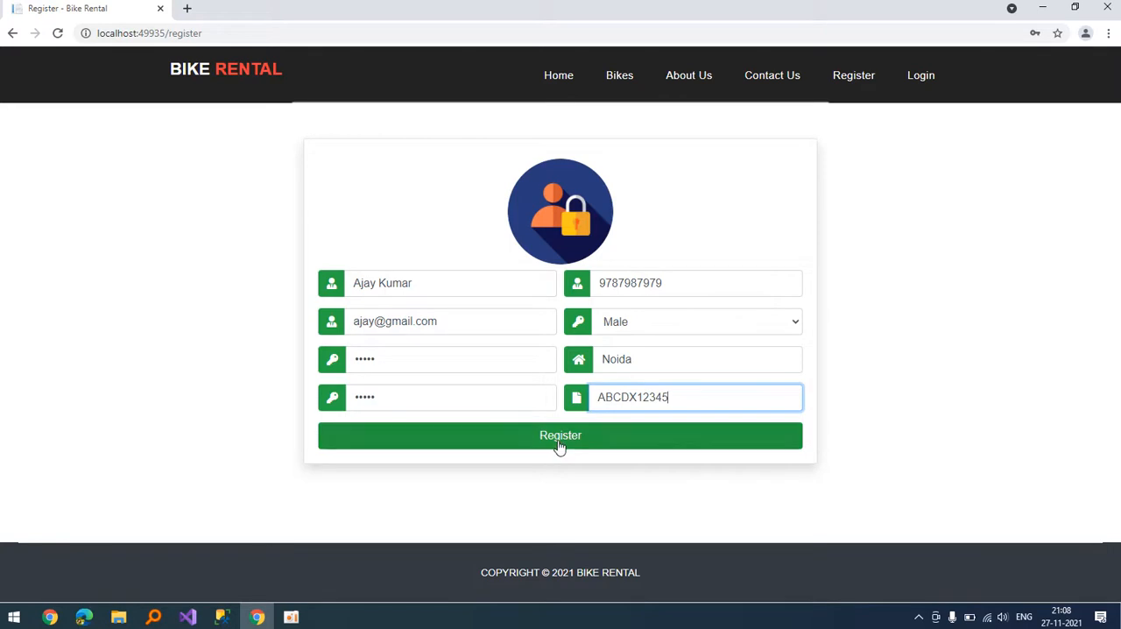
pyautogui.click(560, 435)
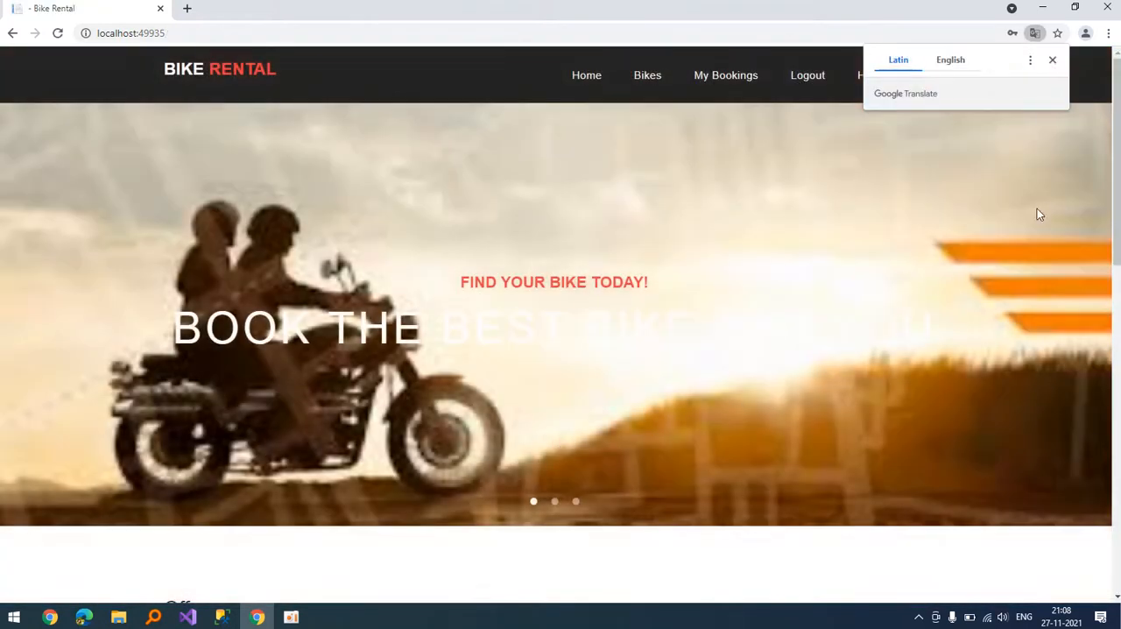
# Dismiss the translate popup and scroll through the customer Bikes catalogue.
pyautogui.click(1052, 60)
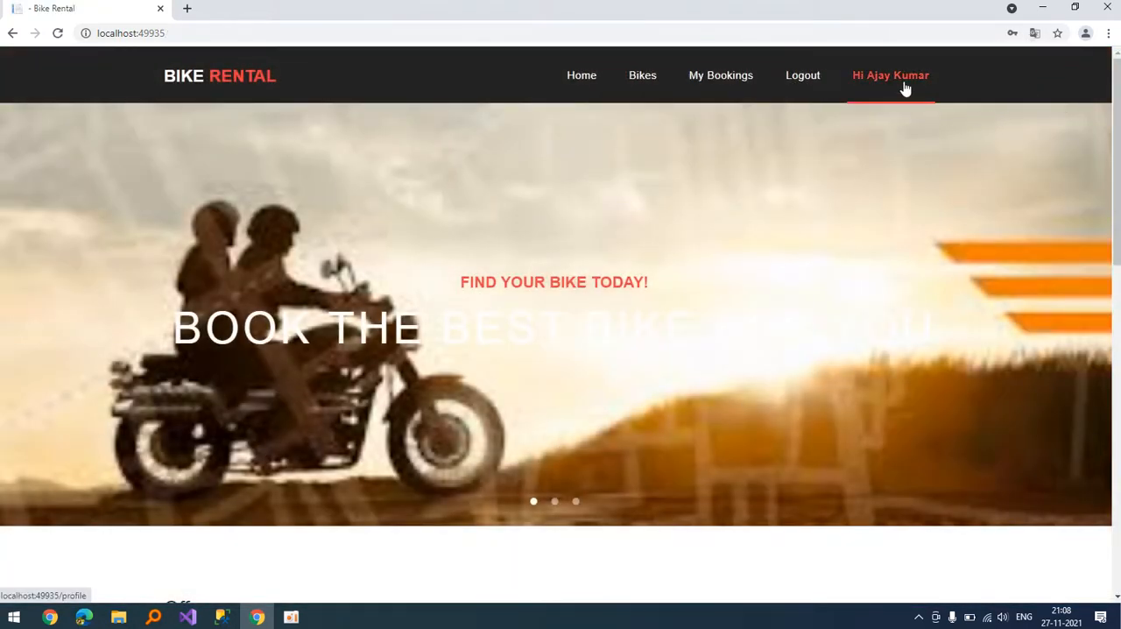
pyautogui.moveTo(723, 75)
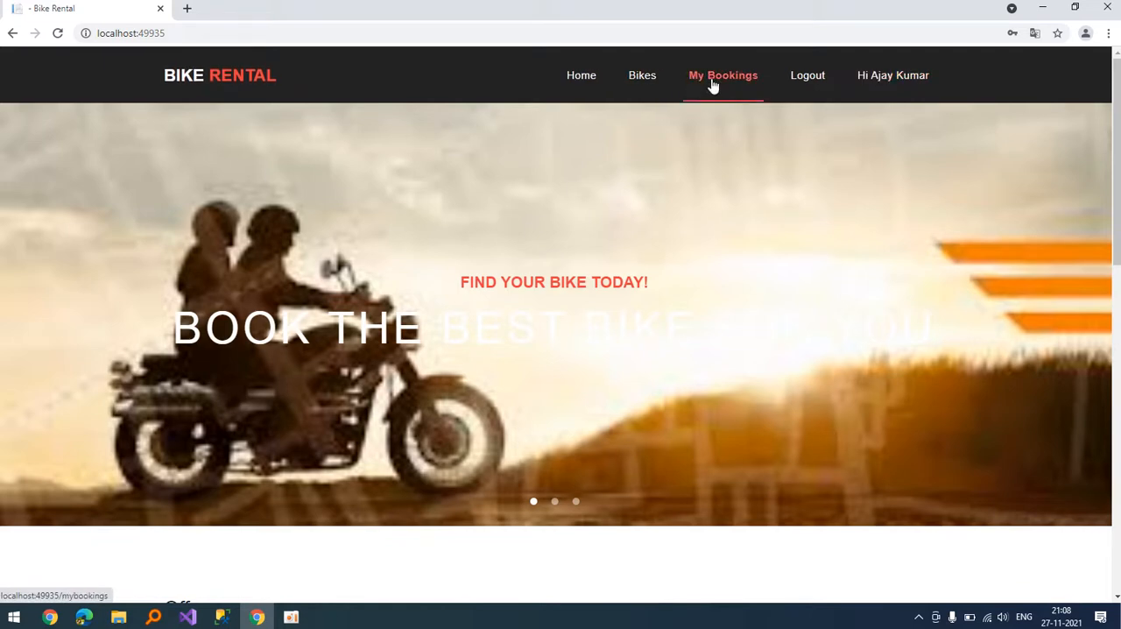
pyautogui.click(647, 75)
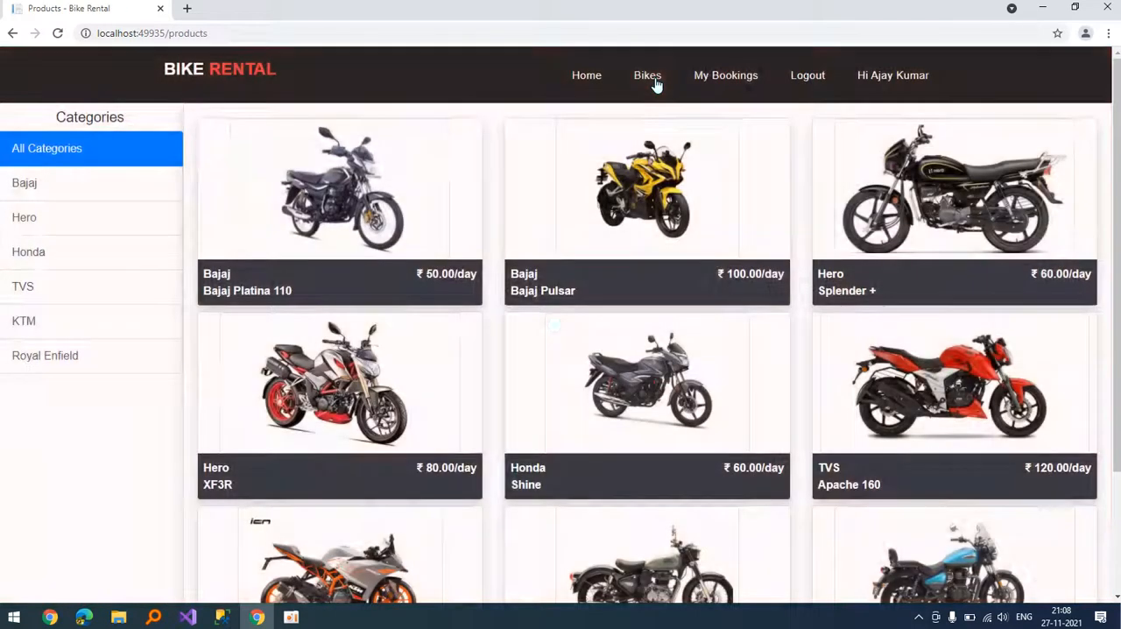
pyautogui.moveTo(83, 186)
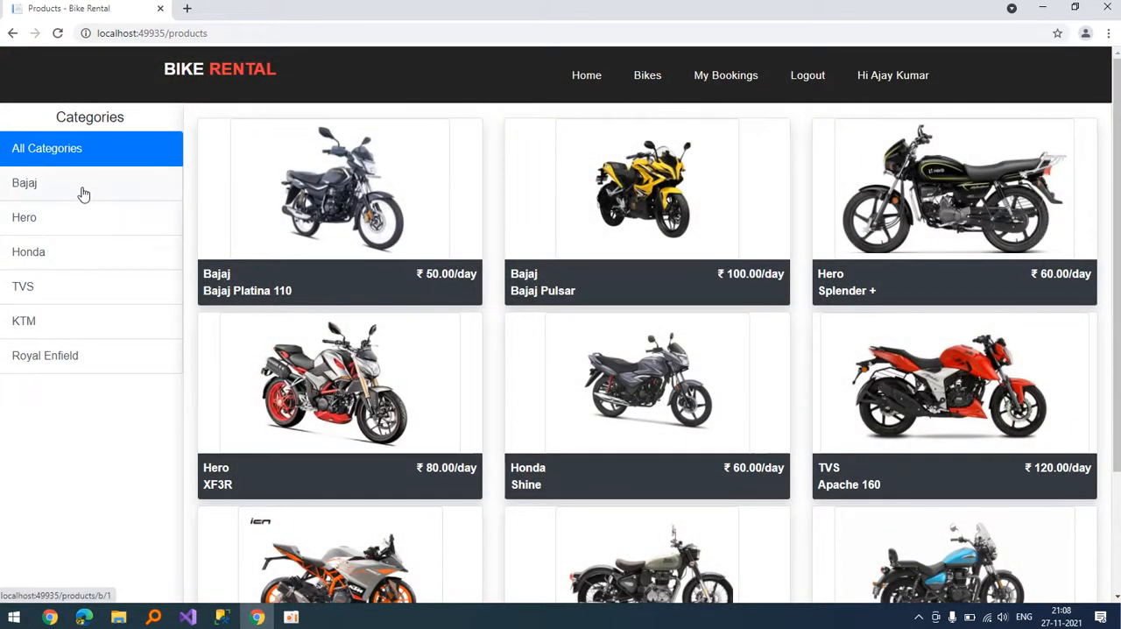
pyautogui.scroll(-3)
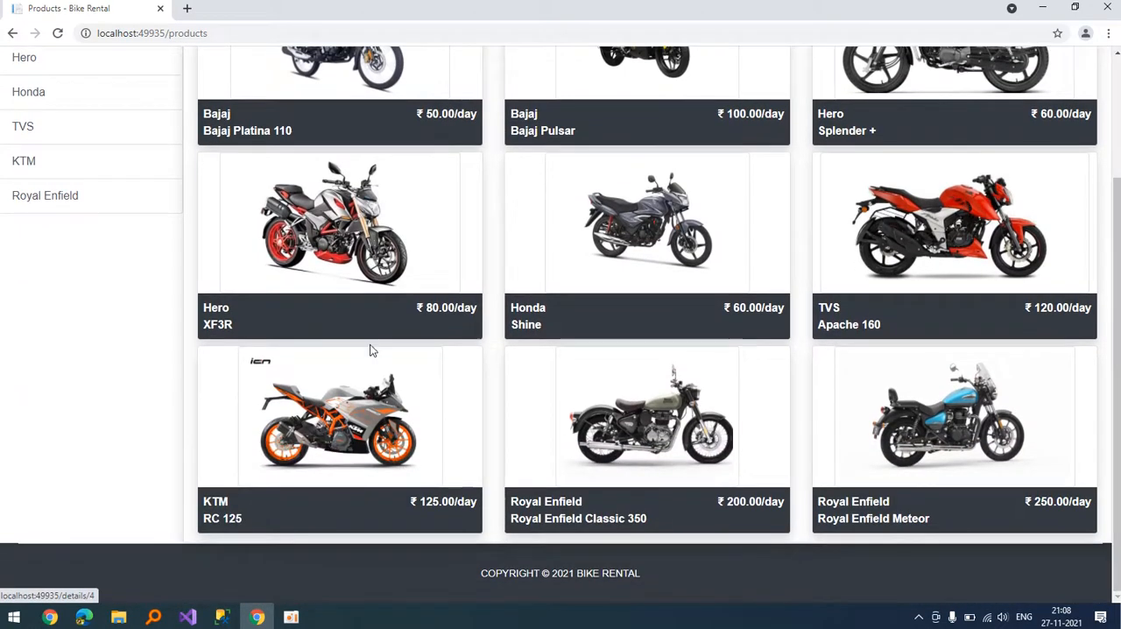
pyautogui.scroll(3)
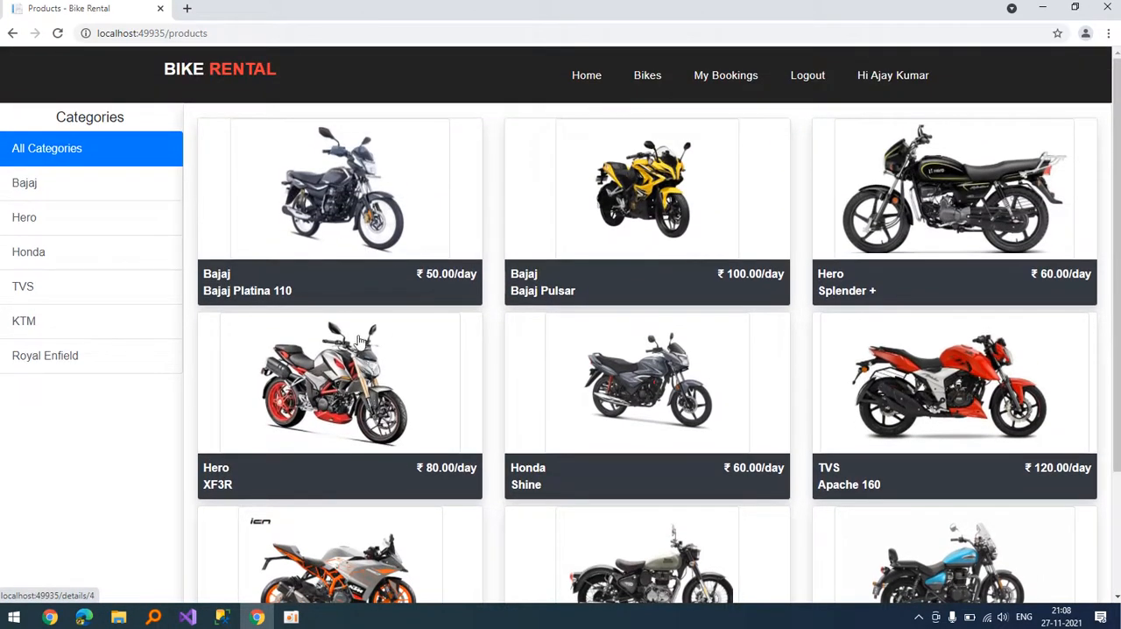
pyautogui.click(187, 617)
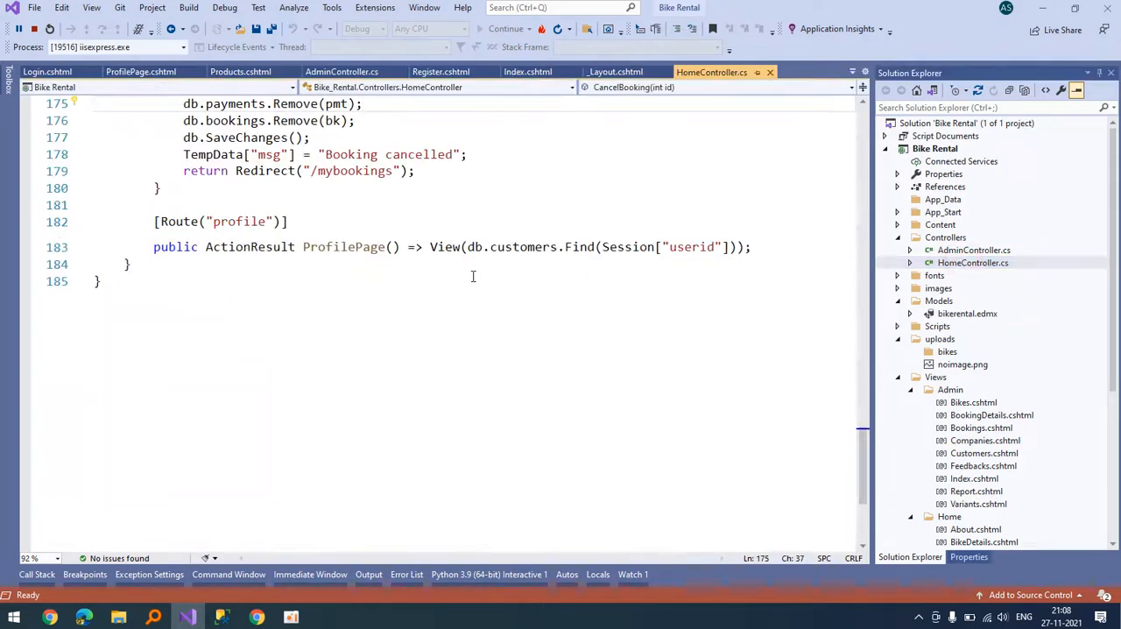
# Change Products() to return db.variants.OrderByDescending(x=>x.vid).ToList() and save HomeController.cs.
pyautogui.scroll(3)
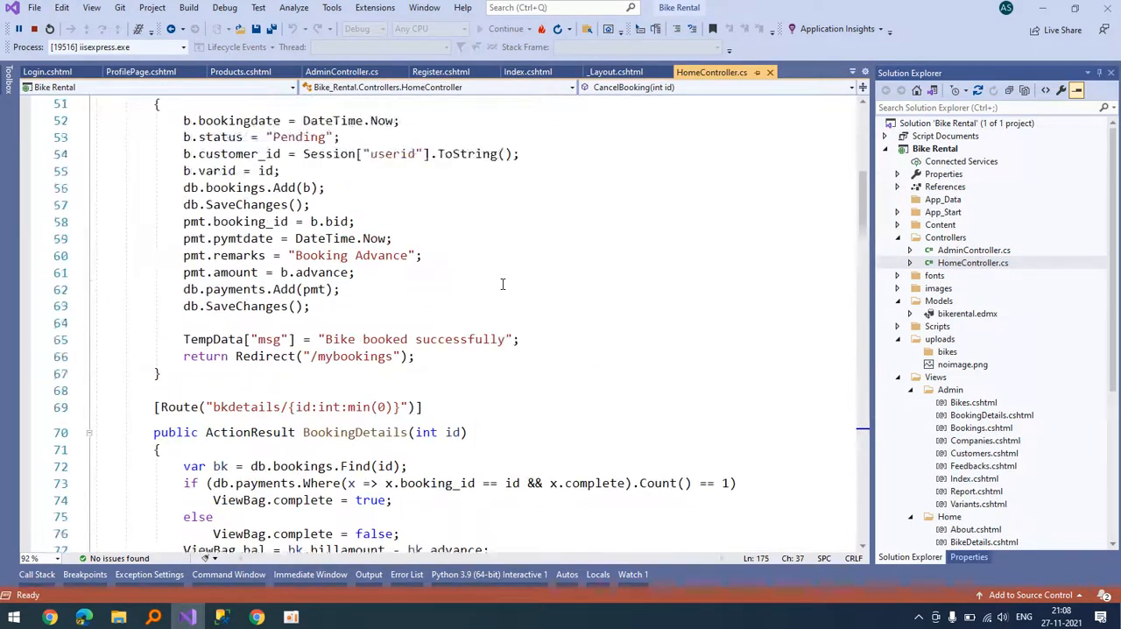
pyautogui.scroll(3)
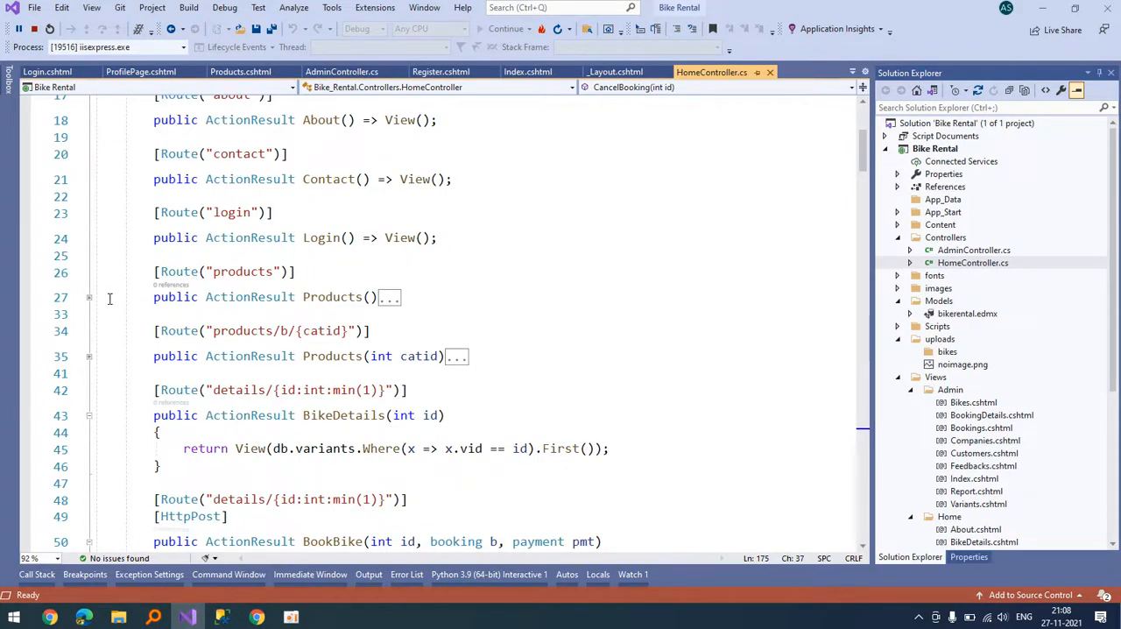
pyautogui.click(89, 297)
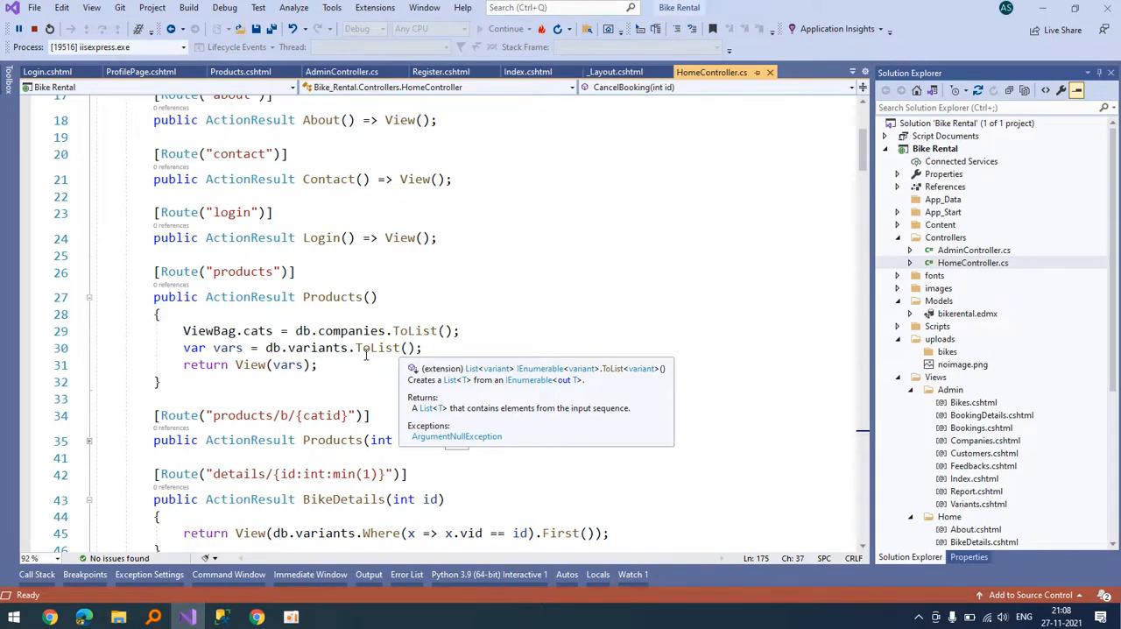
pyautogui.scroll(-3)
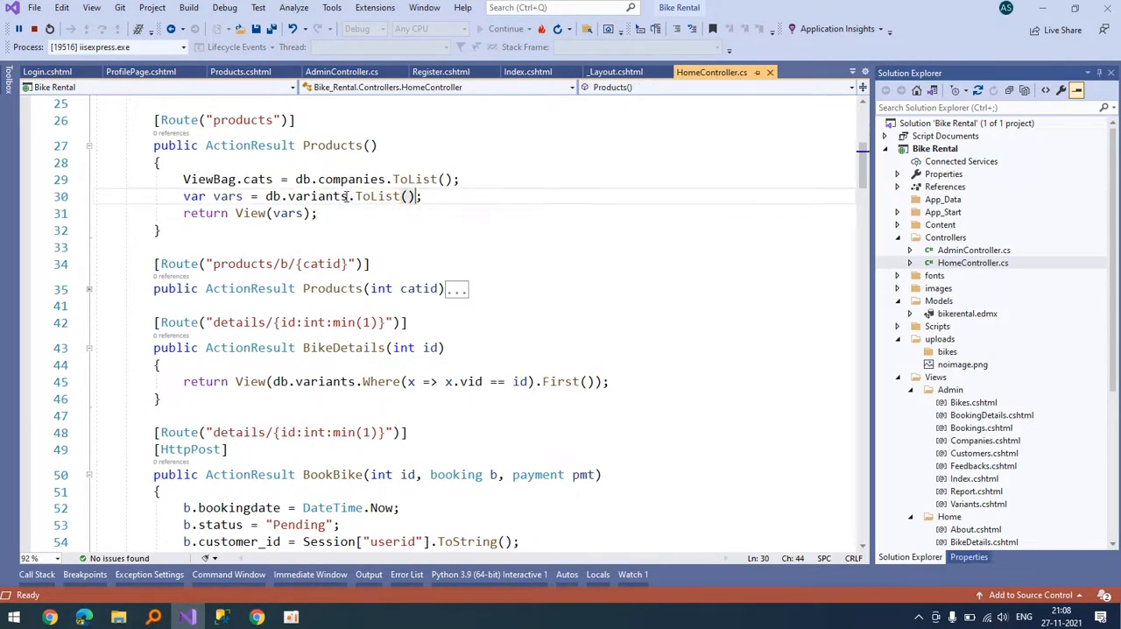
pyautogui.write('.OrderByDescending(x=>x.id.')
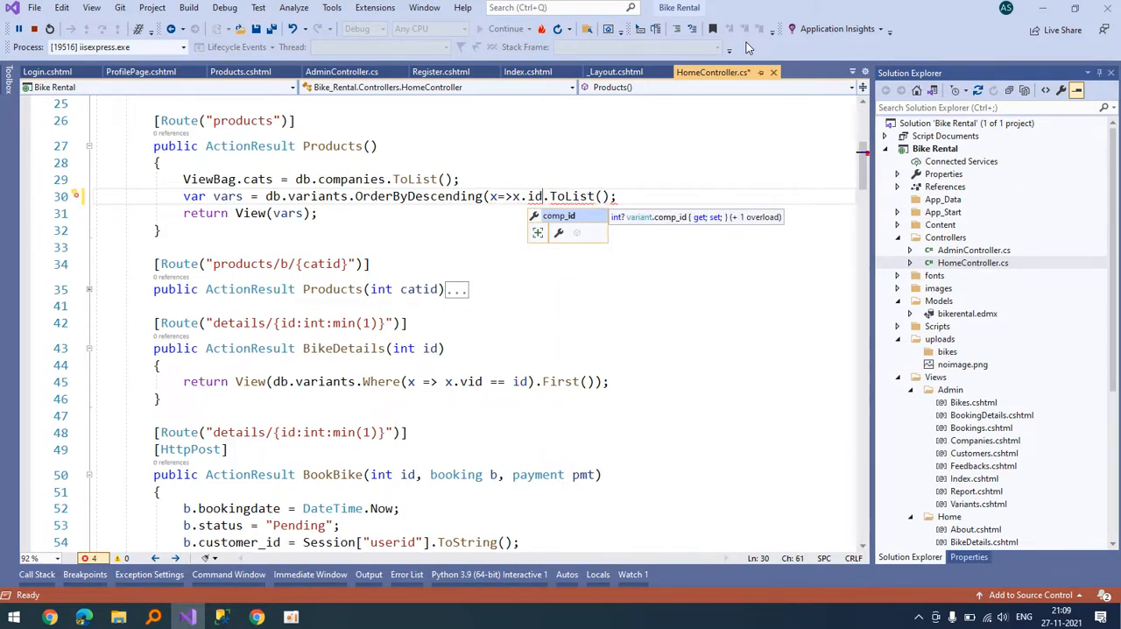
pyautogui.press('Backspace')
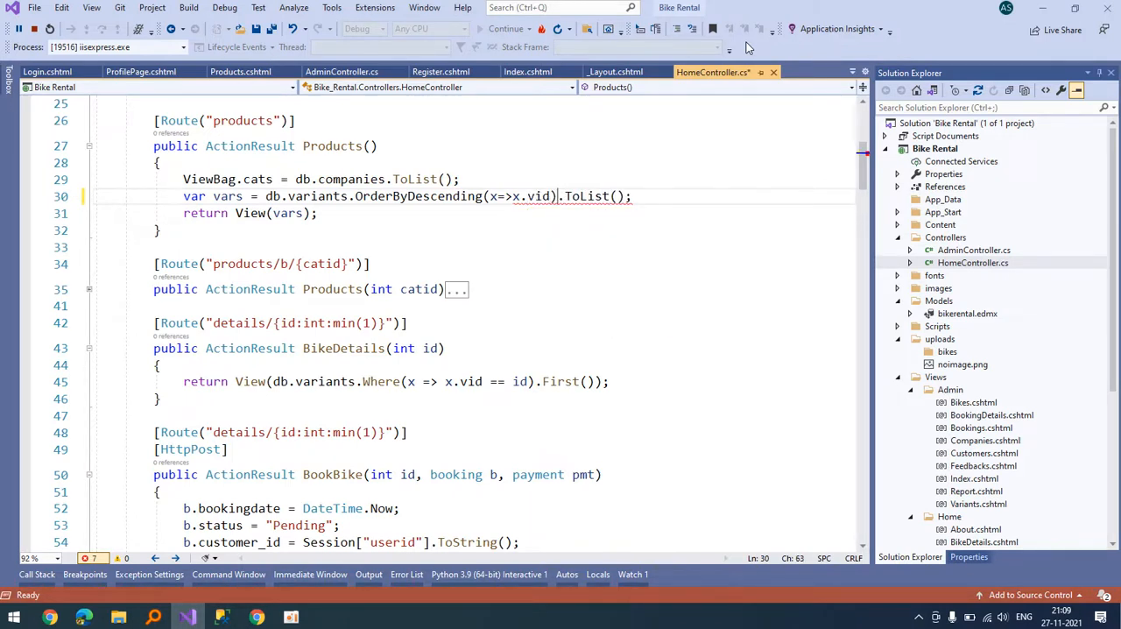
pyautogui.press('ctrl+s')
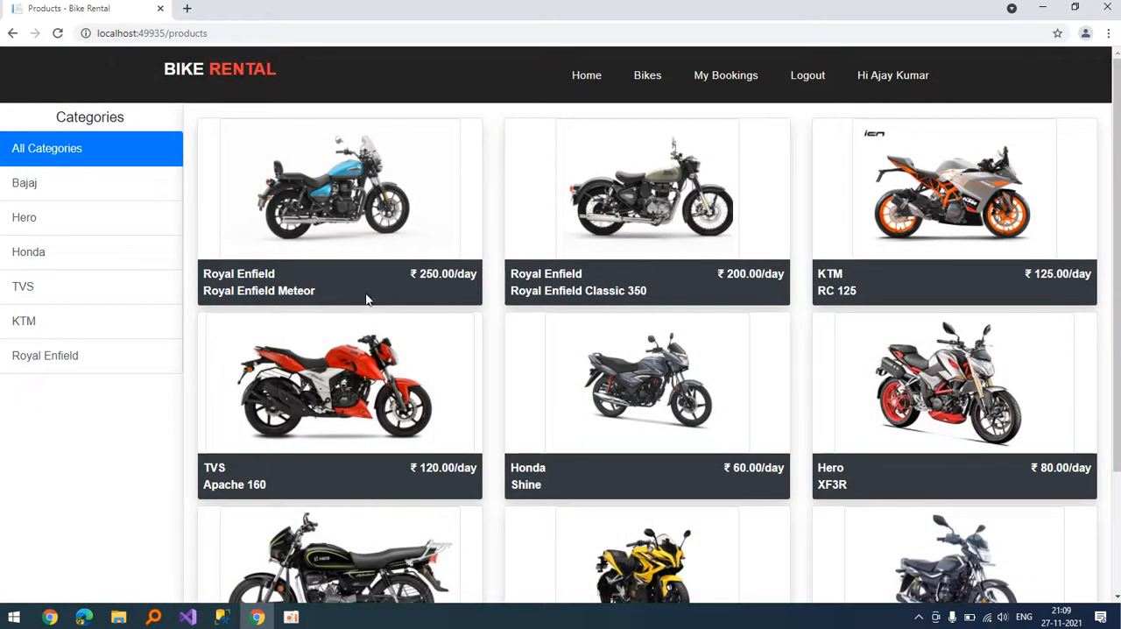
pyautogui.moveTo(469, 312)
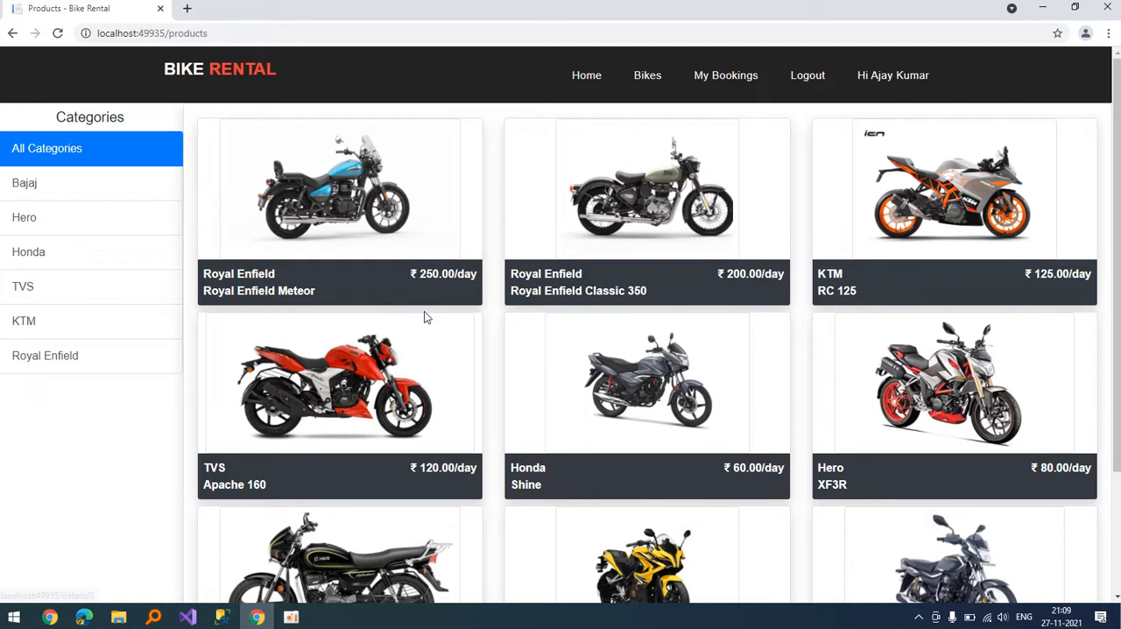
pyautogui.moveTo(388, 258)
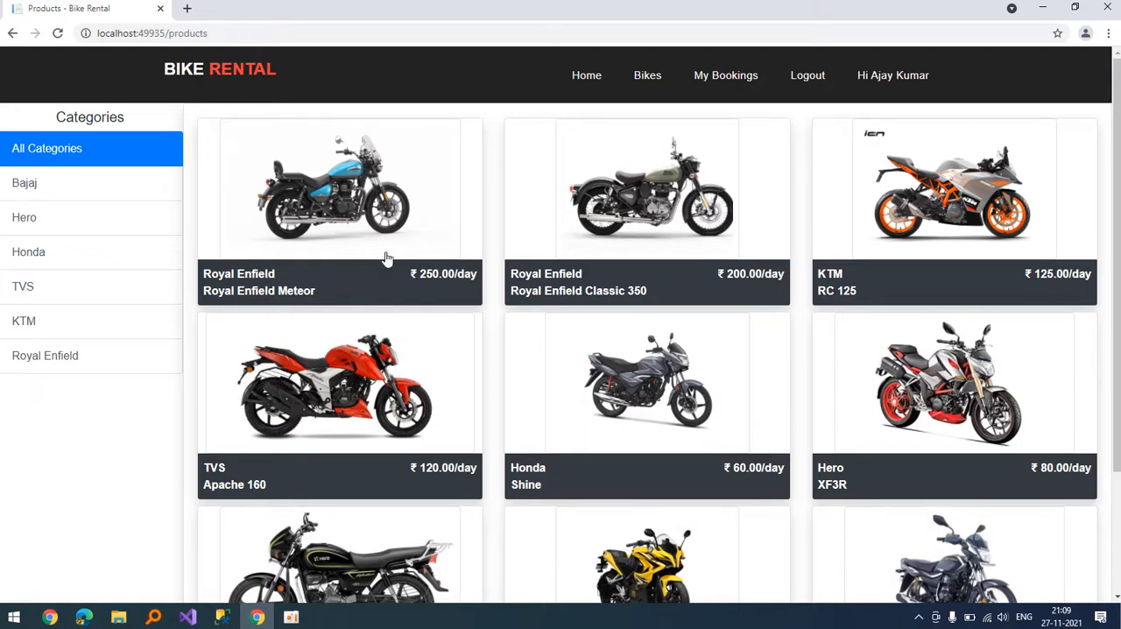
pyautogui.moveTo(900, 222)
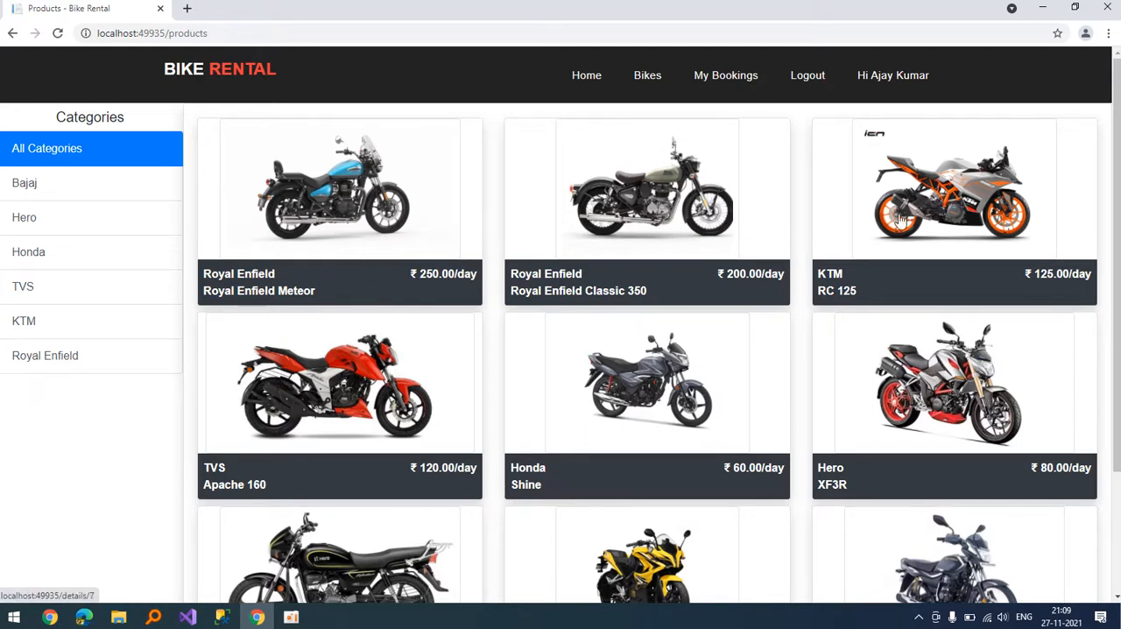
pyautogui.moveTo(371, 231)
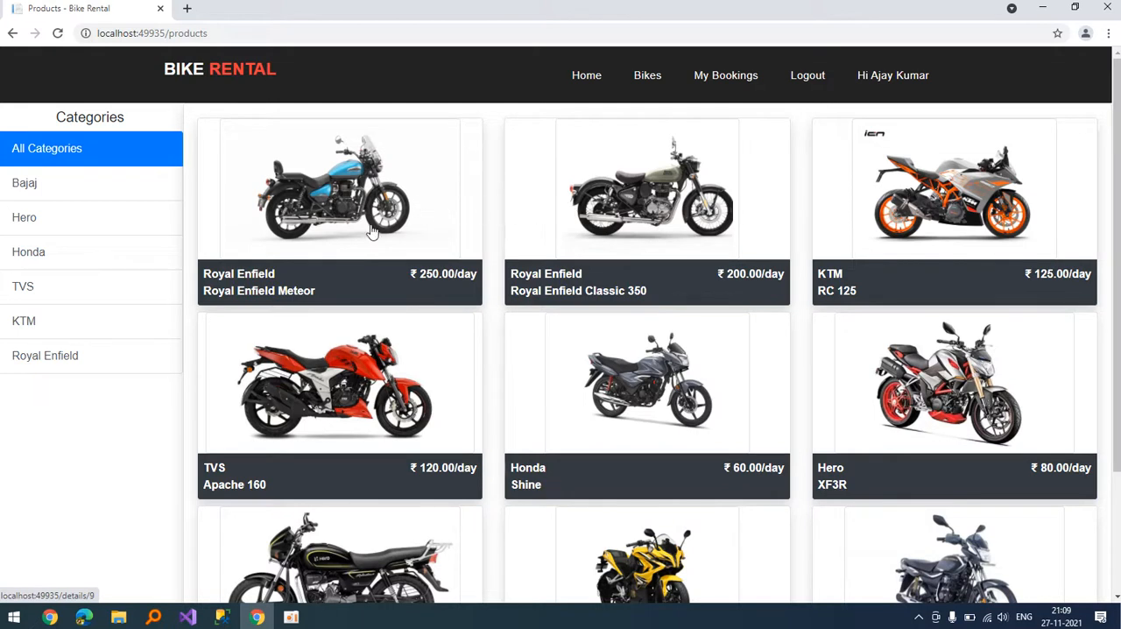
pyautogui.moveTo(609, 295)
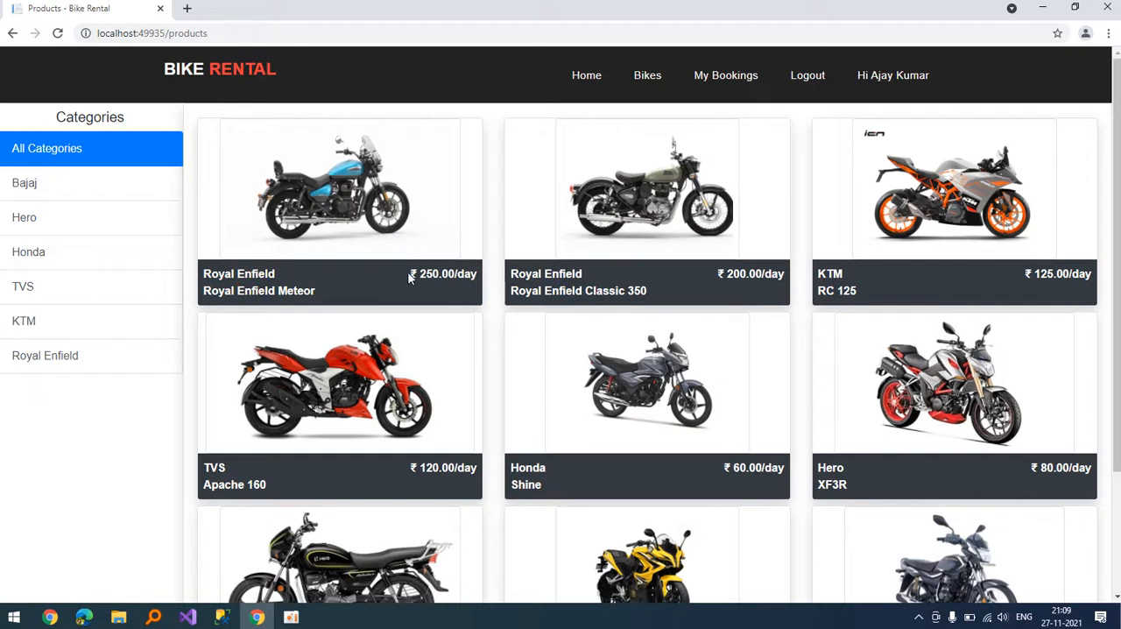
pyautogui.moveTo(478, 306)
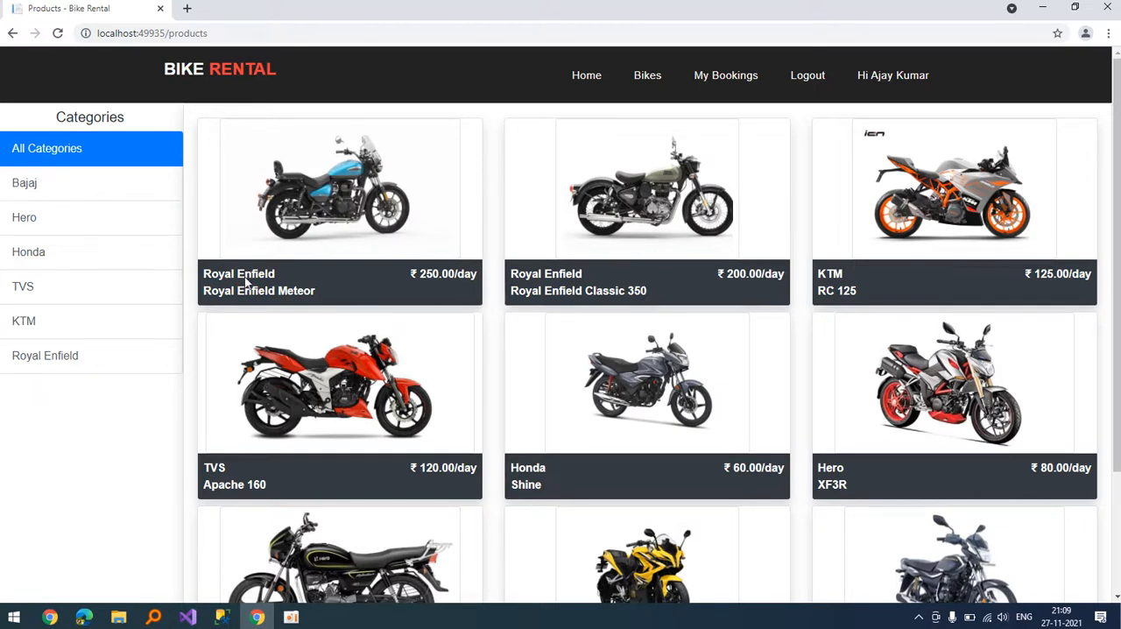
# Filter the Bikes catalogue to show only Bajaj models.
pyautogui.click(25, 182)
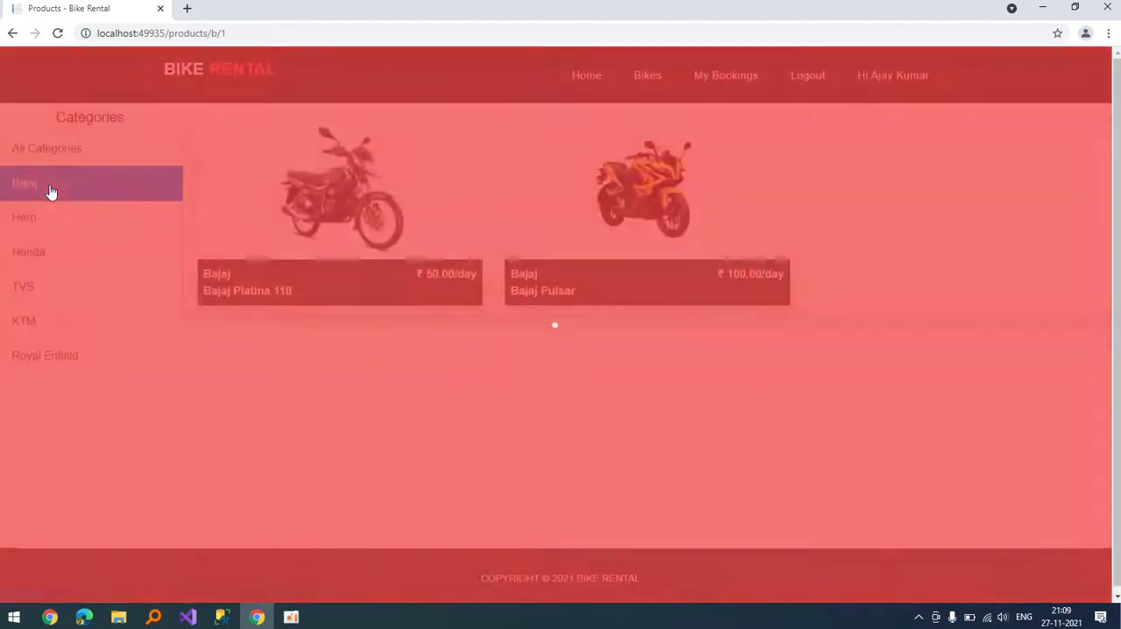
pyautogui.click(24, 218)
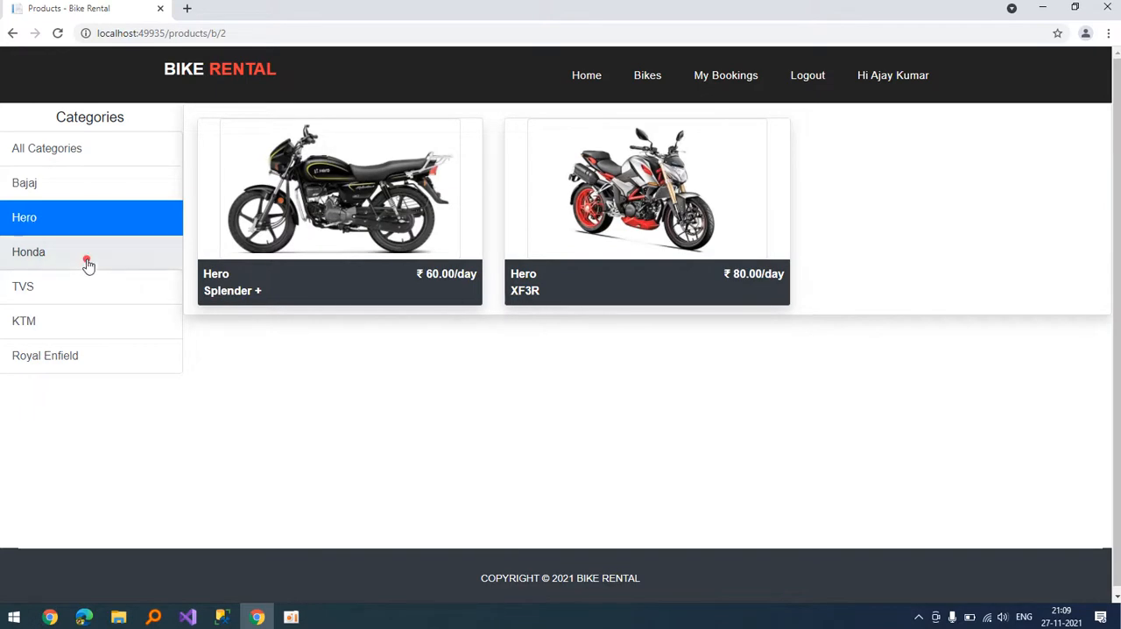
pyautogui.click(29, 251)
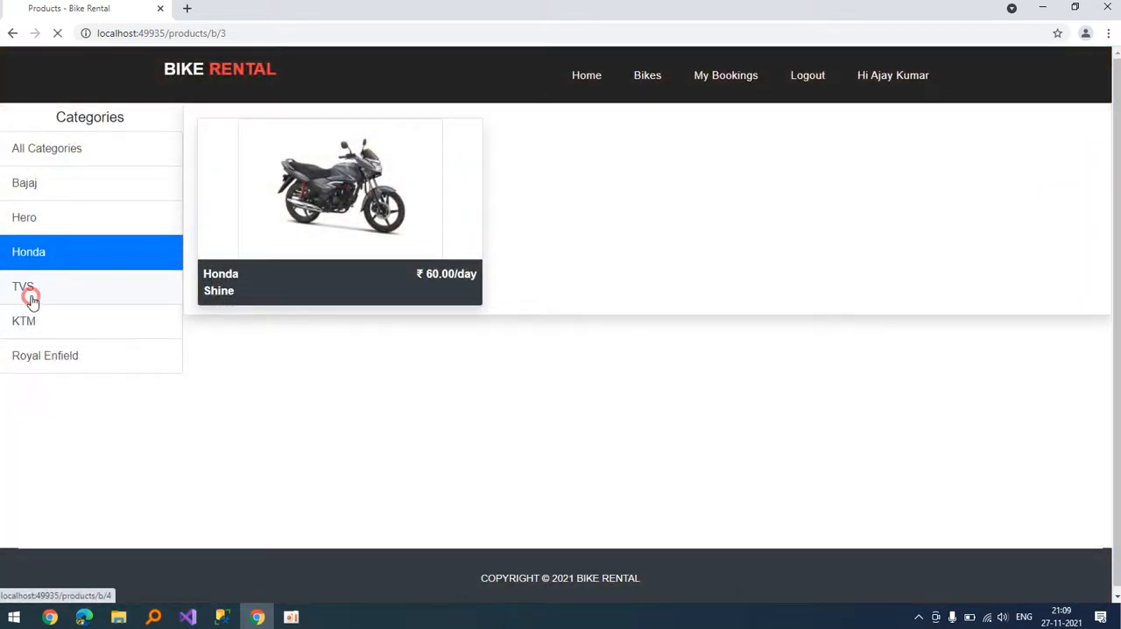
pyautogui.click(23, 287)
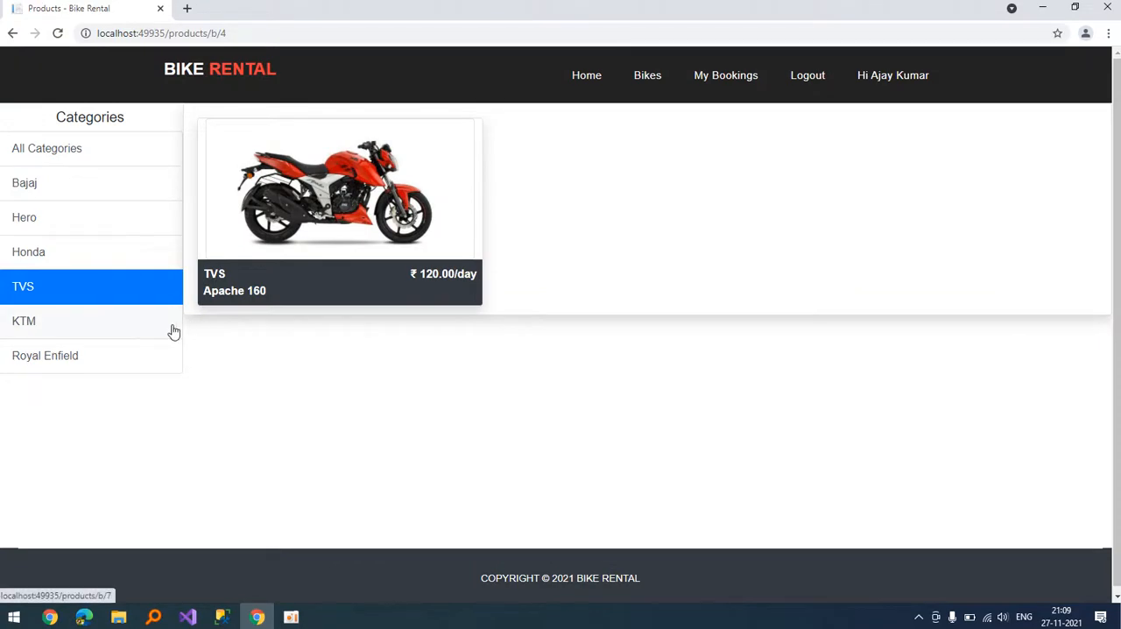
pyautogui.moveTo(61, 337)
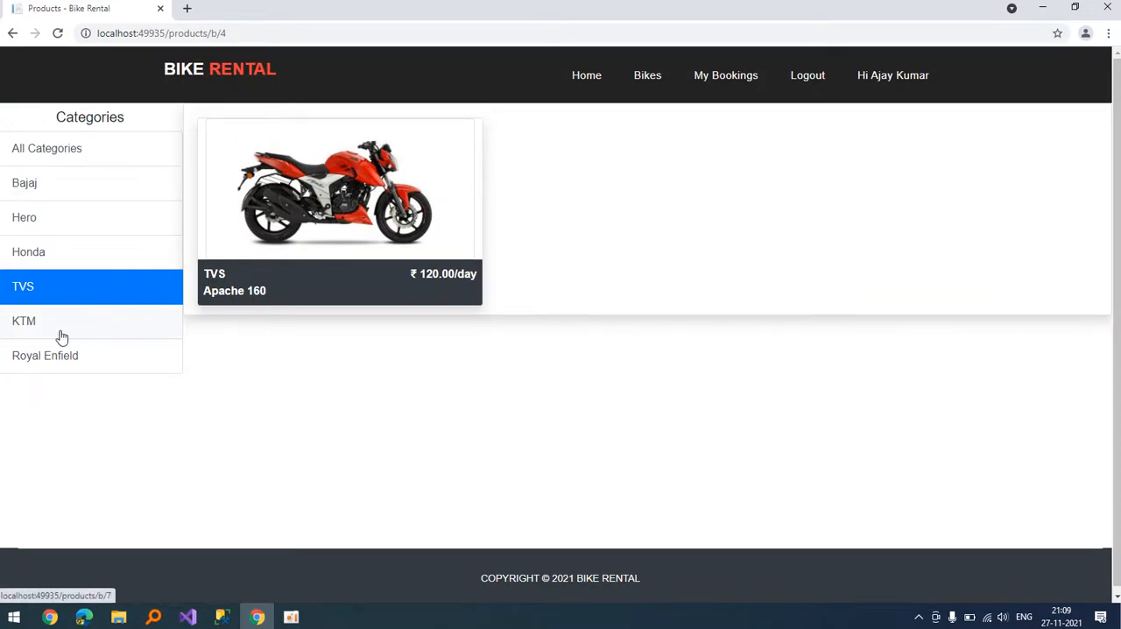
pyautogui.click(23, 320)
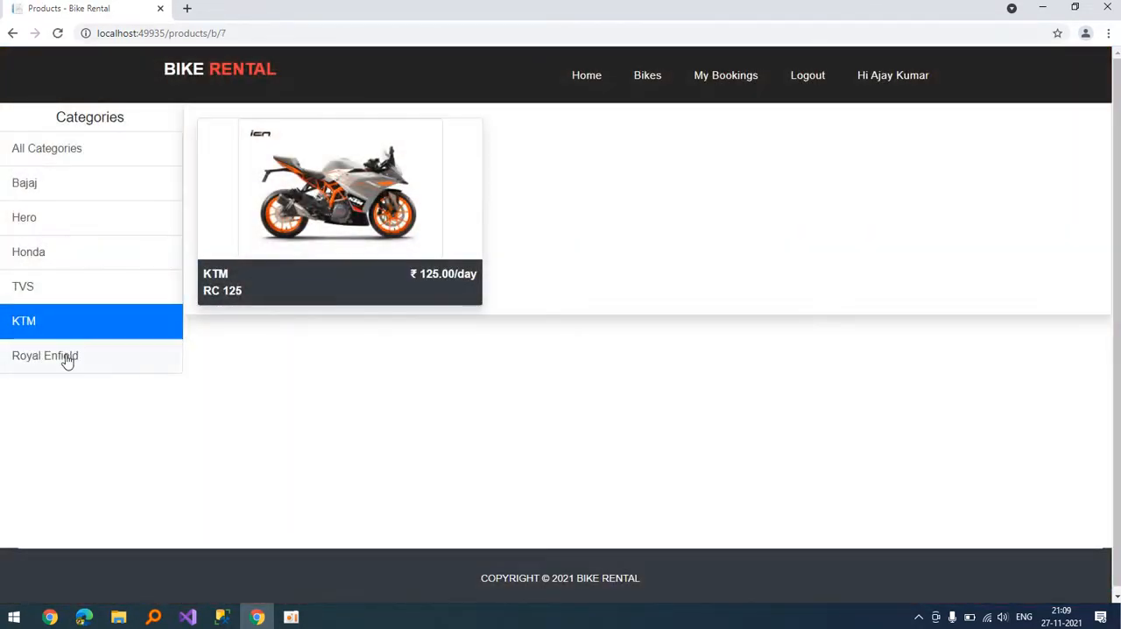
pyautogui.click(44, 354)
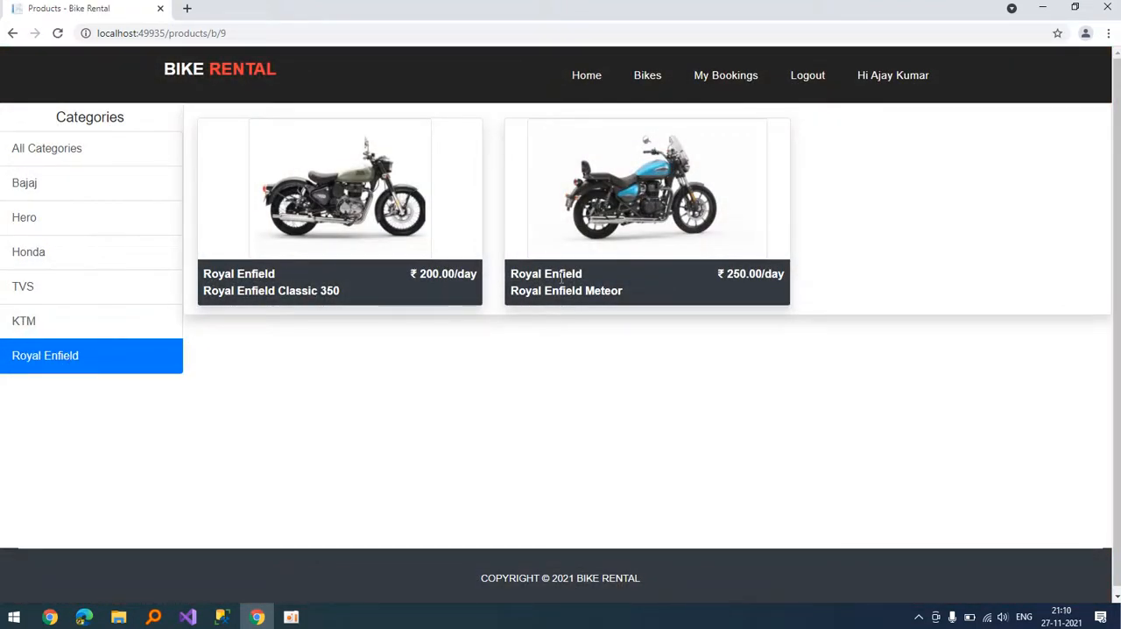
pyautogui.click(47, 148)
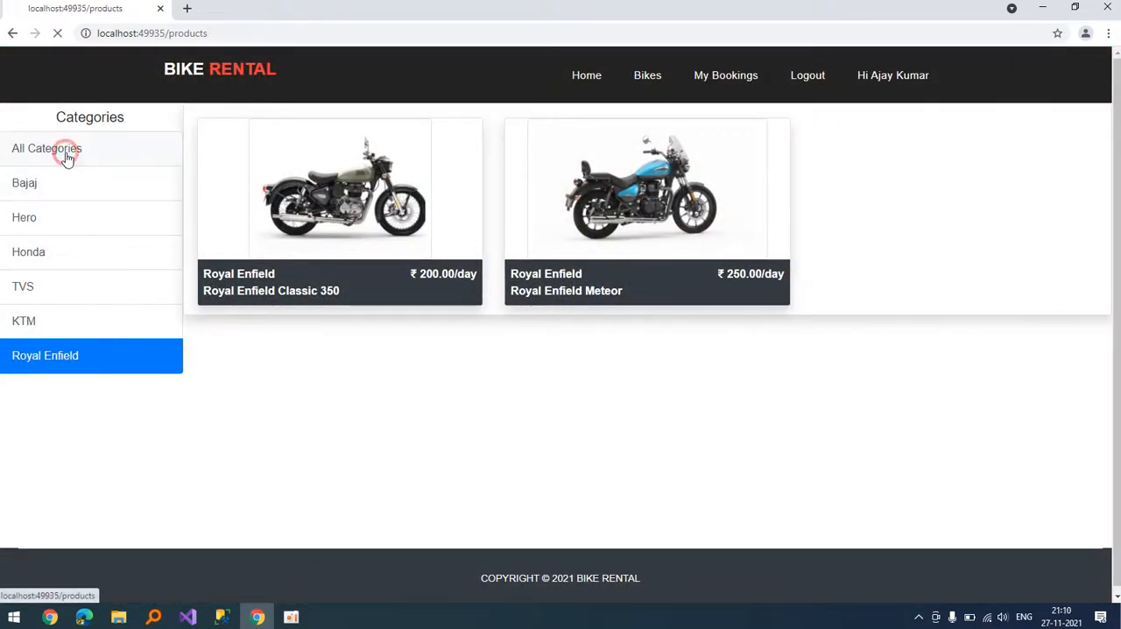
pyautogui.click(47, 148)
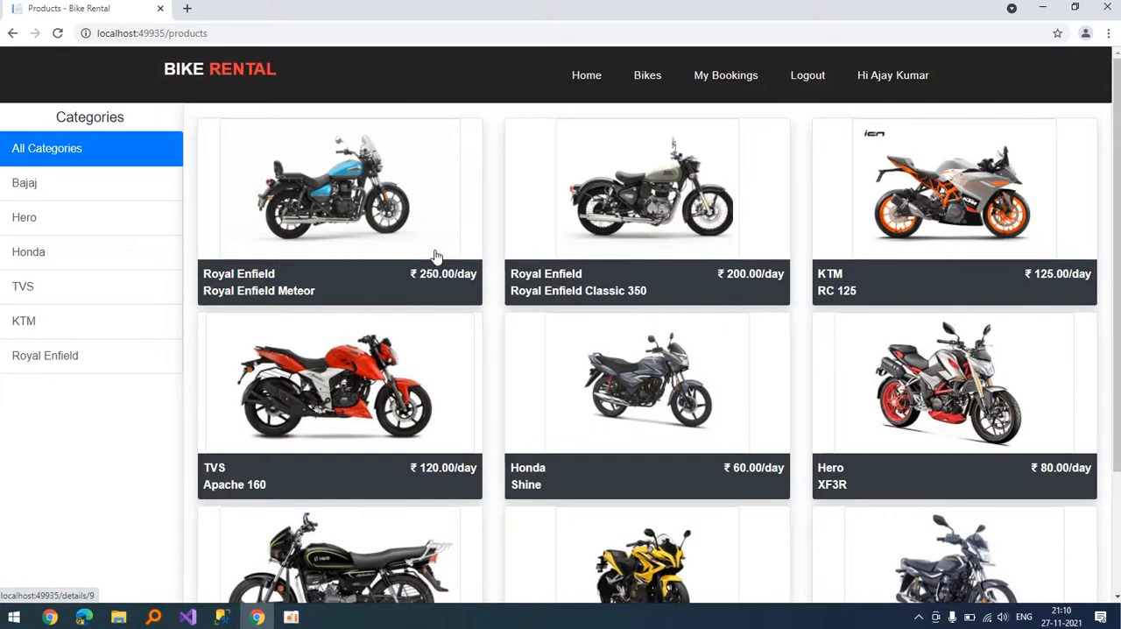
pyautogui.moveTo(346, 191)
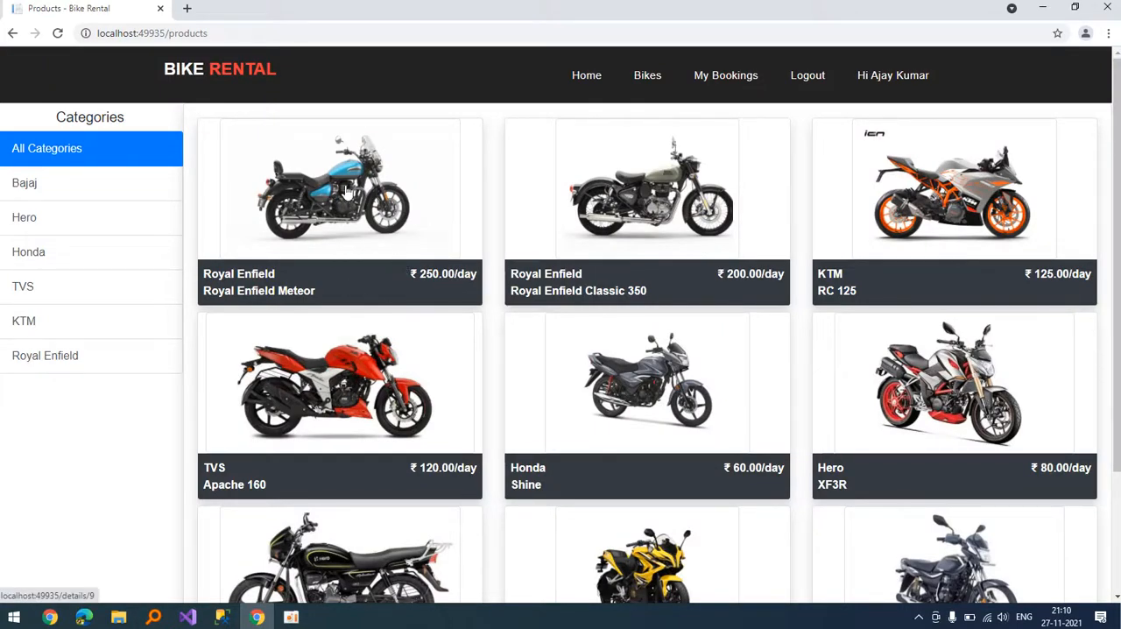
# Open the Royal Enfield Meteor booking, set To Date 28-11-2021, and enter message 'Test Drive'.
pyautogui.click(340, 188)
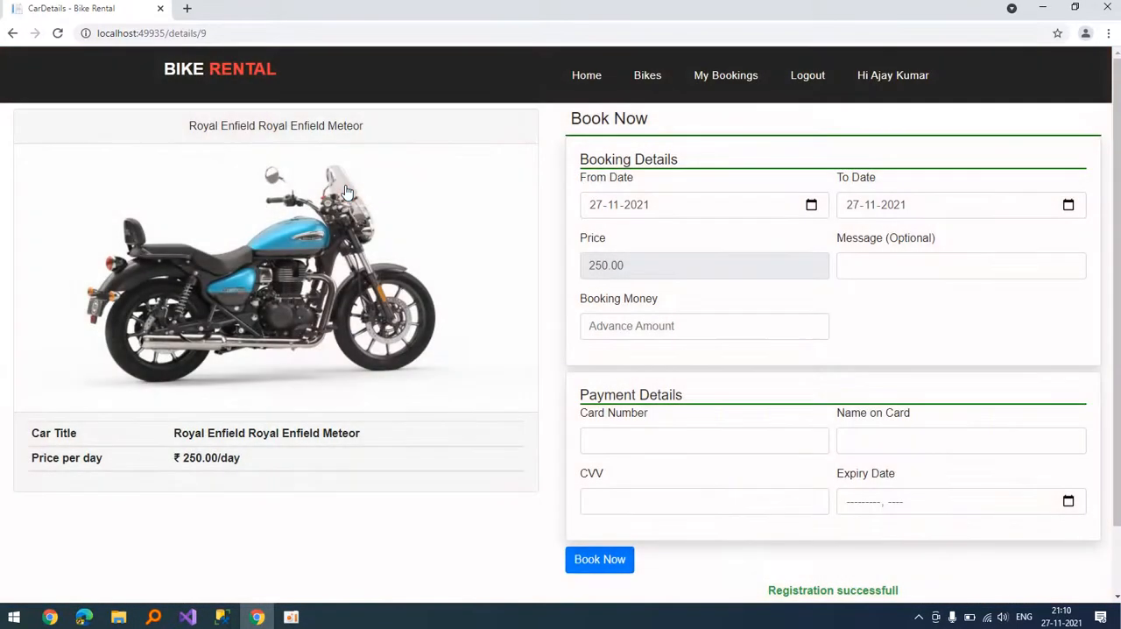
pyautogui.moveTo(1112, 230)
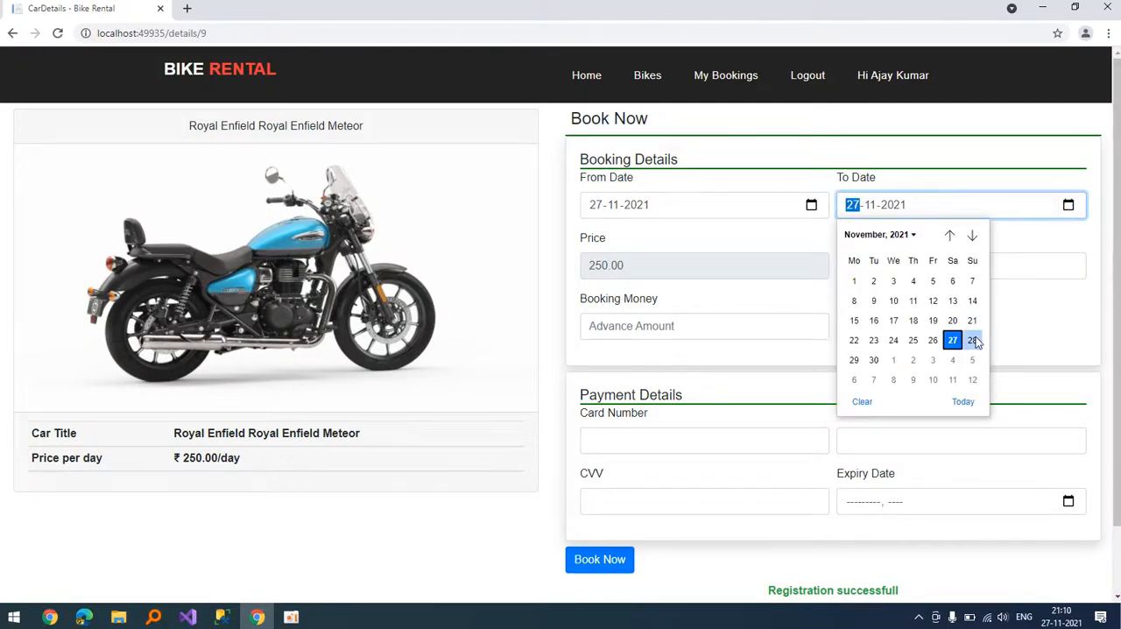
pyautogui.click(971, 340)
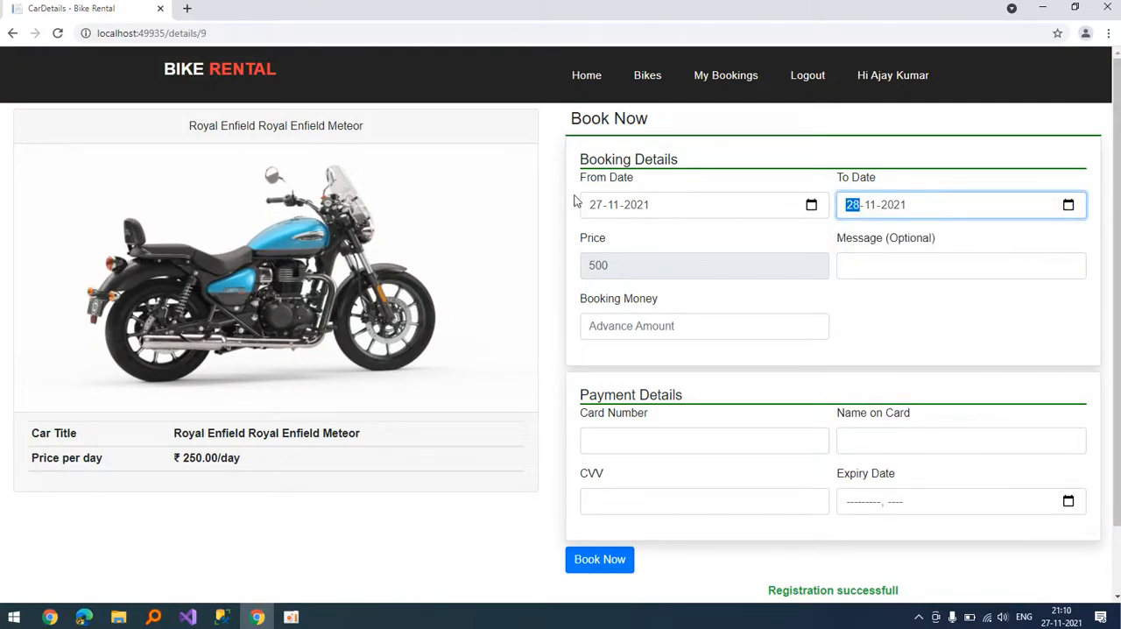
pyautogui.click(960, 266)
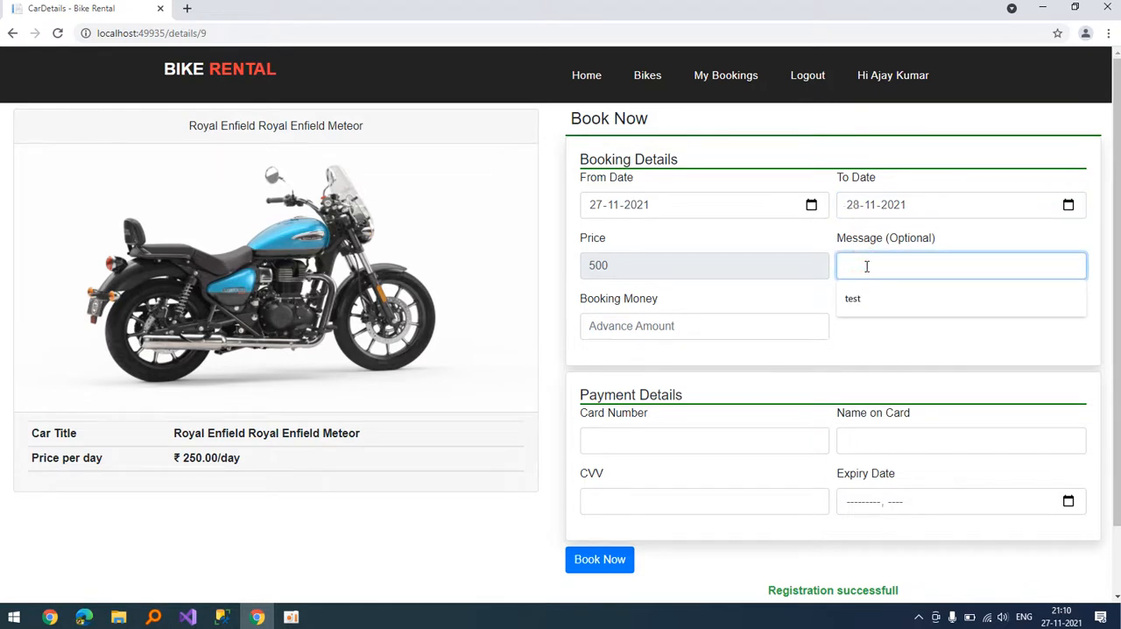
pyautogui.write('Test')
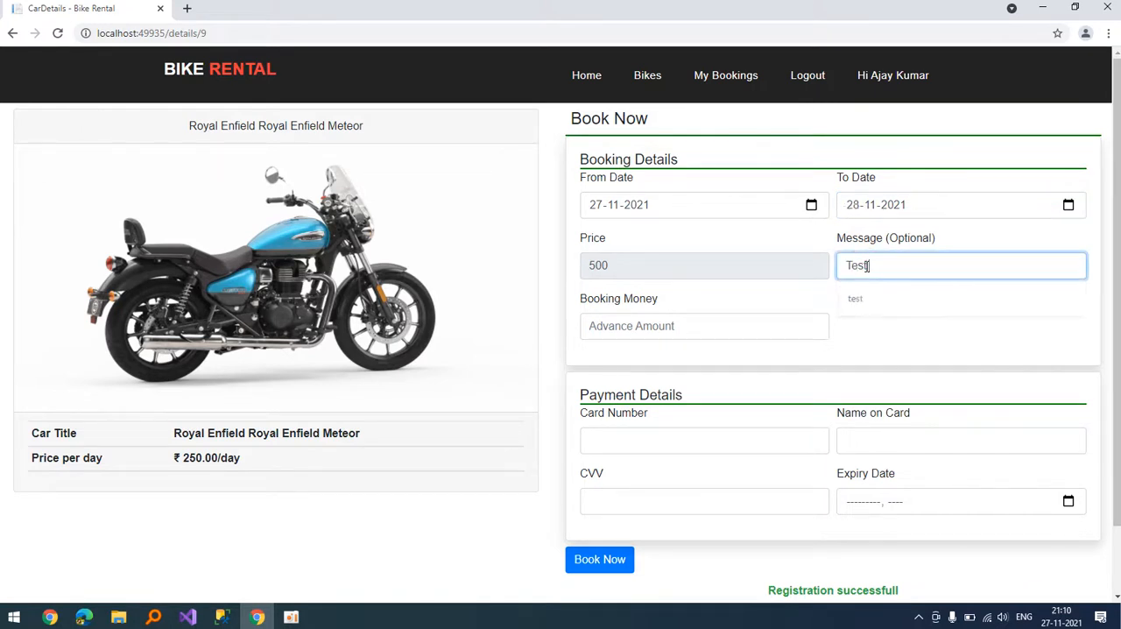
pyautogui.write('Drive')
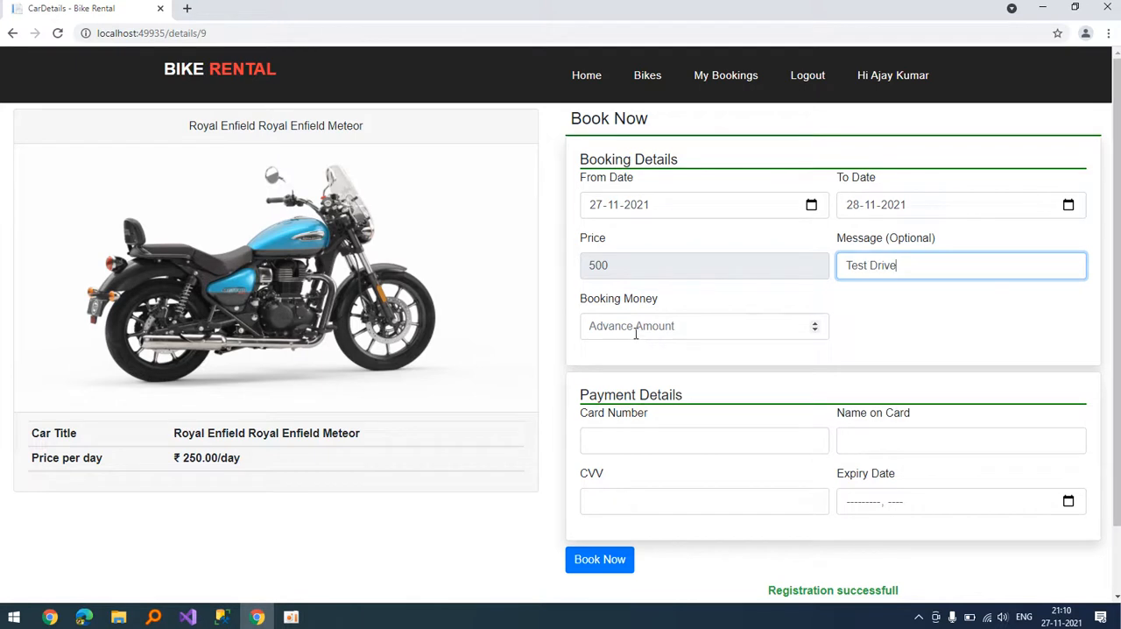
# Enter the advance amount, card number, cardholder name and December 2021 expiry, then submit the booking.
pyautogui.click(704, 324)
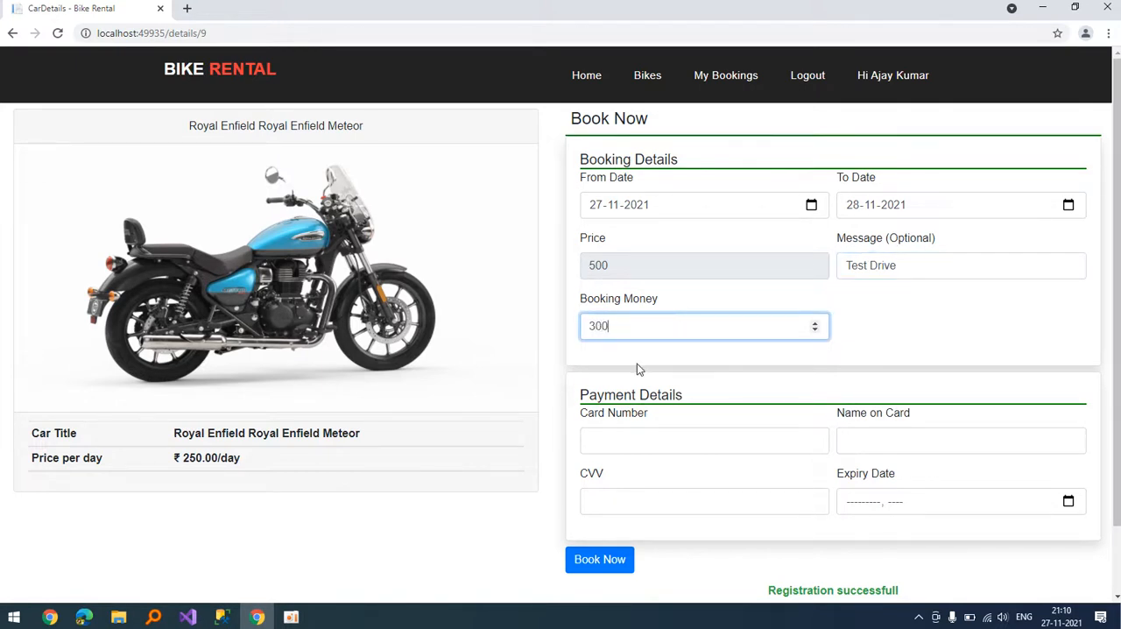
pyautogui.click(704, 439)
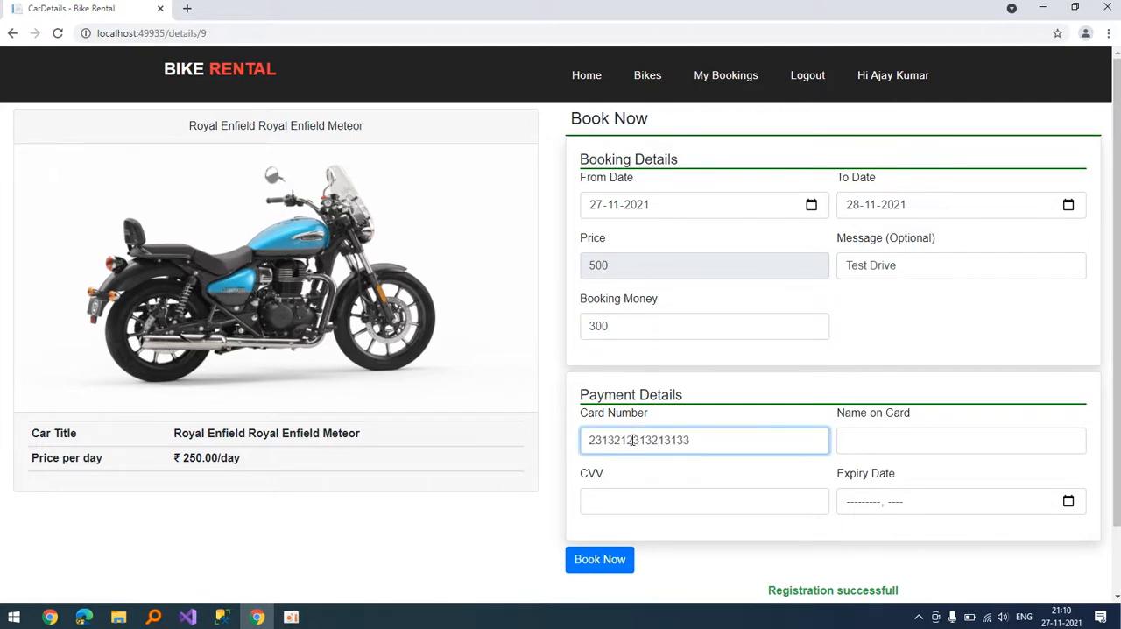
pyautogui.click(960, 439)
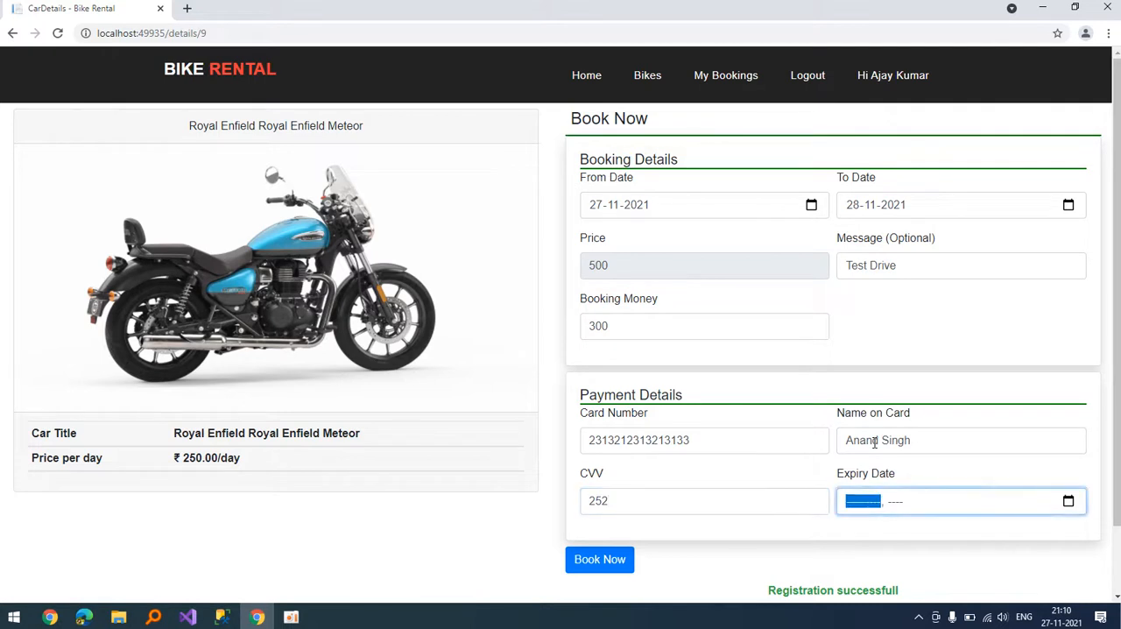
pyautogui.click(1068, 500)
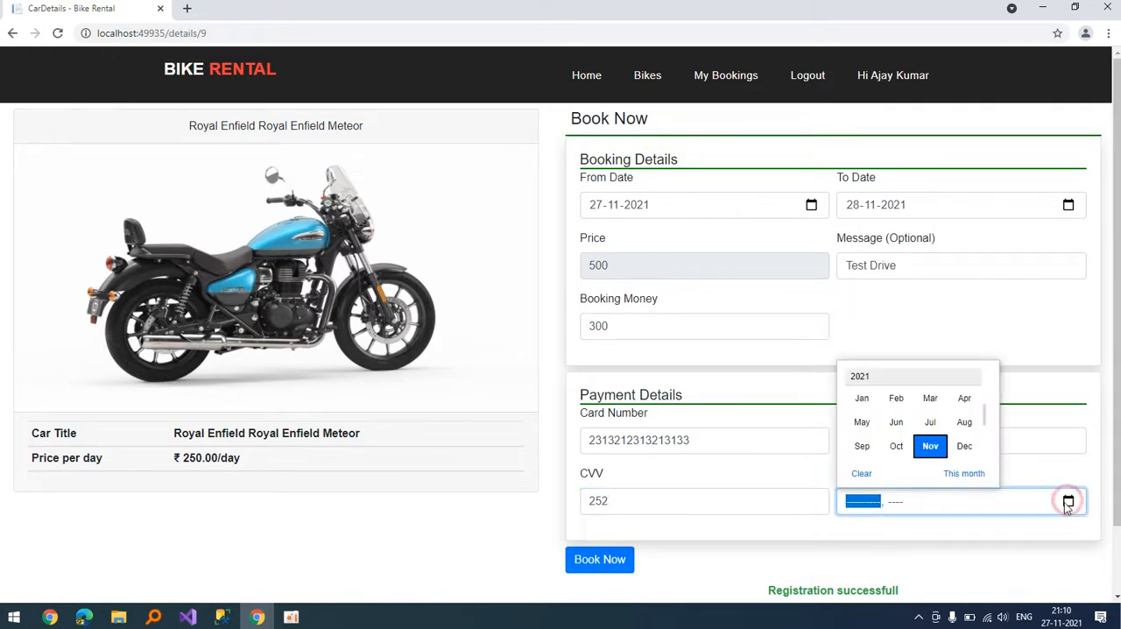
pyautogui.click(964, 446)
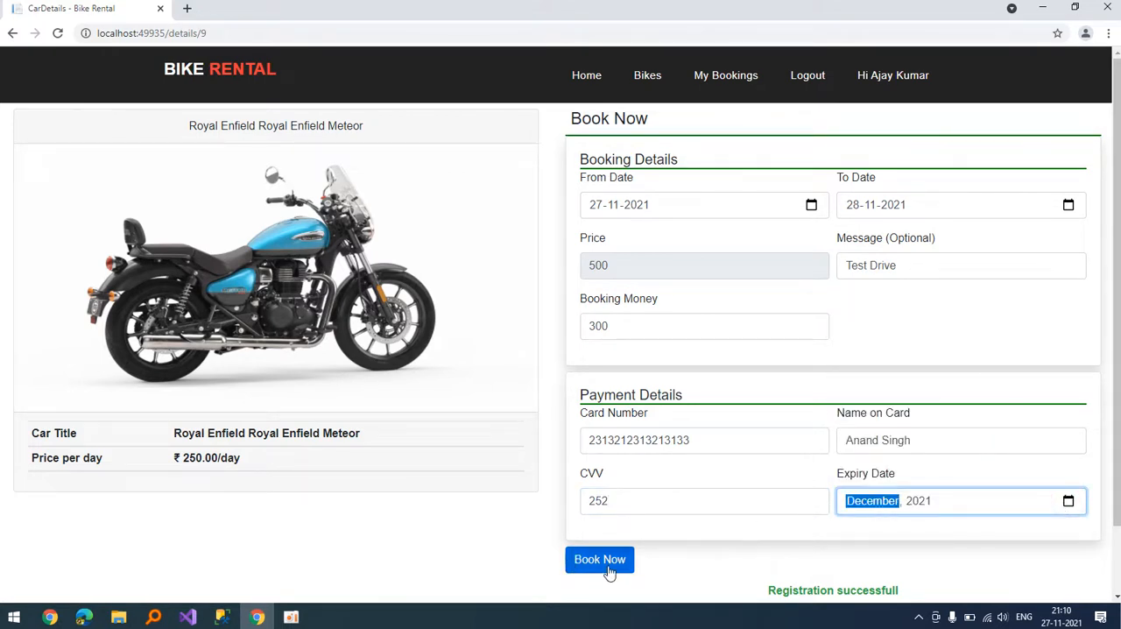
pyautogui.click(599, 558)
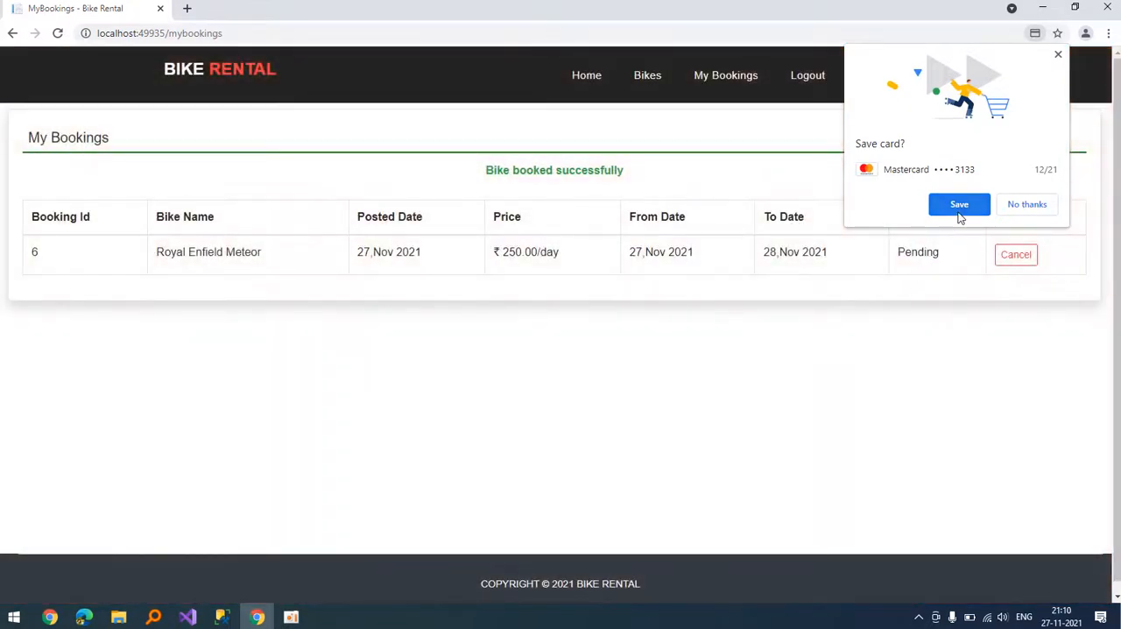
# Dismiss Chrome's save-card offer and highlight the 'Bike booked successfully' message.
pyautogui.click(1027, 204)
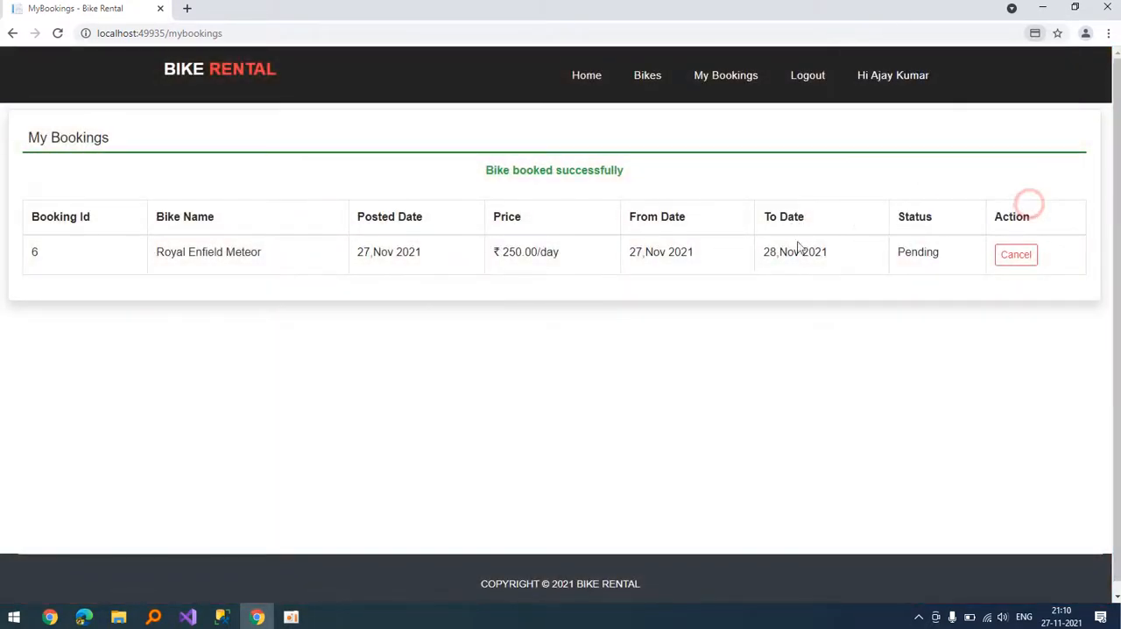
pyautogui.doubleClick(553, 170)
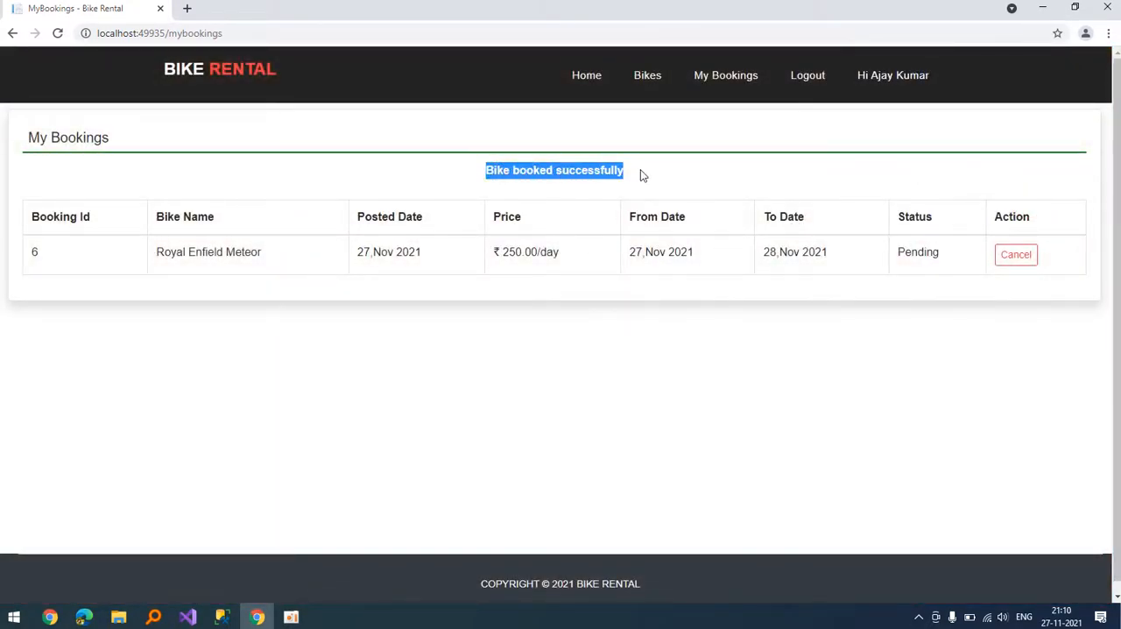
pyautogui.moveTo(968, 267)
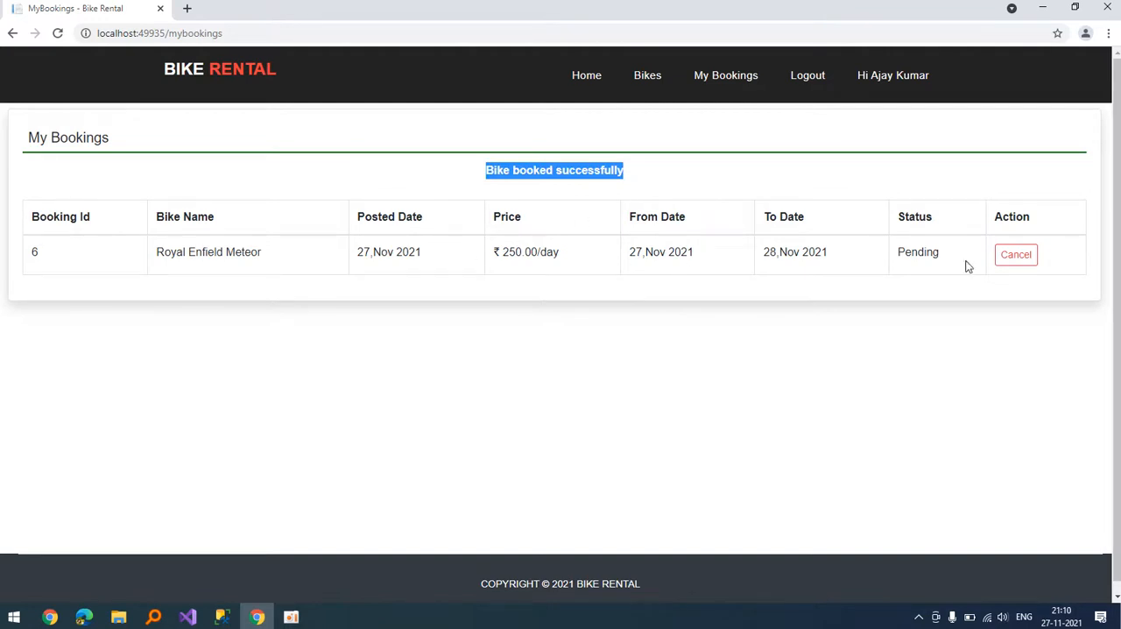
pyautogui.moveTo(1016, 253)
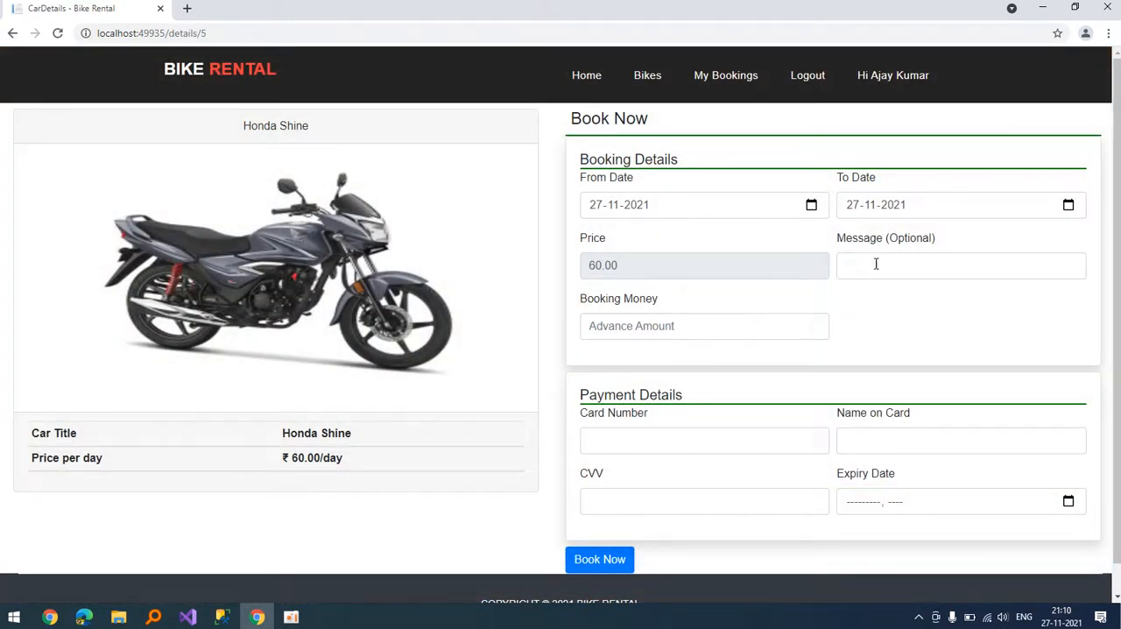
# Submit the Honda Shine booking with message 'Test', advance 100, card 321231321, name 'Test a'.
pyautogui.write('Testing')
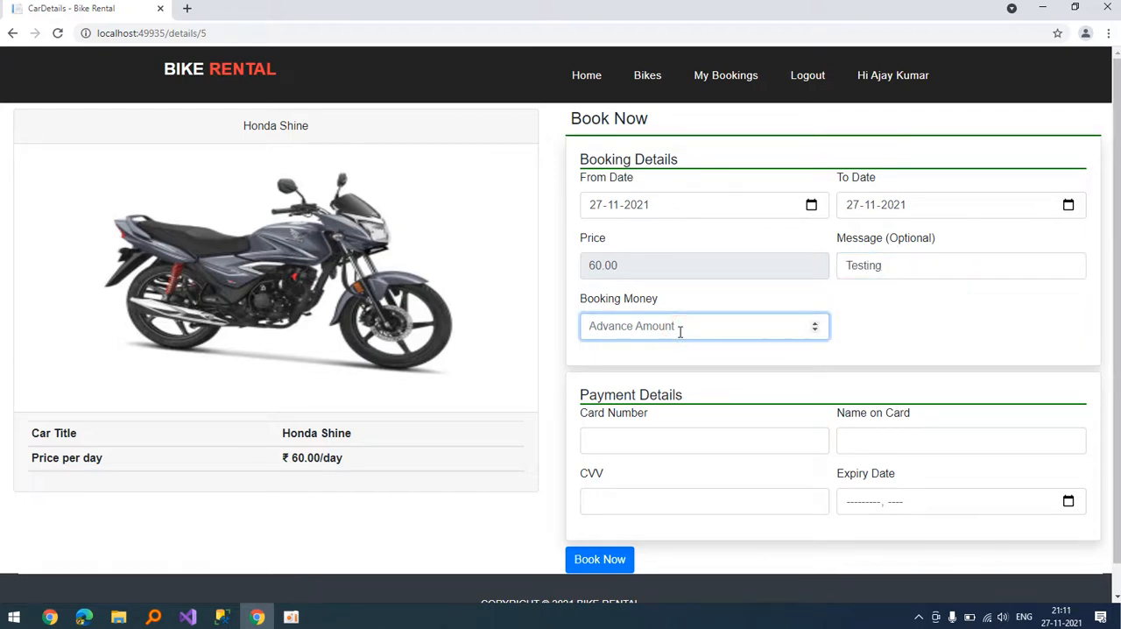
pyautogui.write('100')
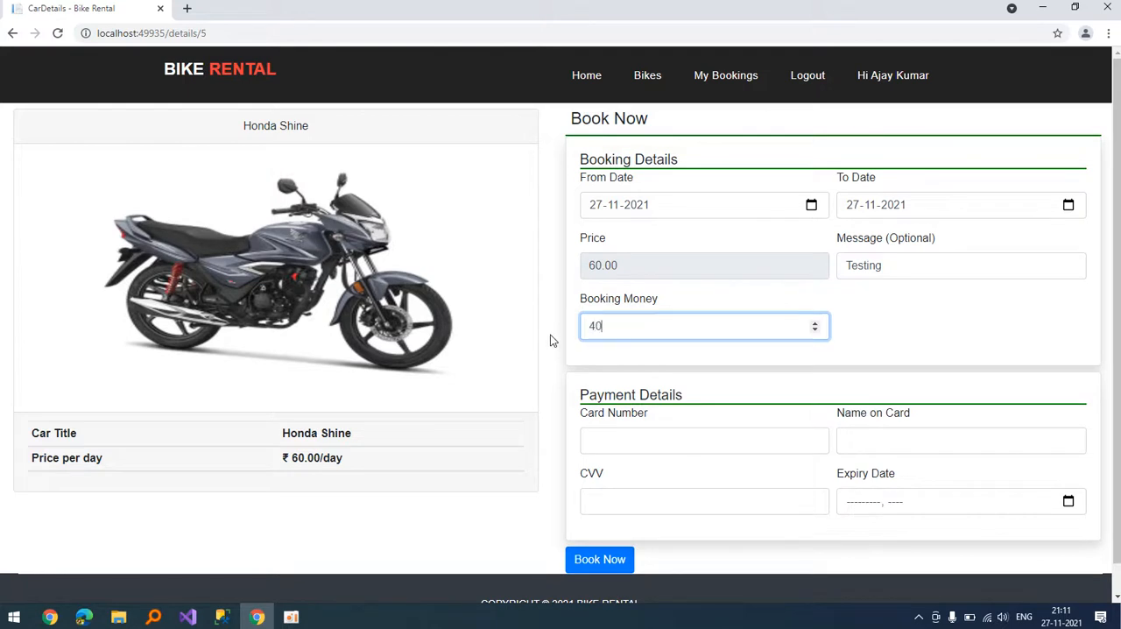
pyautogui.write('3212313213213131')
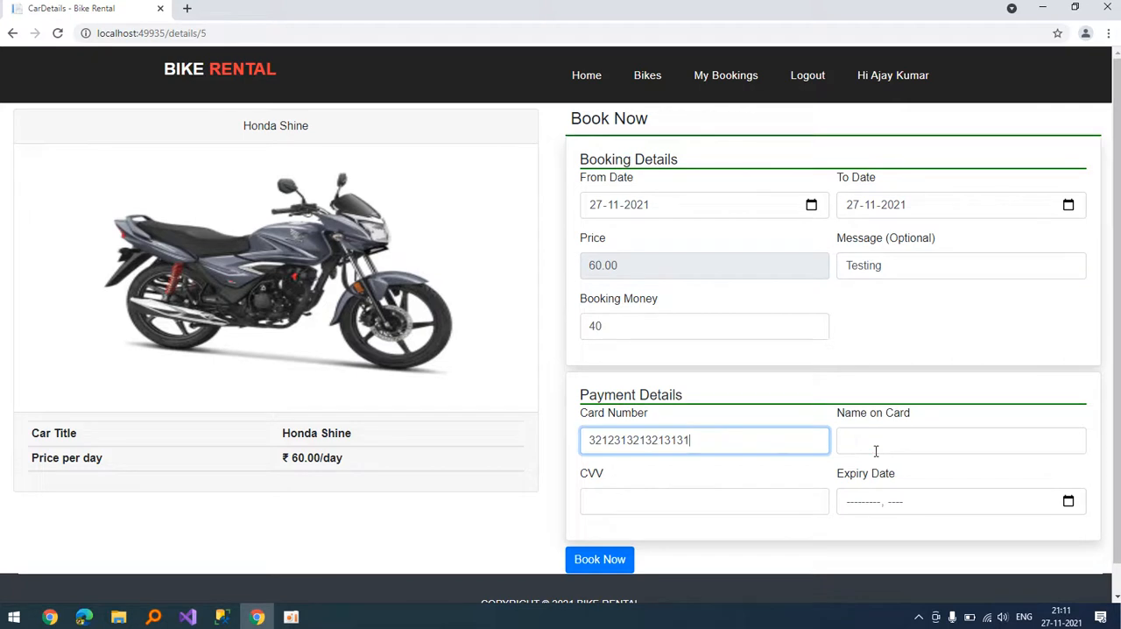
pyautogui.write('Test a')
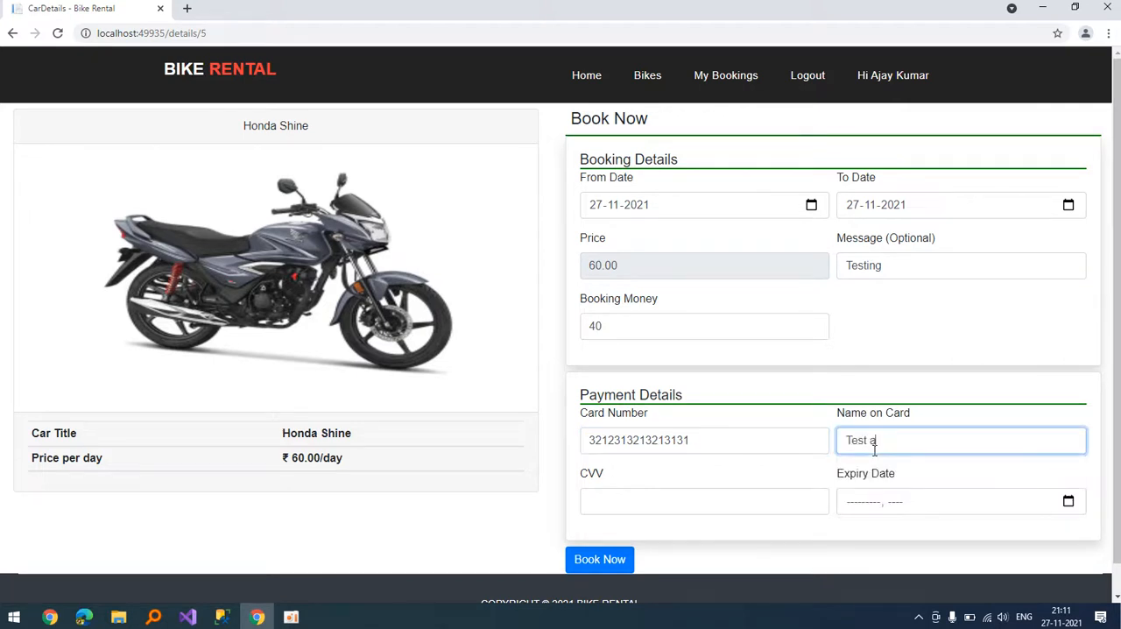
pyautogui.click(704, 500)
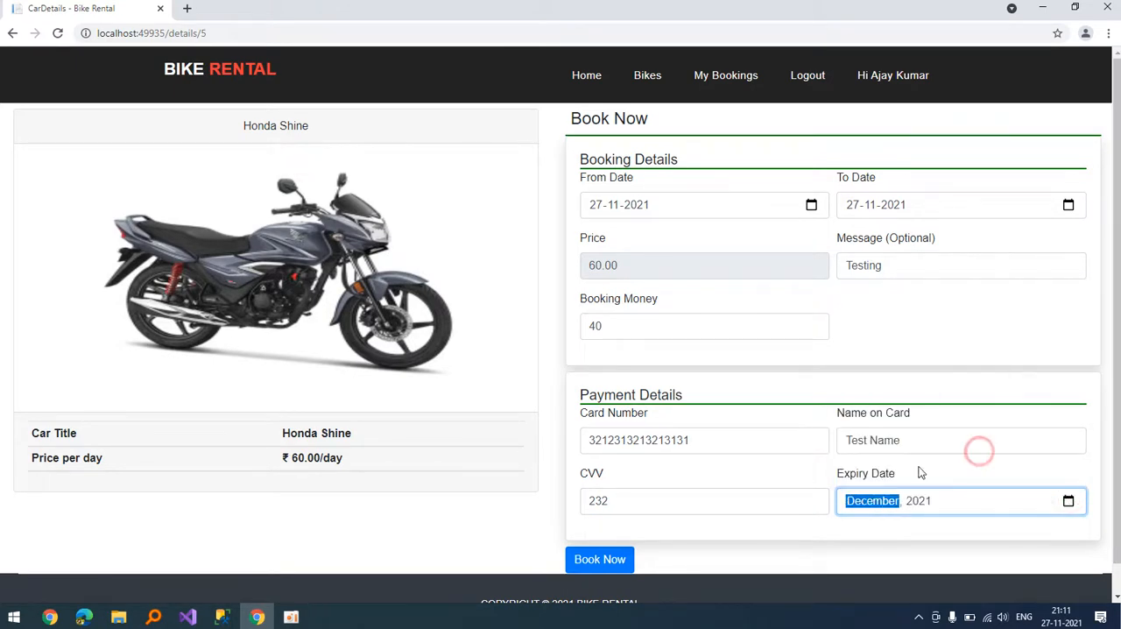
pyautogui.click(599, 558)
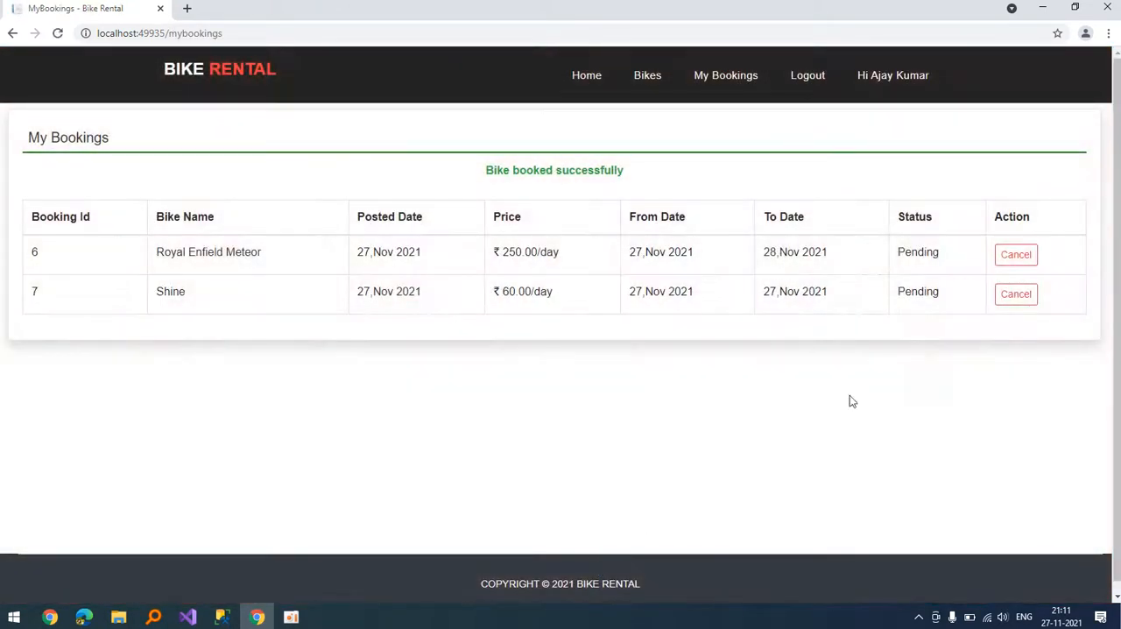
# Cancel the Honda Shine booking 7 and confirm, highlighting the Booking cancelled message.
pyautogui.click(1015, 293)
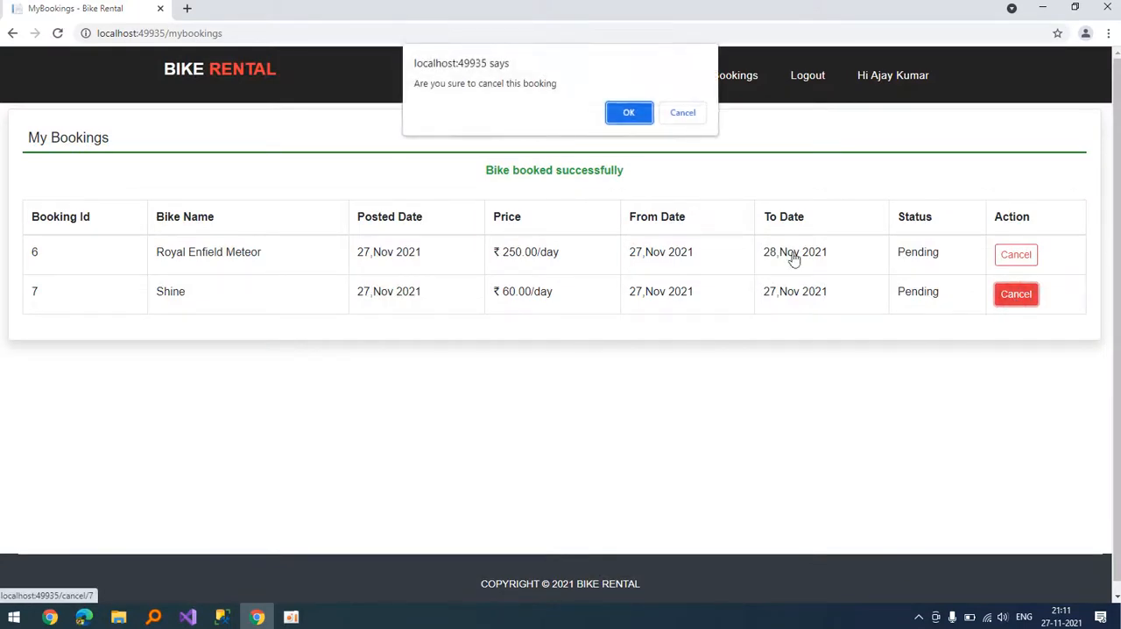
pyautogui.click(628, 112)
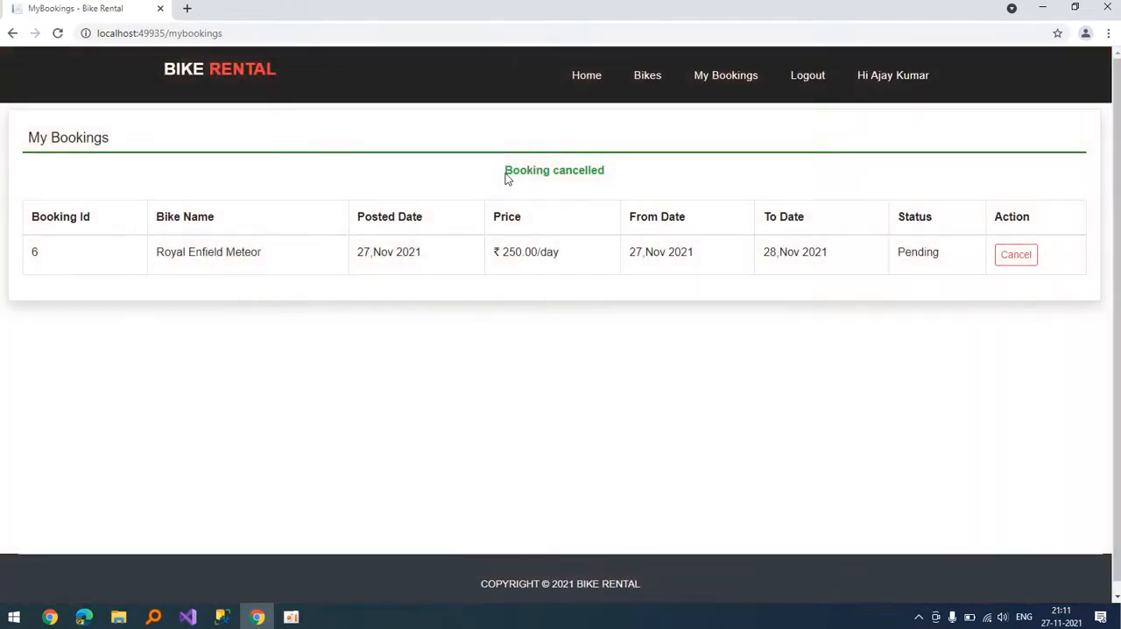
pyautogui.doubleClick(554, 170)
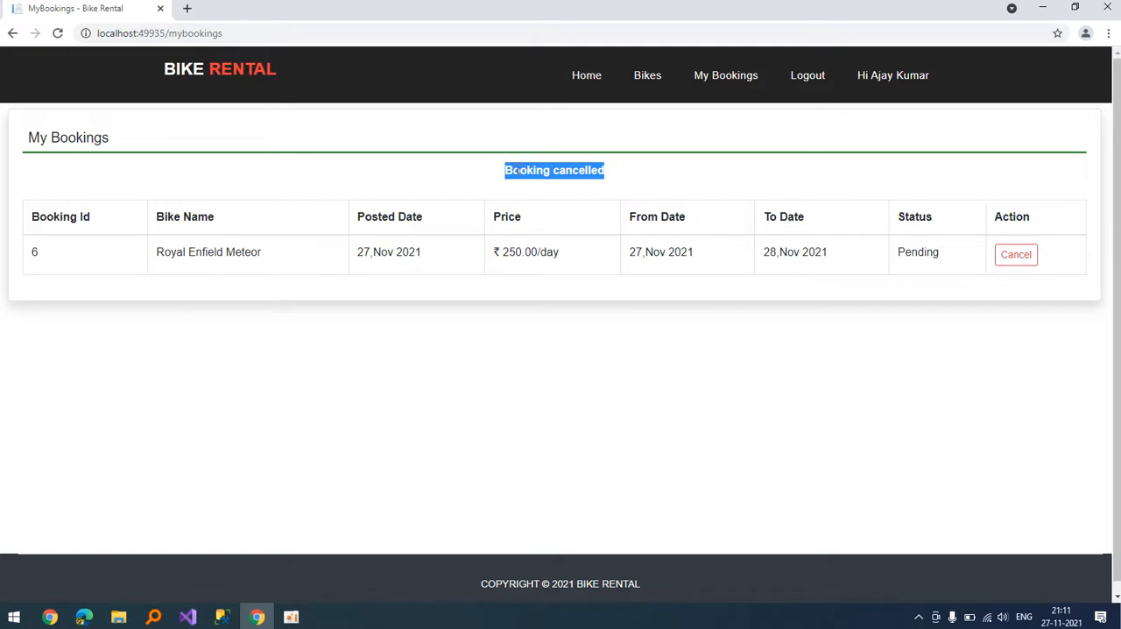
pyautogui.moveTo(593, 187)
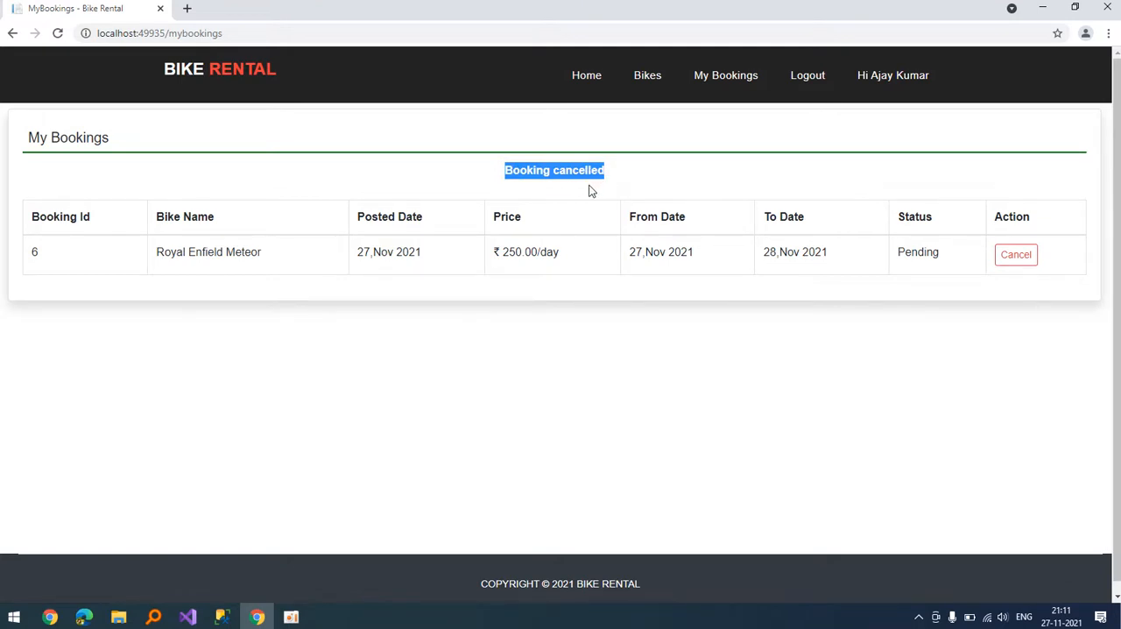
pyautogui.moveTo(602, 215)
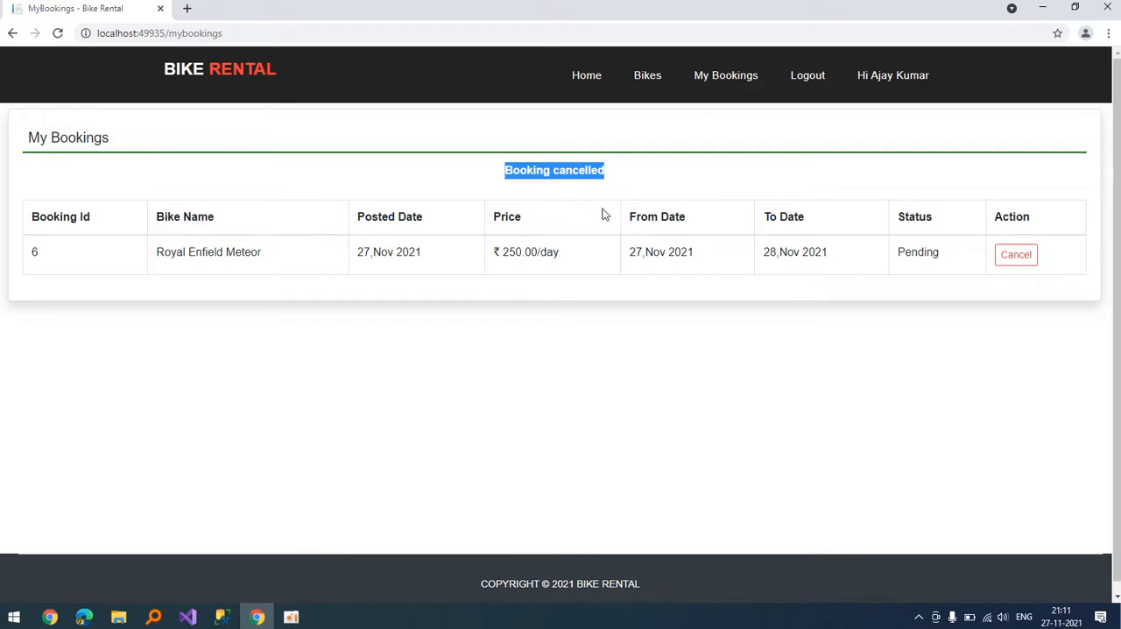
pyautogui.moveTo(468, 189)
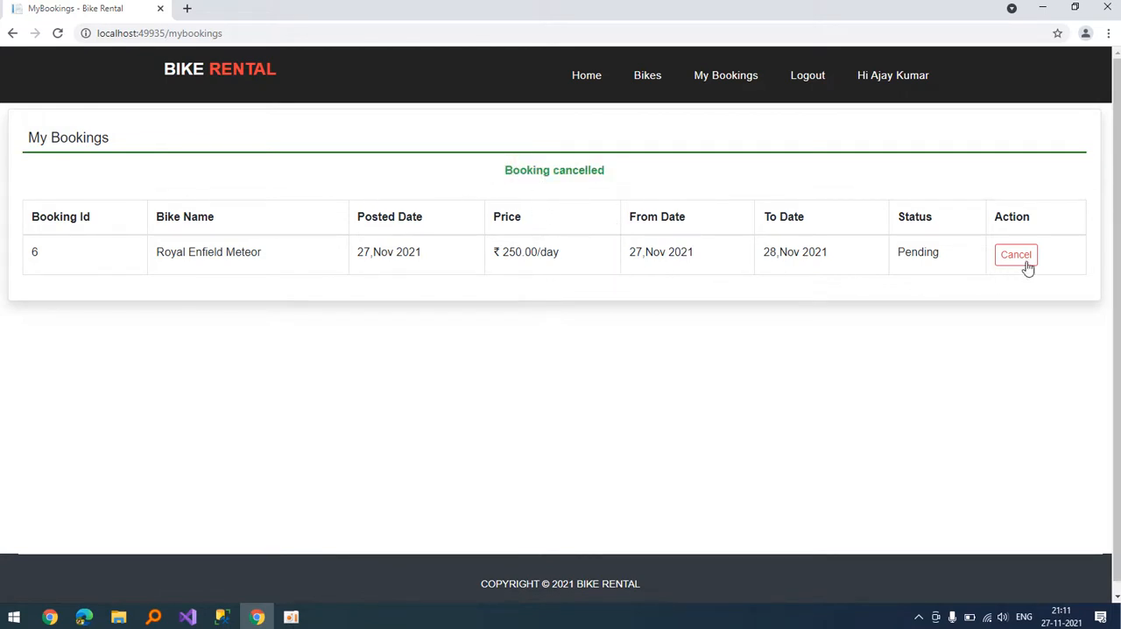
pyautogui.moveTo(870, 286)
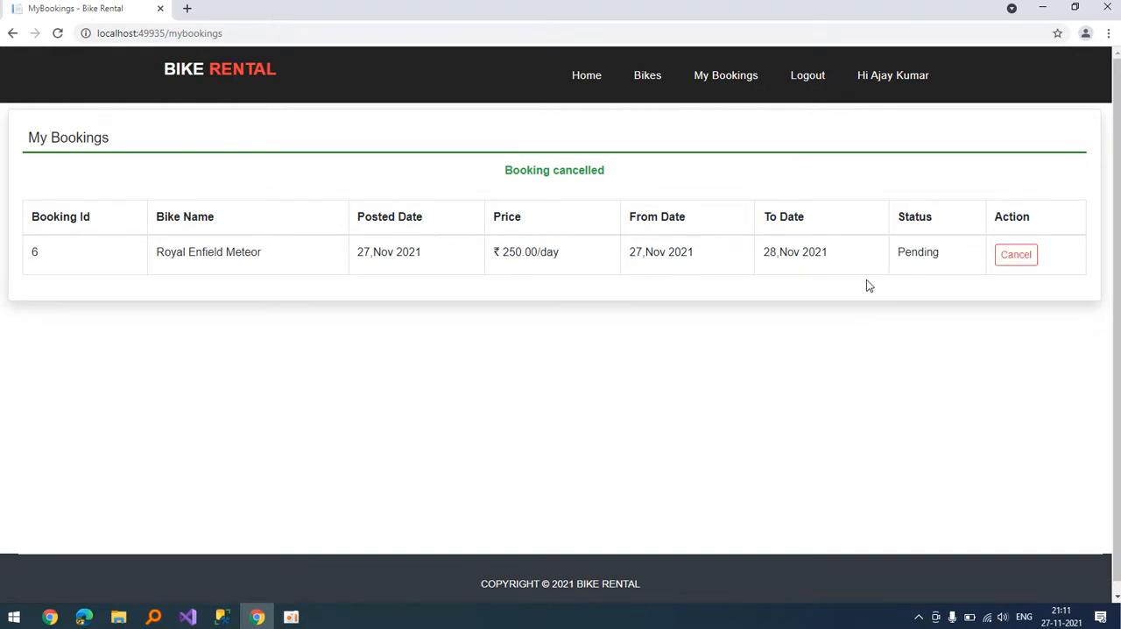
pyautogui.moveTo(867, 293)
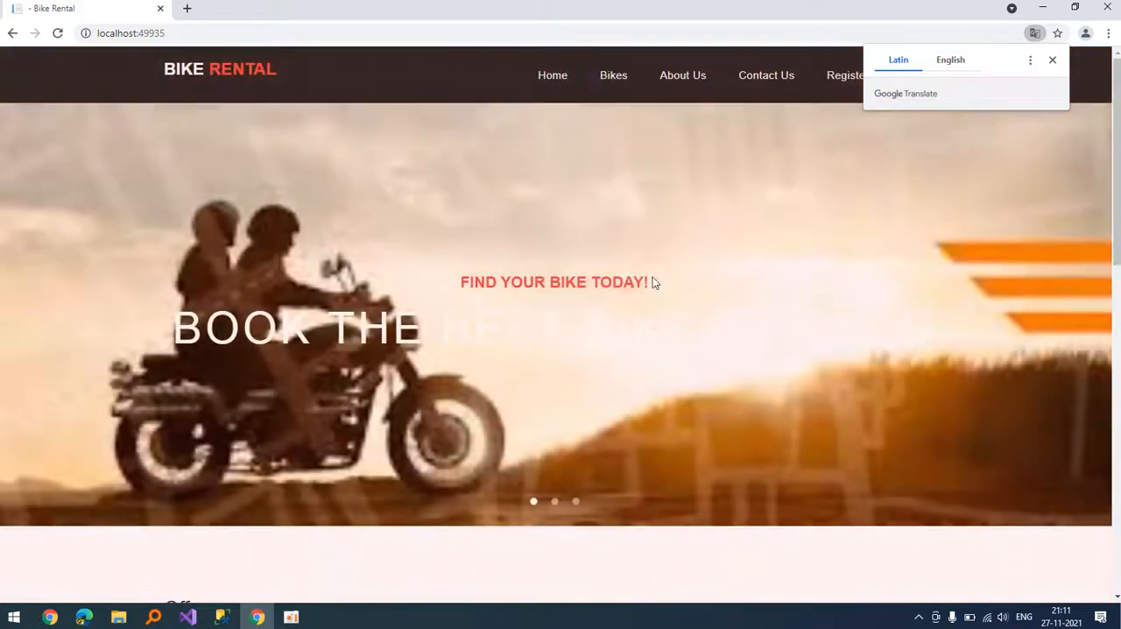
# Log in as administrator, then browse the bikes list and the customers list.
pyautogui.click(1051, 60)
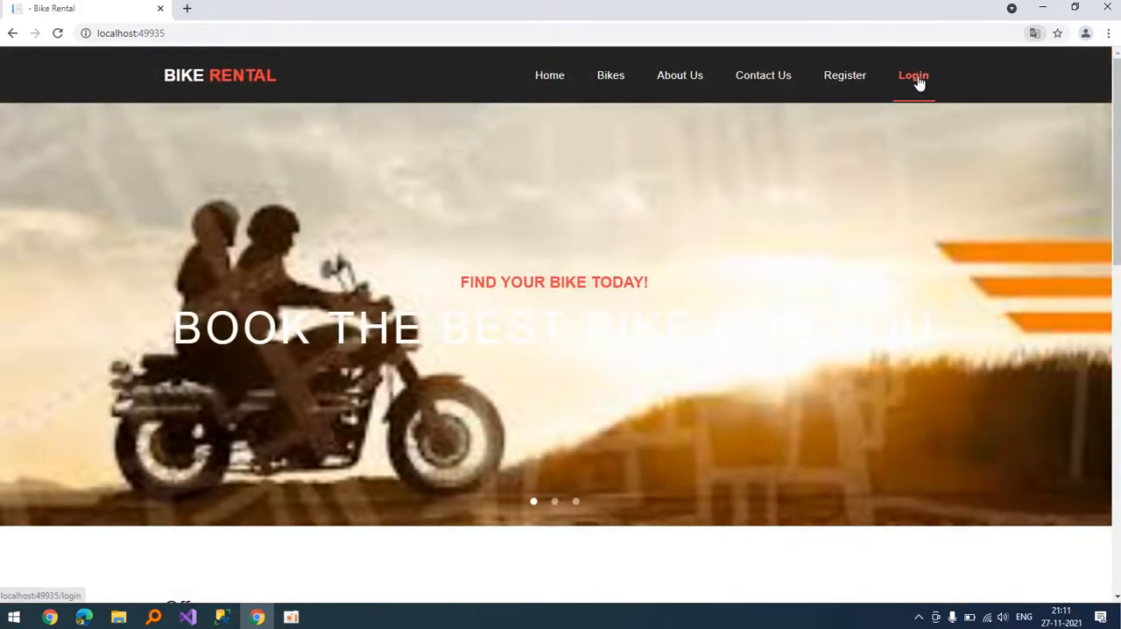
pyautogui.click(913, 75)
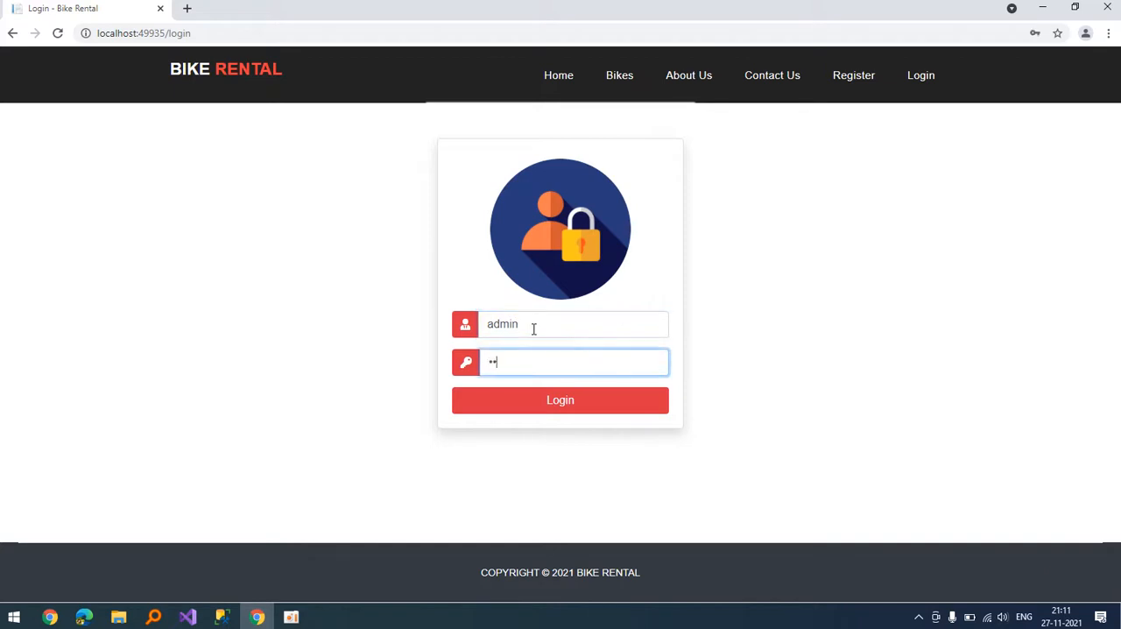
pyautogui.click(560, 399)
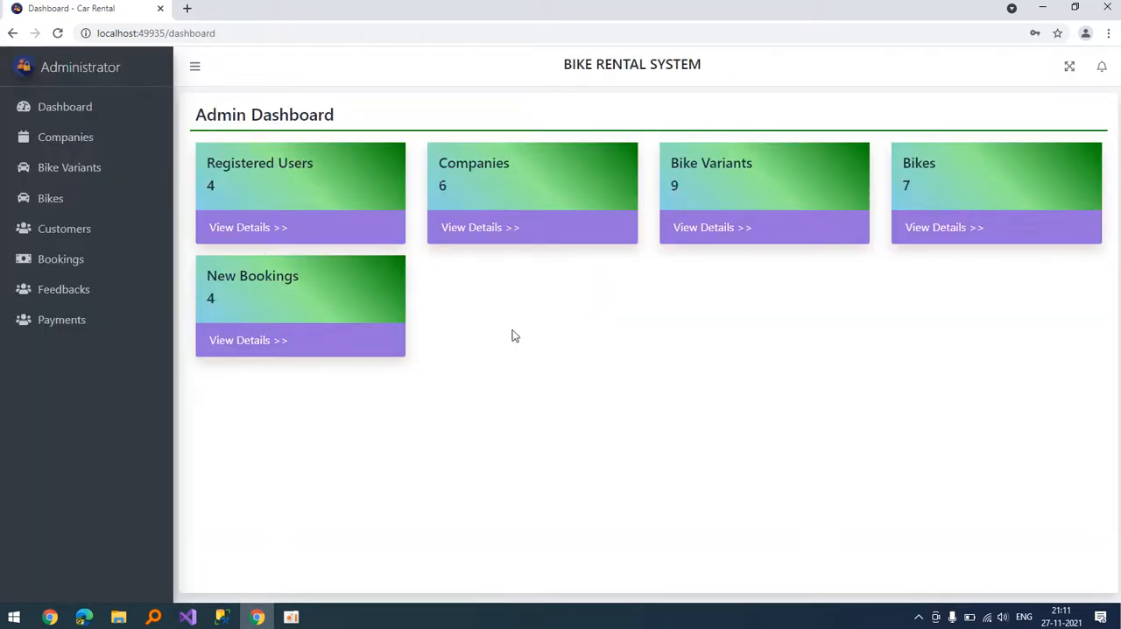
pyautogui.moveTo(203, 275)
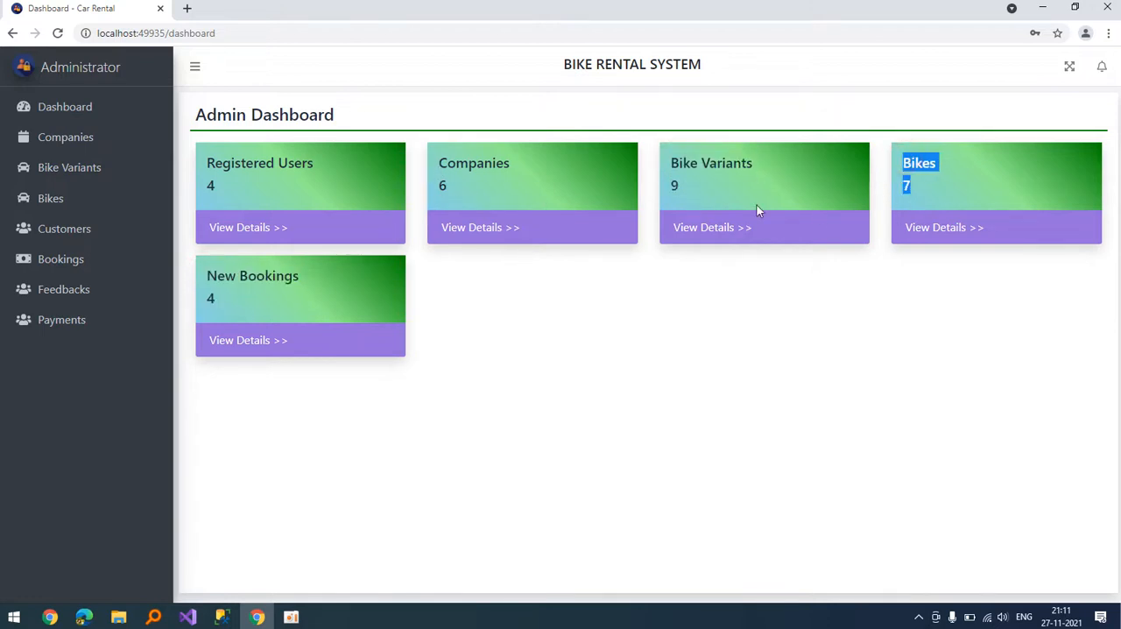
pyautogui.moveTo(69, 168)
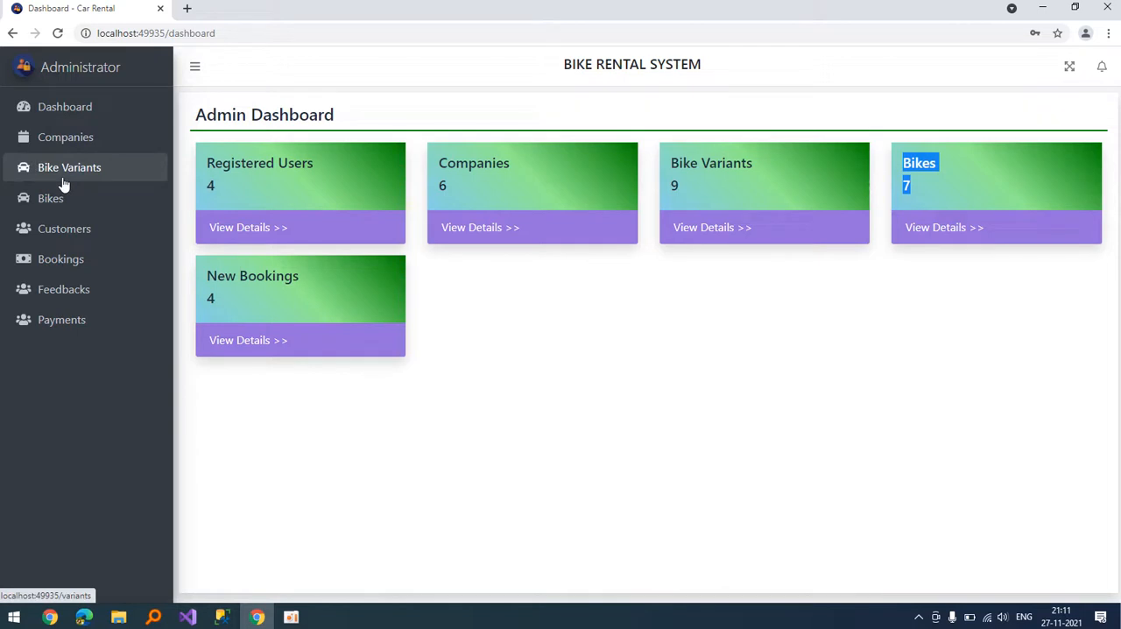
pyautogui.click(51, 198)
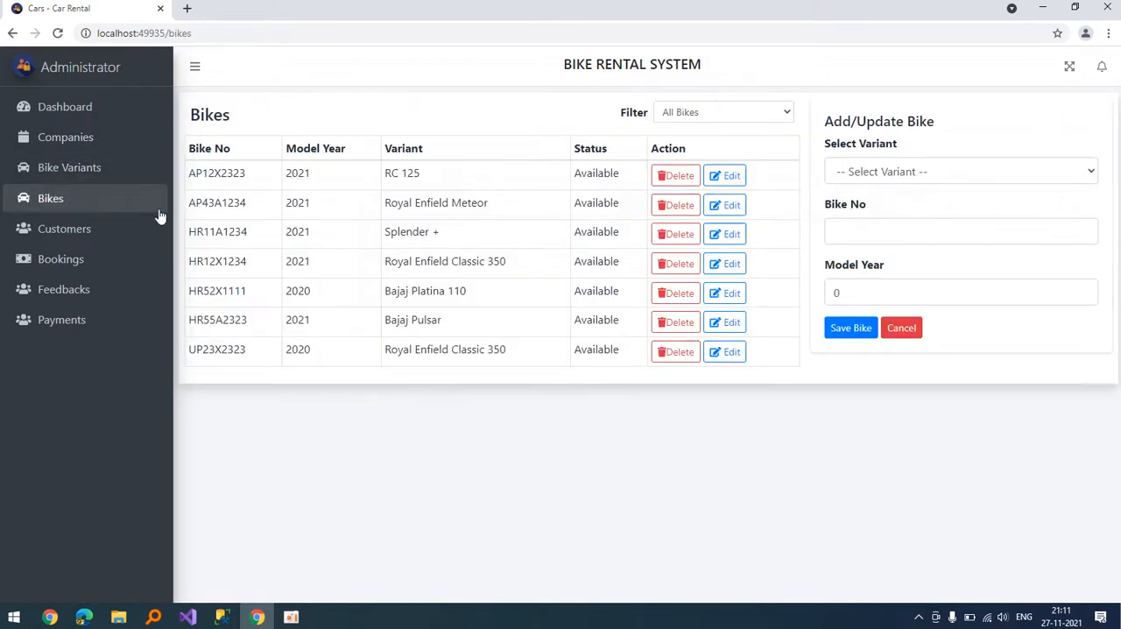
pyautogui.moveTo(601, 342)
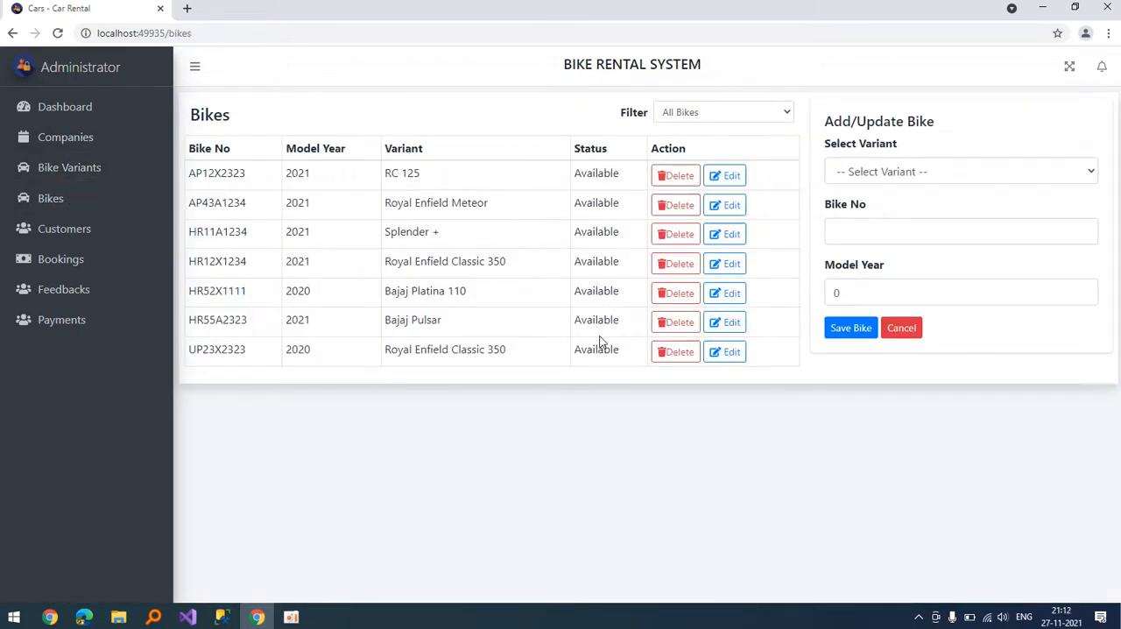
pyautogui.moveTo(64, 228)
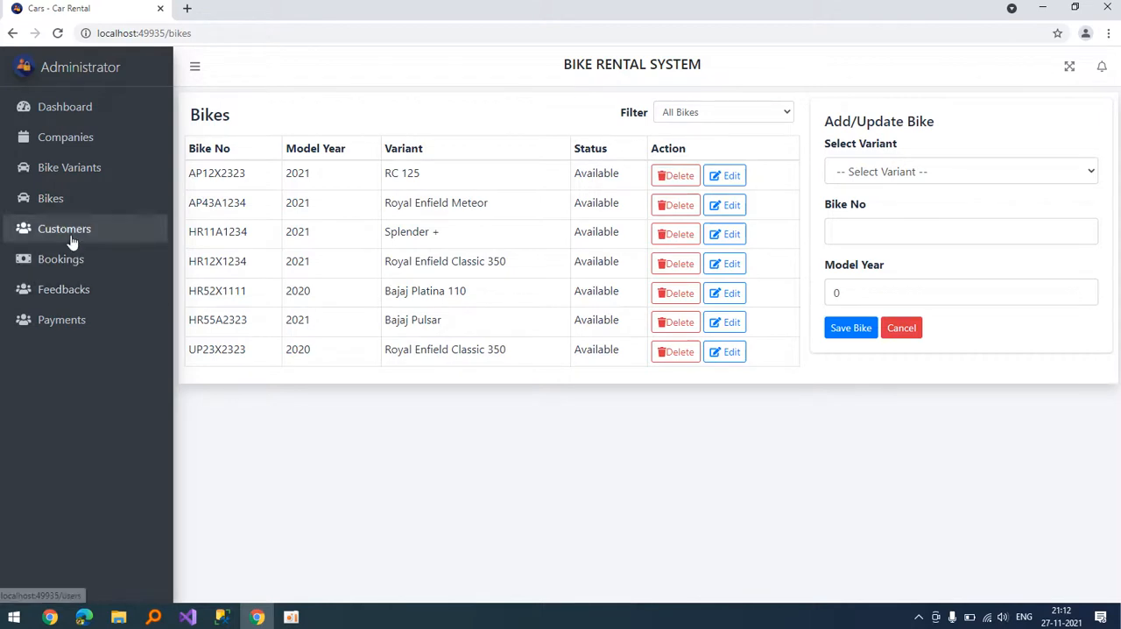
pyautogui.click(61, 258)
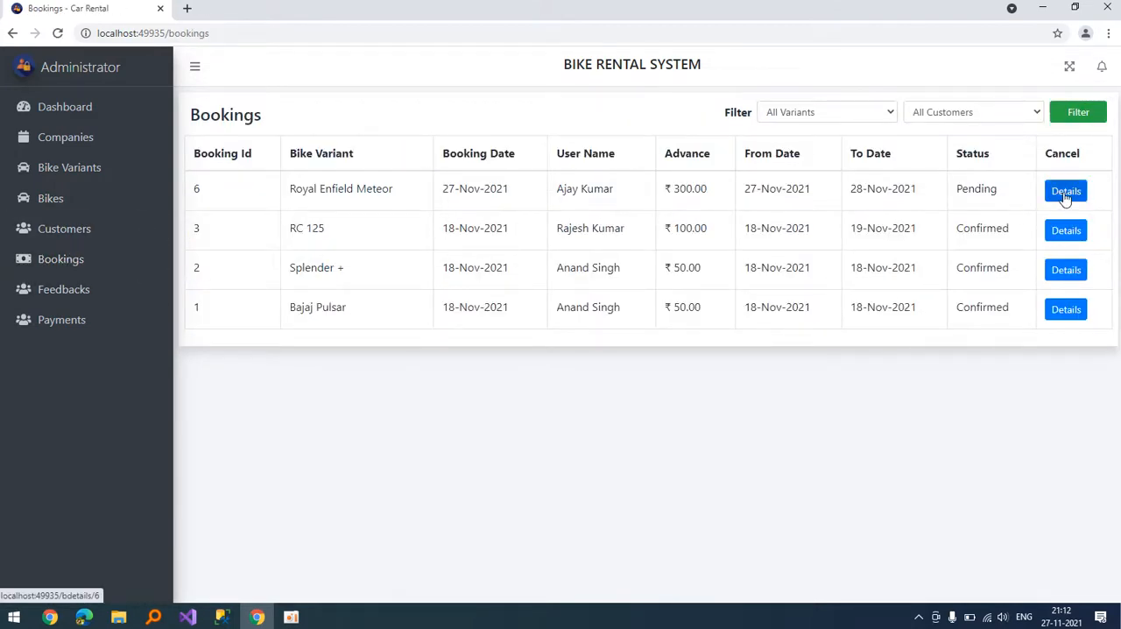
# Assign bike AP43A1234 to Meteor booking 6 and confirm the booking.
pyautogui.click(1065, 191)
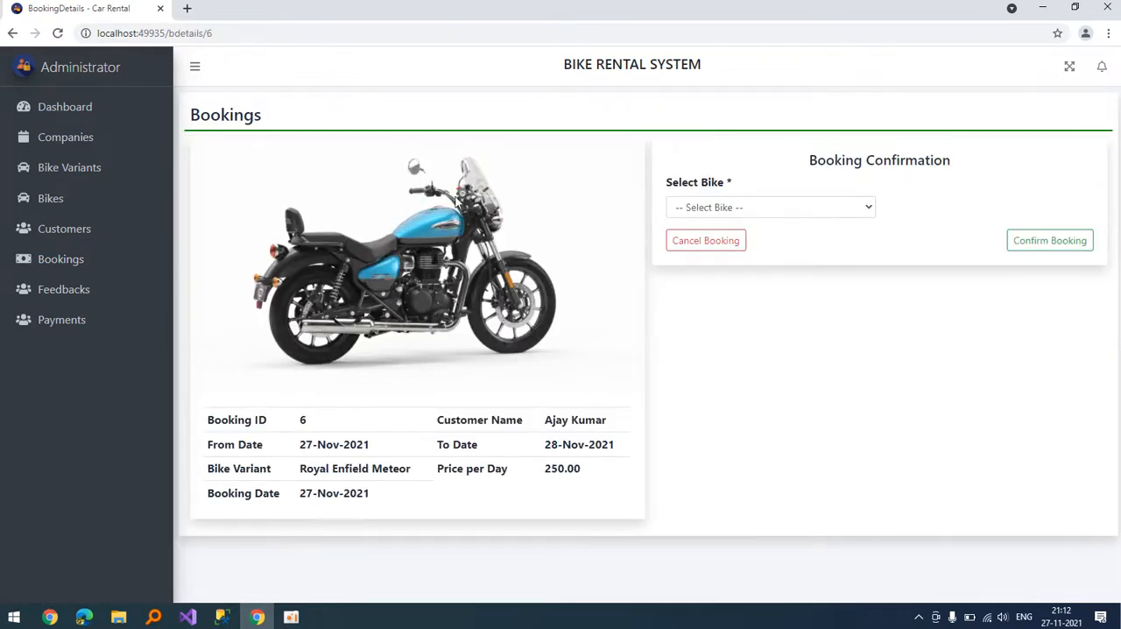
pyautogui.moveTo(706, 239)
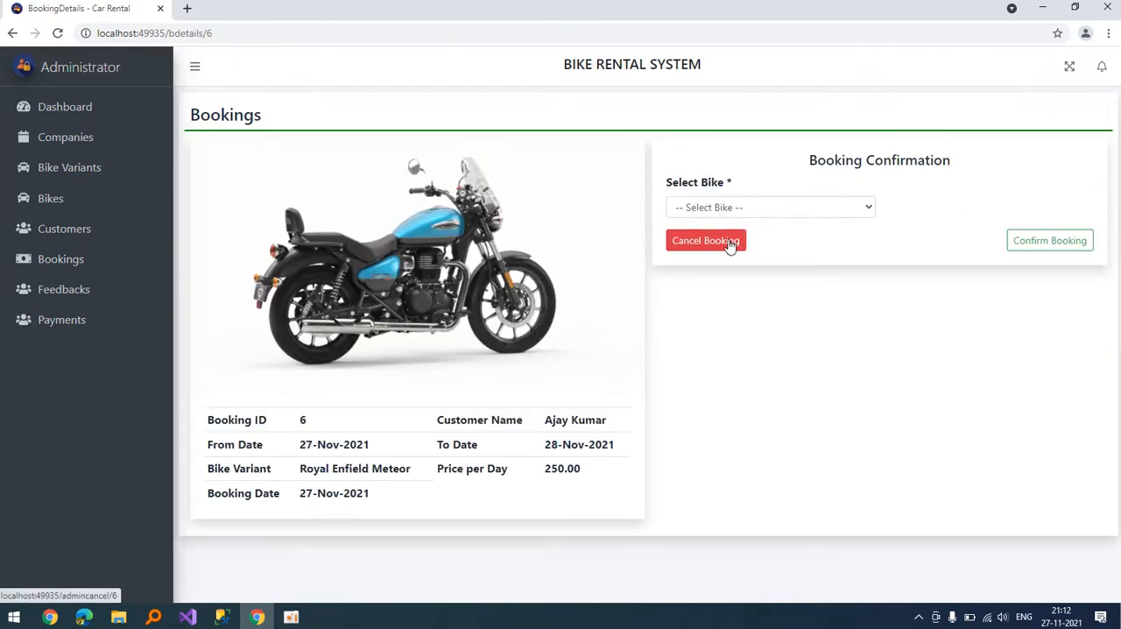
pyautogui.moveTo(440, 309)
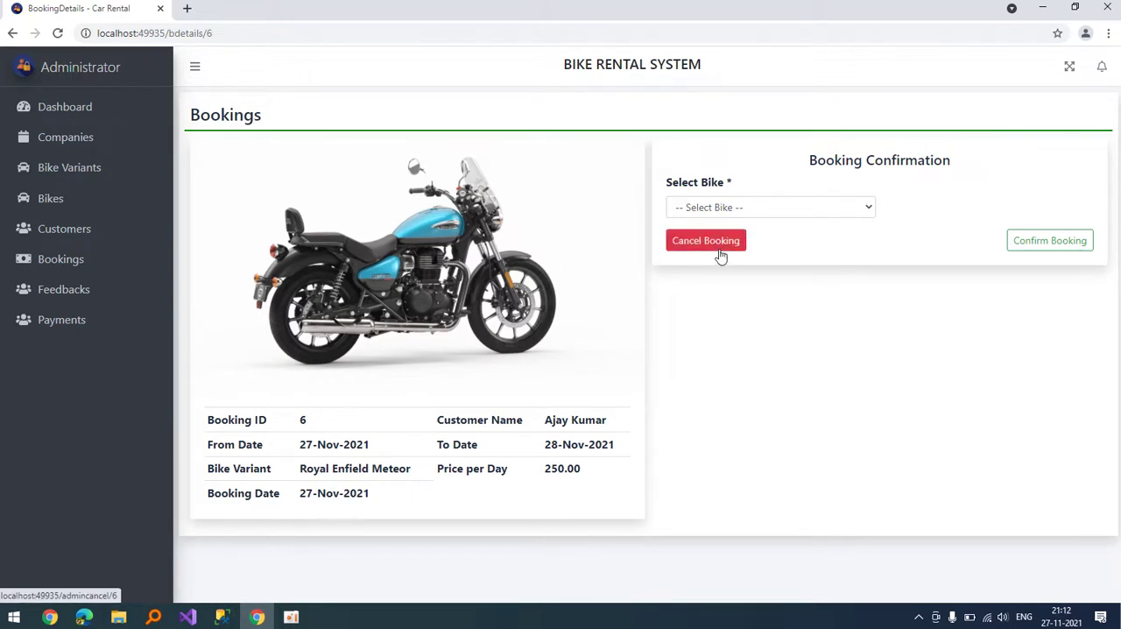
pyautogui.click(771, 207)
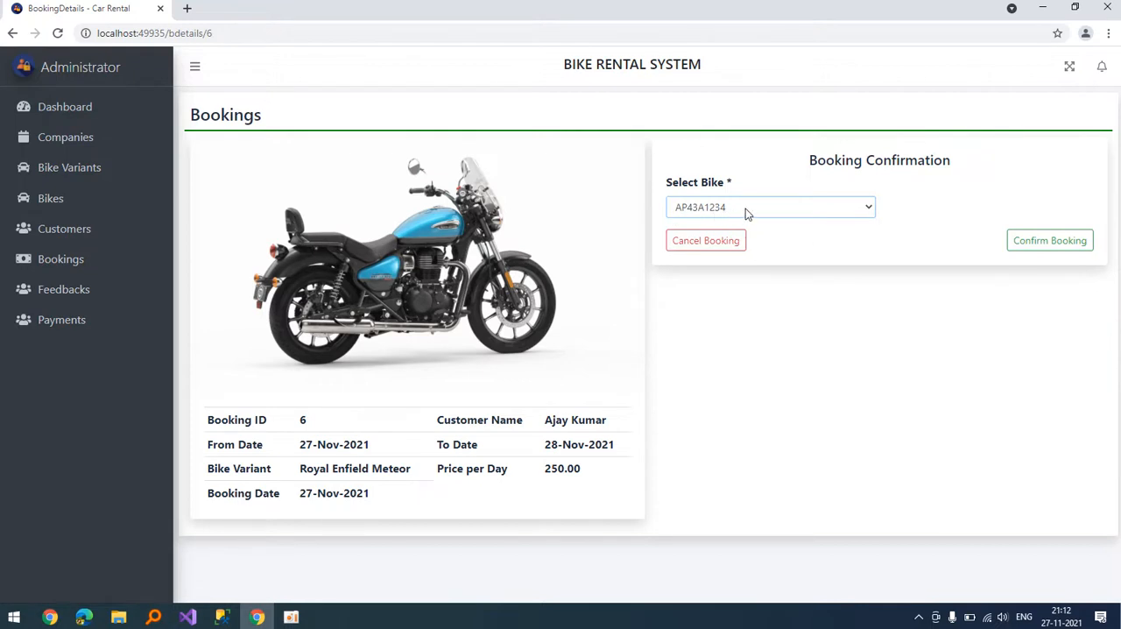
pyautogui.click(770, 207)
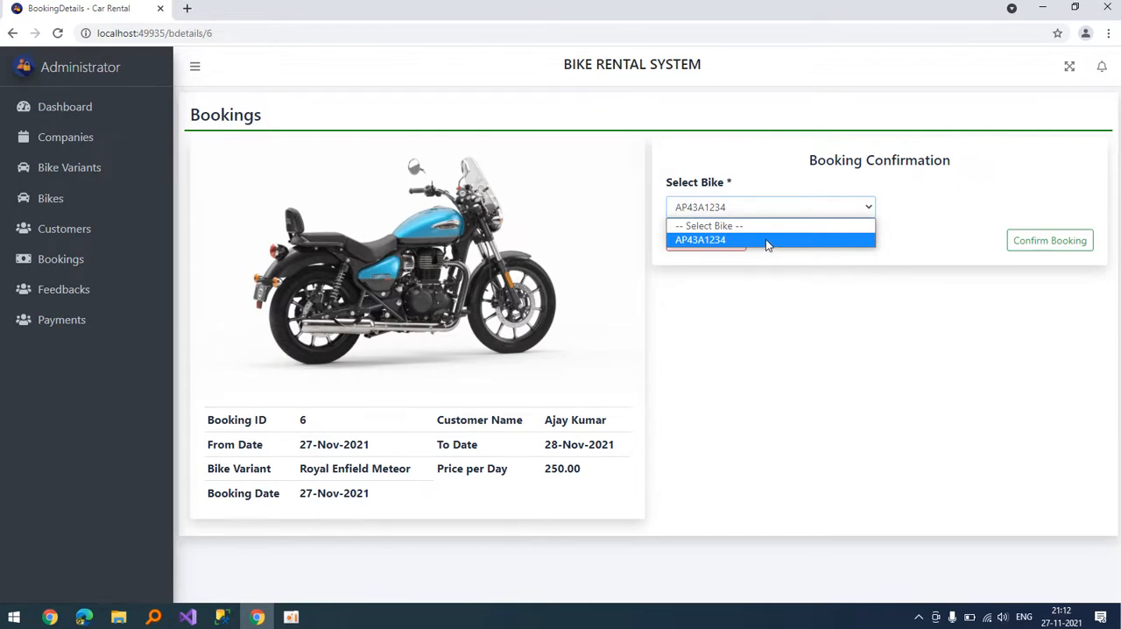
pyautogui.moveTo(490, 350)
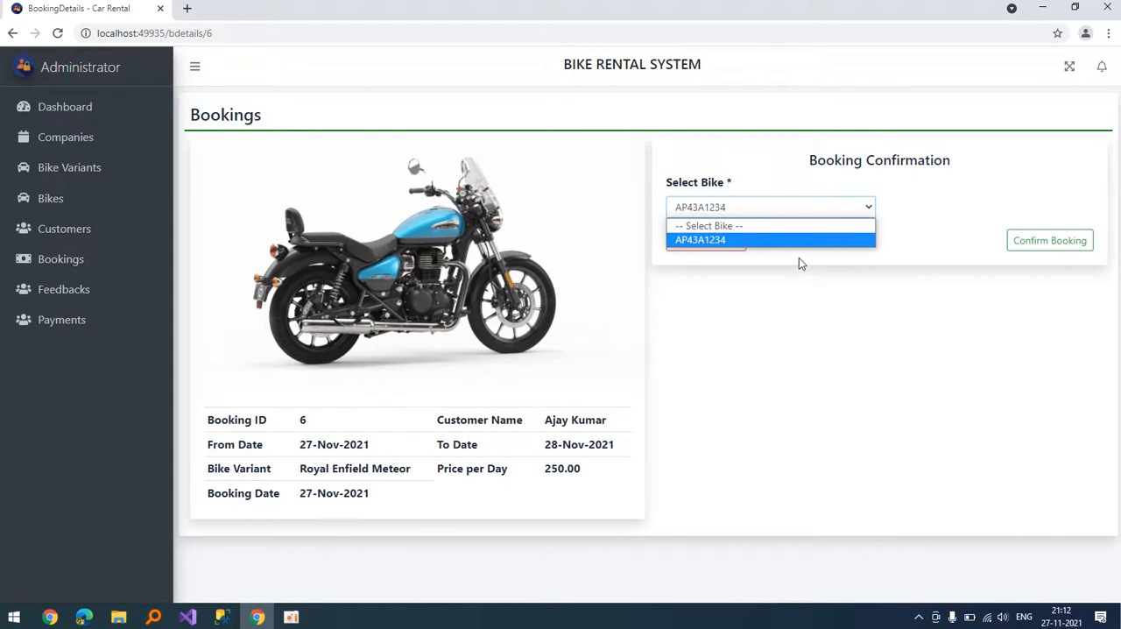
pyautogui.click(700, 239)
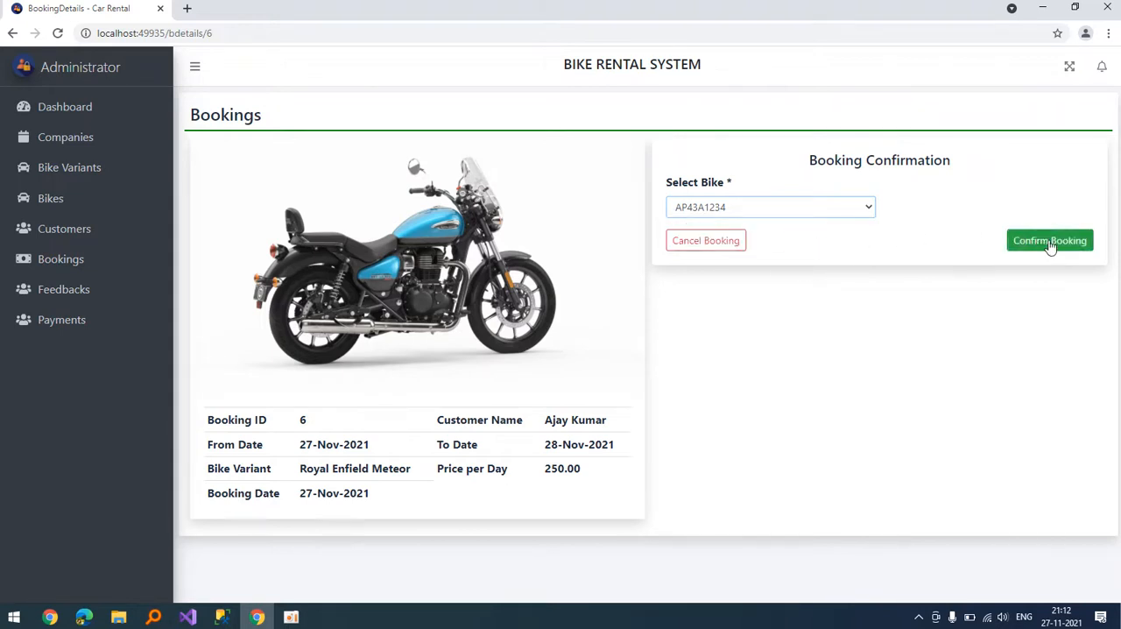
pyautogui.click(1049, 240)
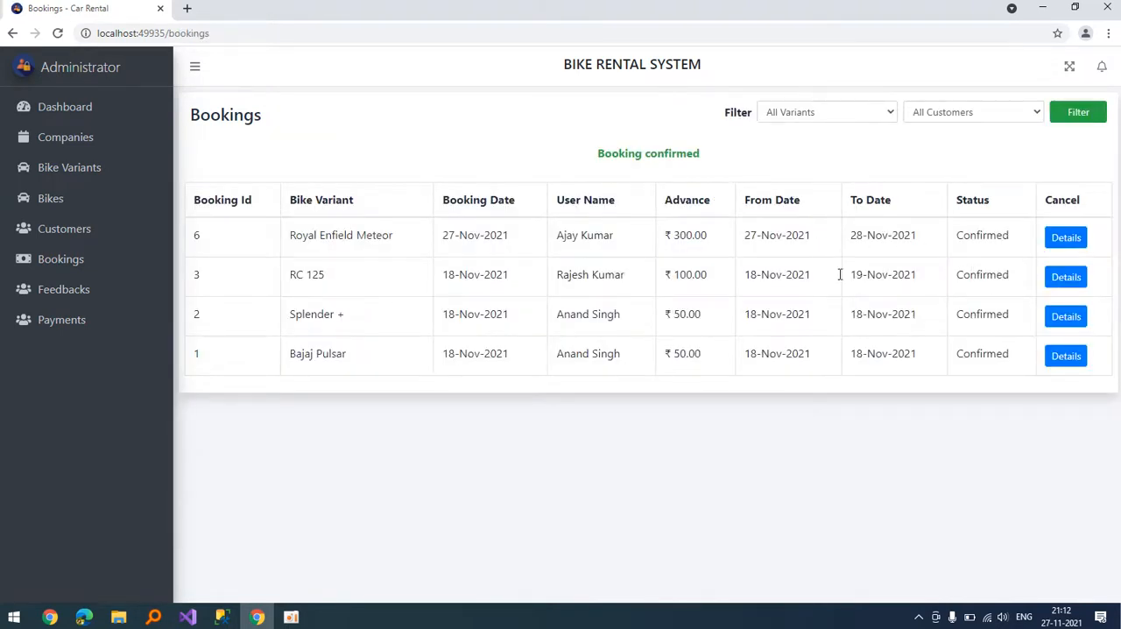
pyautogui.click(1065, 237)
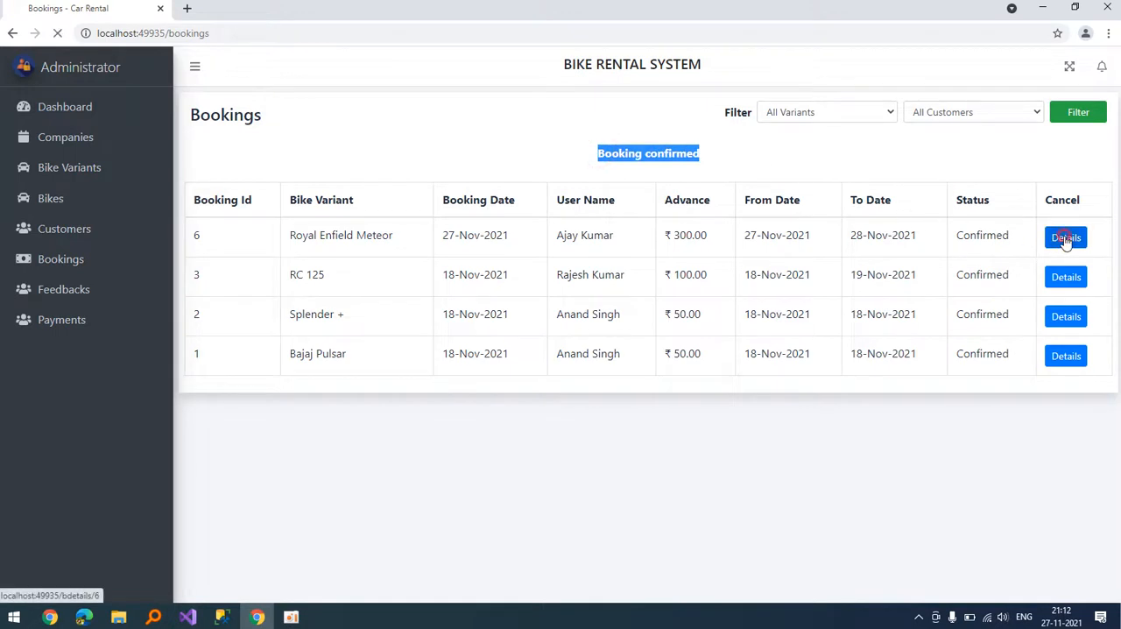
pyautogui.click(1065, 236)
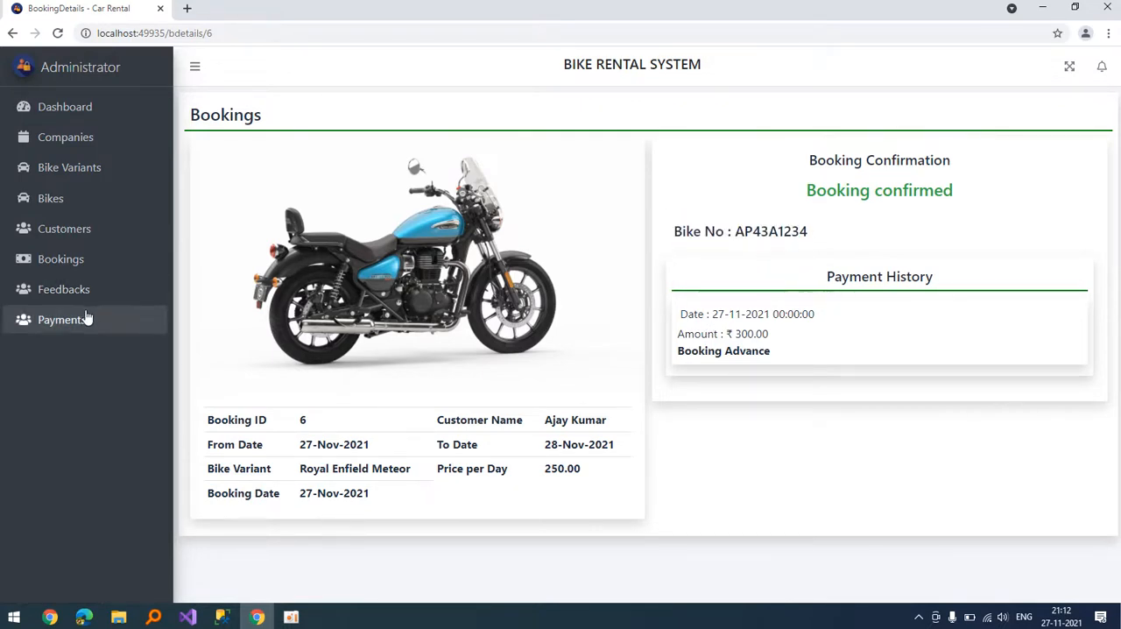
pyautogui.moveTo(507, 461)
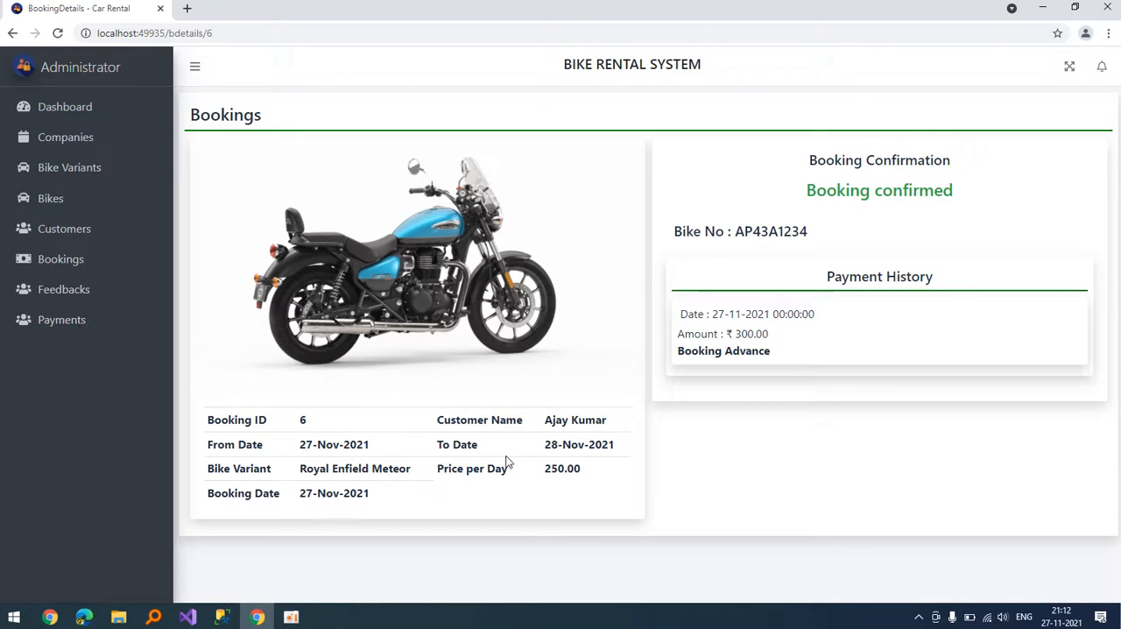
pyautogui.moveTo(456, 497)
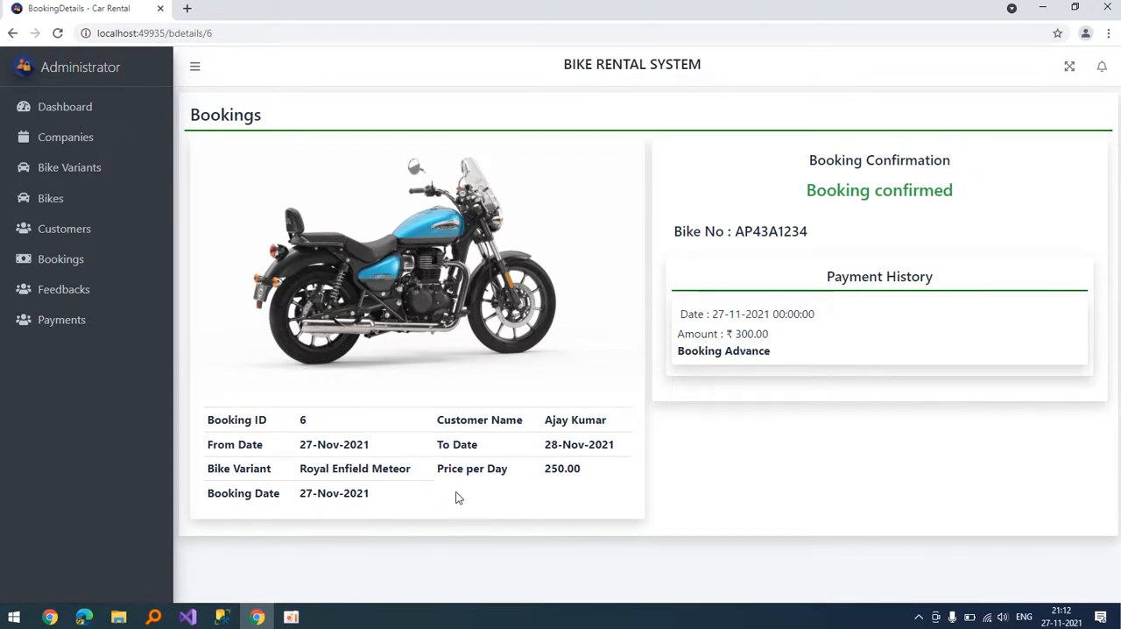
pyautogui.moveTo(490, 499)
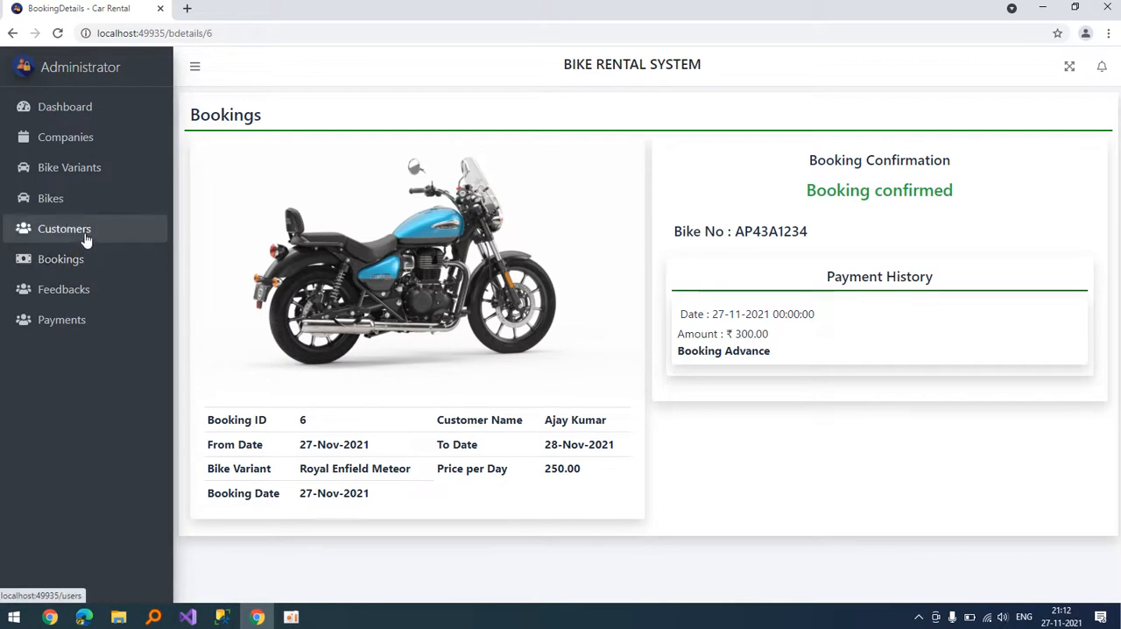
# Open the customers list and toggle the first customer's password visible and hidden.
pyautogui.click(64, 229)
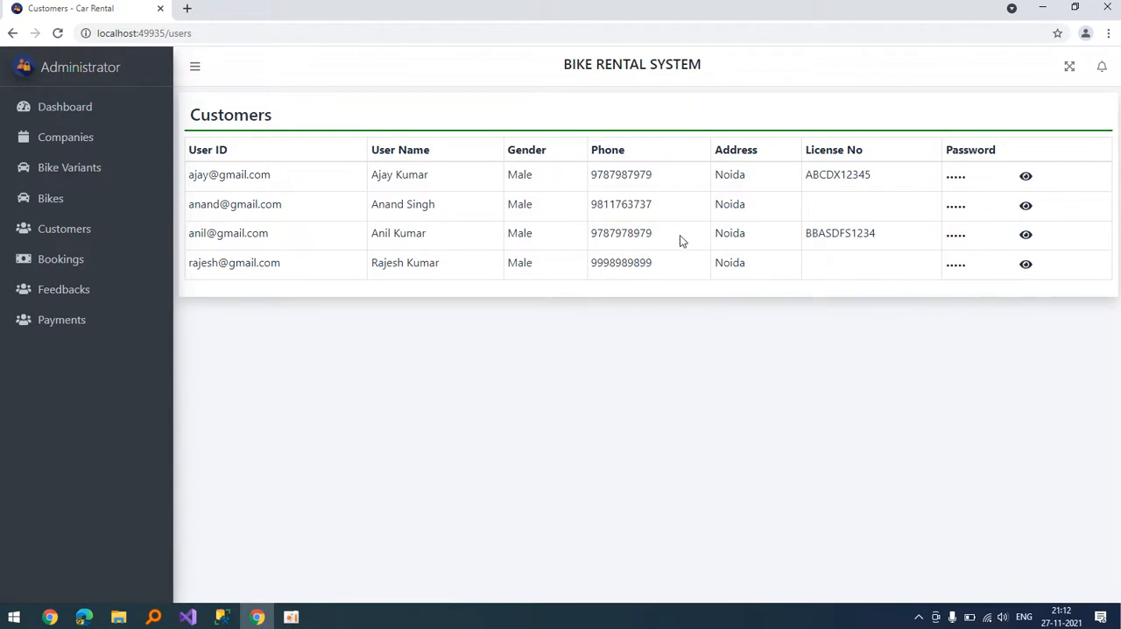
pyautogui.click(1026, 176)
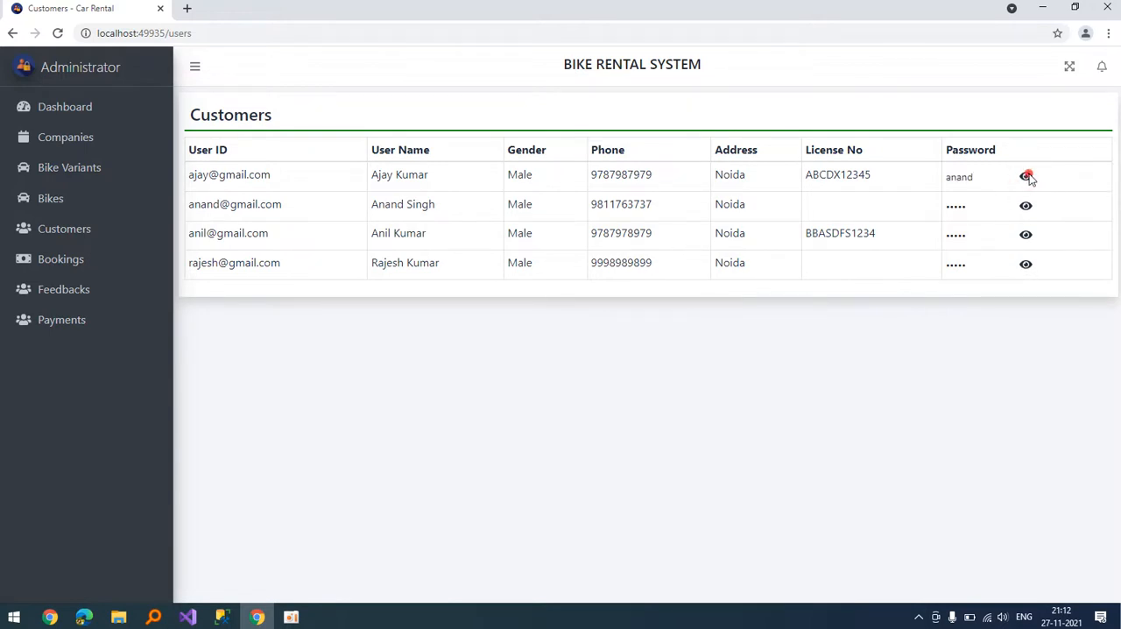
pyautogui.click(1025, 176)
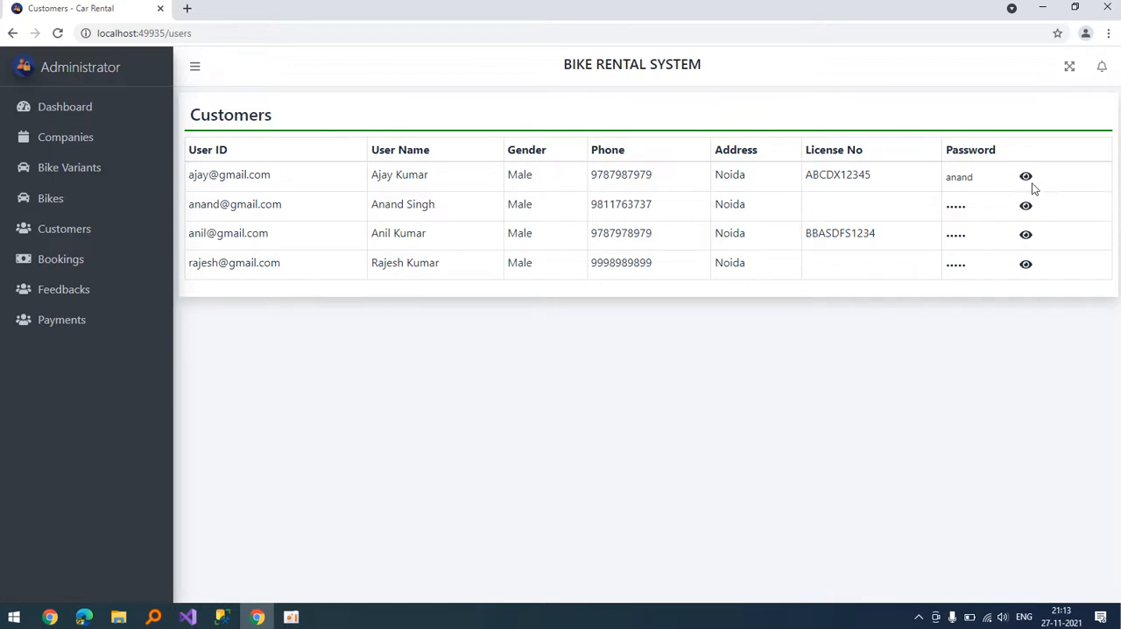
pyautogui.click(1025, 176)
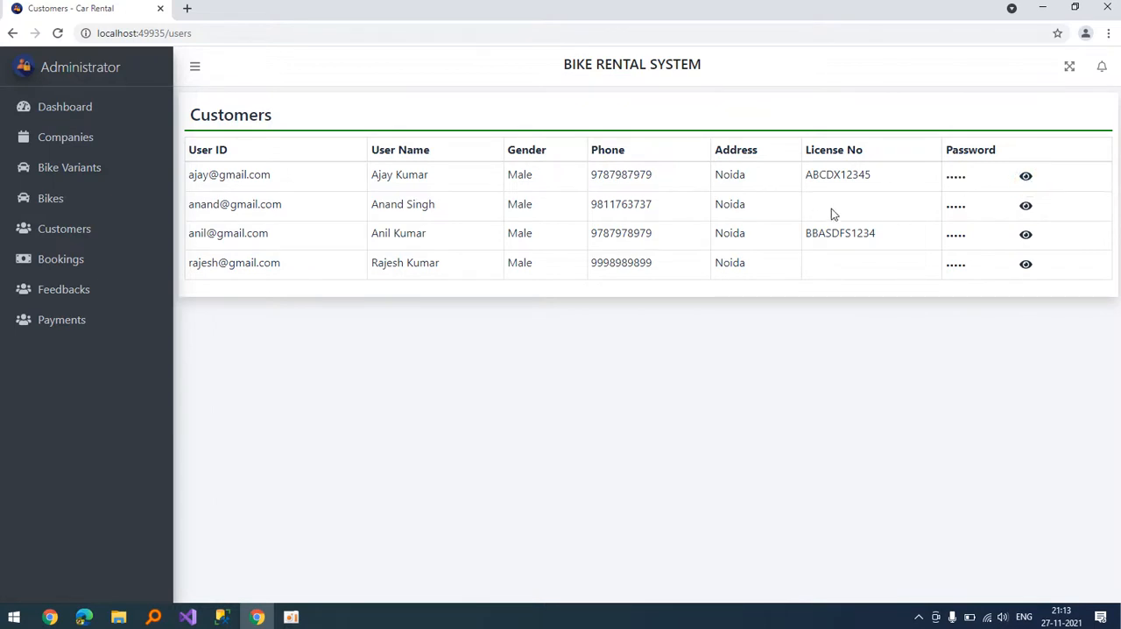
pyautogui.moveTo(823, 267)
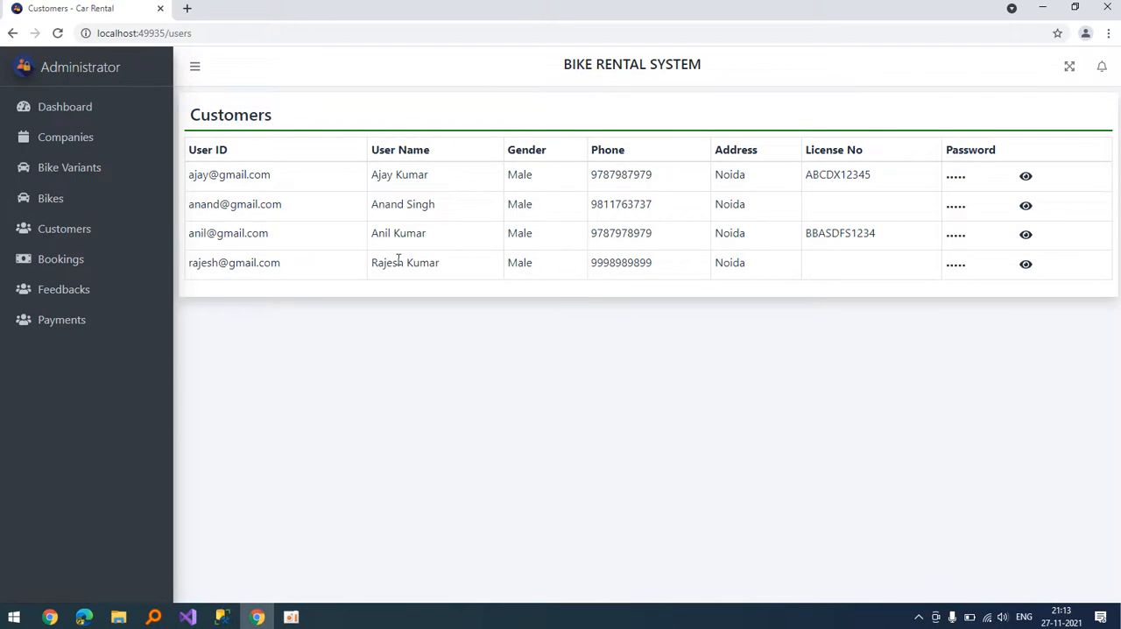
pyautogui.moveTo(60, 259)
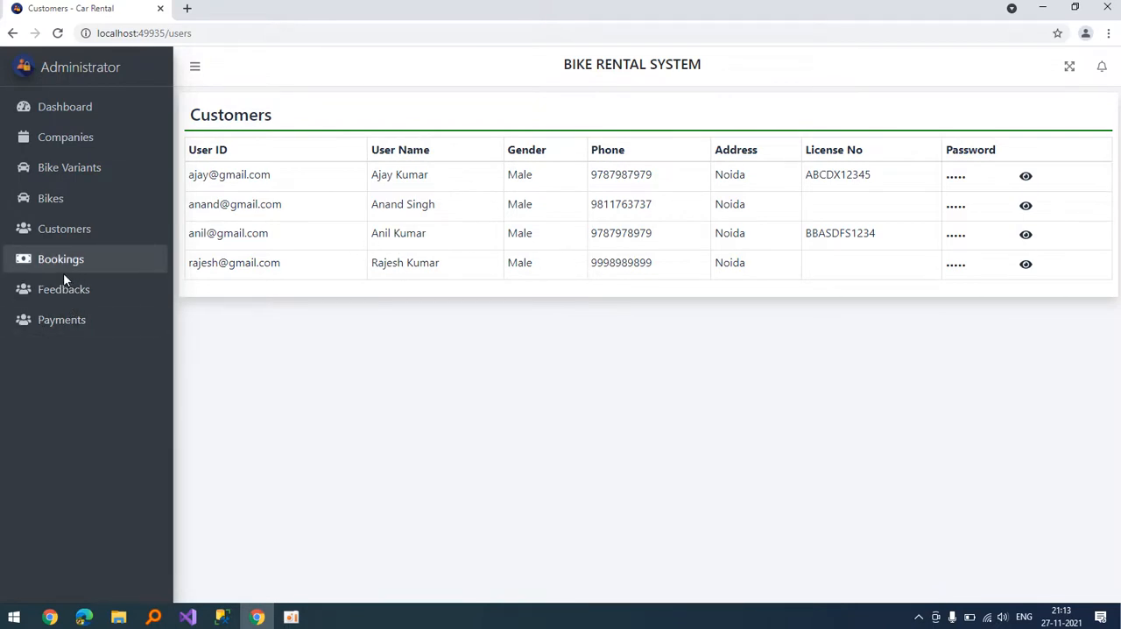
# Open the bikes list and highlight AP43A1234, the Meteor marked Not Available.
pyautogui.click(60, 258)
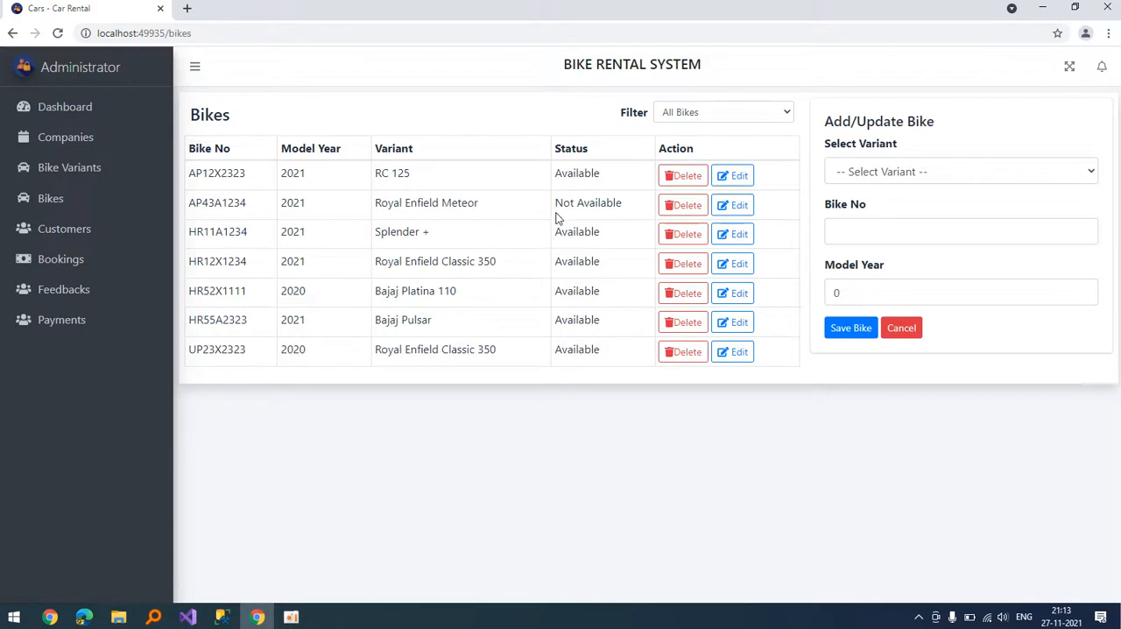
pyautogui.doubleClick(587, 202)
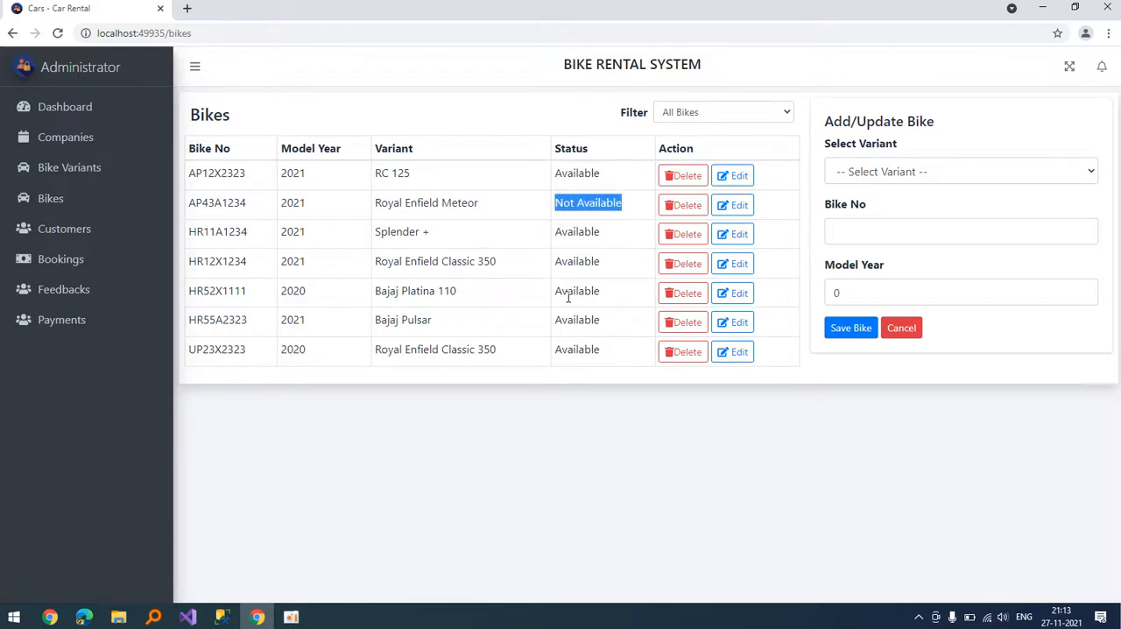
pyautogui.moveTo(560, 306)
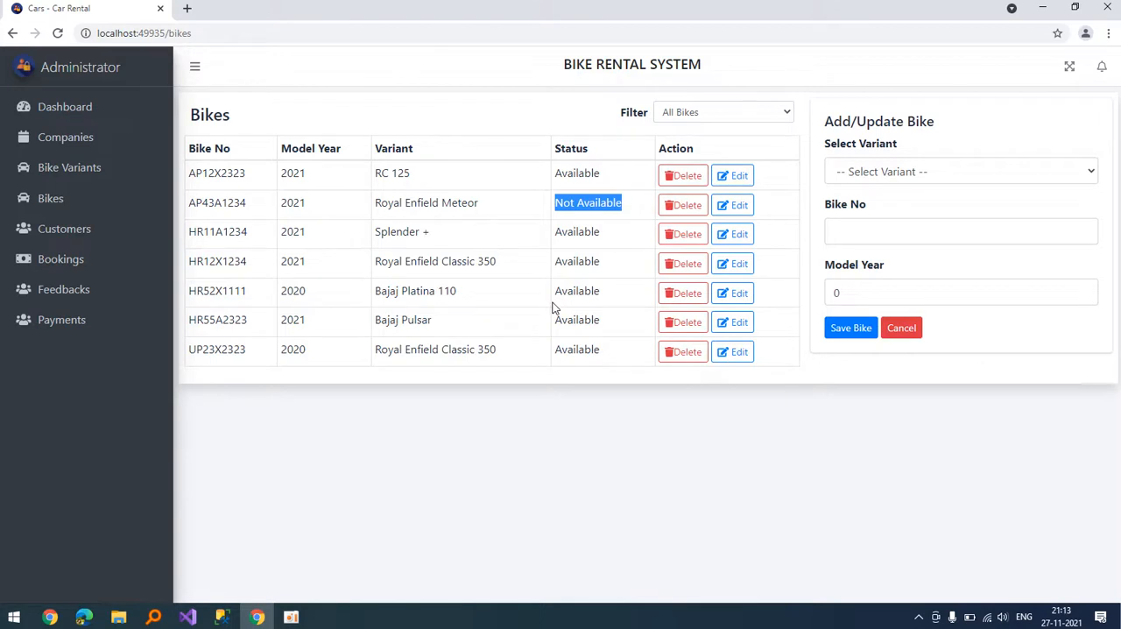
pyautogui.moveTo(375, 202)
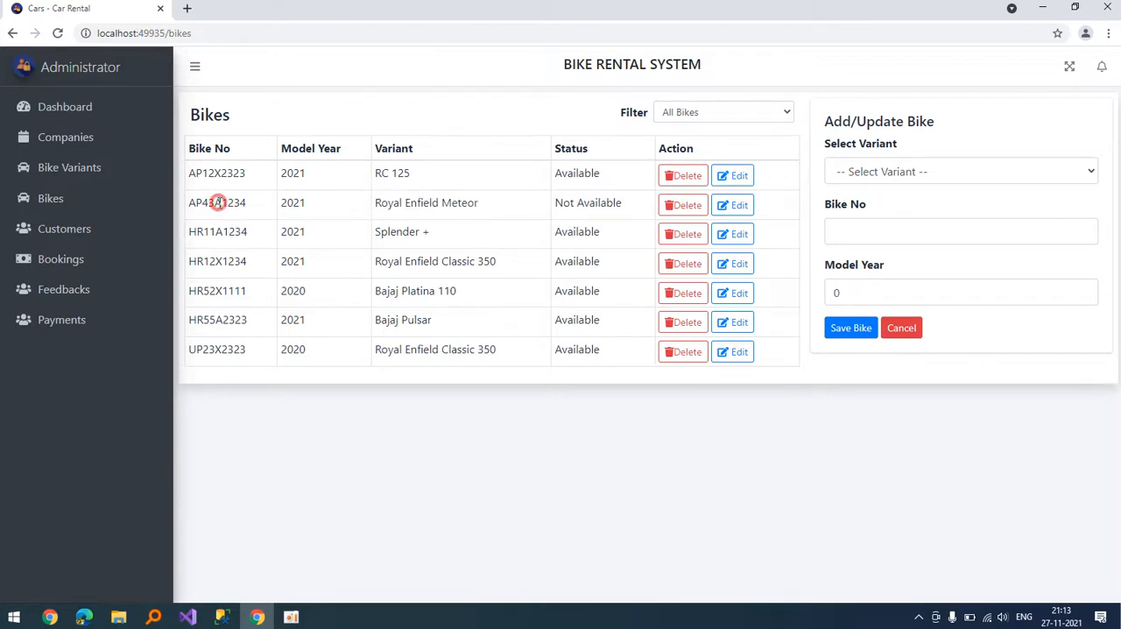
pyautogui.doubleClick(216, 203)
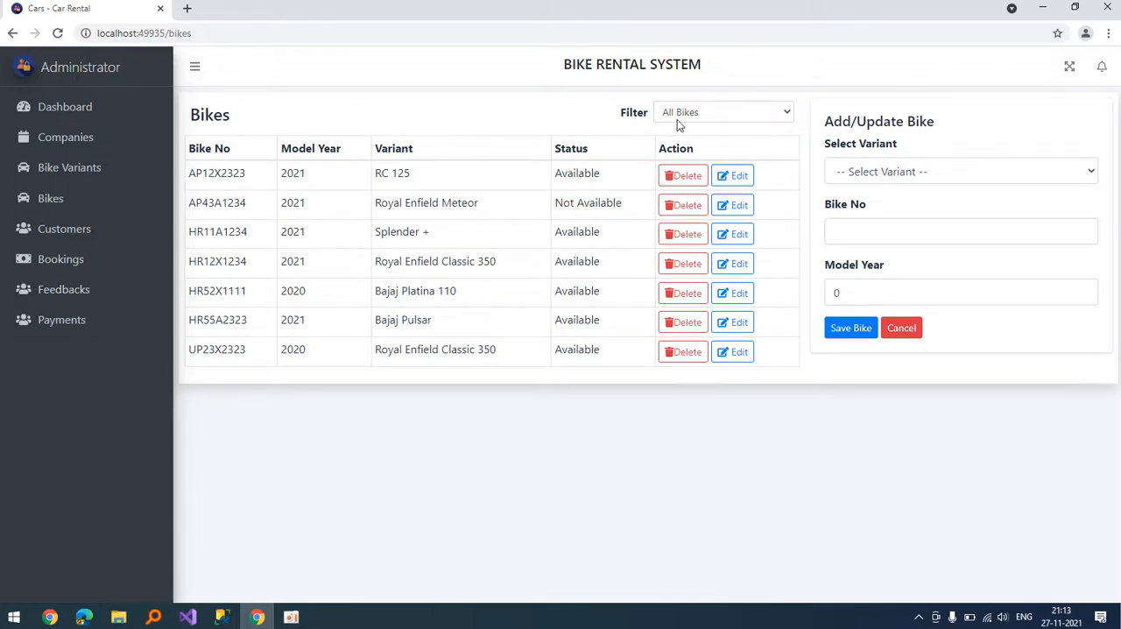
# Filter bikes by Available, Not Available and All, then open the feedbacks list.
pyautogui.click(724, 111)
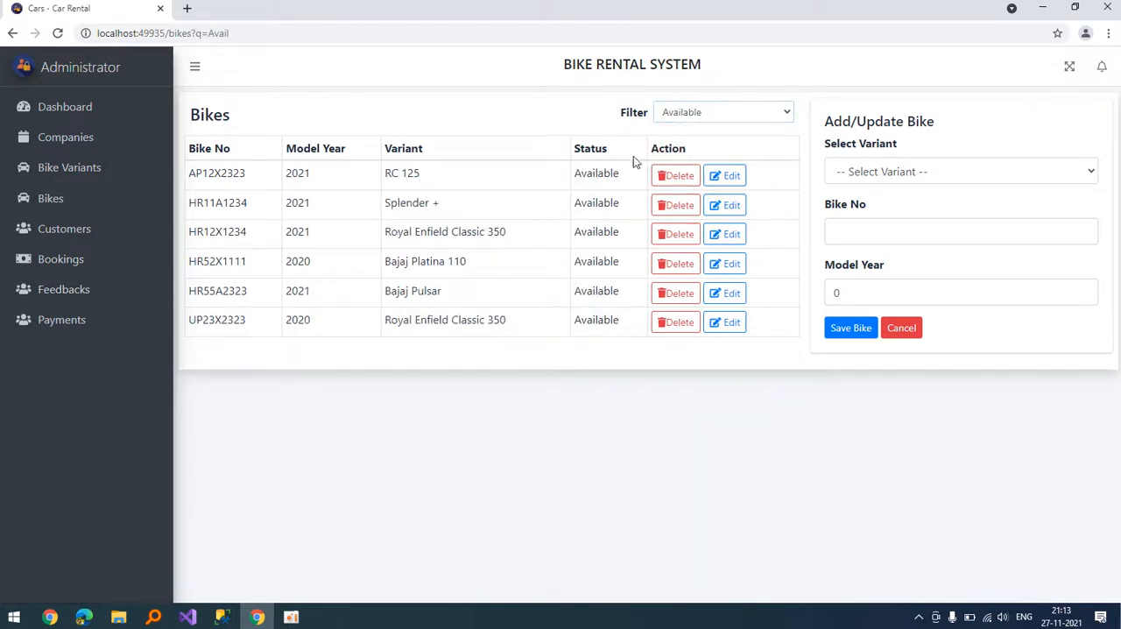
pyautogui.click(722, 111)
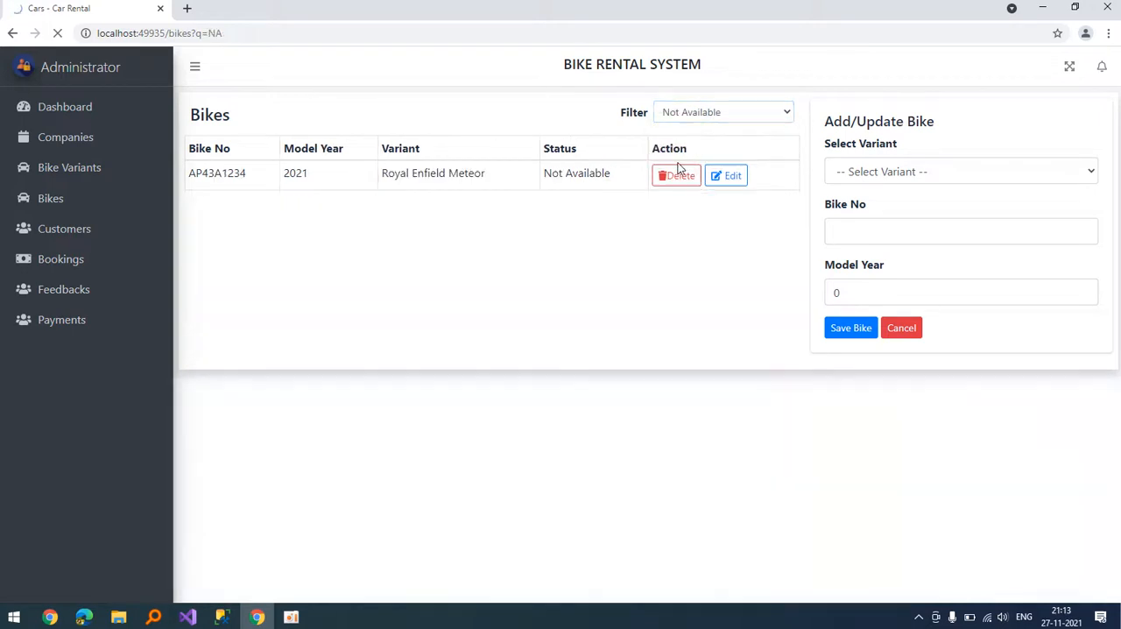
pyautogui.click(724, 111)
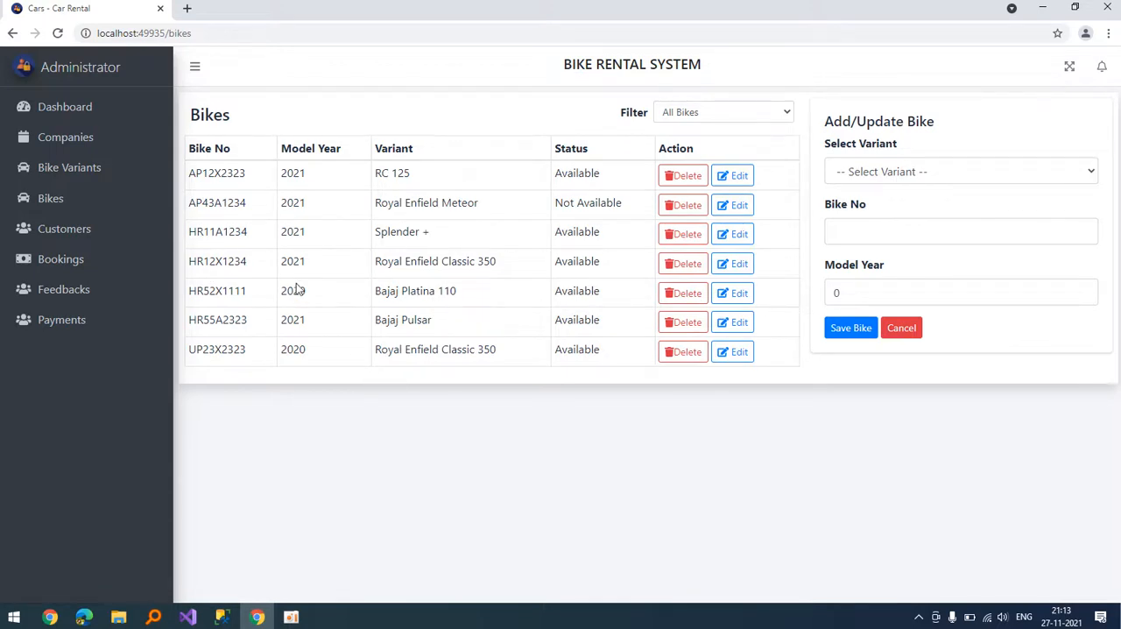
pyautogui.click(63, 289)
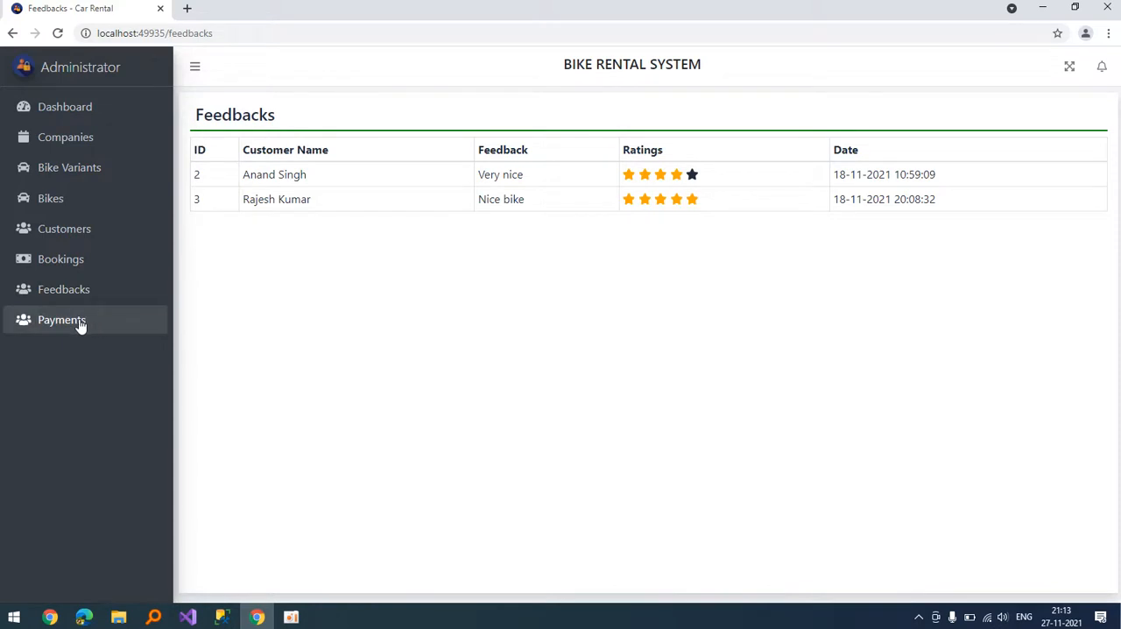
# Open Payment Reports listing seven payments, then switch to Visual Studio.
pyautogui.click(61, 320)
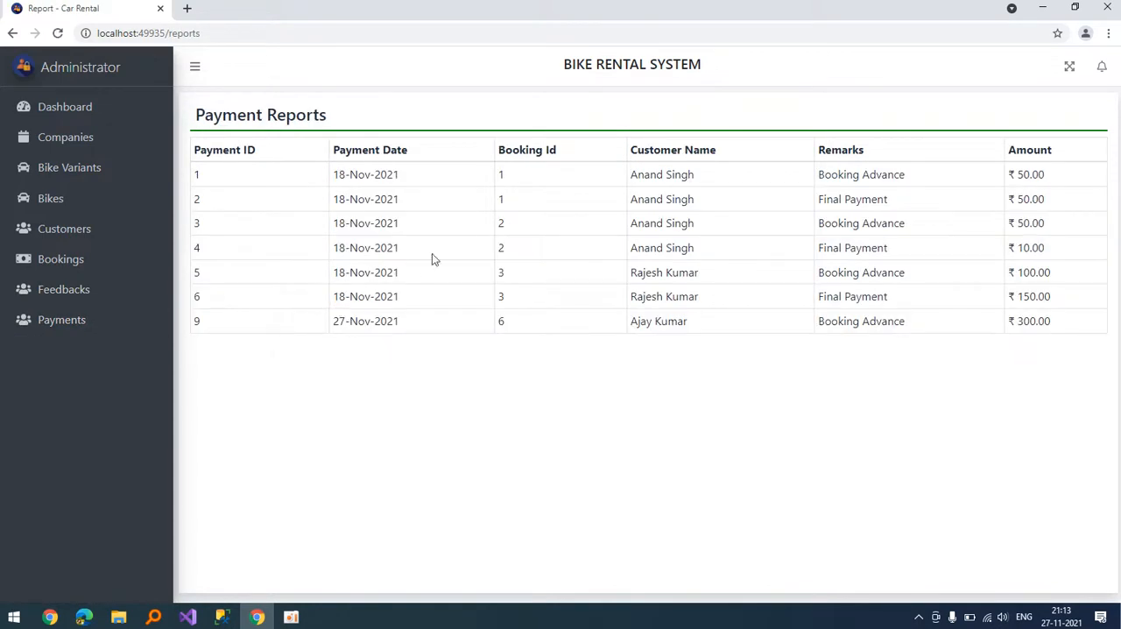
pyautogui.moveTo(275, 254)
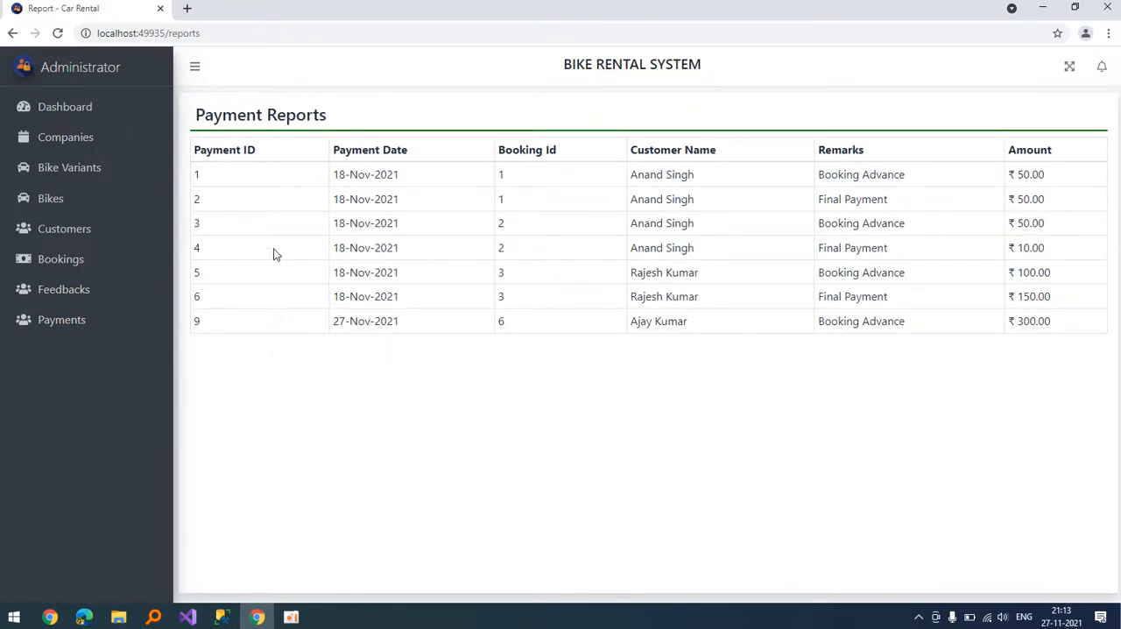
pyautogui.click(187, 617)
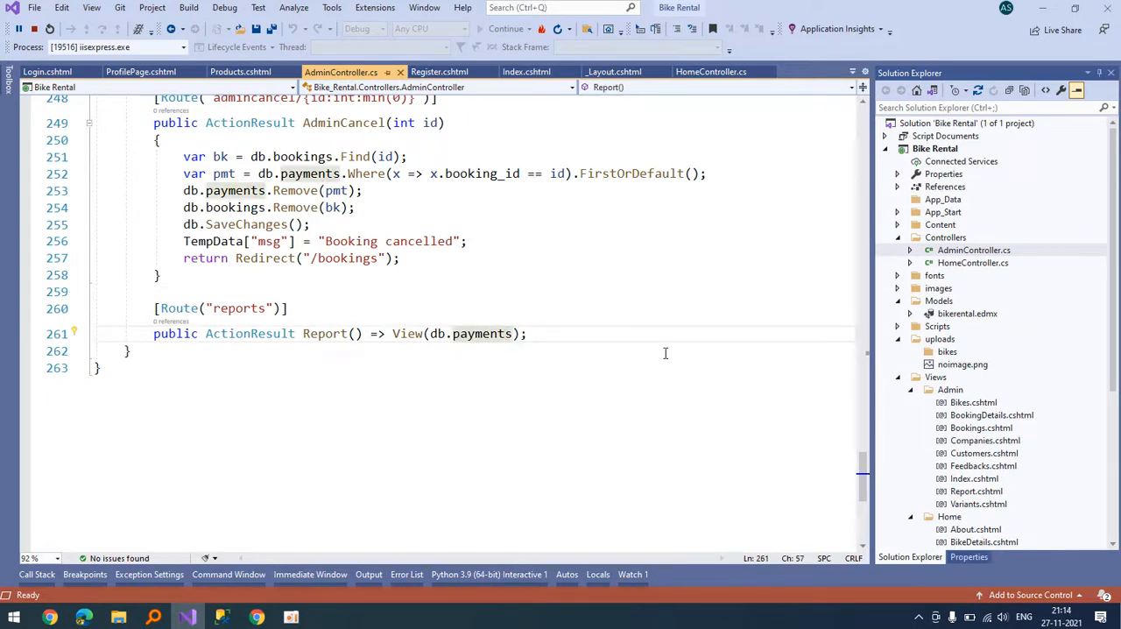
# Add .OrderByDescending(x=>x.pid) to the Report action's payments query and save.
pyautogui.write('.OrderByDescending()')
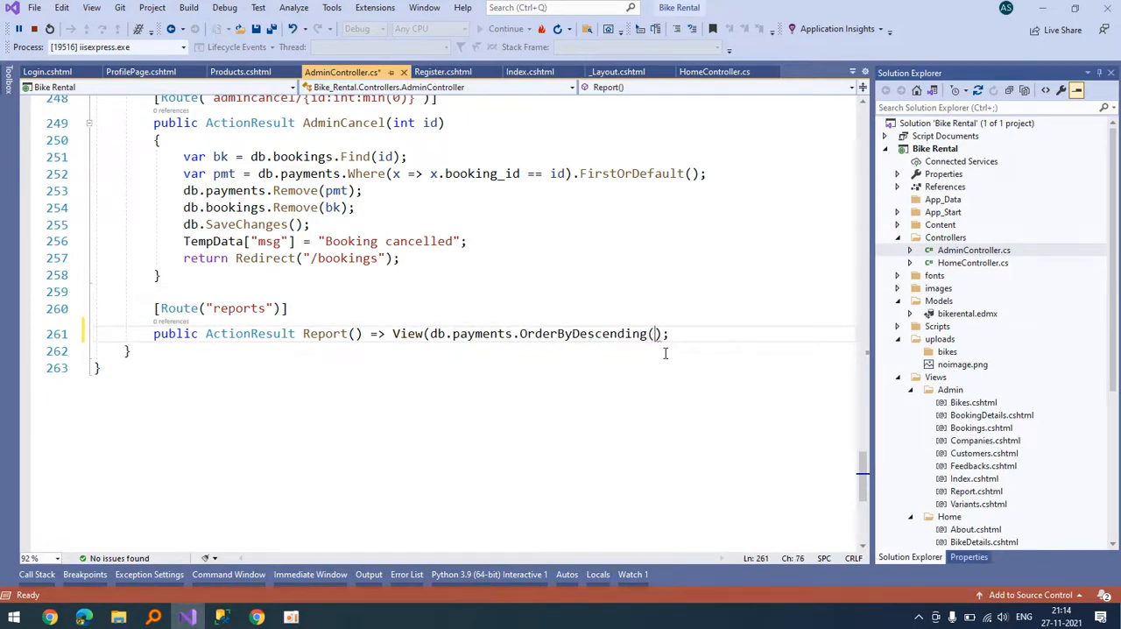
pyautogui.write('x=>x.pid')
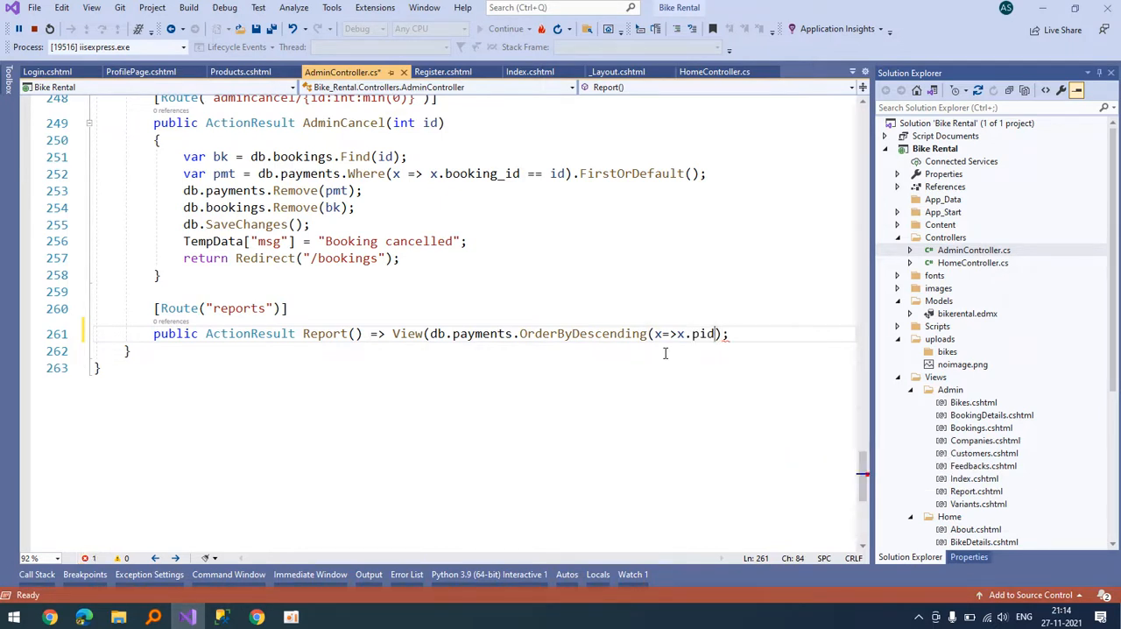
pyautogui.press('ctrl+s')
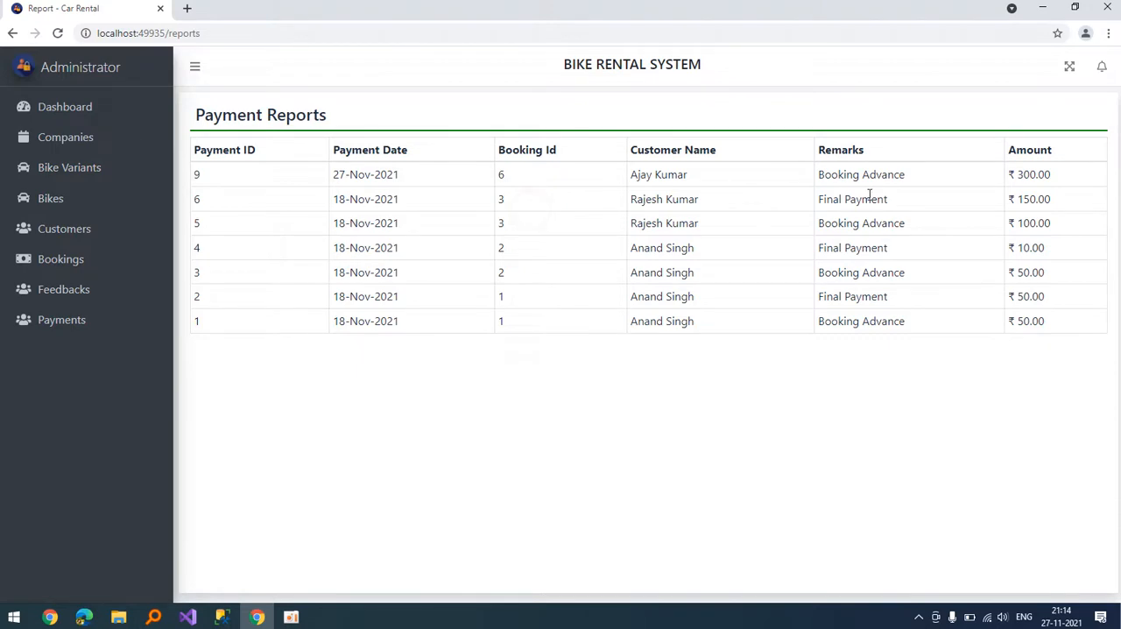
pyautogui.moveTo(980, 201)
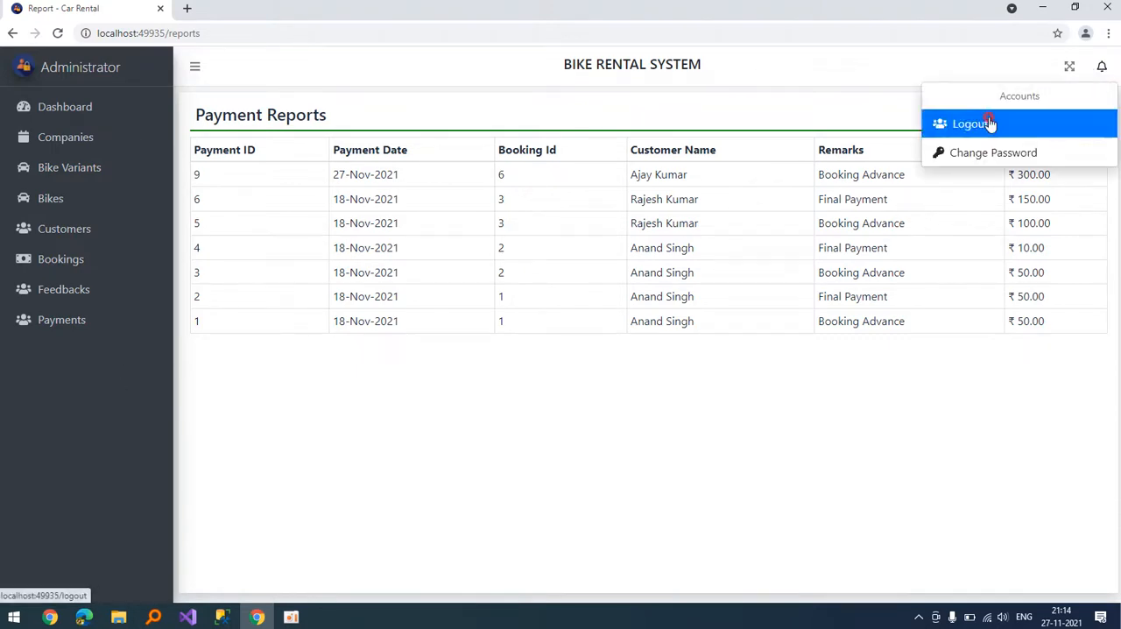
pyautogui.click(969, 122)
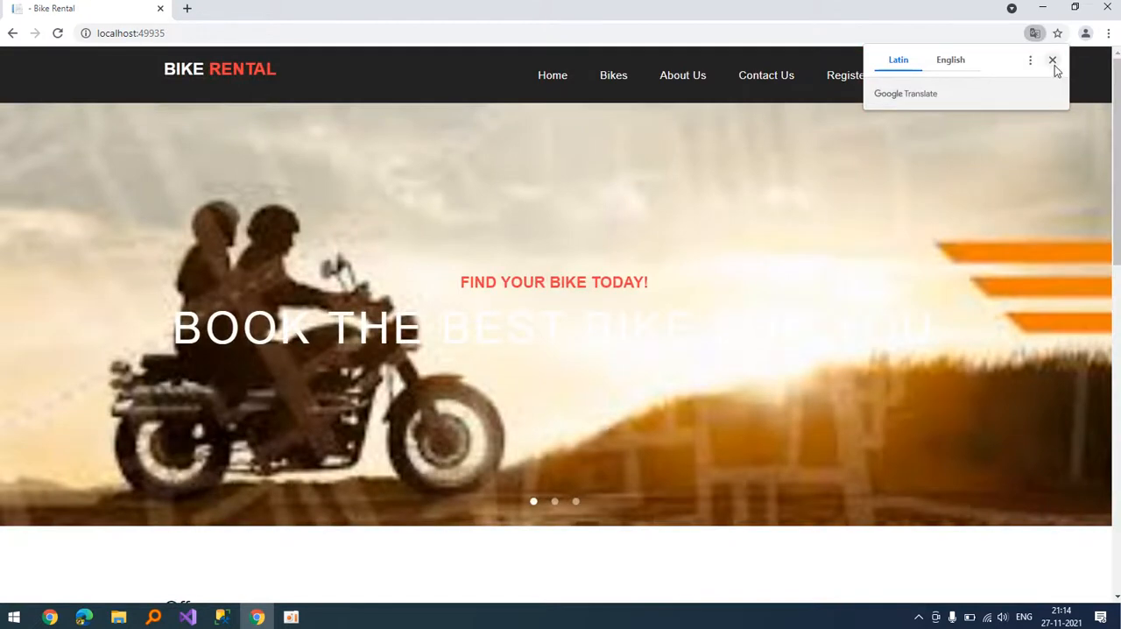
pyautogui.click(1052, 59)
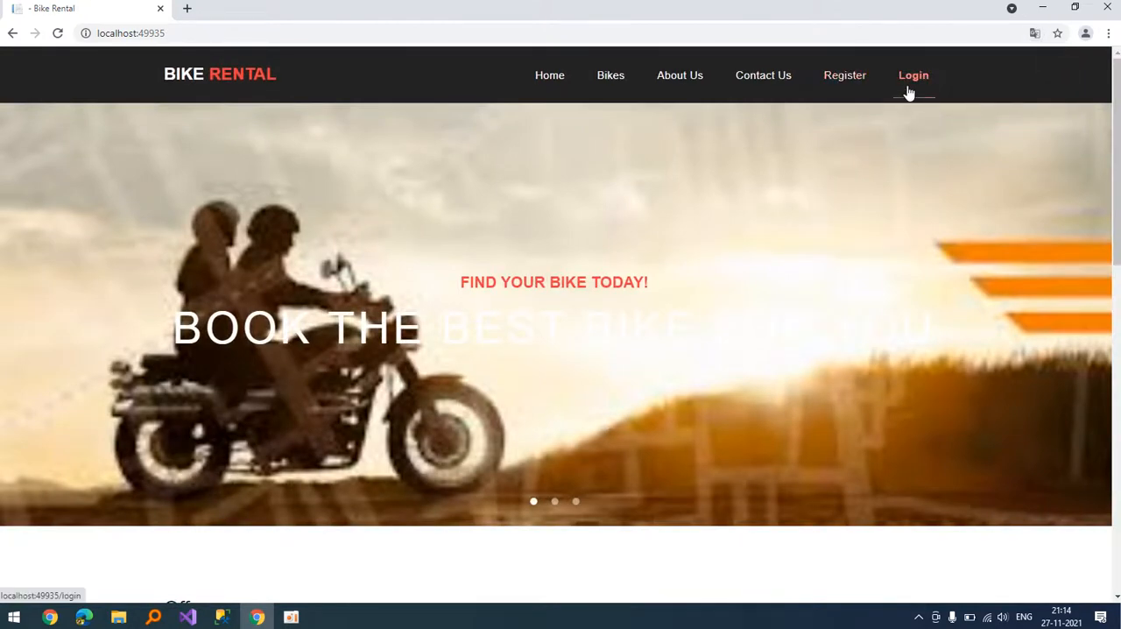
pyautogui.click(913, 74)
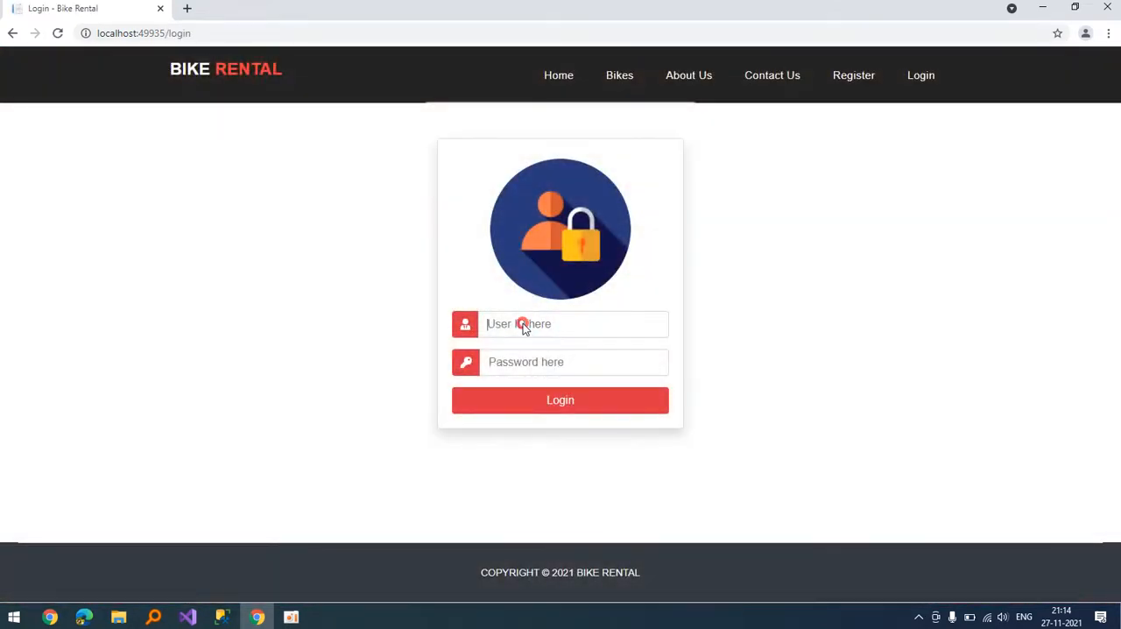
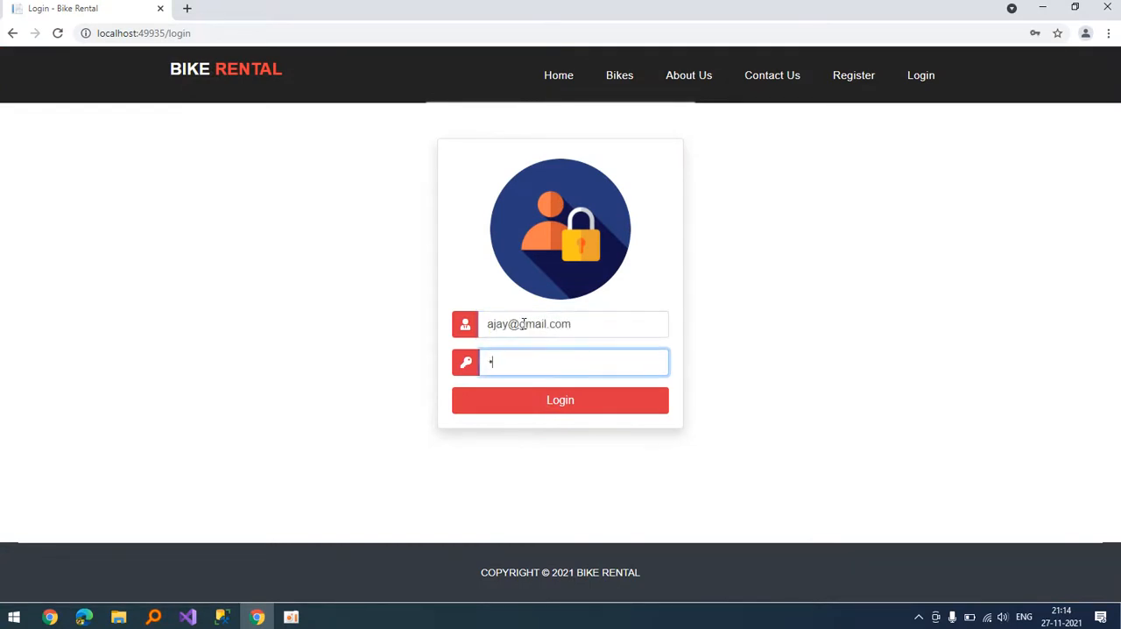
pyautogui.click(559, 400)
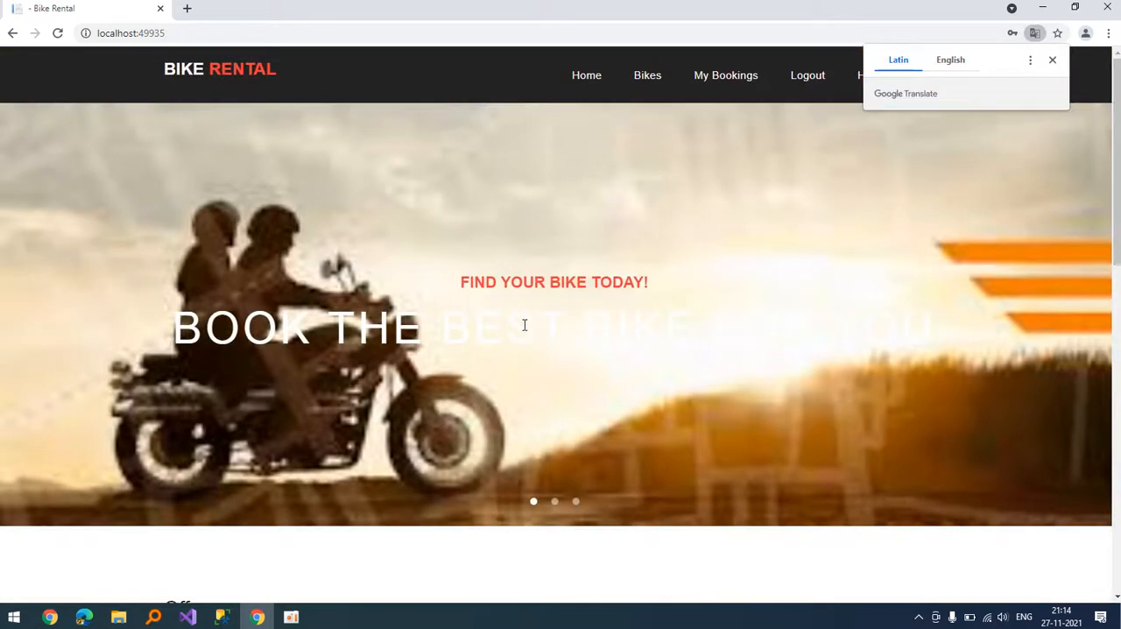
pyautogui.click(1052, 60)
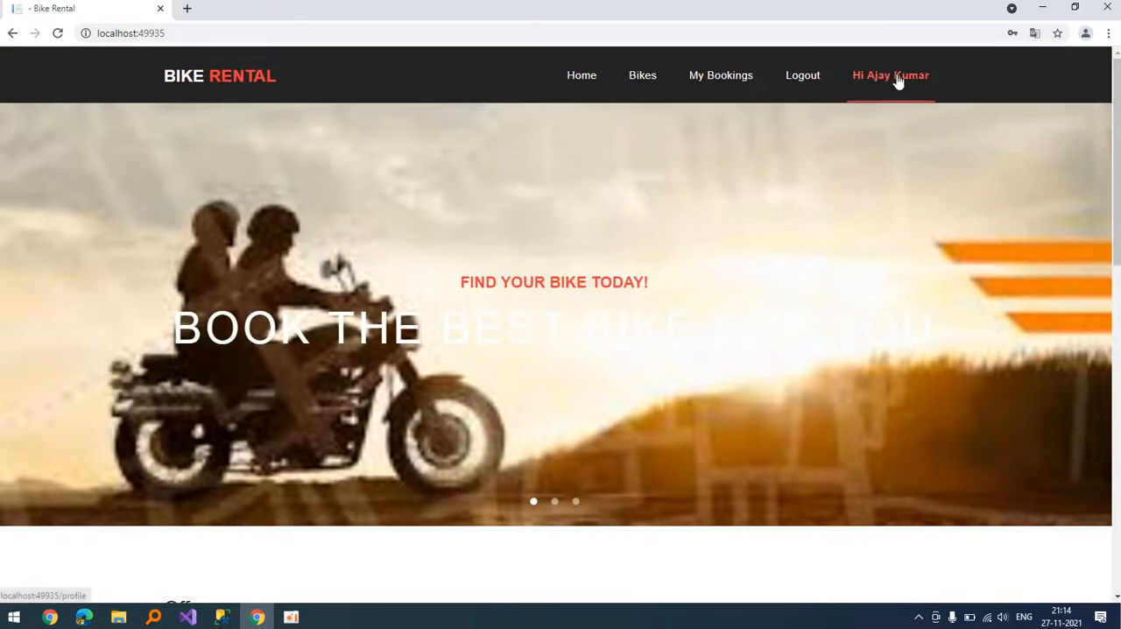
pyautogui.click(890, 75)
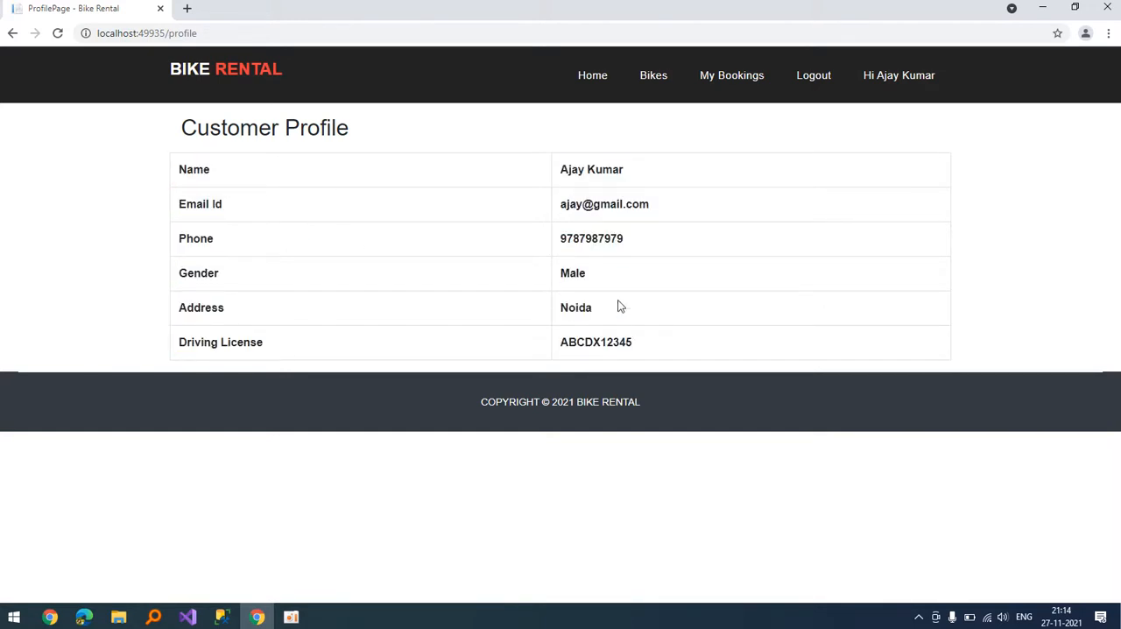
pyautogui.moveTo(648, 347)
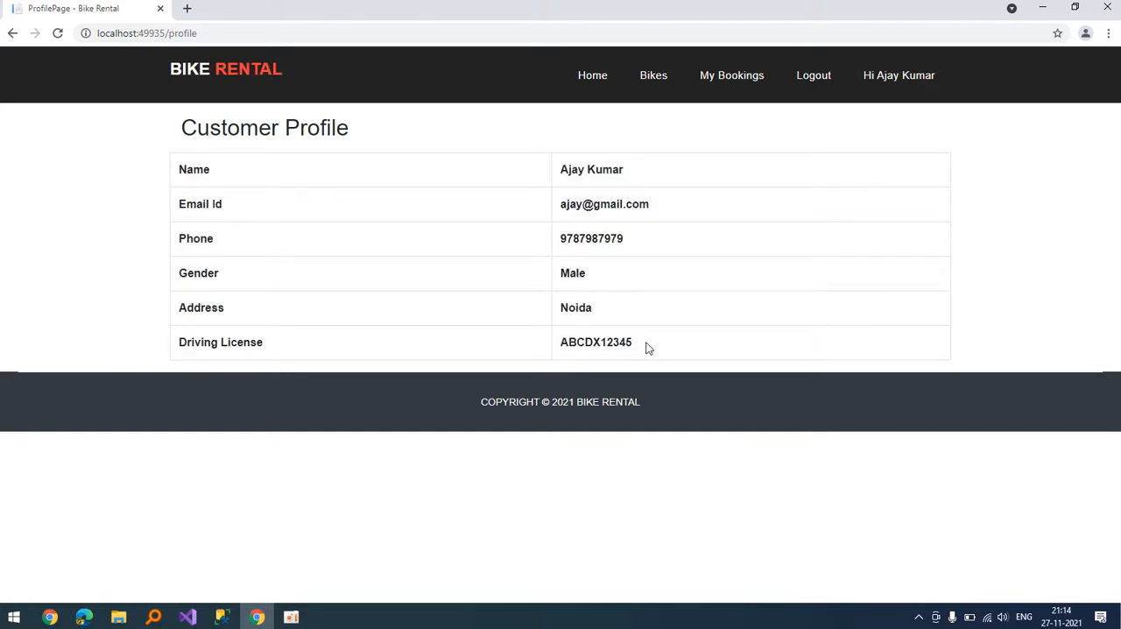
pyautogui.moveTo(618, 194)
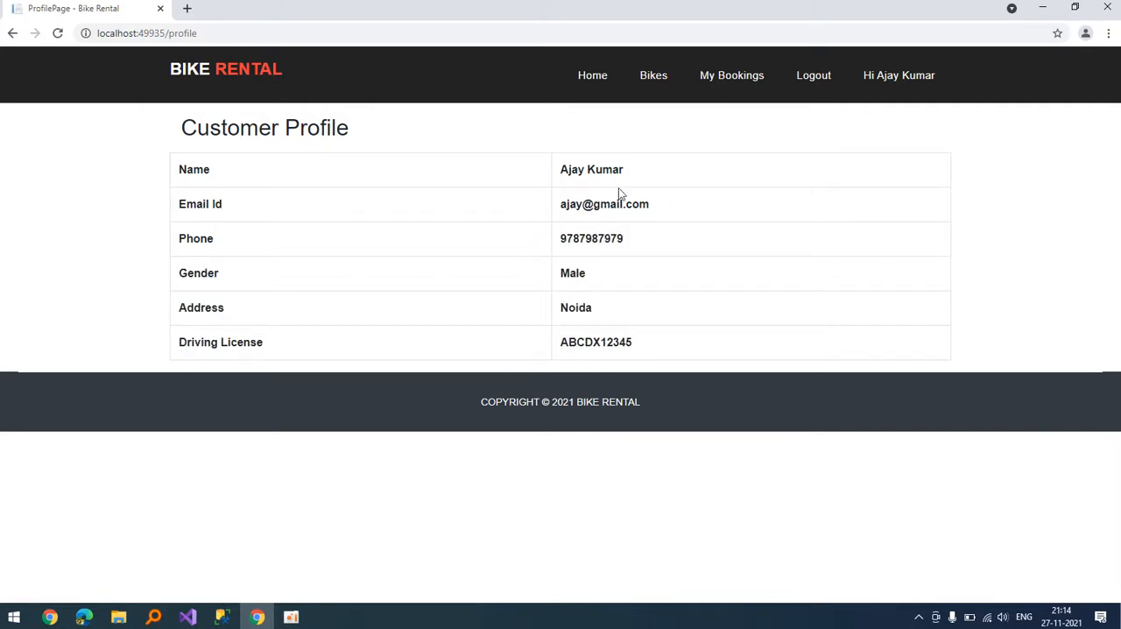
# Open booking 6's details from My Bookings, showing the 200.00 balance due.
pyautogui.click(731, 75)
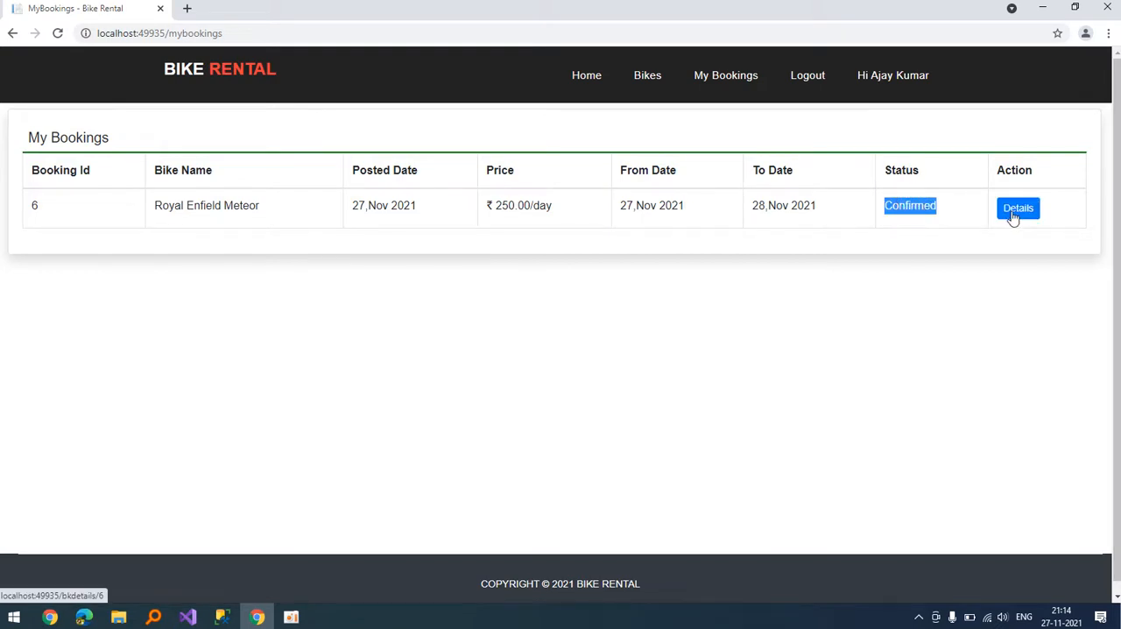
pyautogui.click(1017, 208)
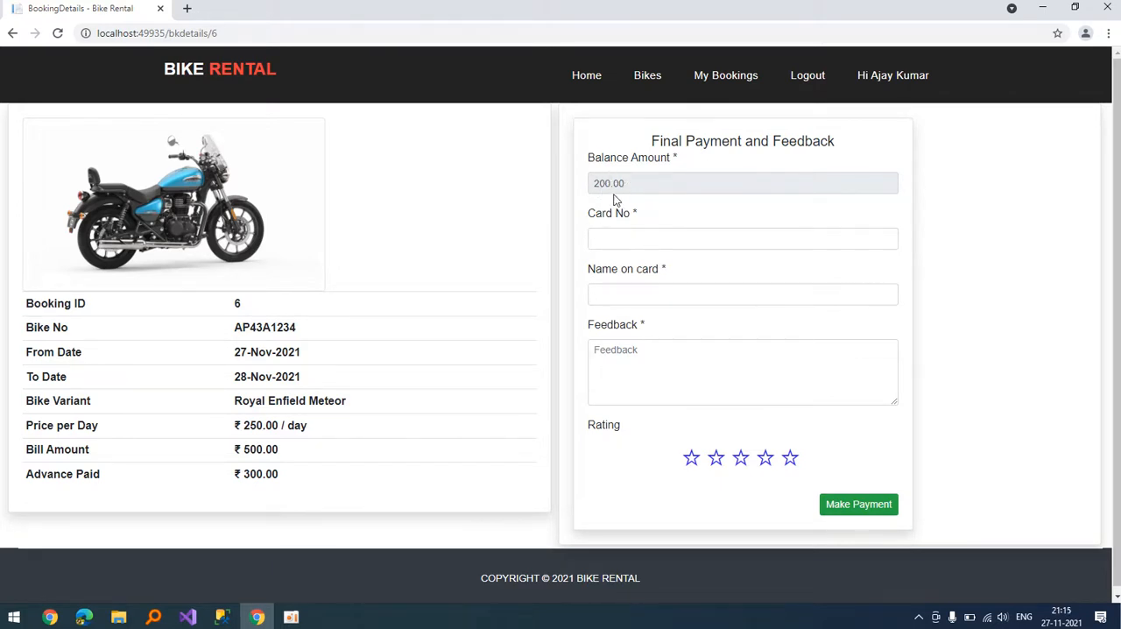
# Enter card details and feedback that the bike was very good to drive, then submit.
pyautogui.click(742, 238)
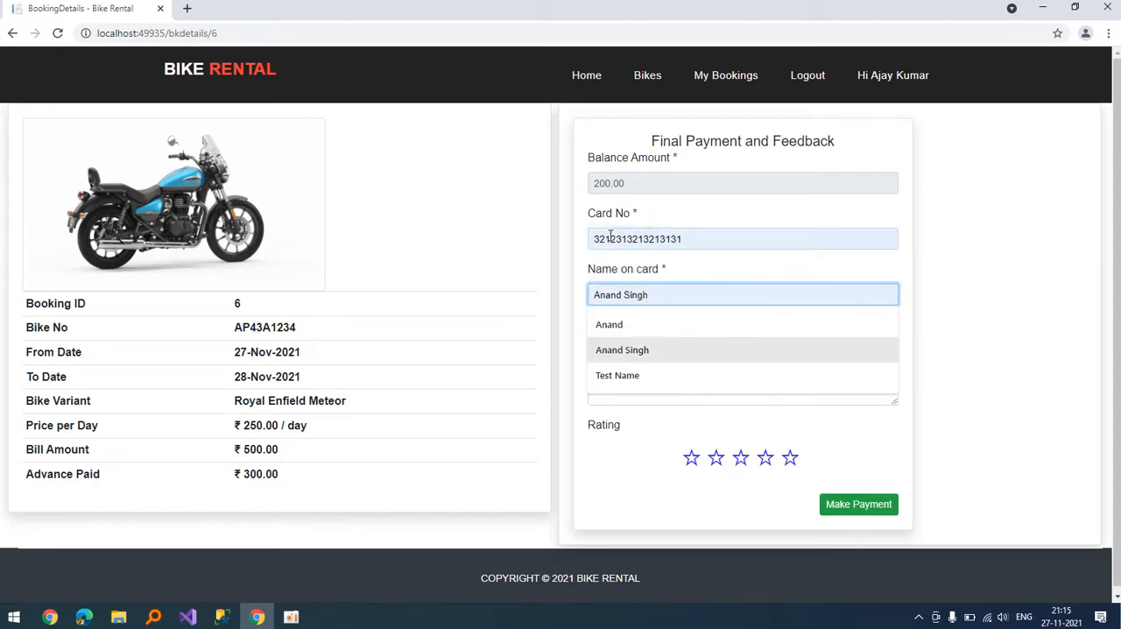
pyautogui.click(621, 349)
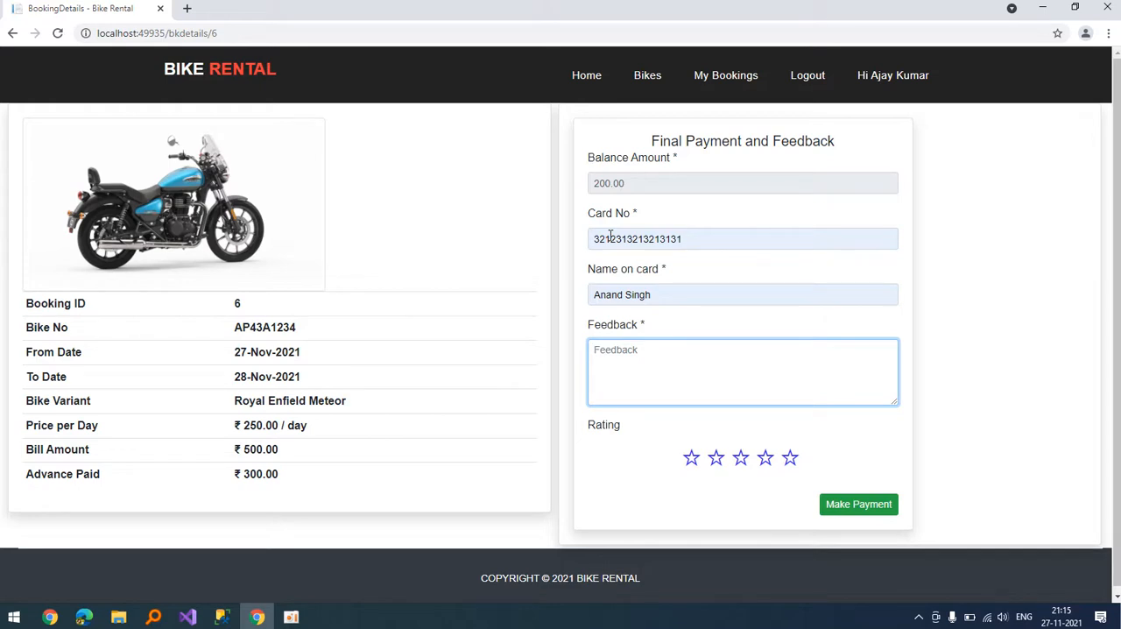
pyautogui.write('T')
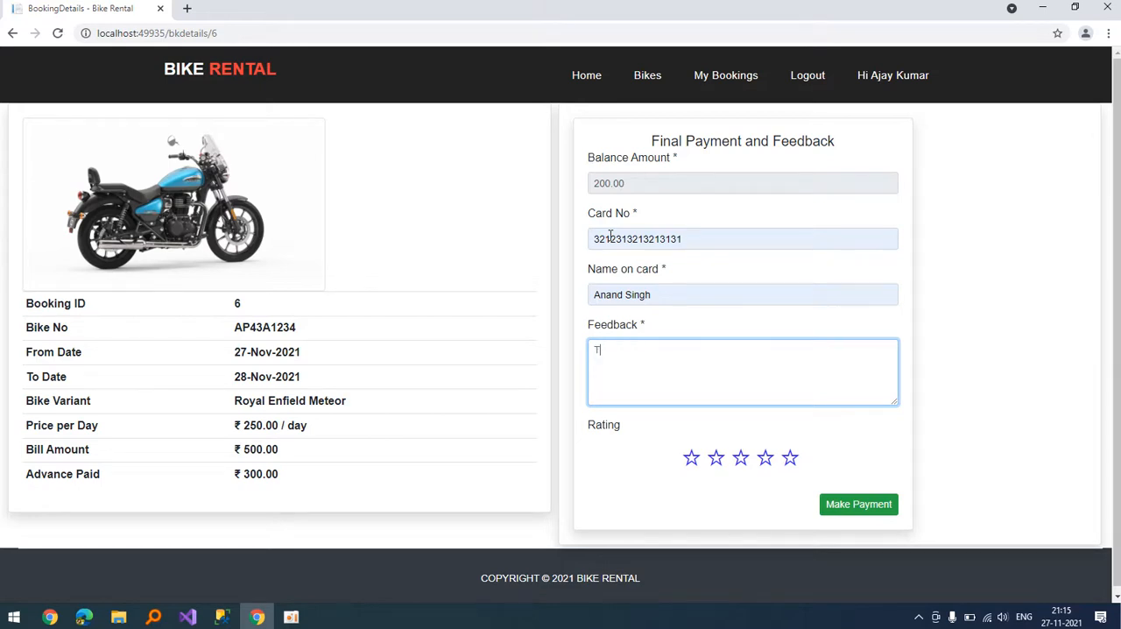
pyautogui.write('The bike was')
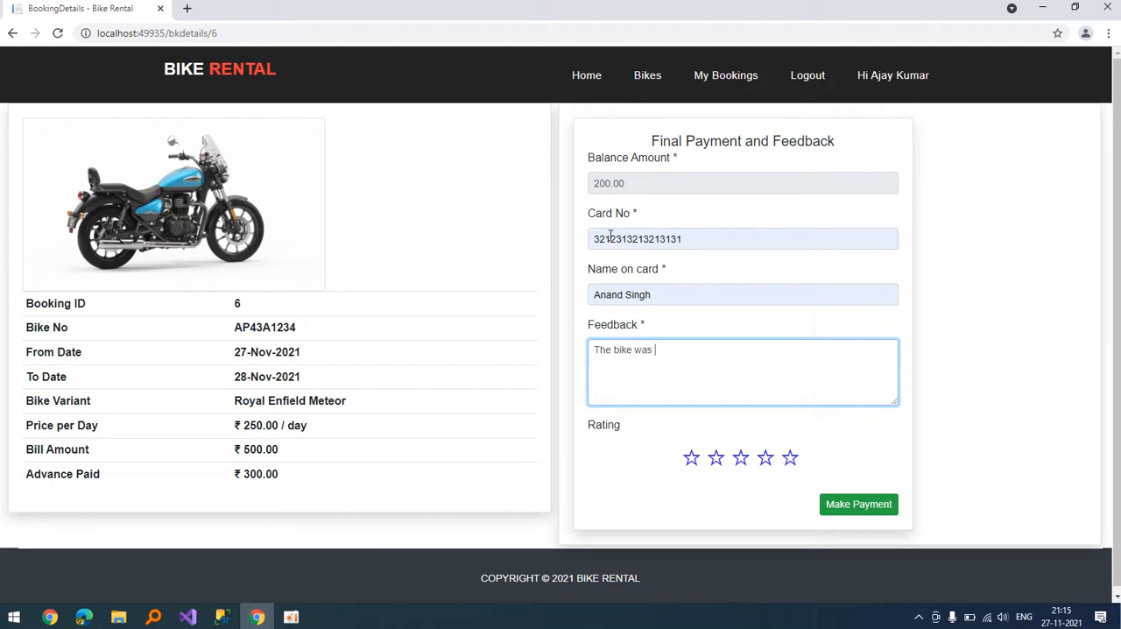
pyautogui.write('very go')
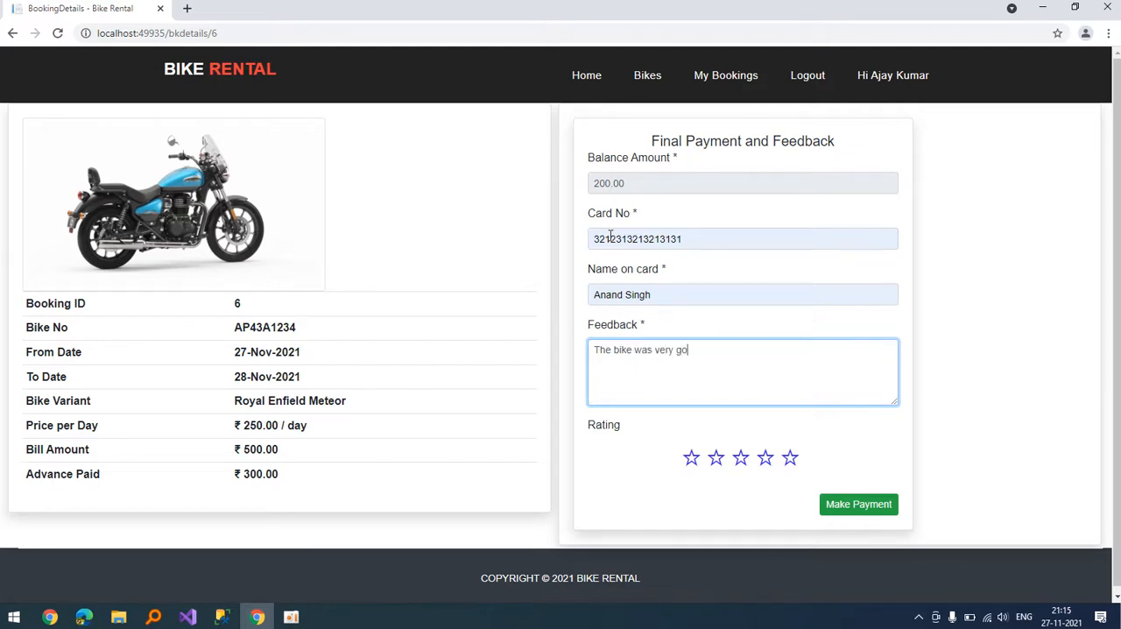
pyautogui.write('od to')
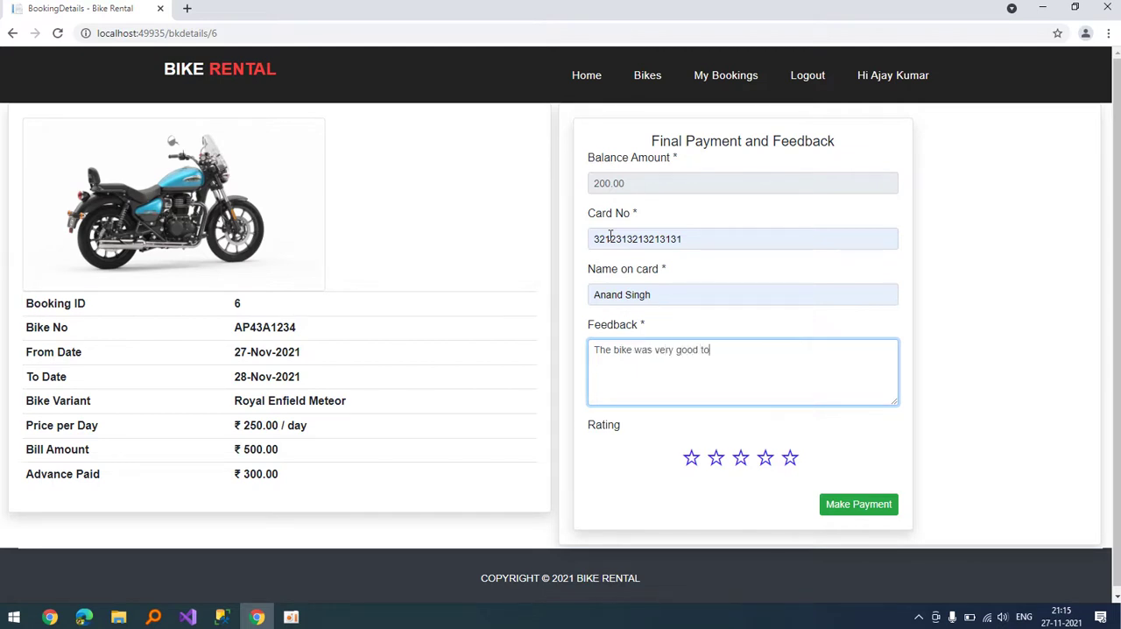
pyautogui.write('drive. I Lik')
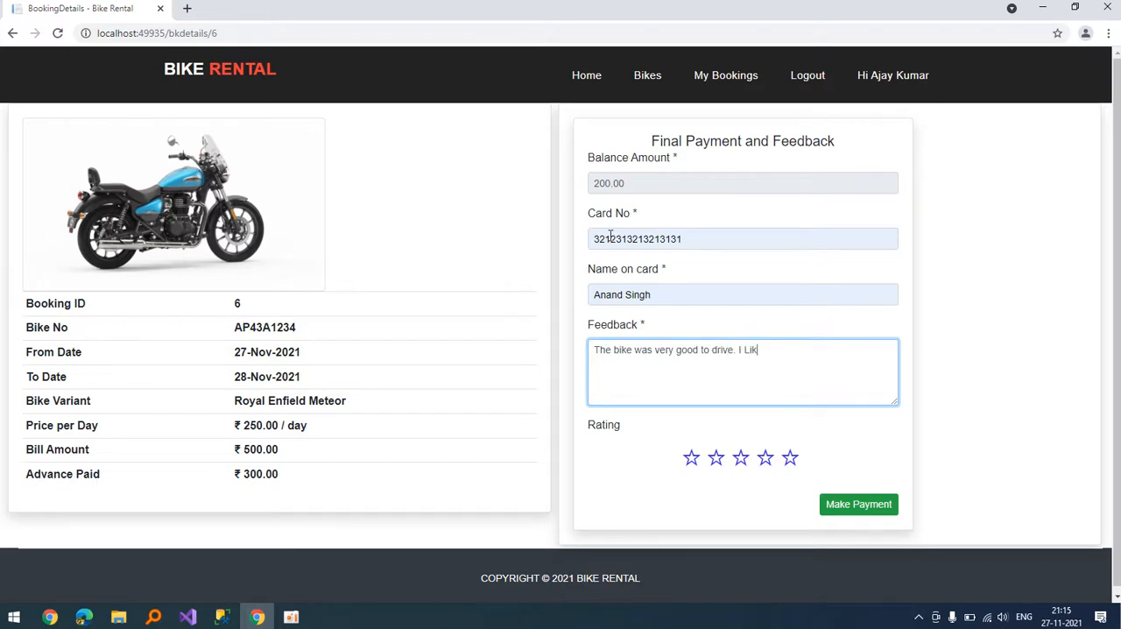
pyautogui.write('e it.')
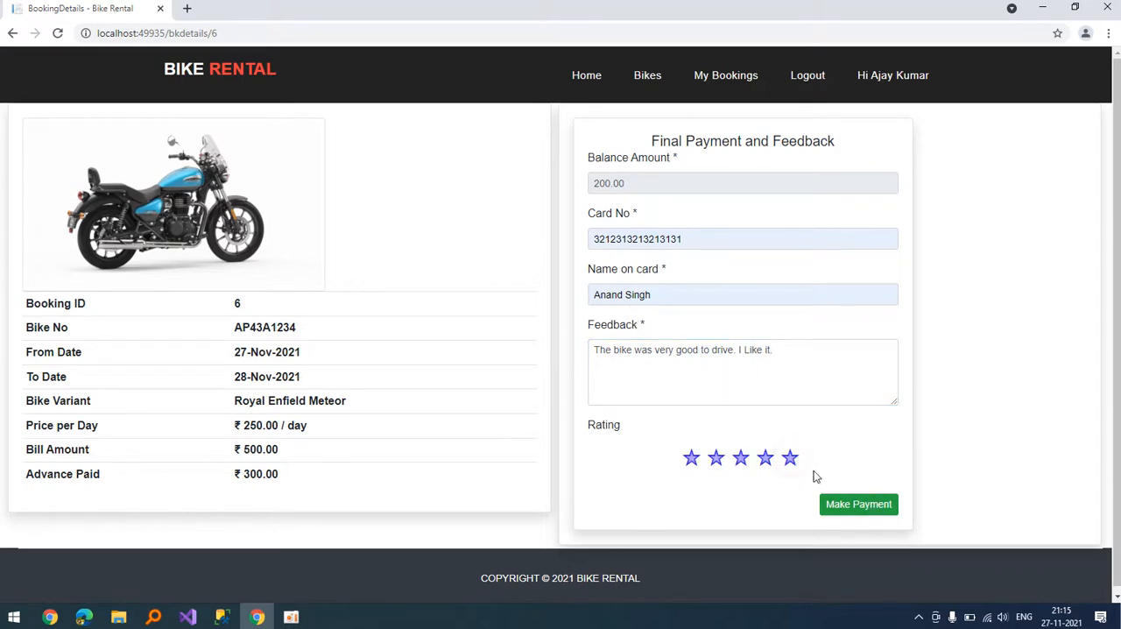
pyautogui.click(858, 504)
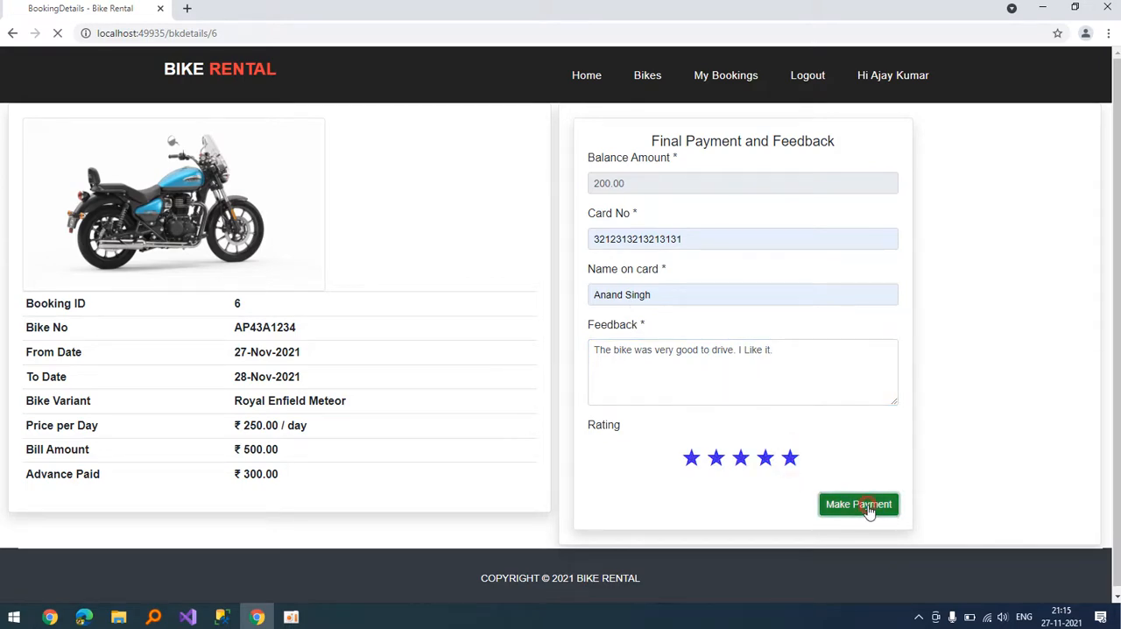
pyautogui.click(858, 504)
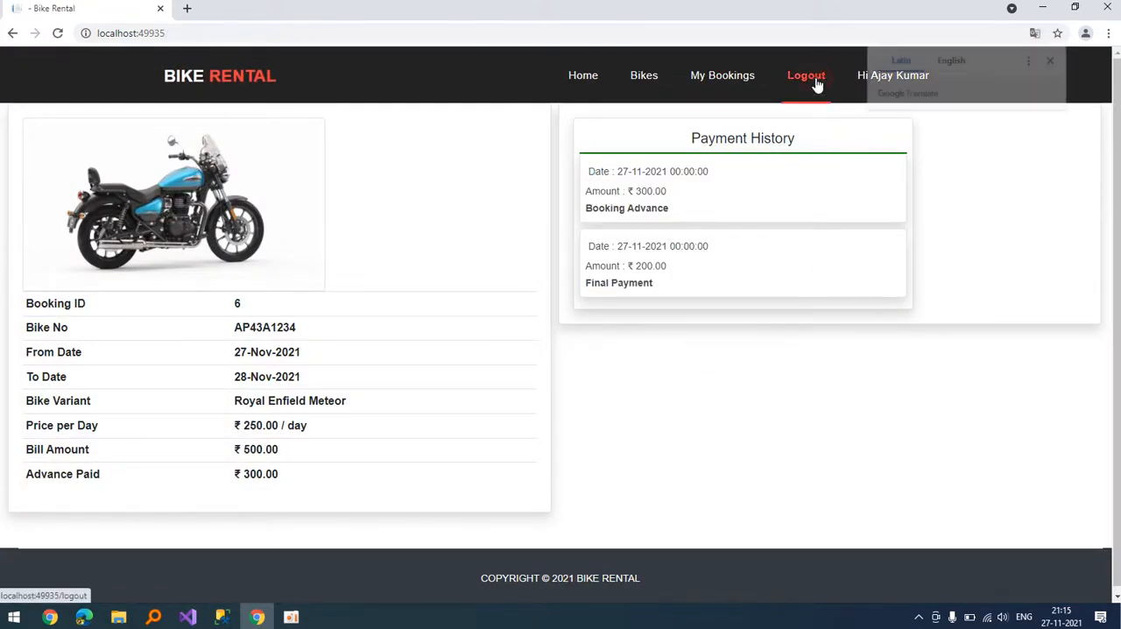
pyautogui.click(806, 75)
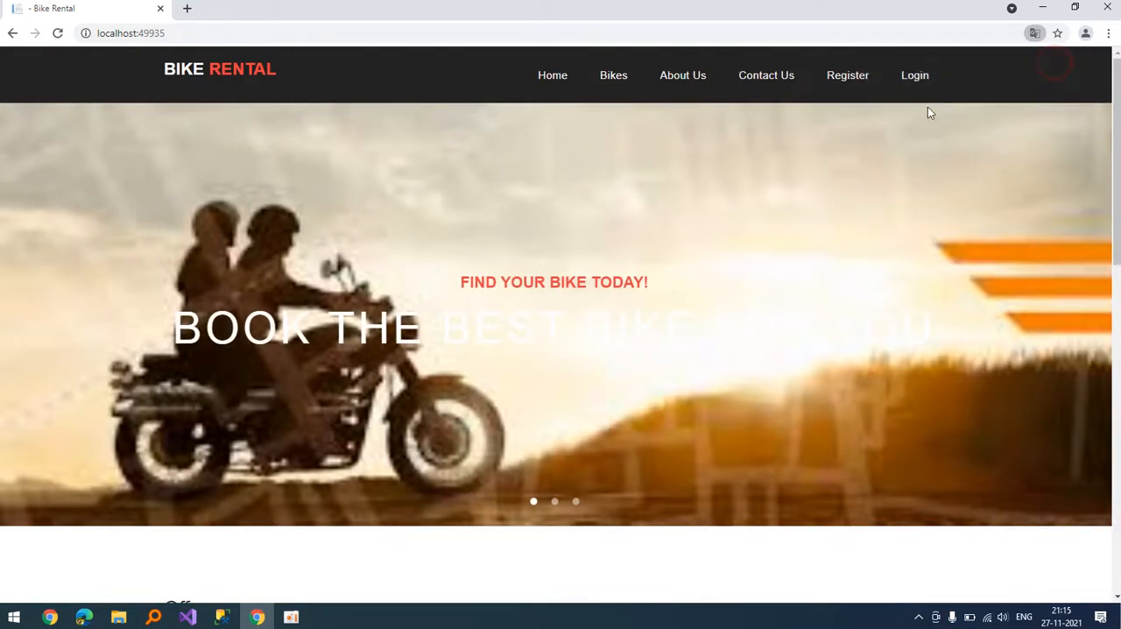
pyautogui.click(914, 74)
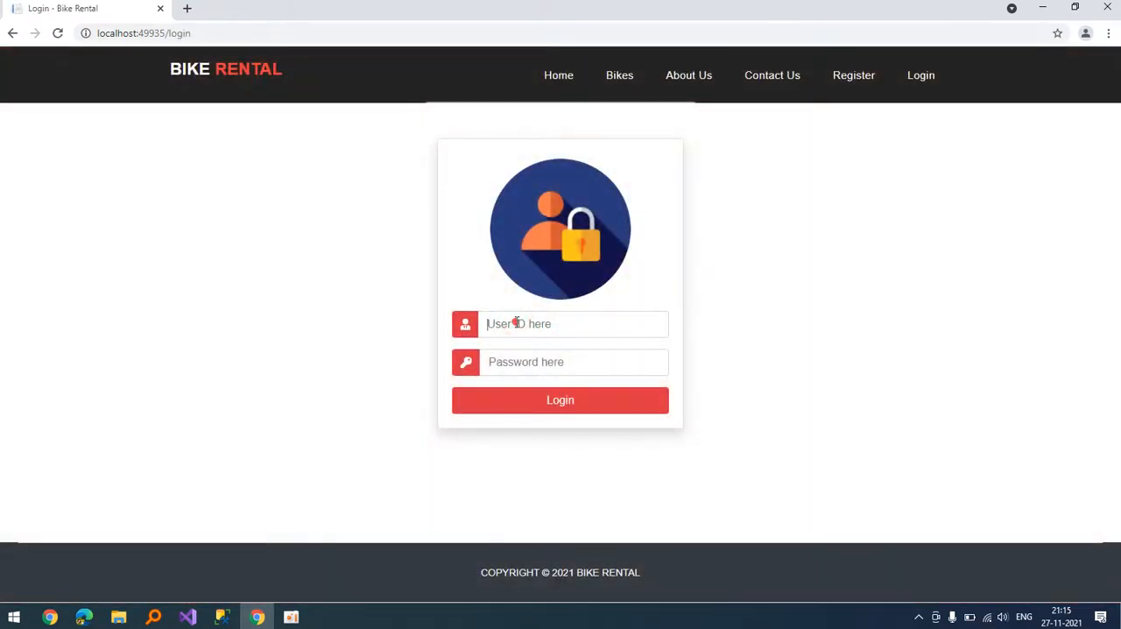
# Sign in with User ID admin, retrying after a rejected attempt, to reach the Admin Dashboard.
pyautogui.write('admin')
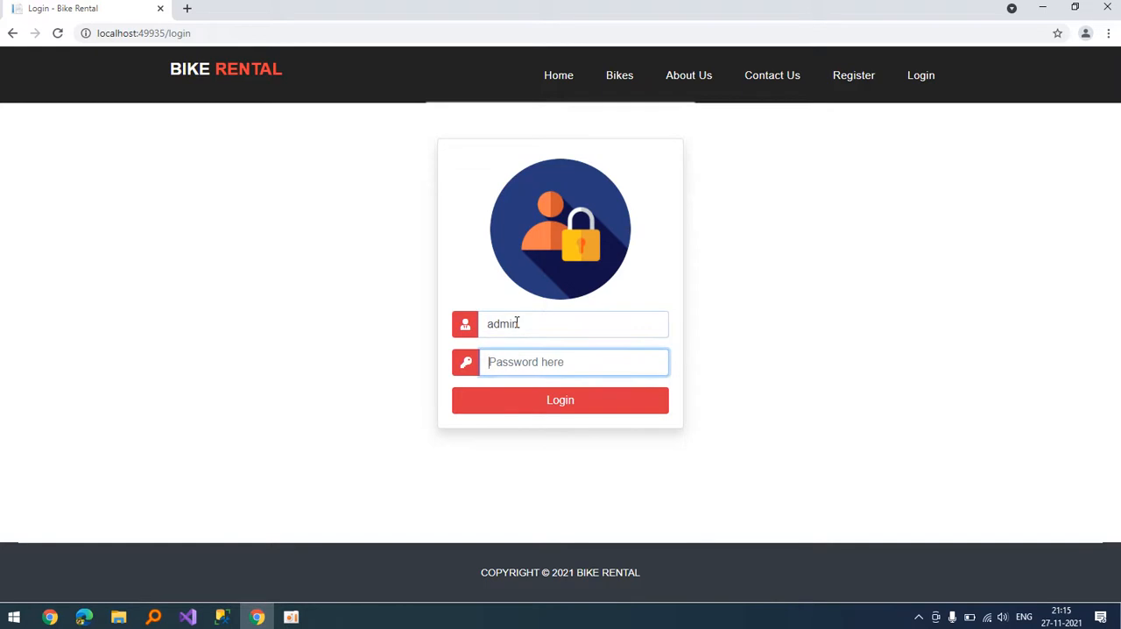
pyautogui.click(560, 399)
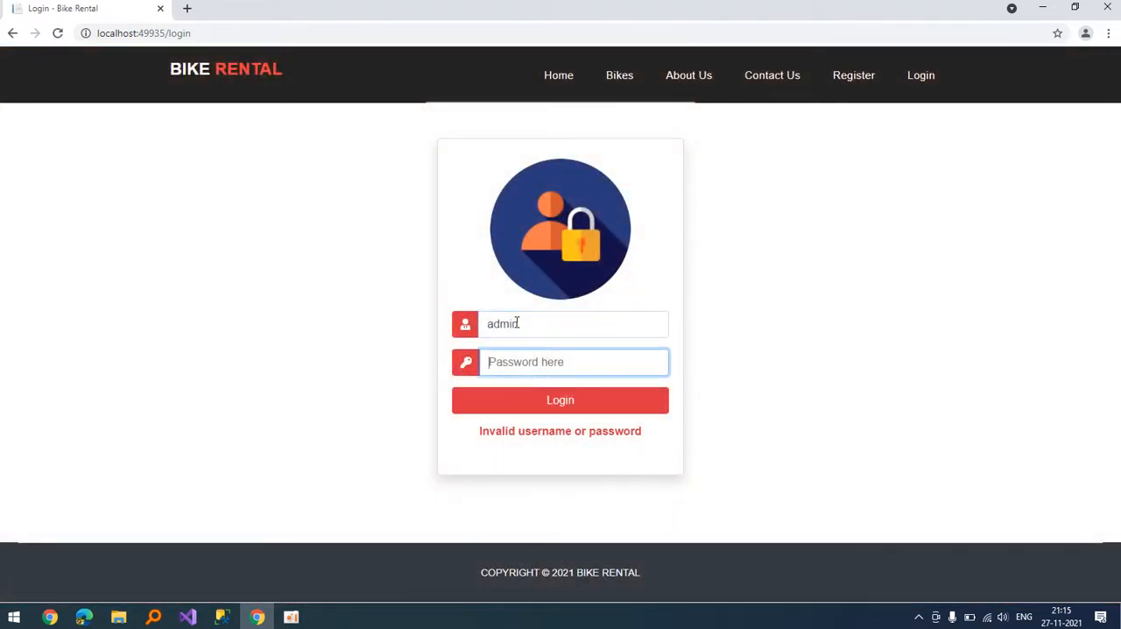
pyautogui.click(559, 399)
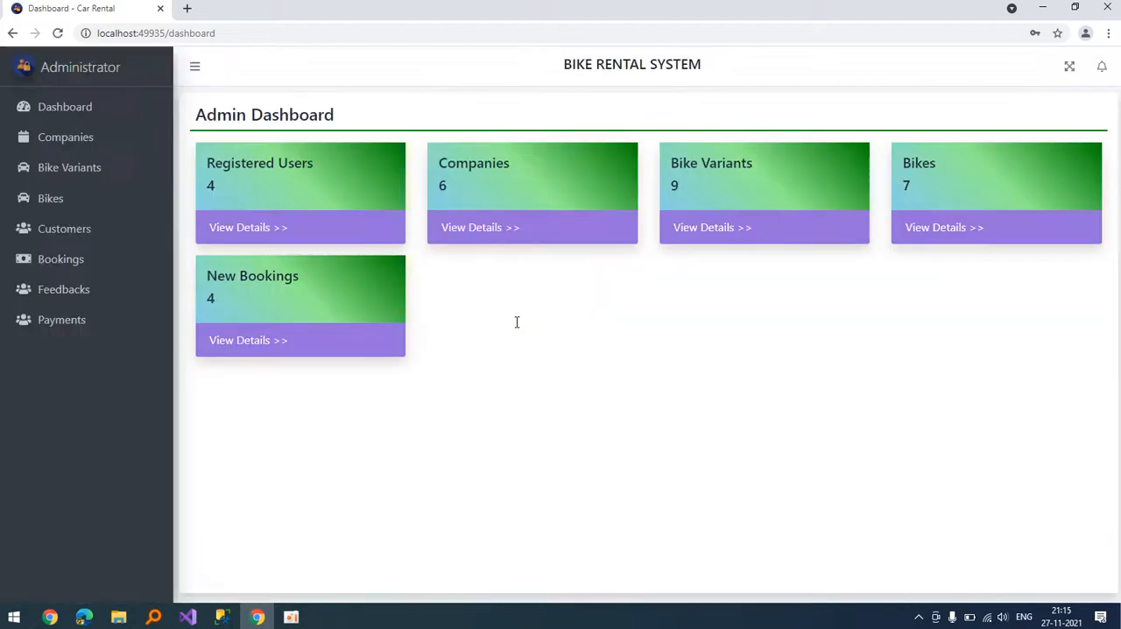
pyautogui.moveTo(327, 361)
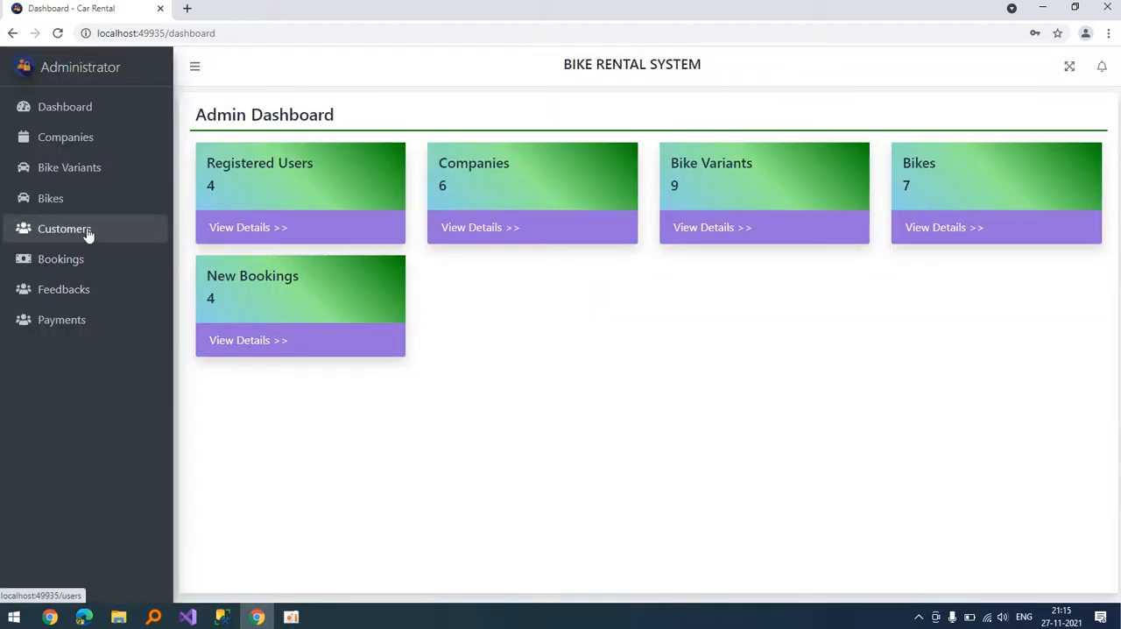
pyautogui.moveTo(63, 289)
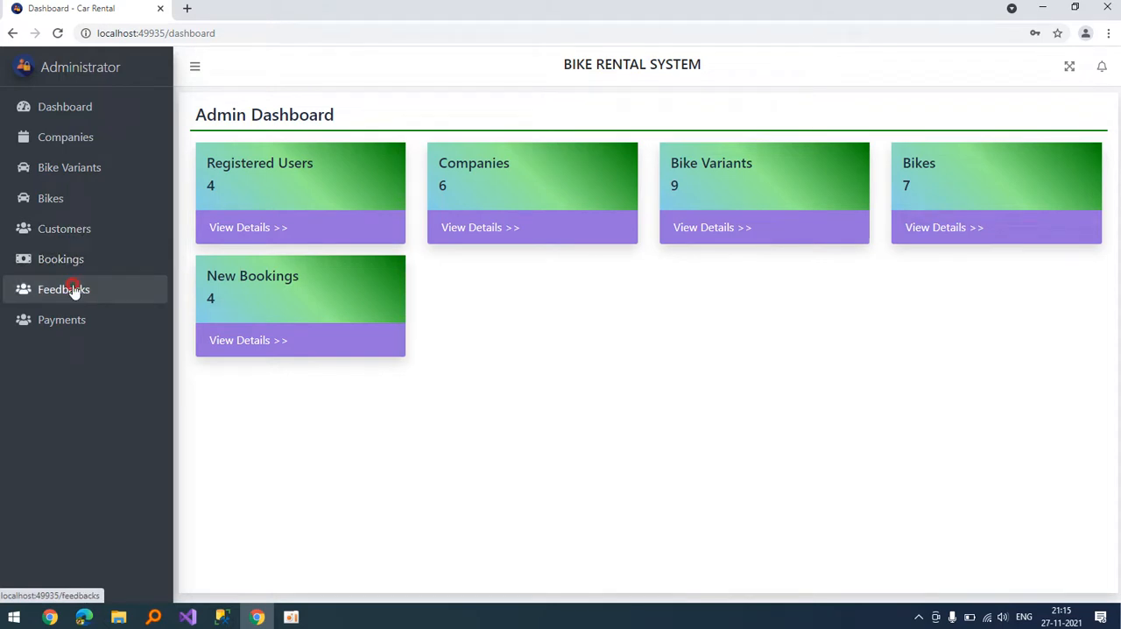
# Review Ajay's five-star feedback, the 200 payment and the customer list, then log out.
pyautogui.click(63, 289)
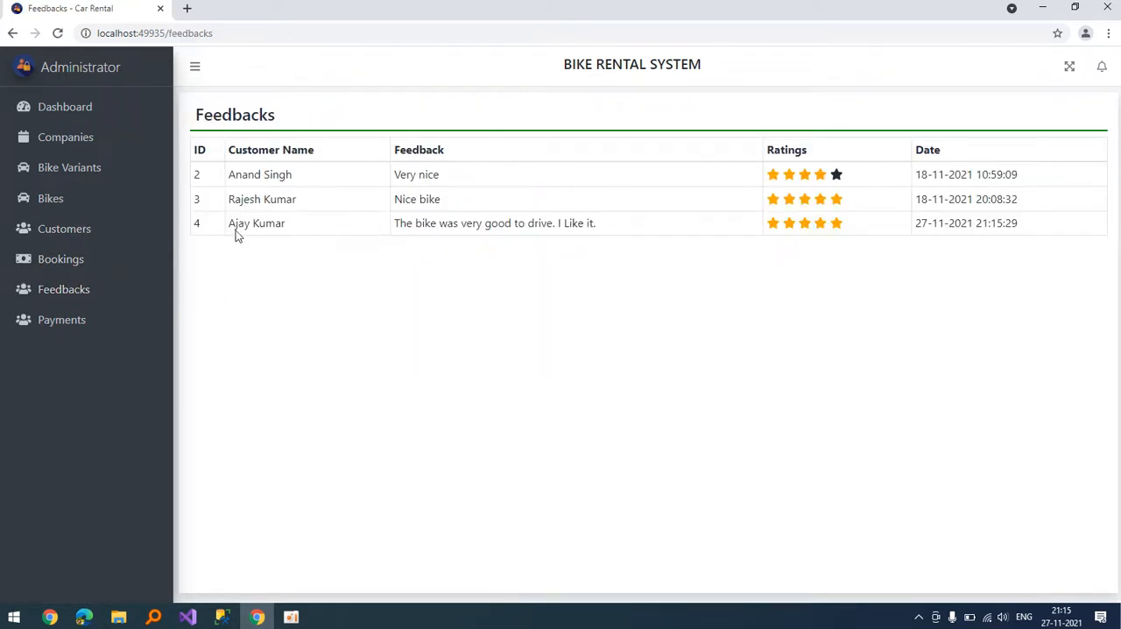
pyautogui.moveTo(381, 226)
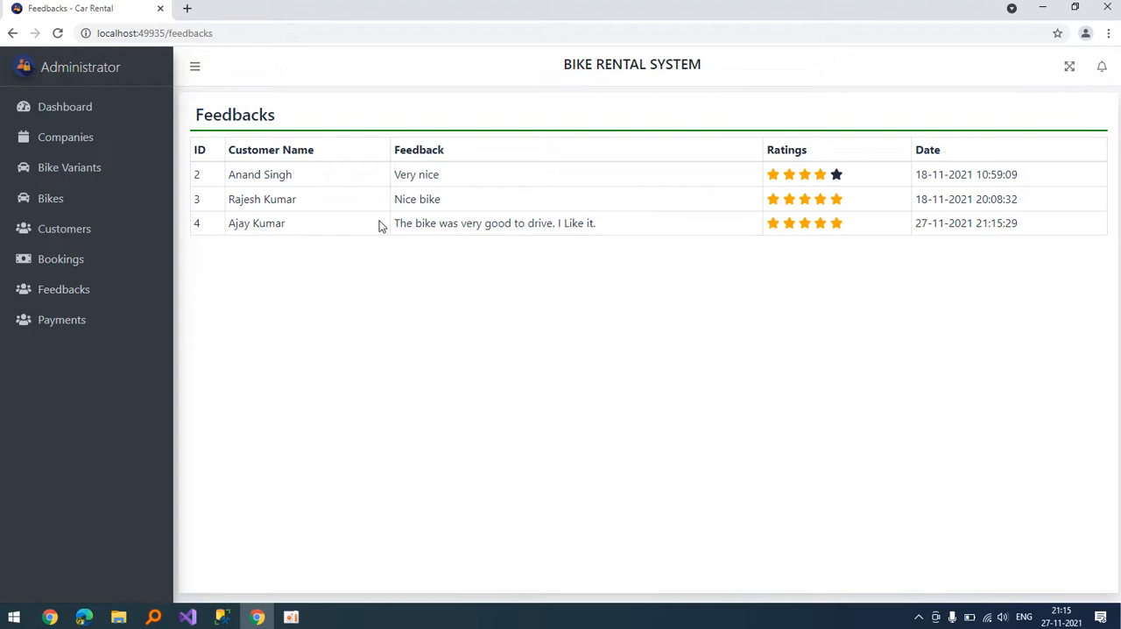
pyautogui.moveTo(698, 260)
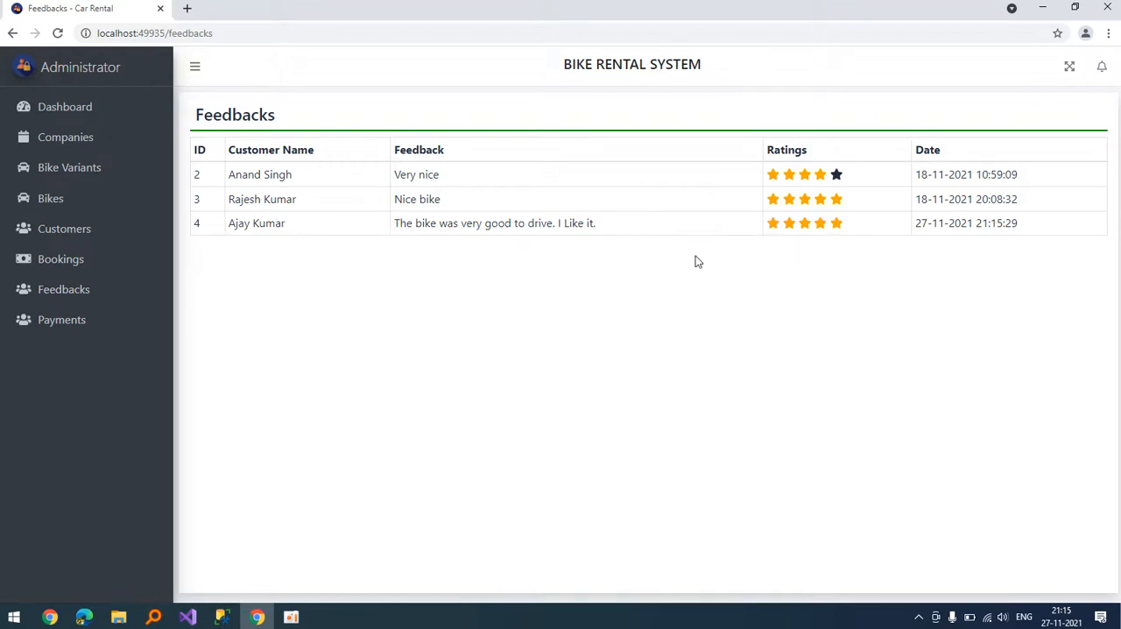
pyautogui.moveTo(225, 191)
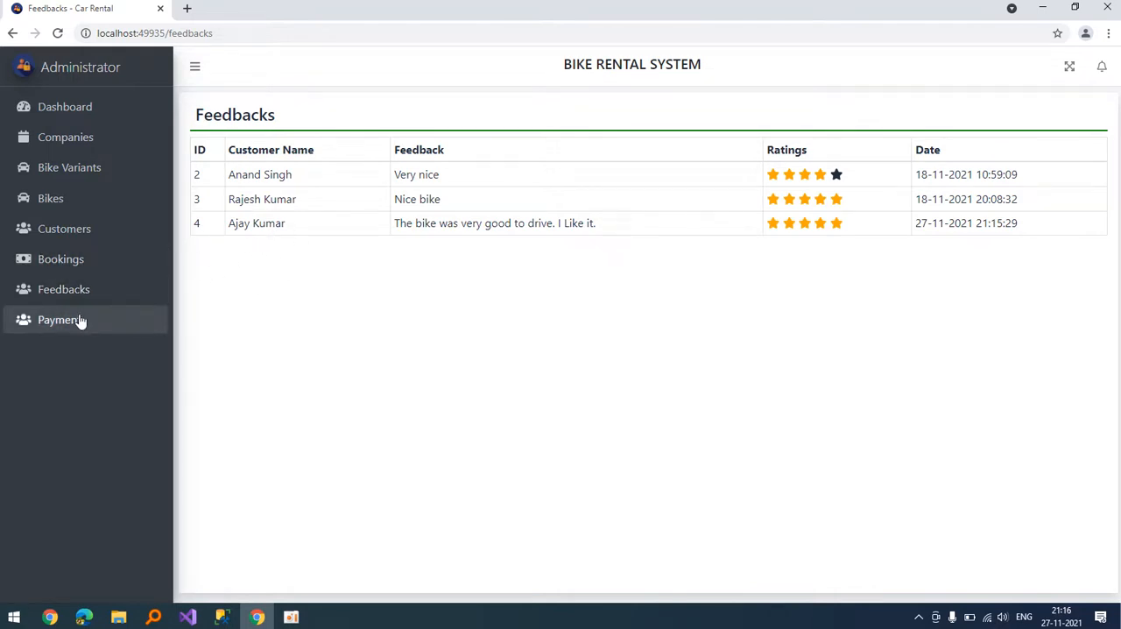
pyautogui.click(61, 320)
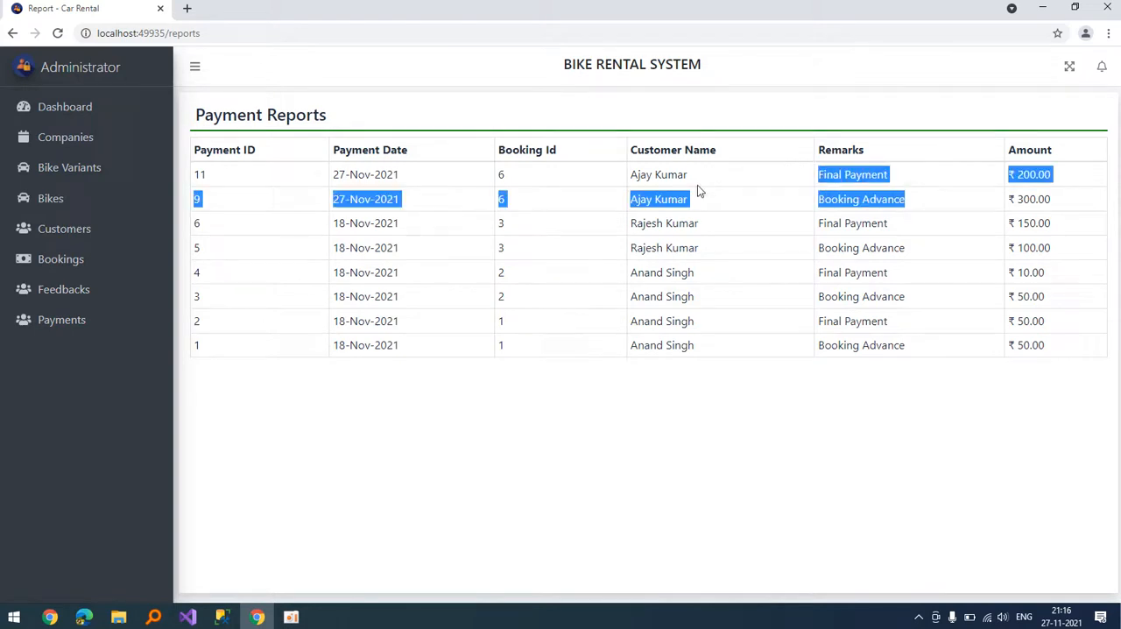
pyautogui.click(64, 229)
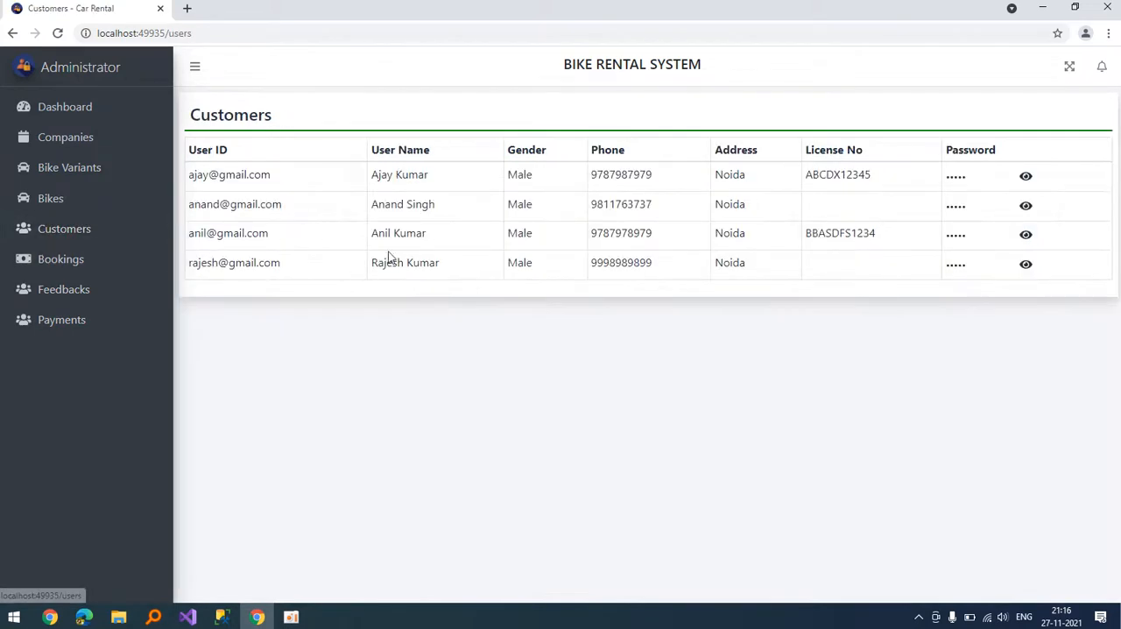
pyautogui.moveTo(282, 244)
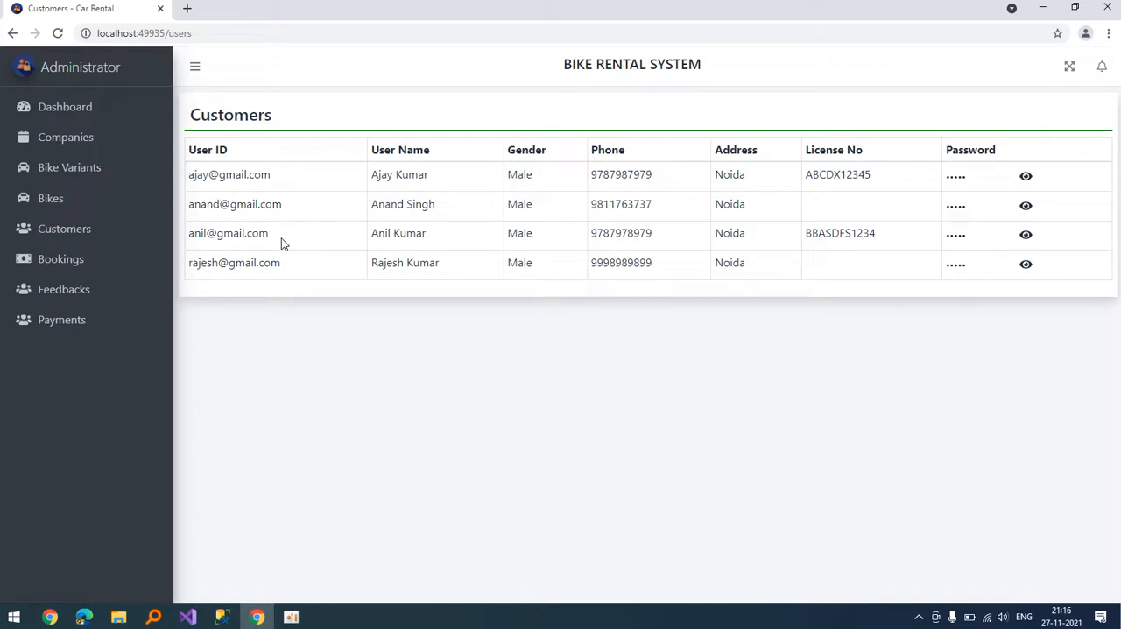
pyautogui.doubleClick(228, 174)
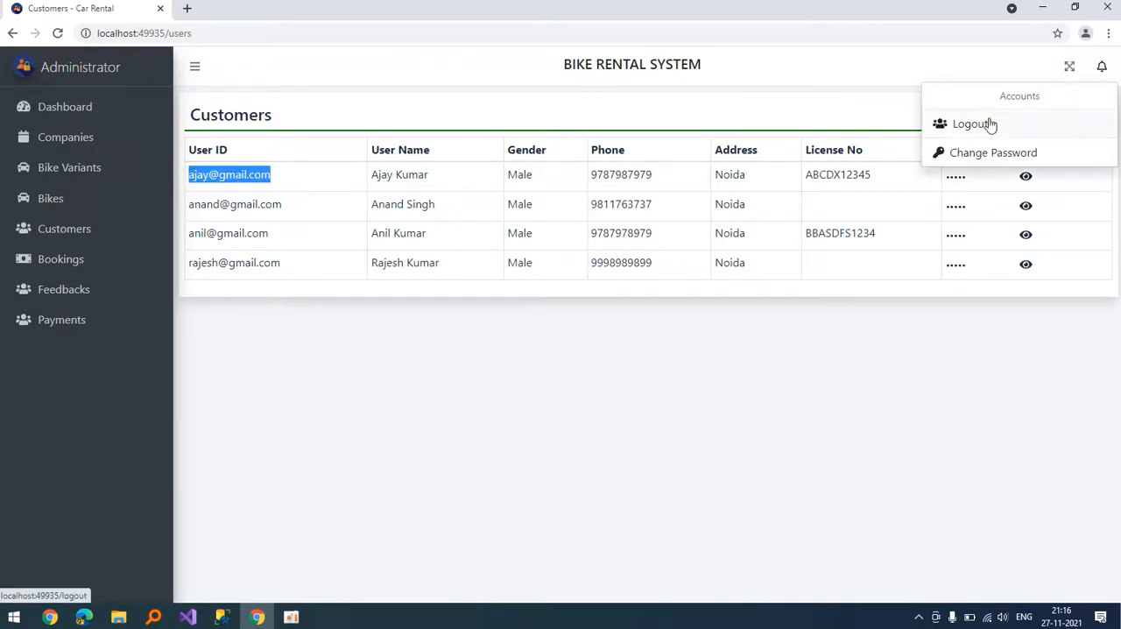
pyautogui.click(975, 124)
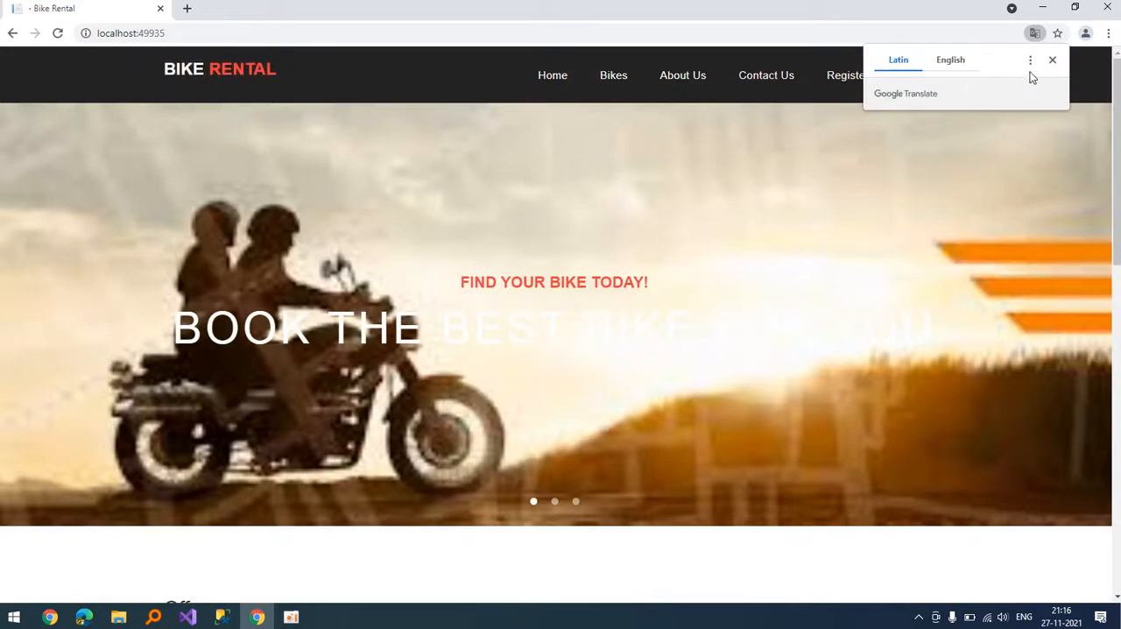
pyautogui.click(844, 75)
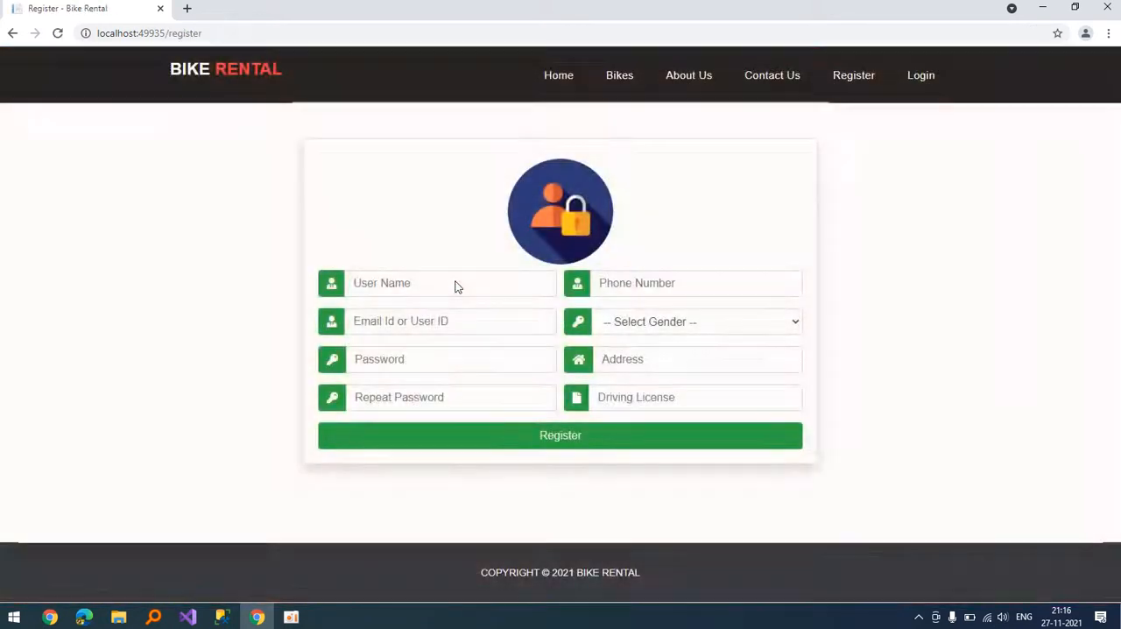
pyautogui.write('test')
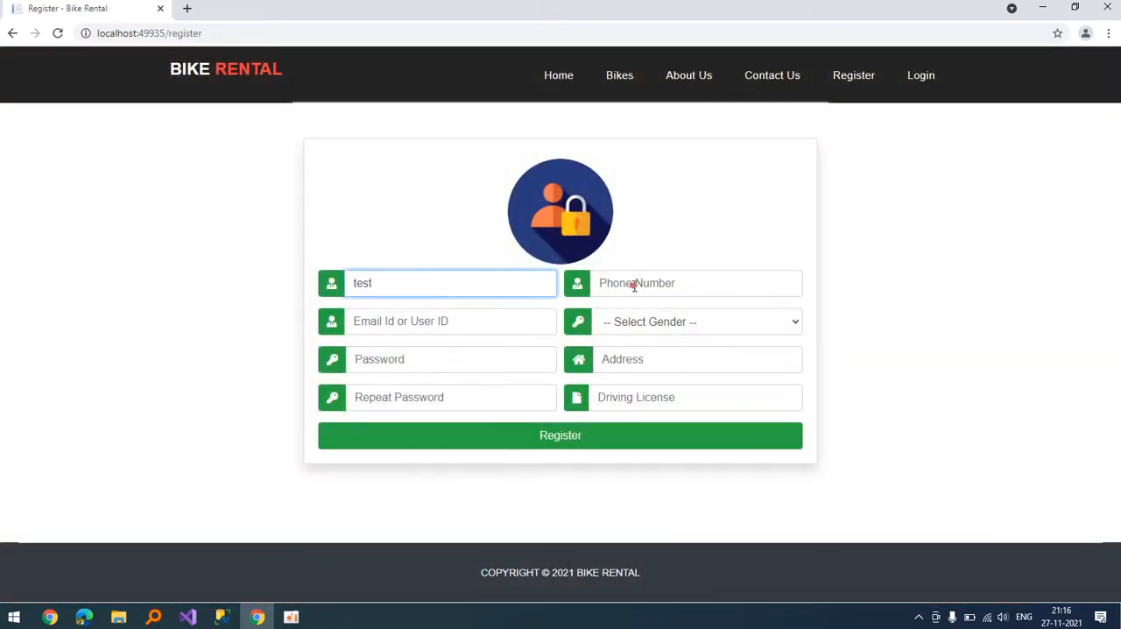
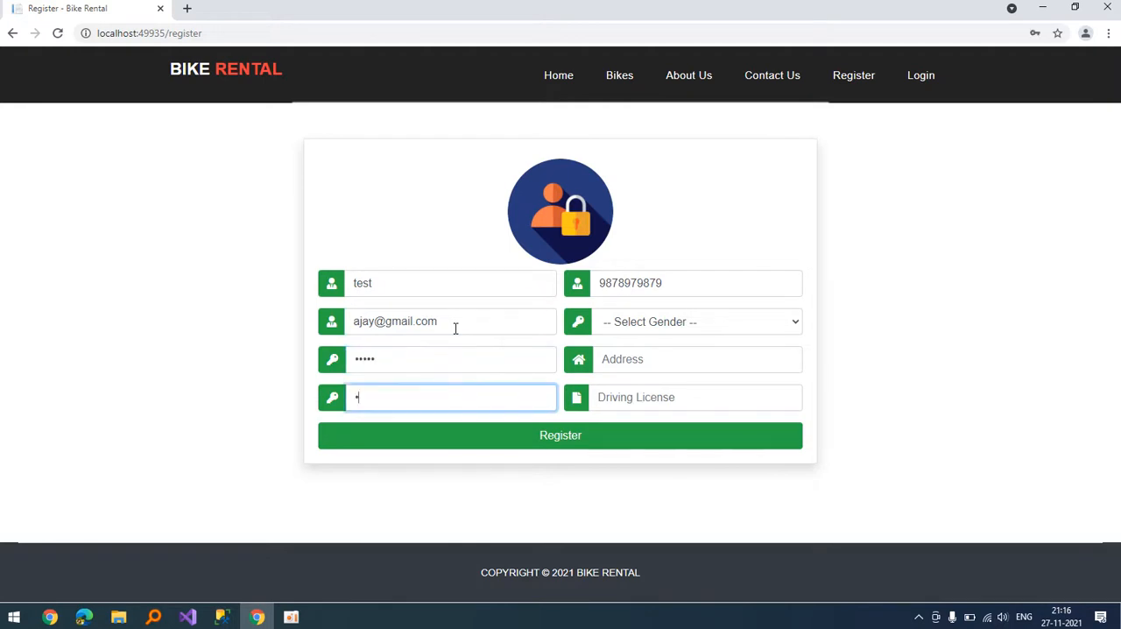
pyautogui.click(697, 321)
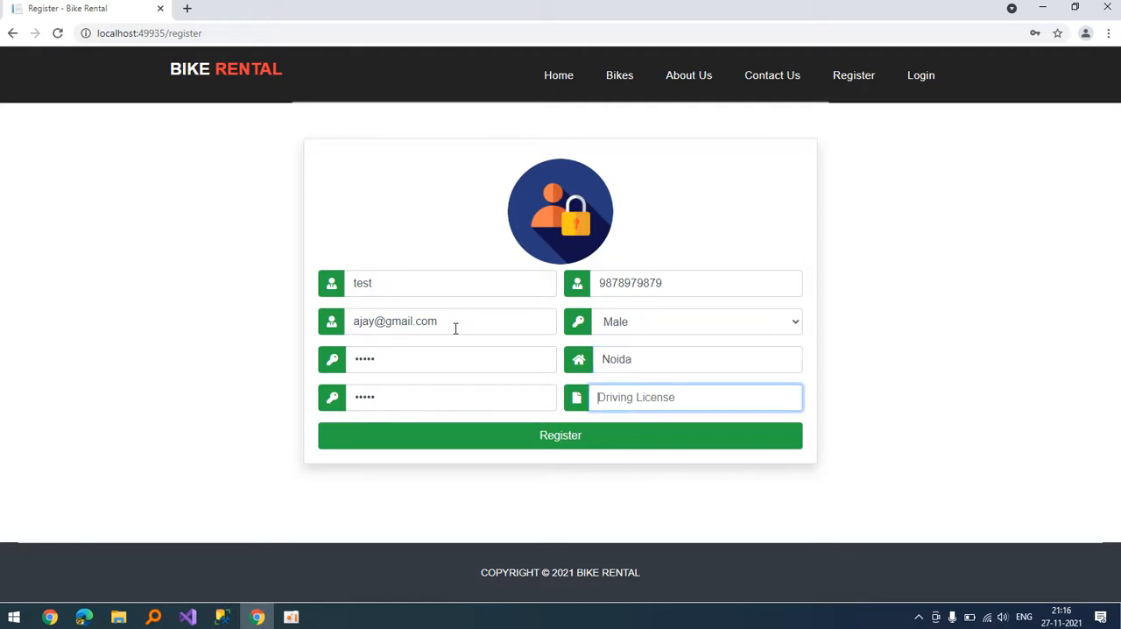
pyautogui.write('asdfasdfs')
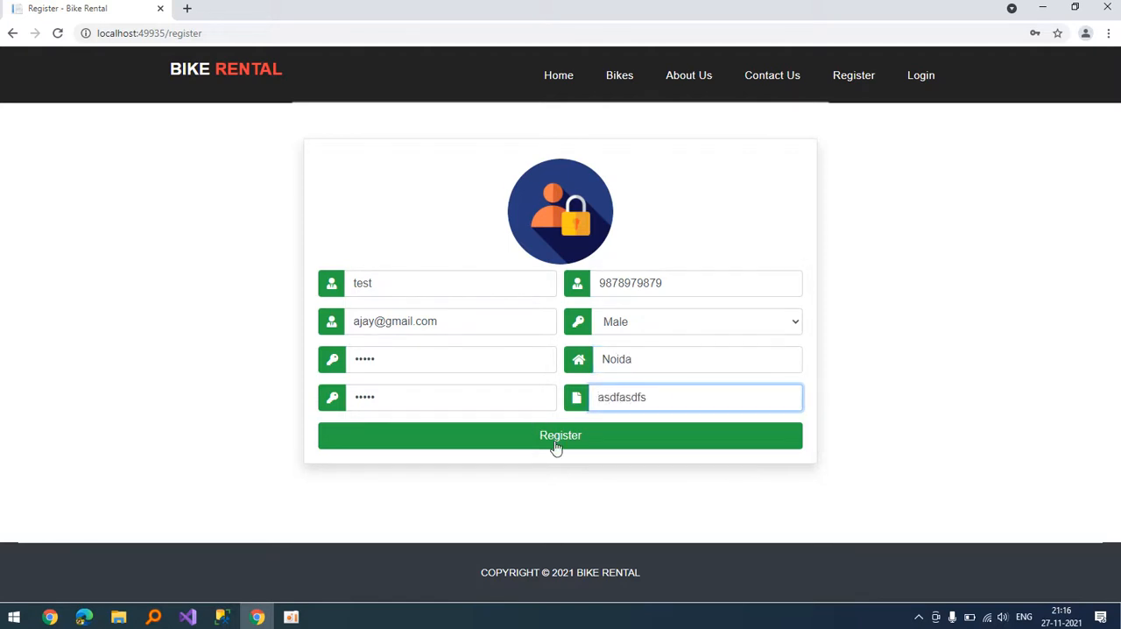
pyautogui.click(560, 435)
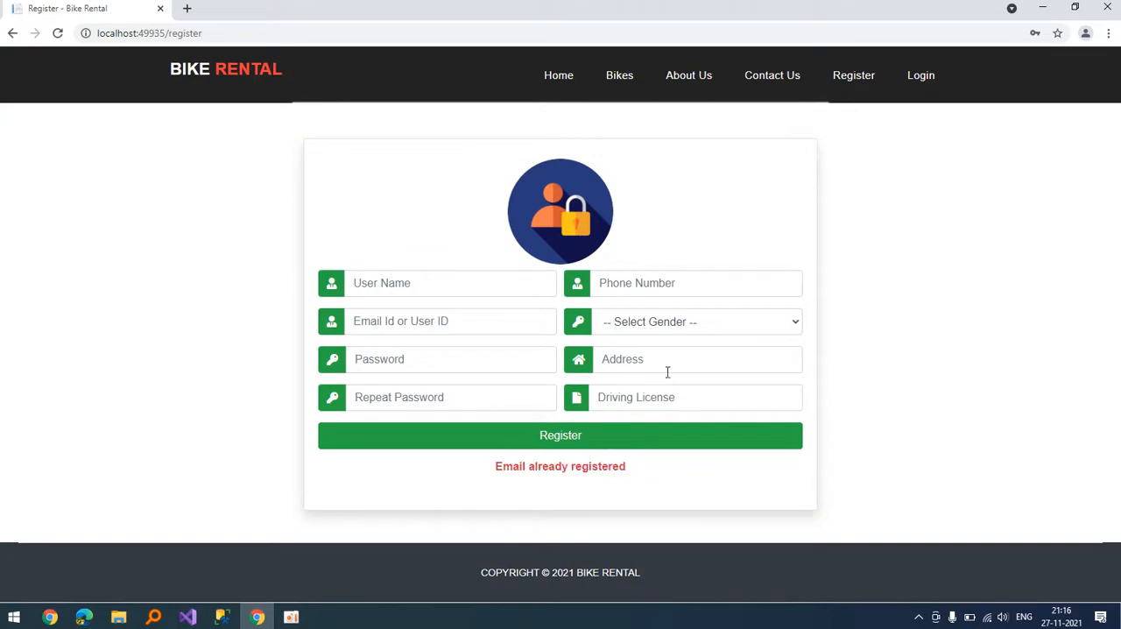
pyautogui.click(559, 435)
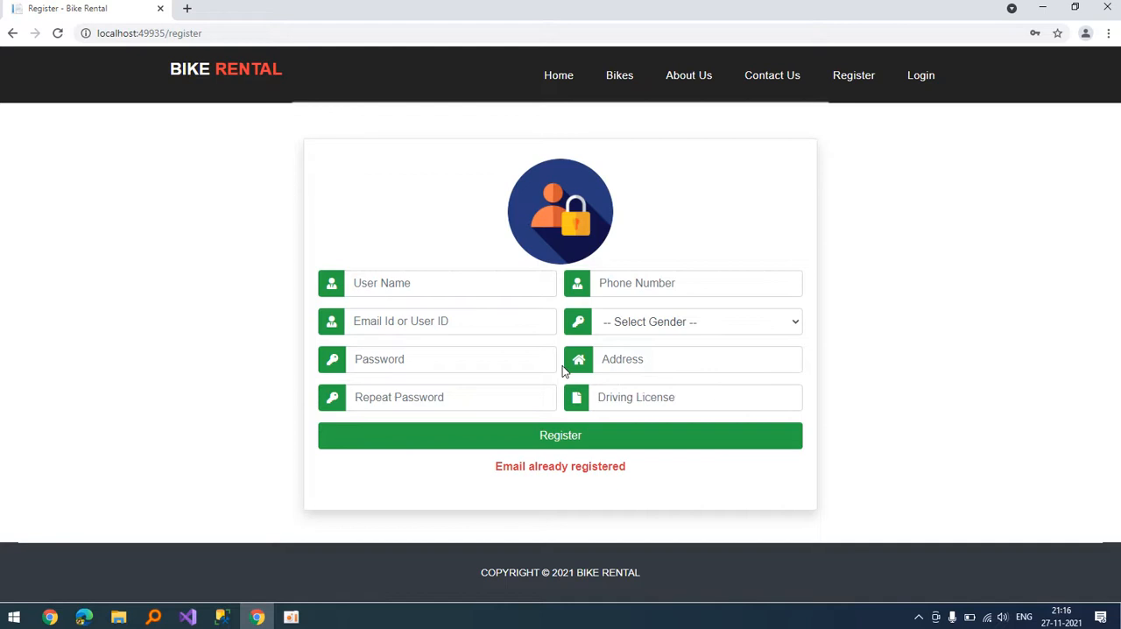
pyautogui.click(559, 436)
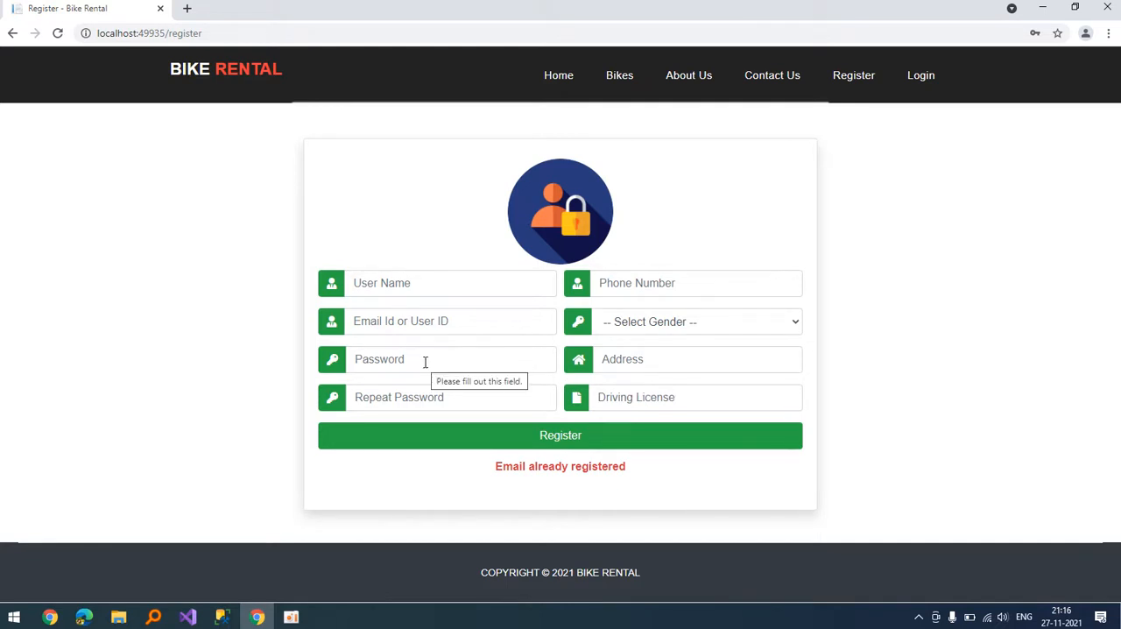
pyautogui.moveTo(698, 449)
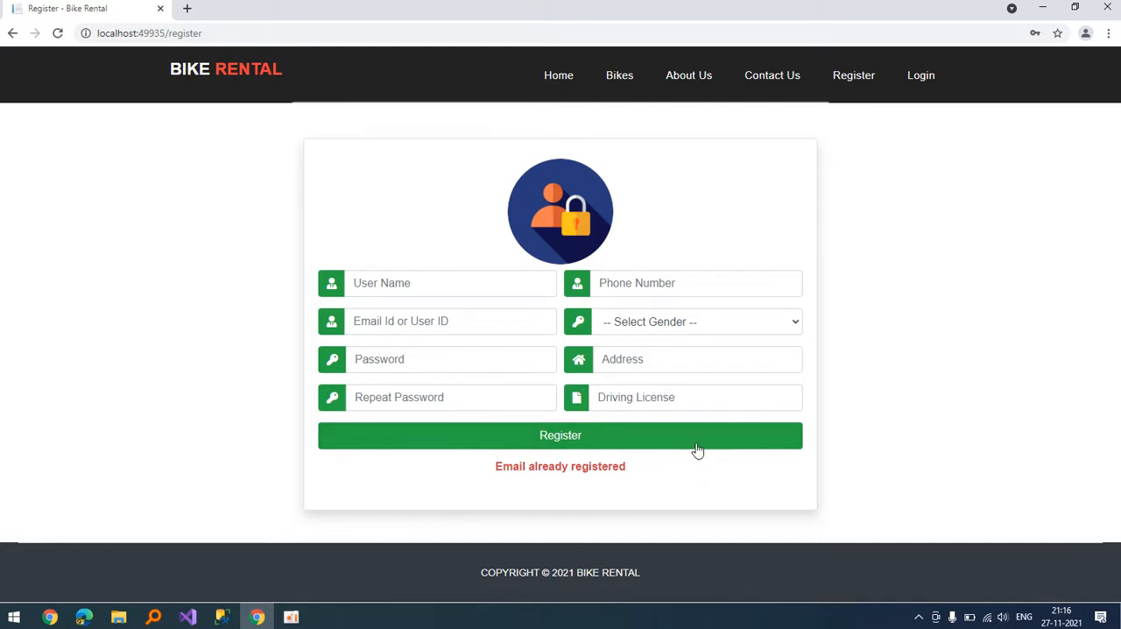
pyautogui.moveTo(682, 269)
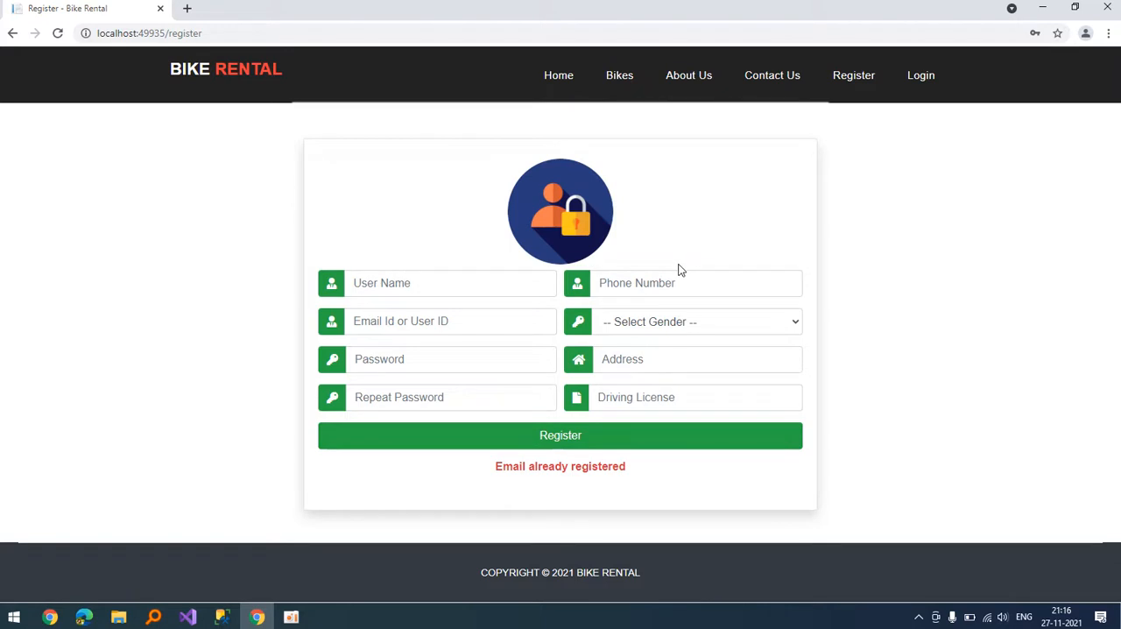
pyautogui.moveTo(188, 617)
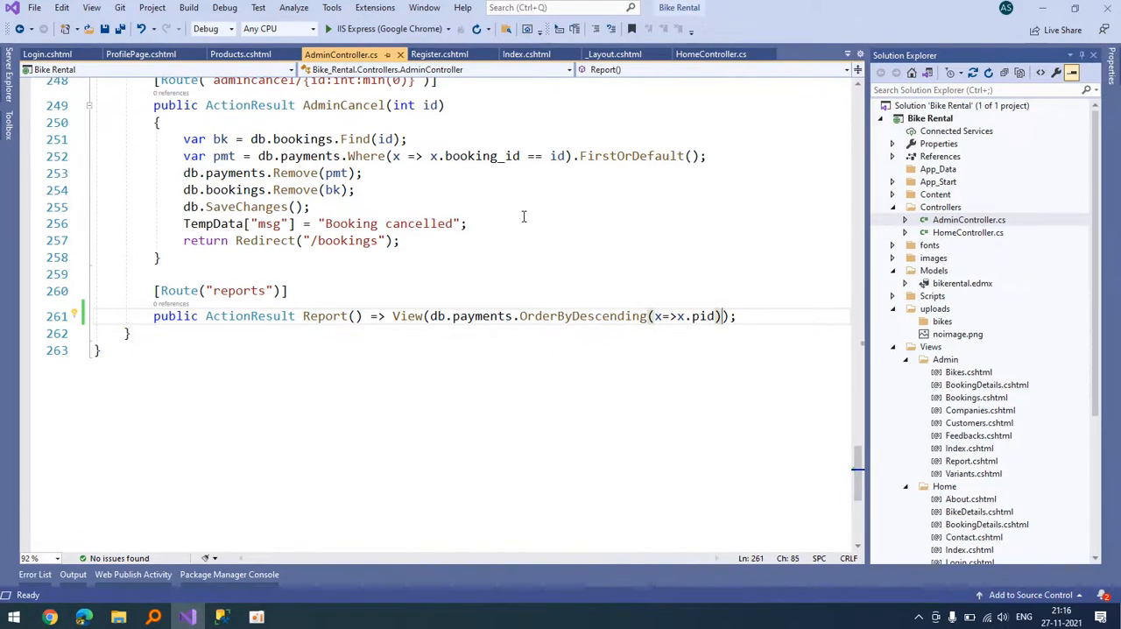
# Open Web.config and highlight the connection string's catalog bikerental and data source '.'.
pyautogui.scroll(3)
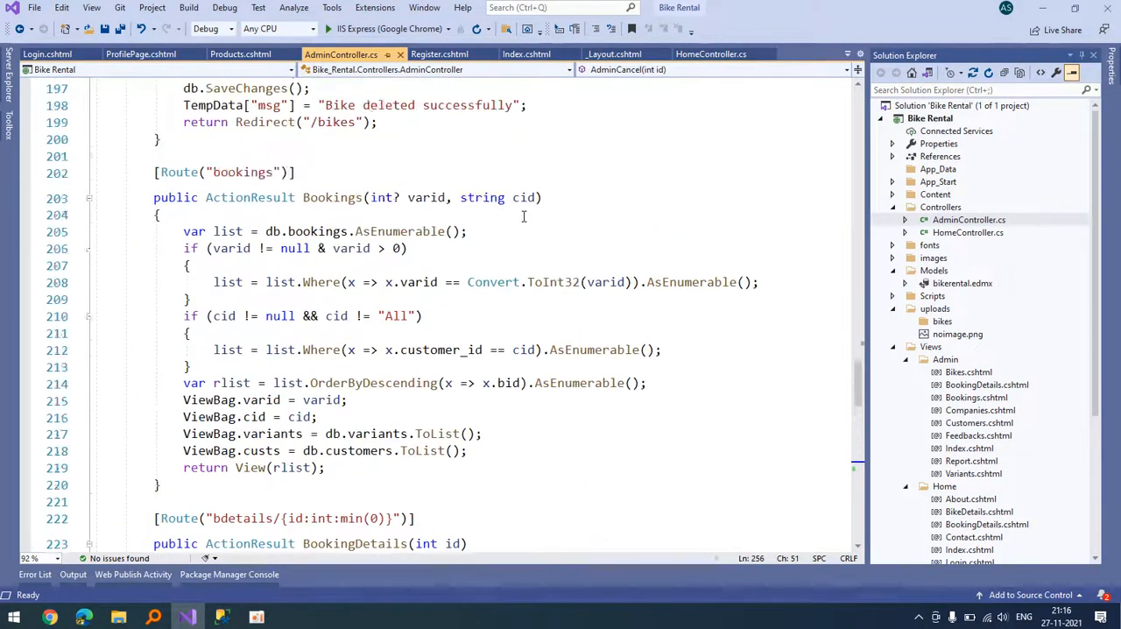
pyautogui.scroll(3)
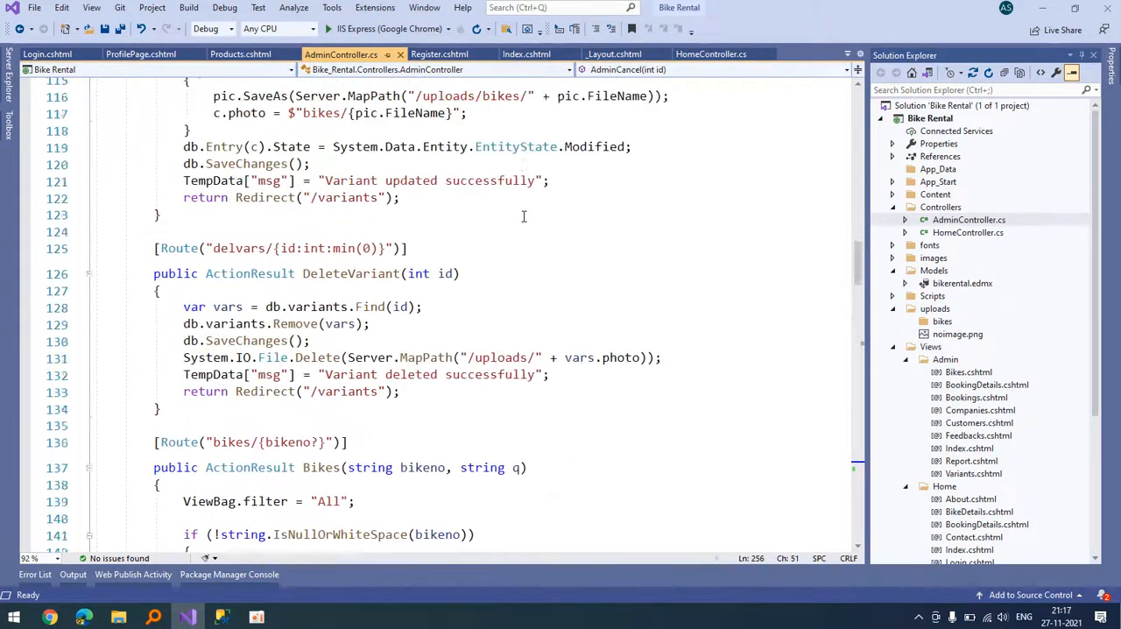
pyautogui.scroll(3)
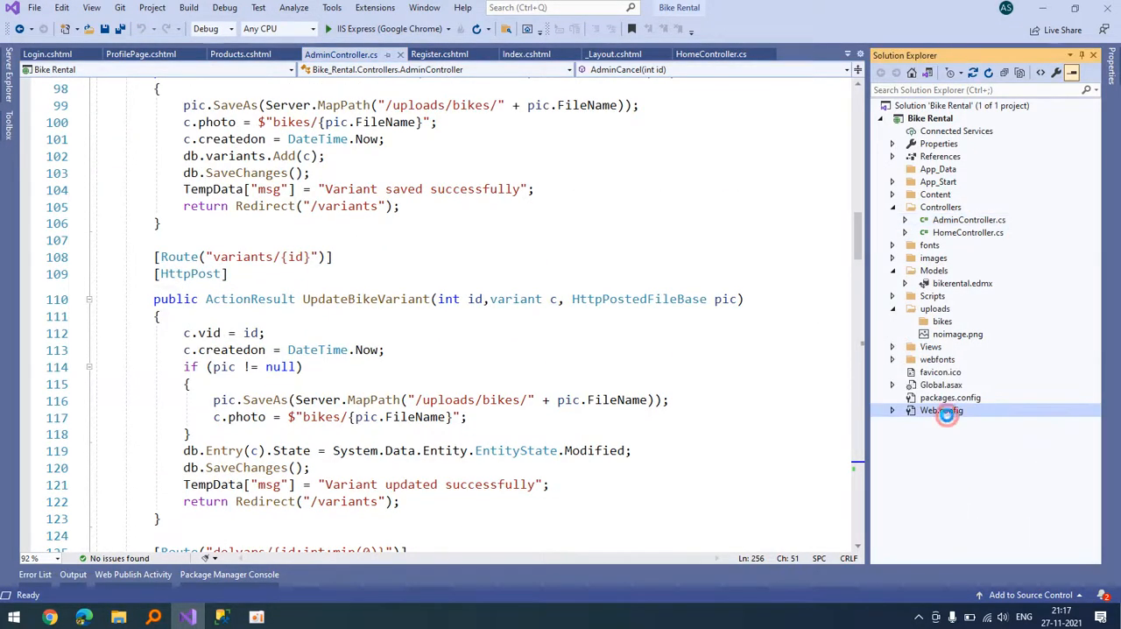
pyautogui.doubleClick(941, 410)
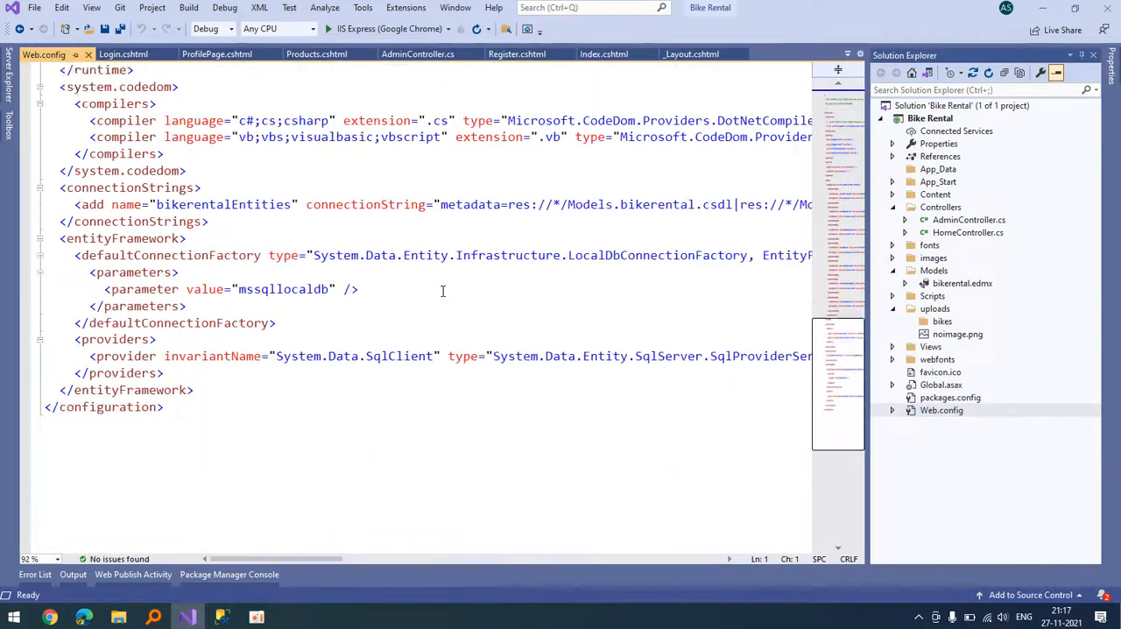
pyautogui.scroll(-3)
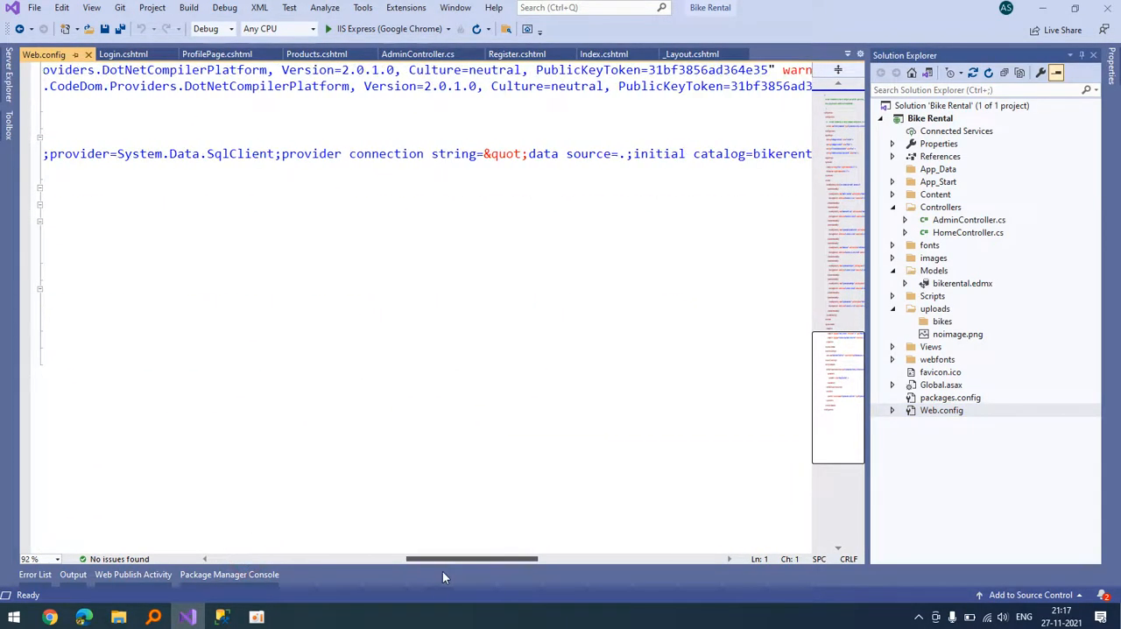
pyautogui.hscroll(3)
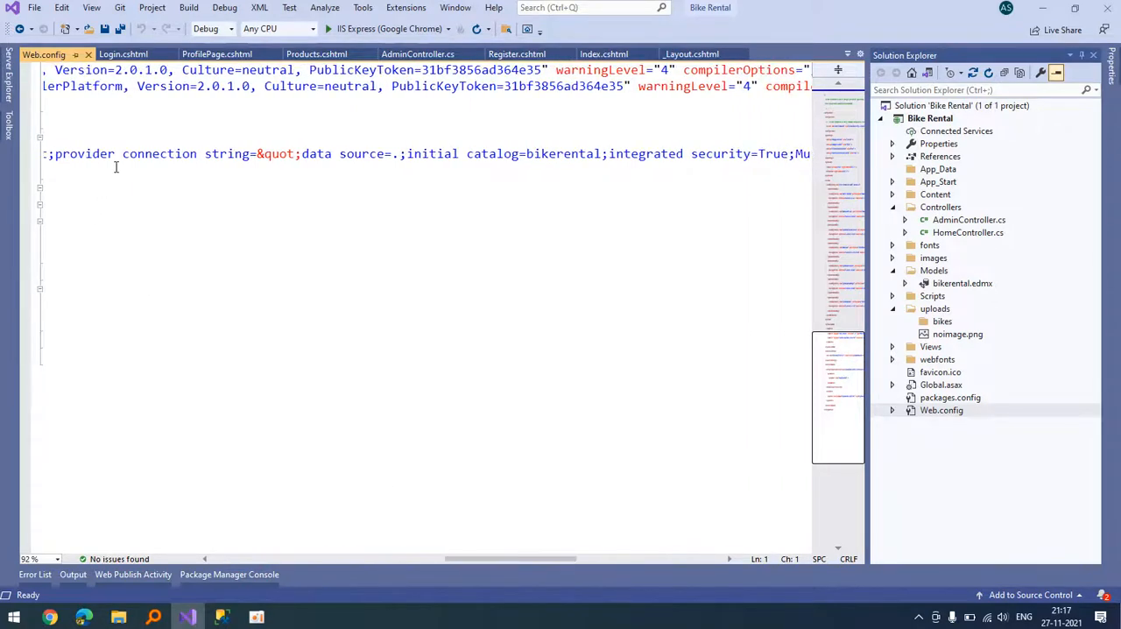
pyautogui.doubleClick(563, 153)
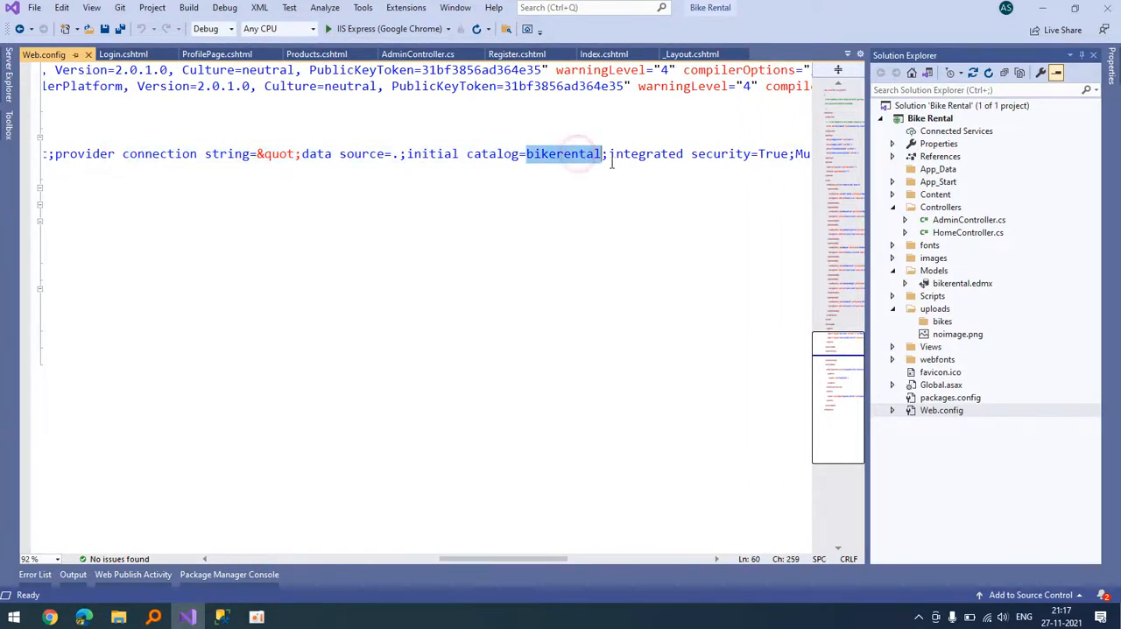
pyautogui.click(392, 153)
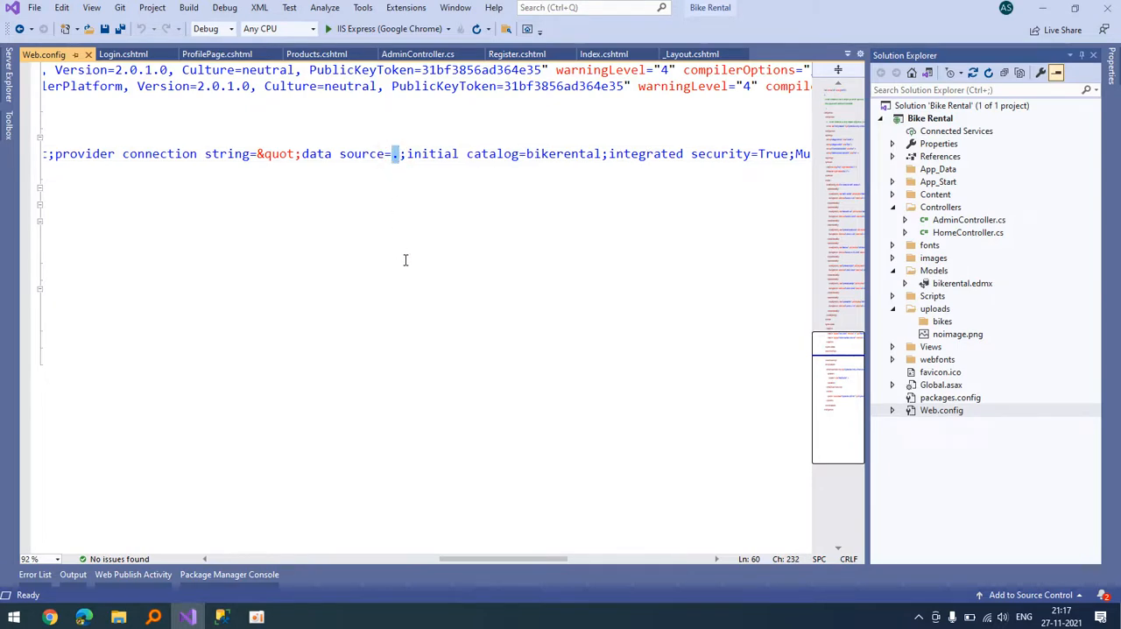
pyautogui.moveTo(452, 212)
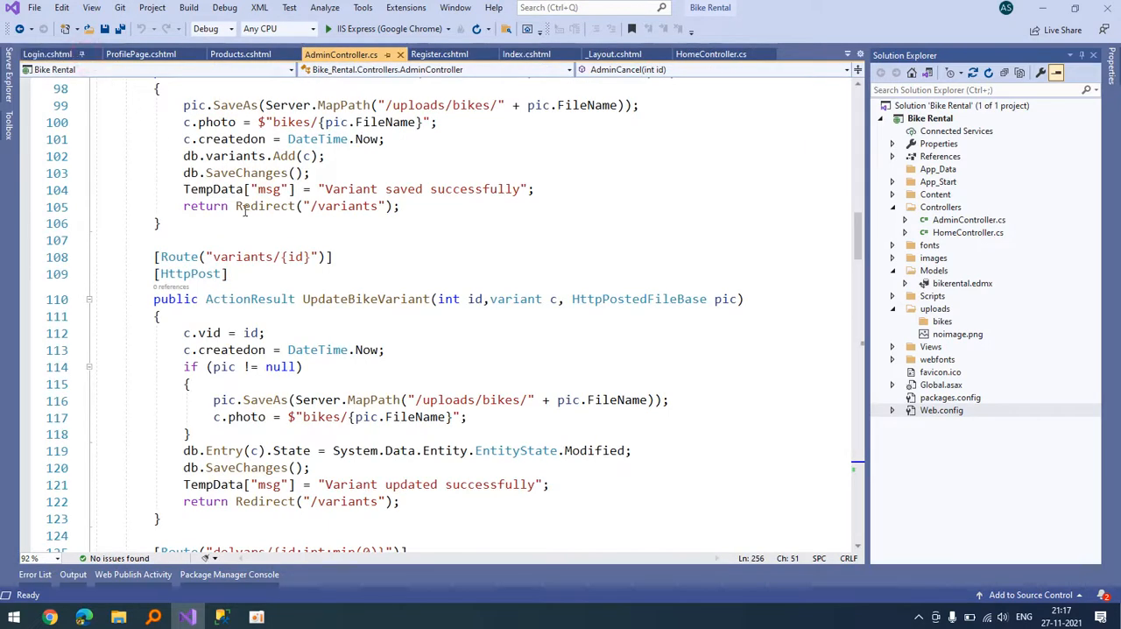
# Show Login.cshtml's TempData error and success message display code.
pyautogui.click(47, 54)
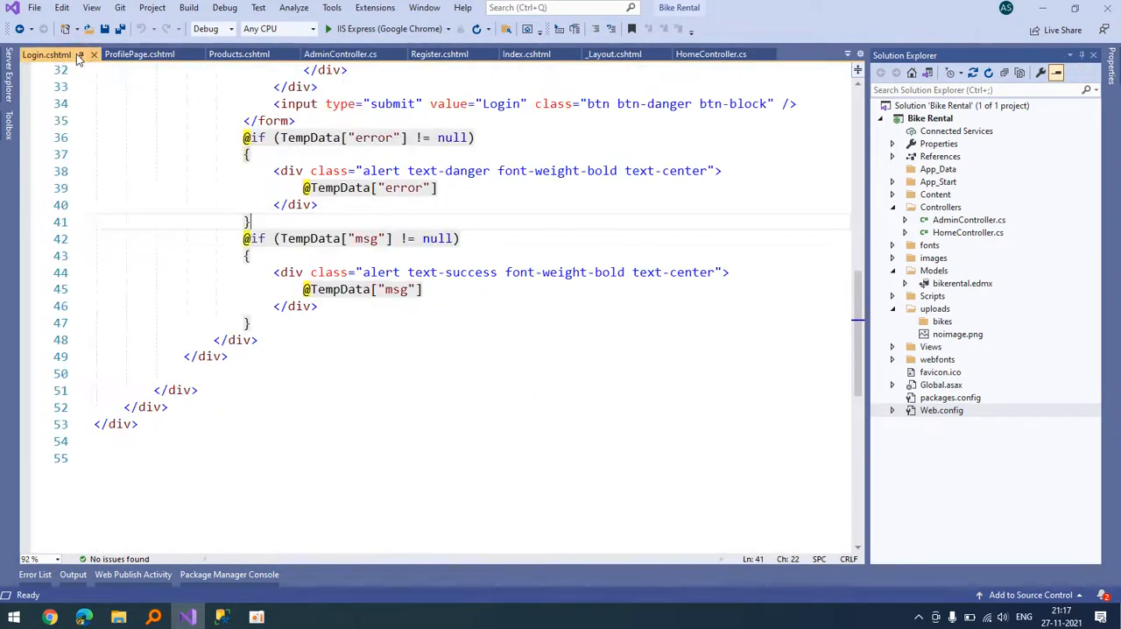
pyautogui.click(328, 187)
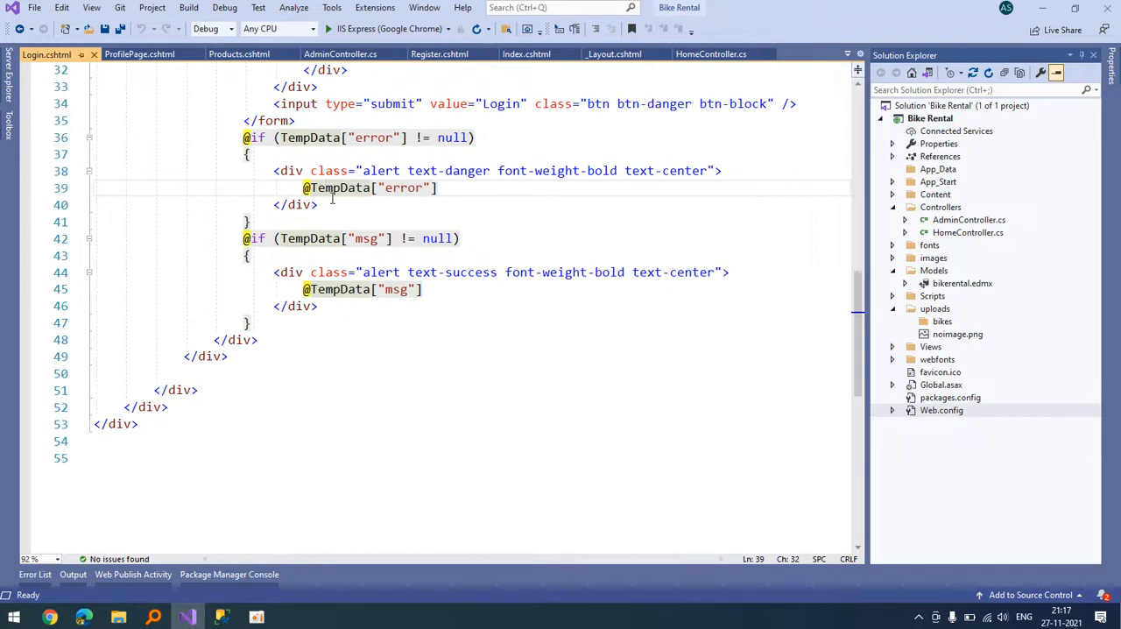
pyautogui.scroll(3)
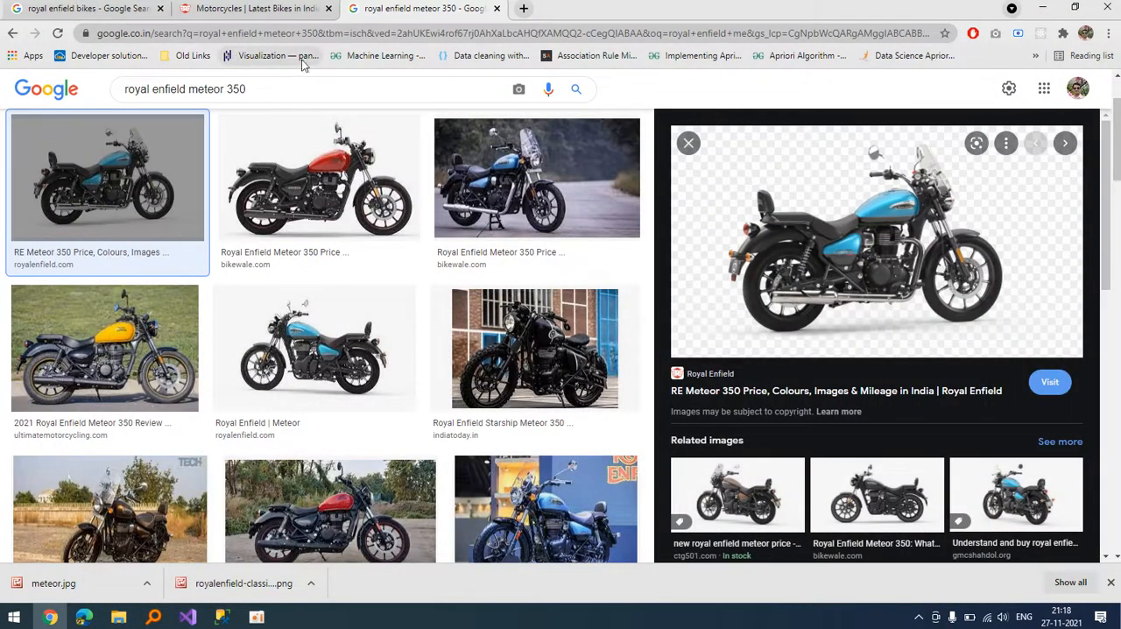
# Switch to the royalenfield.com Motorcycles tab and minimize Chrome to the desktop.
pyautogui.click(254, 8)
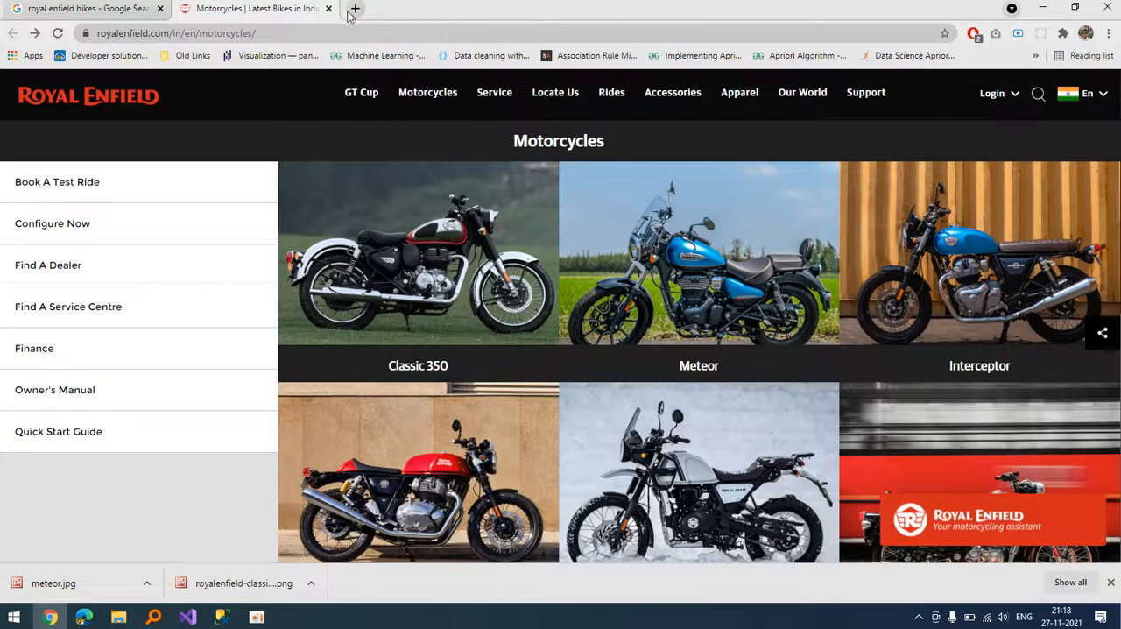
pyautogui.click(328, 8)
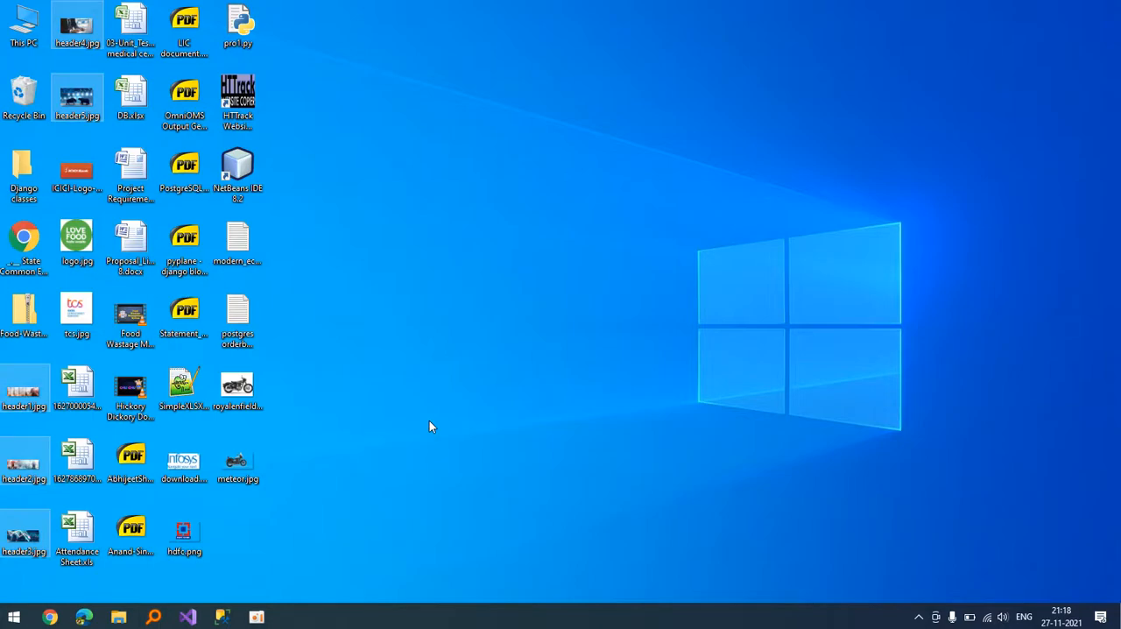
pyautogui.moveTo(186, 617)
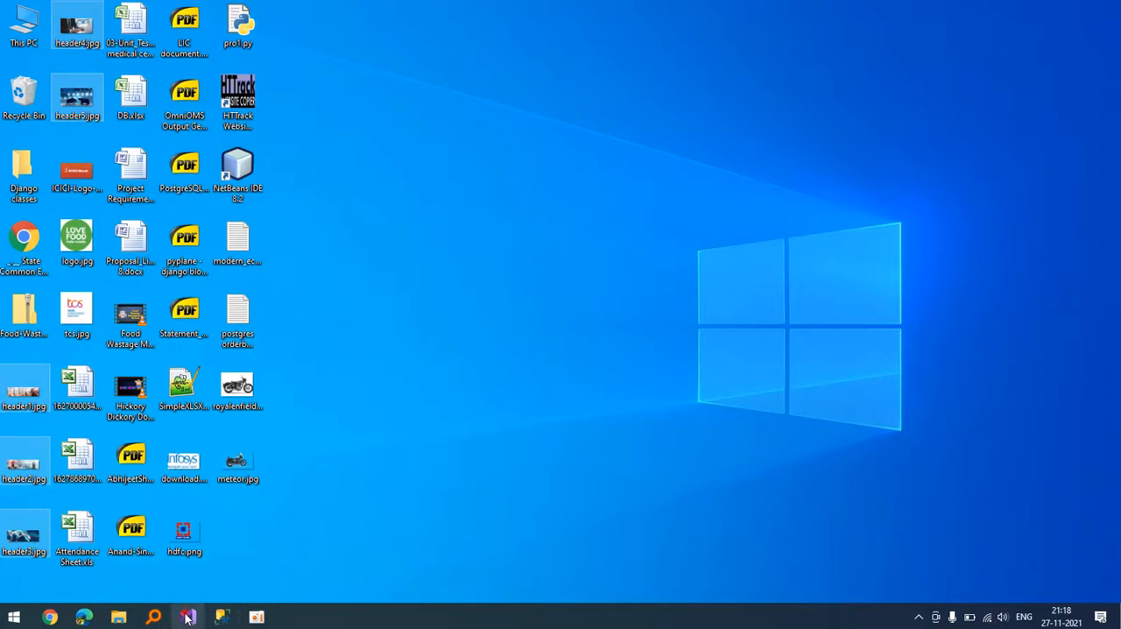
# Restore Visual Studio from the taskbar, showing Login.cshtml's login form markup at the top.
pyautogui.click(187, 617)
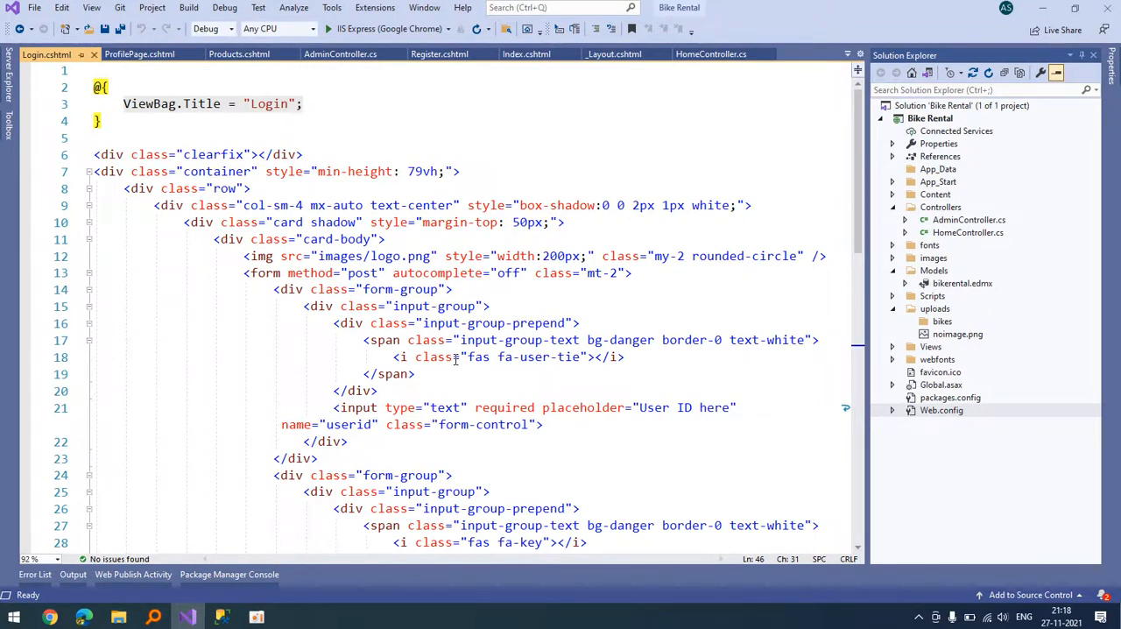
pyautogui.moveTo(355, 385)
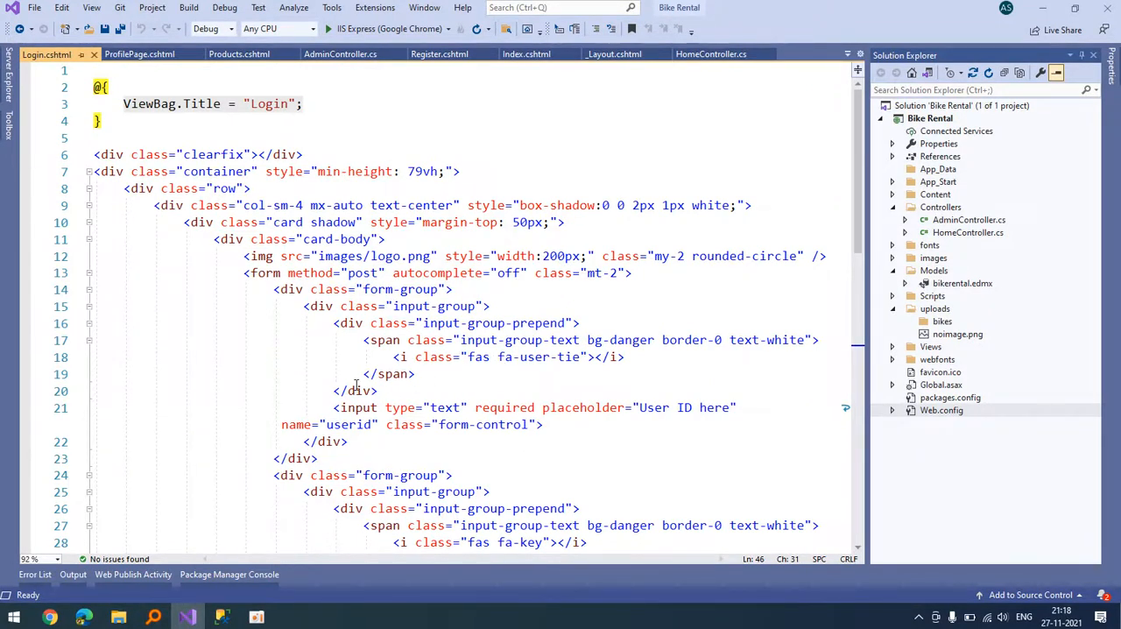